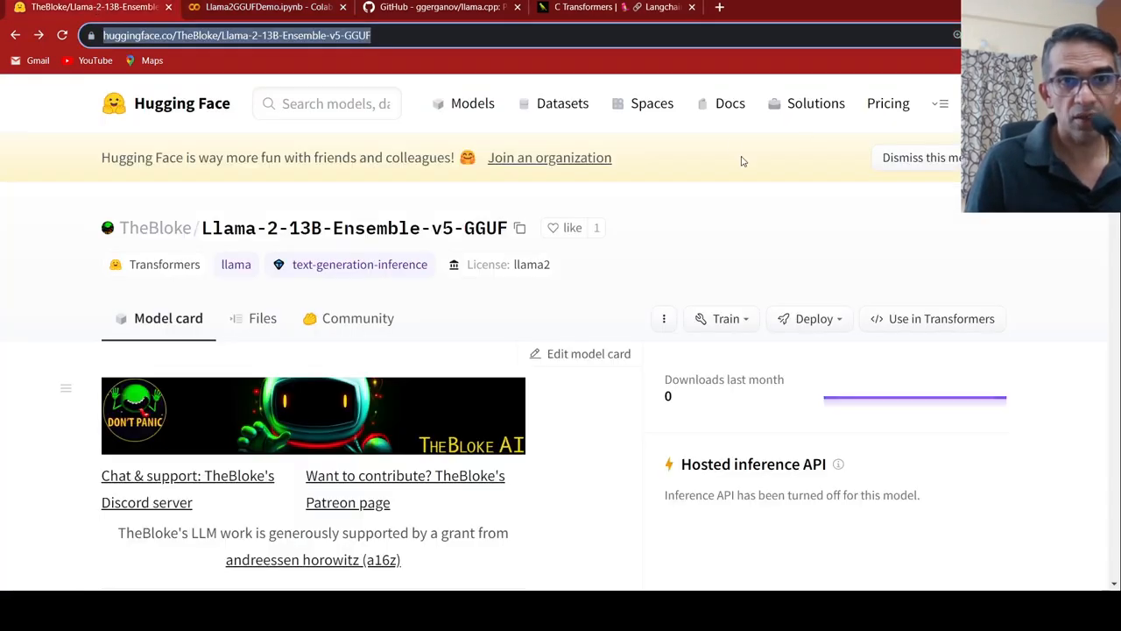
mouse_move(380, 245)
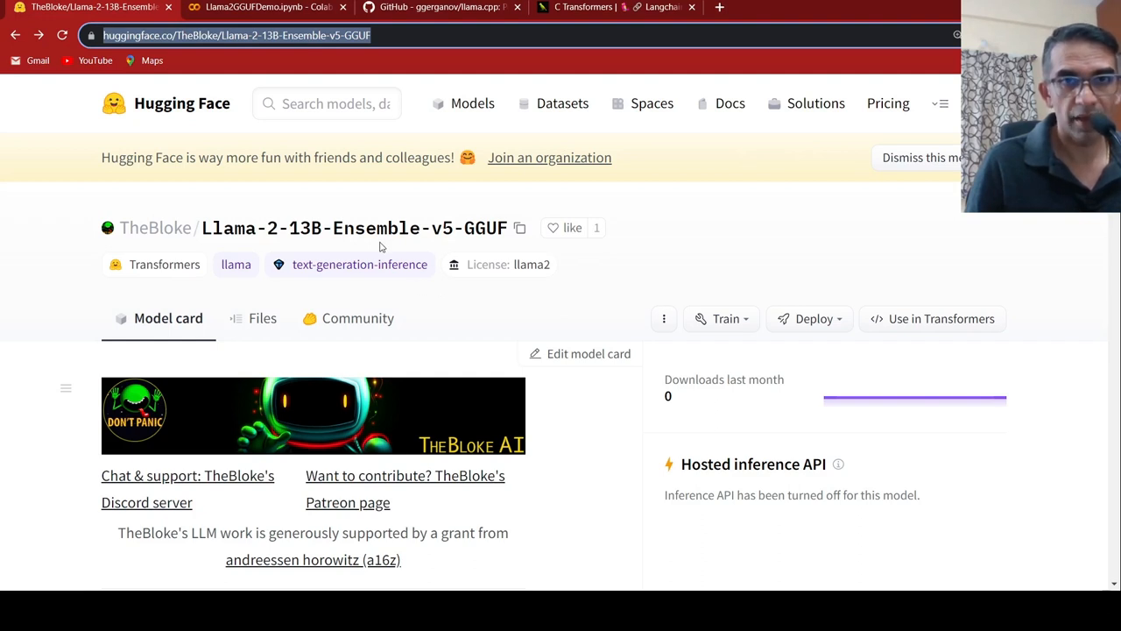
Scroll TheBloke's model card down to its Description and About GGUF sections
scroll("down", 3)
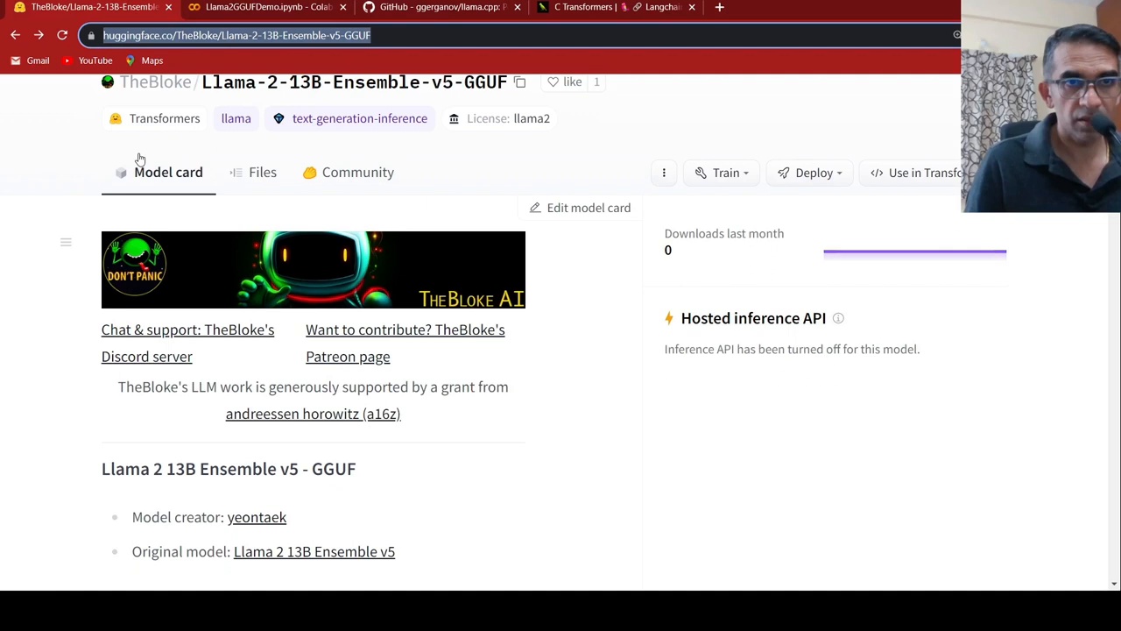
mouse_move(536, 270)
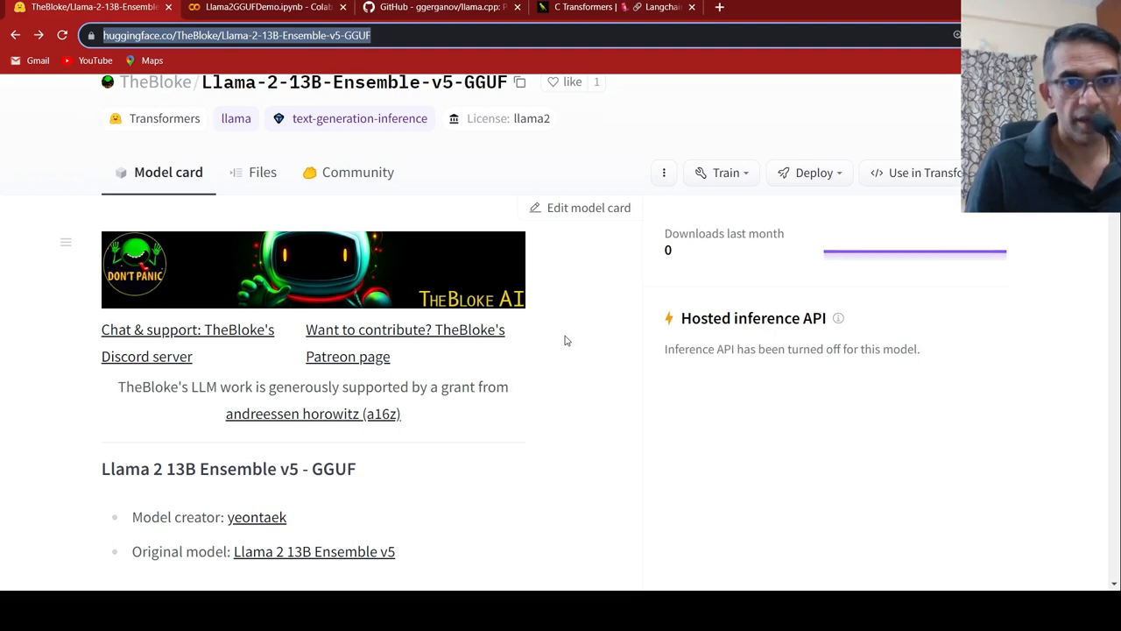
scroll("up", 3)
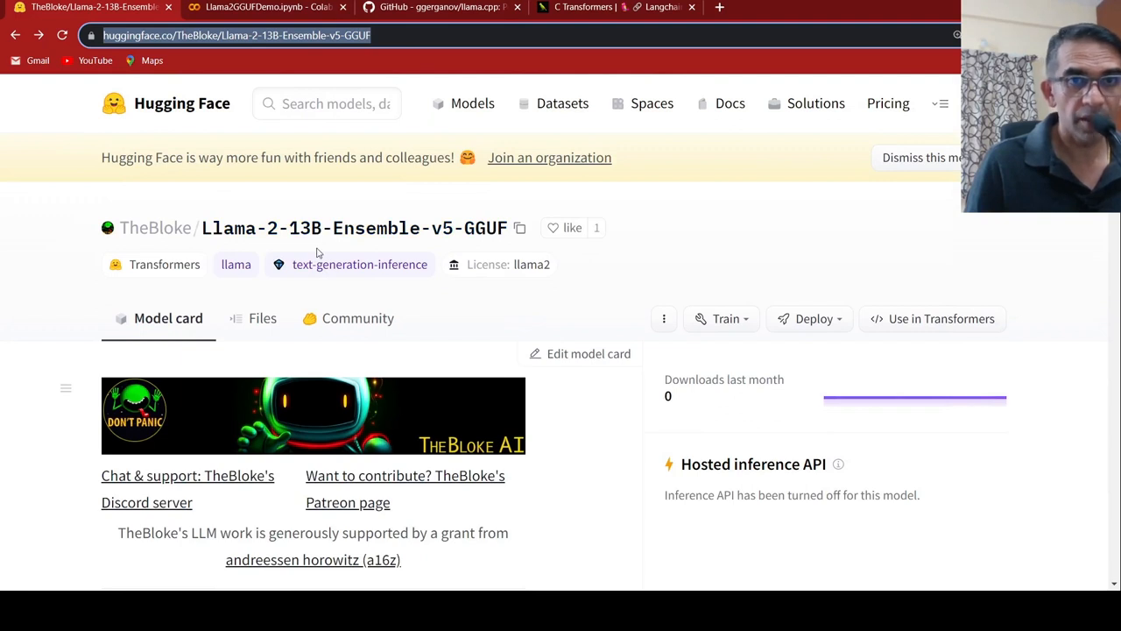
mouse_move(371, 242)
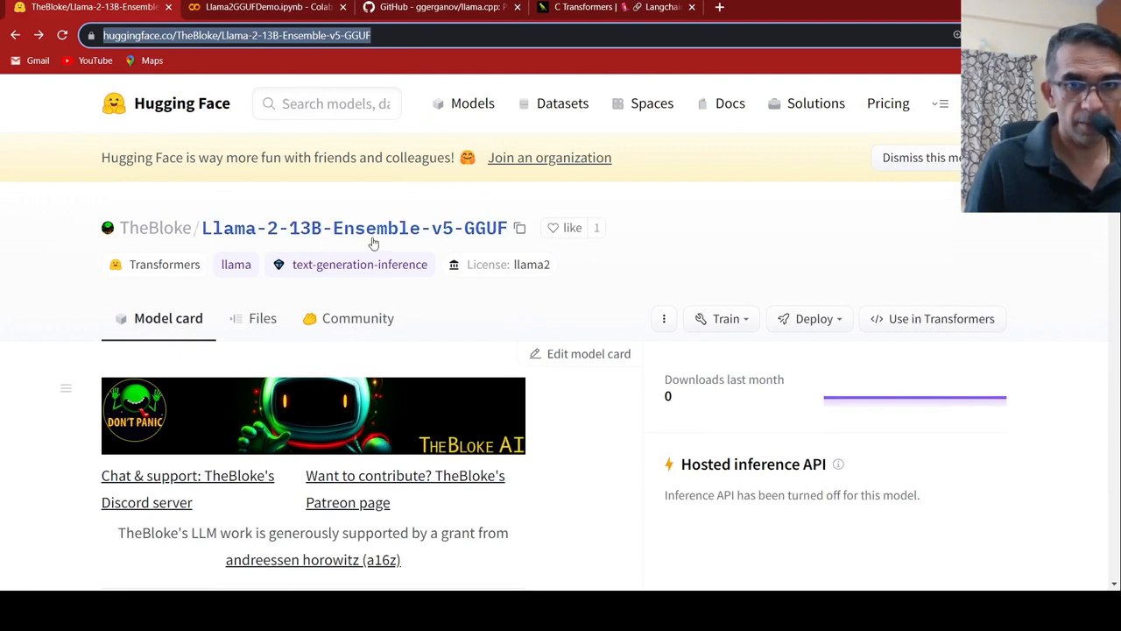
mouse_move(466, 290)
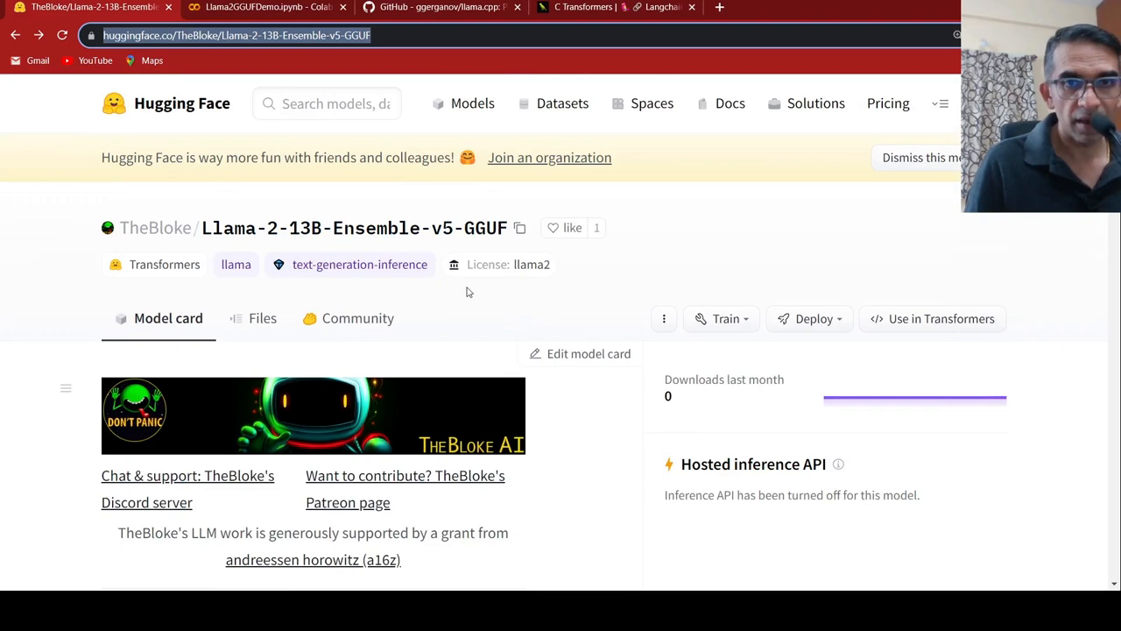
scroll("down", 3)
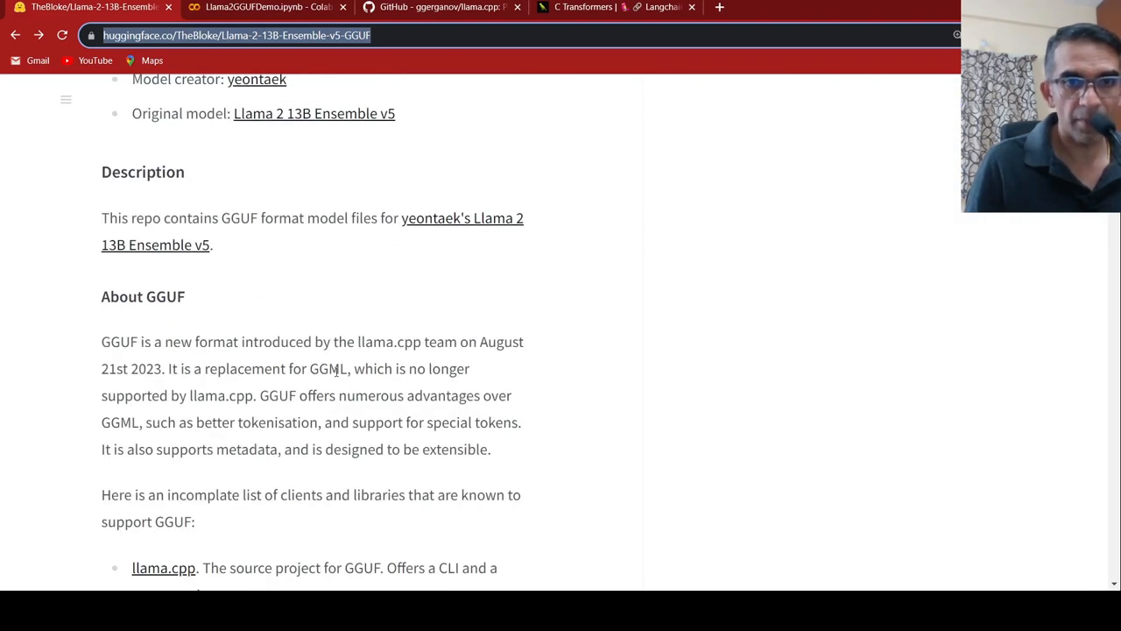
mouse_move(389, 342)
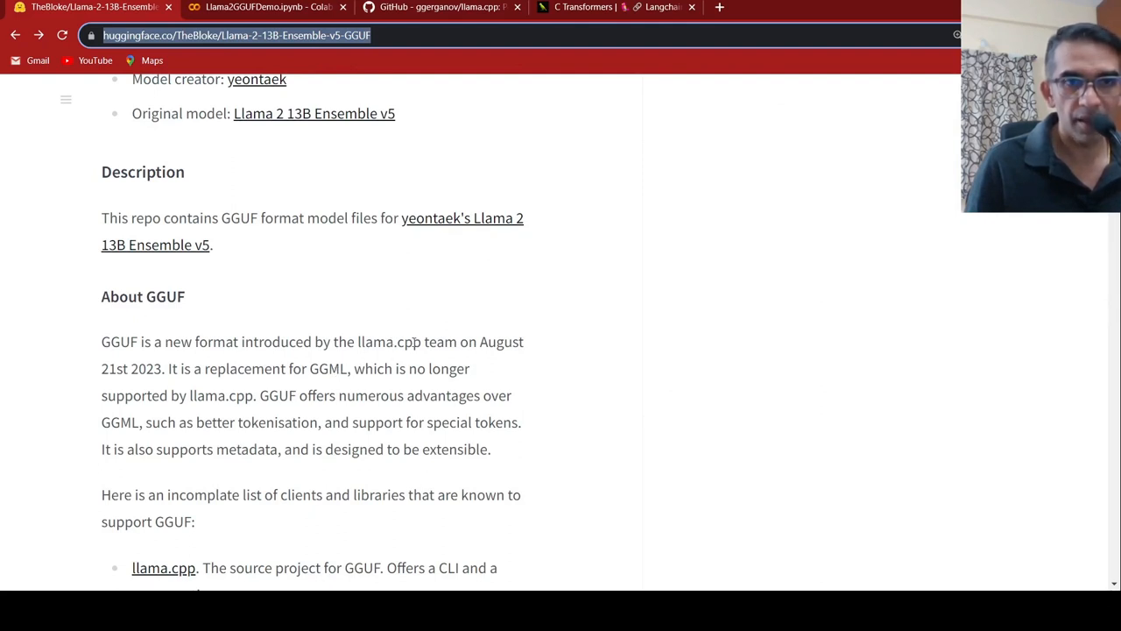
mouse_move(225, 361)
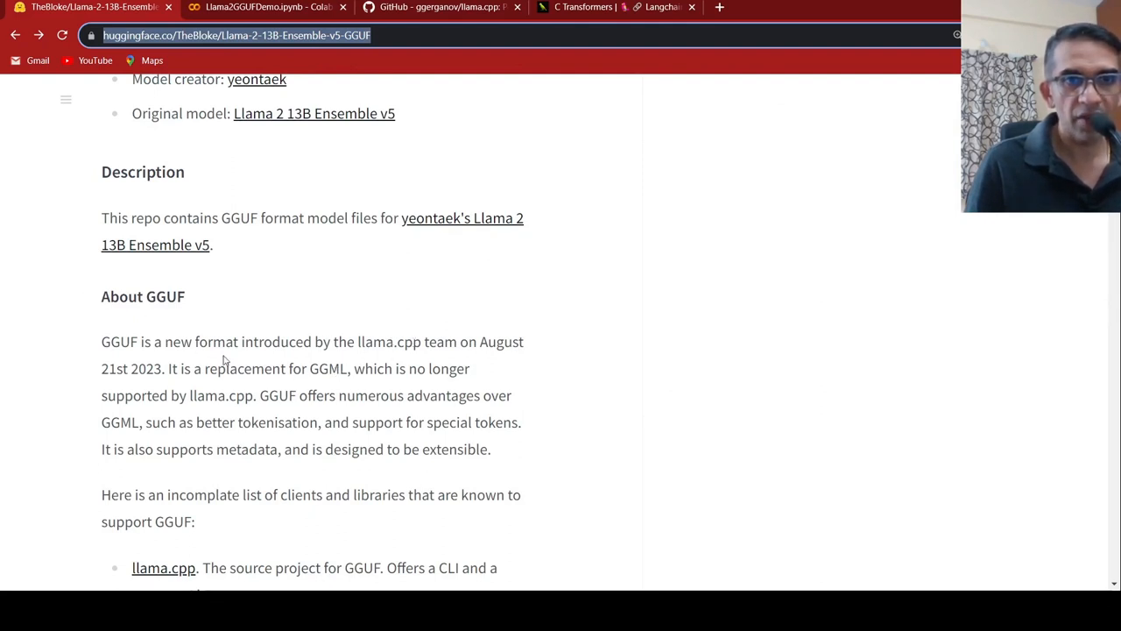
mouse_move(126, 357)
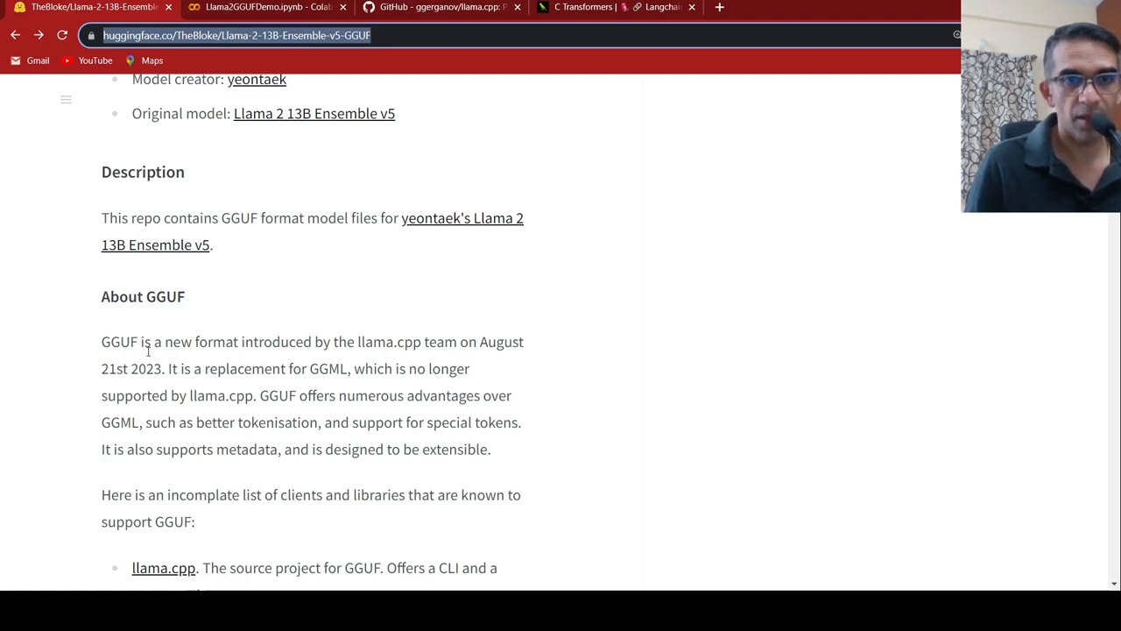
mouse_move(380, 399)
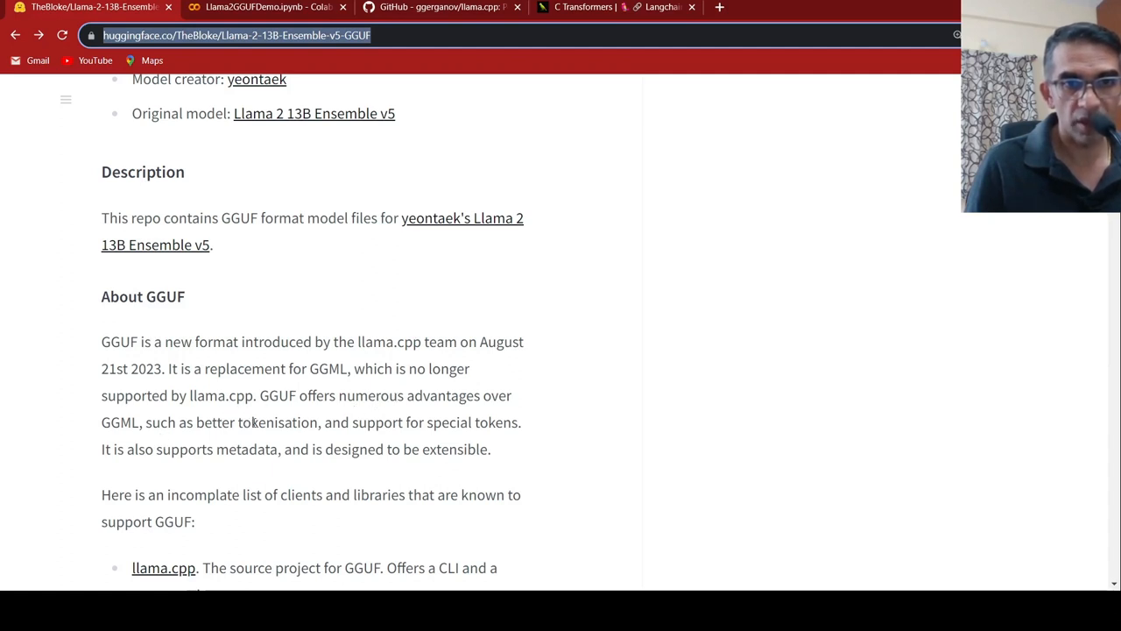
mouse_move(400, 441)
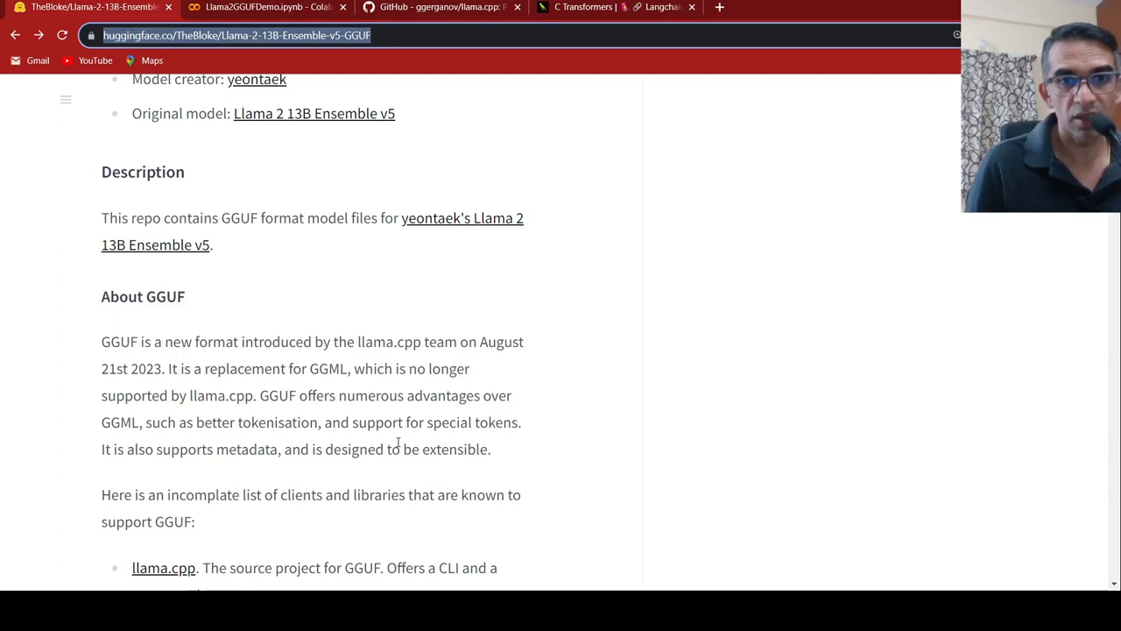
mouse_move(298, 455)
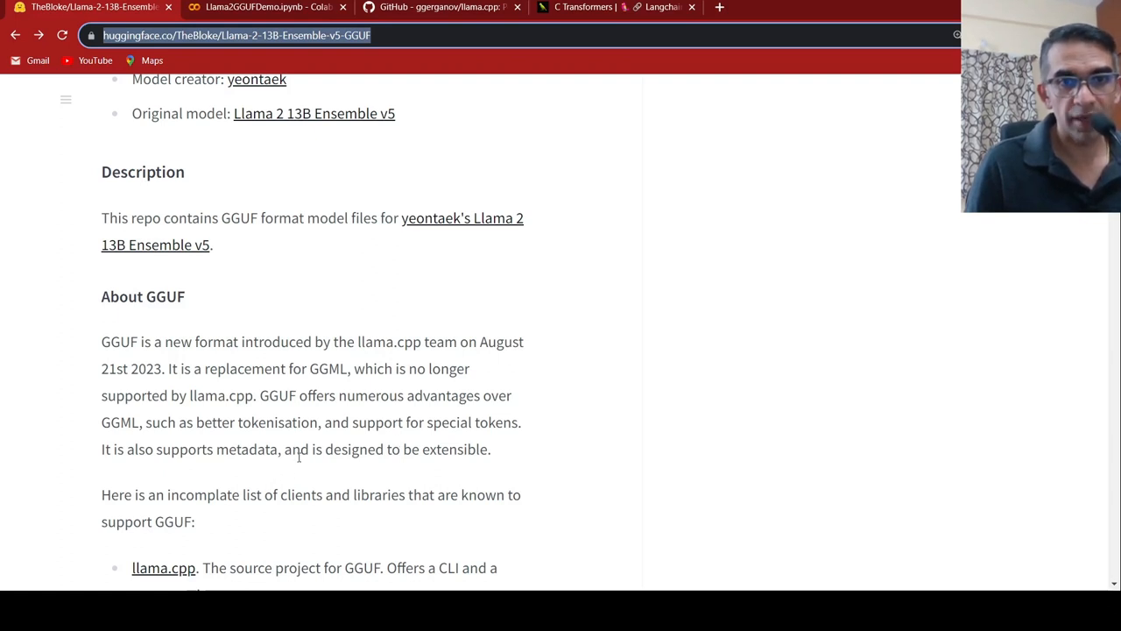
mouse_move(462, 478)
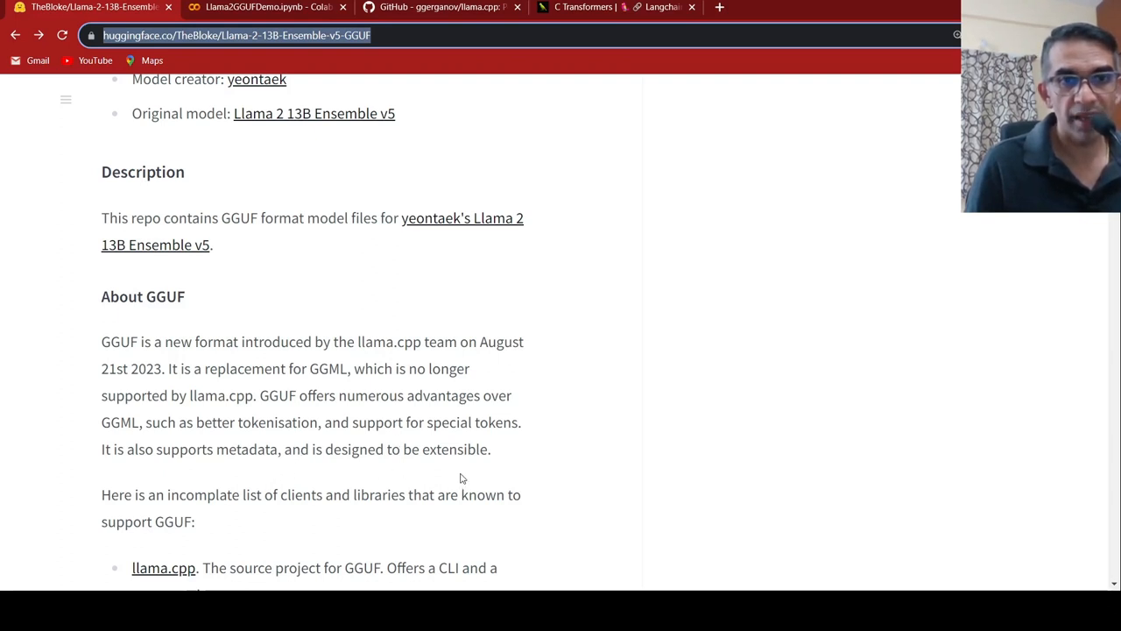
mouse_move(202, 386)
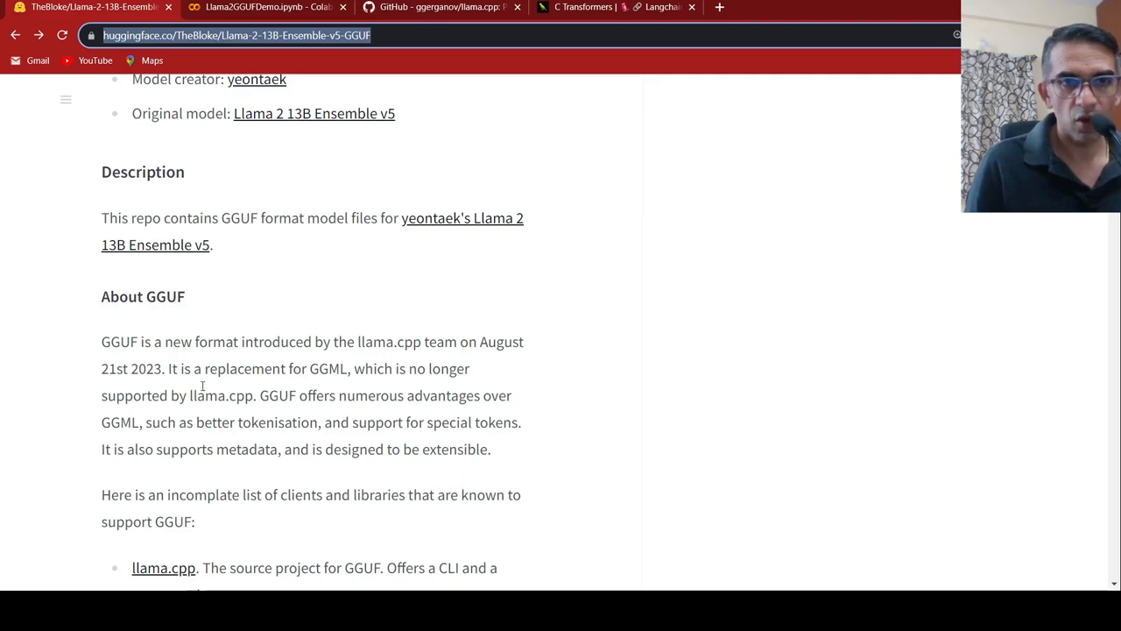
mouse_move(333, 237)
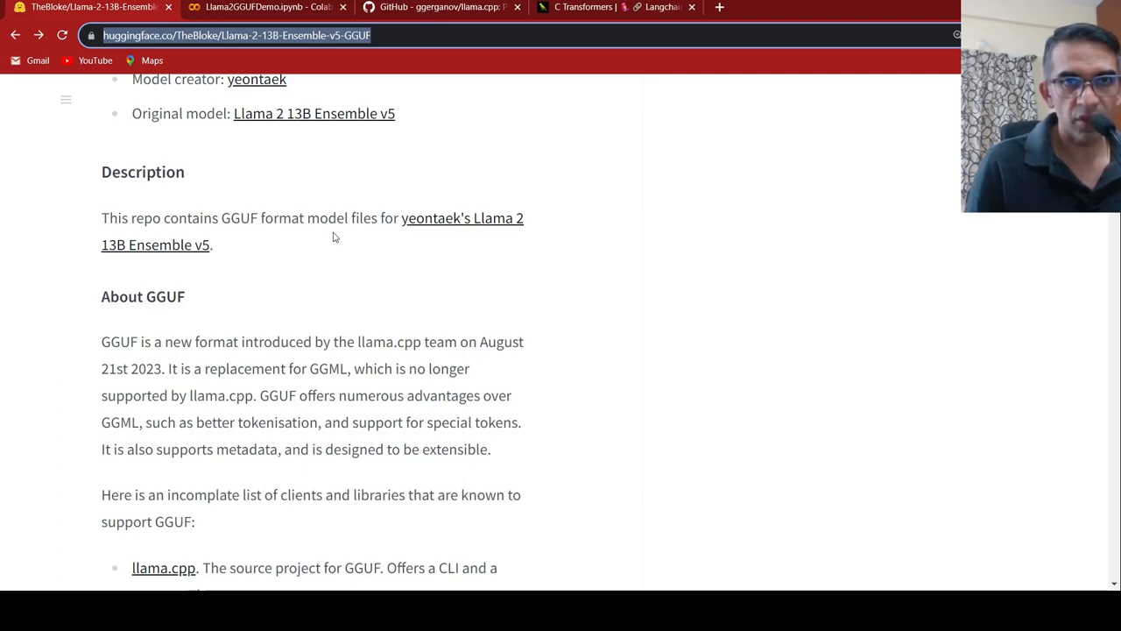
View the ggerganov/llama.cpp README's description, supported platforms and supported models lists
left_click(442, 7)
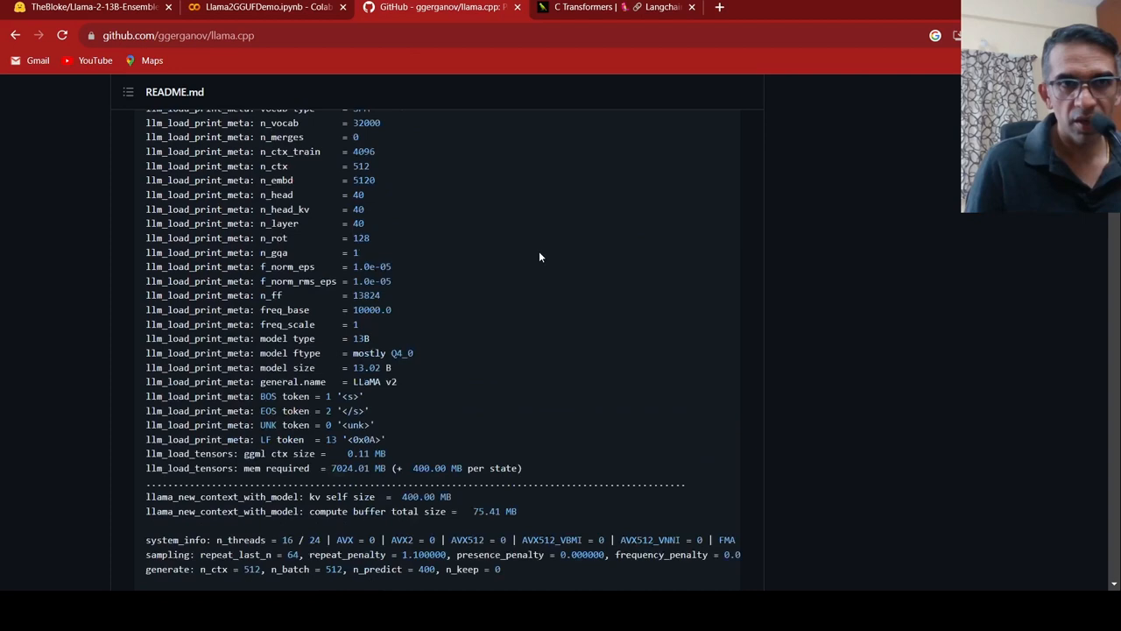
scroll("up", 3)
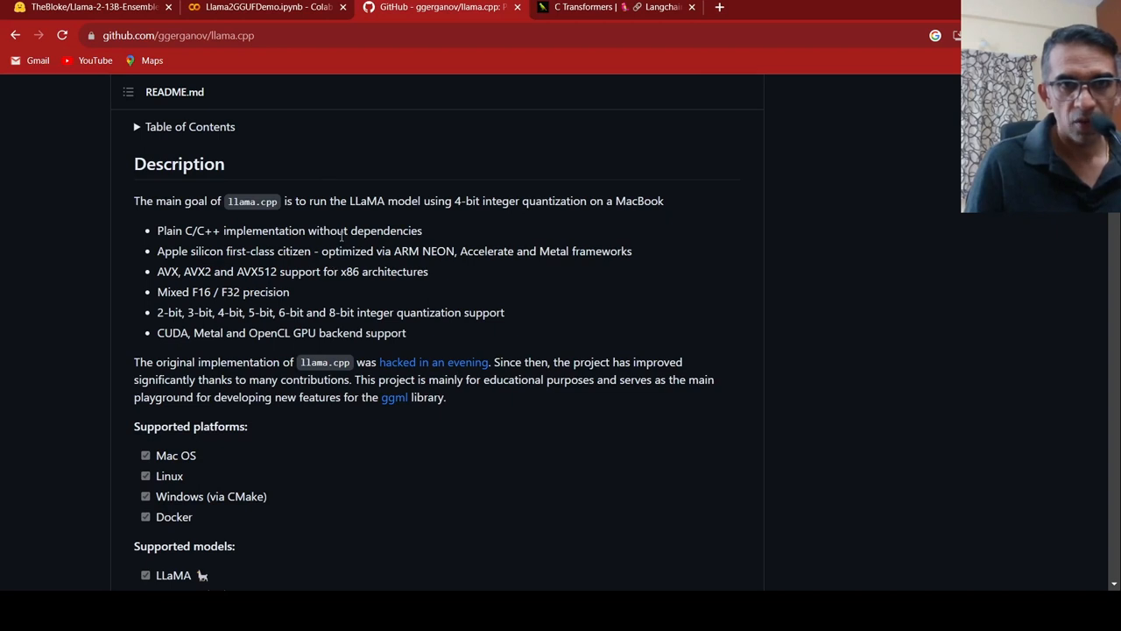
mouse_move(550, 233)
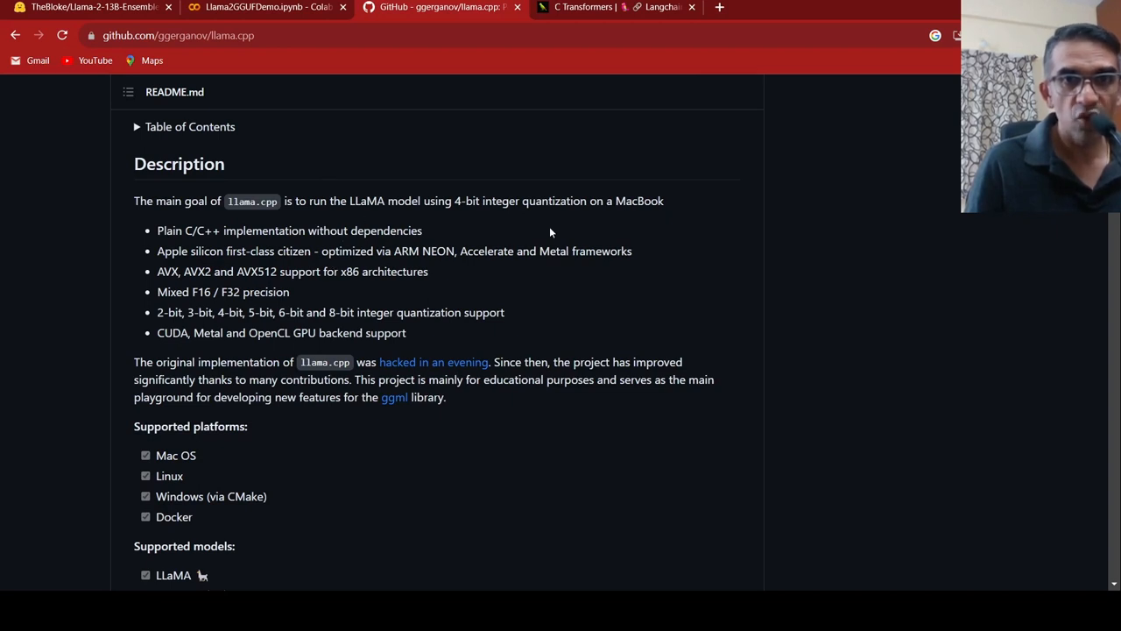
mouse_move(403, 222)
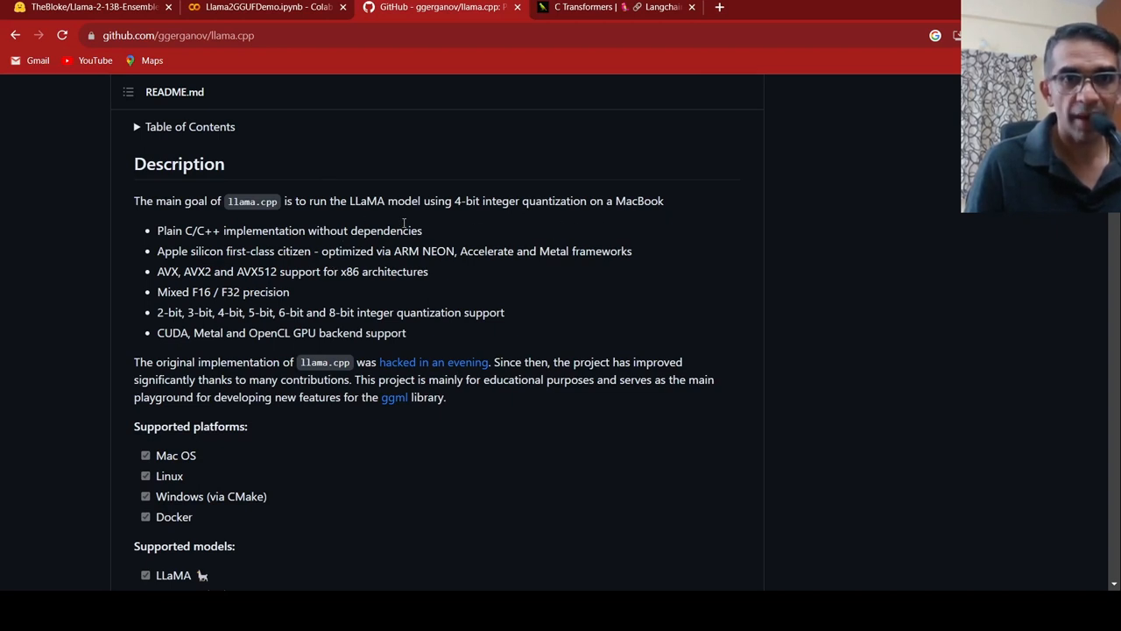
mouse_move(403, 224)
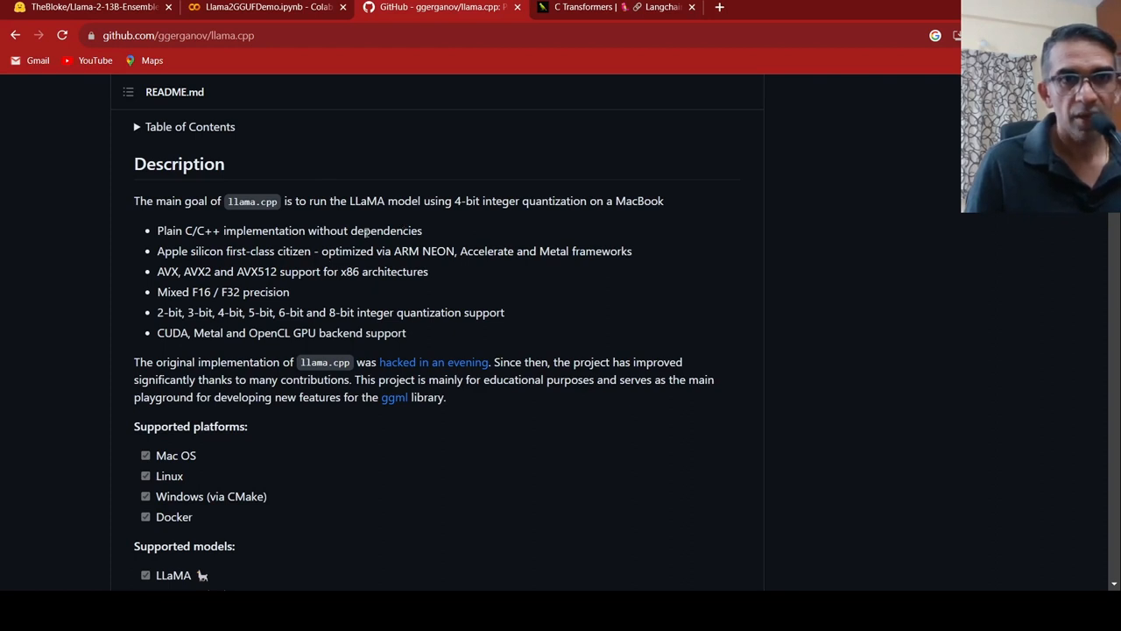
mouse_move(182, 324)
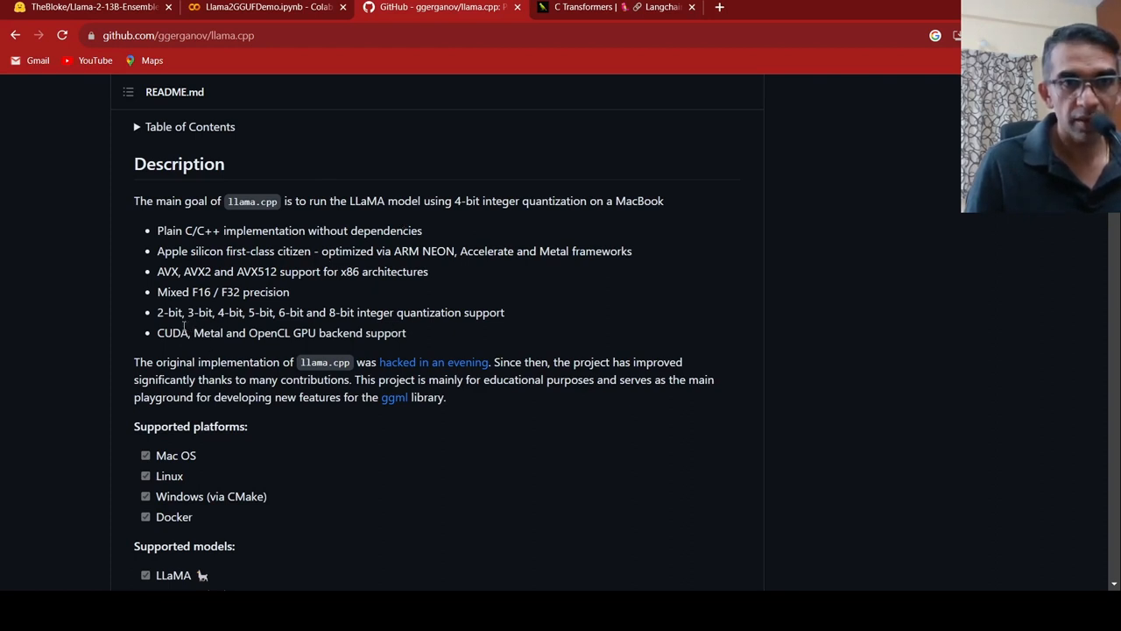
mouse_move(341, 312)
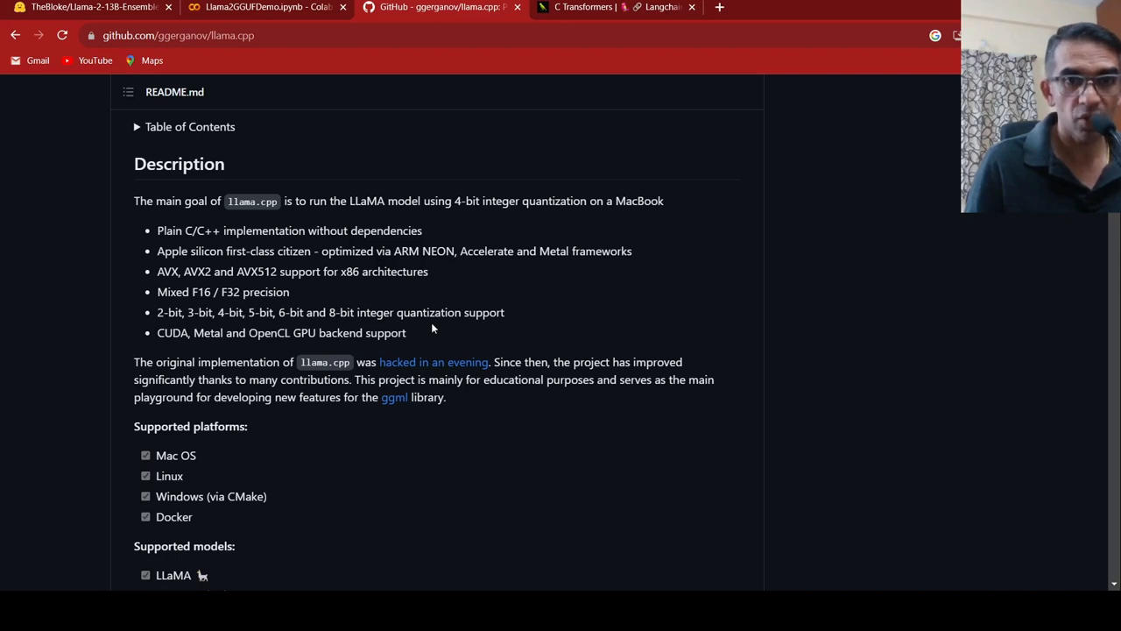
mouse_move(471, 290)
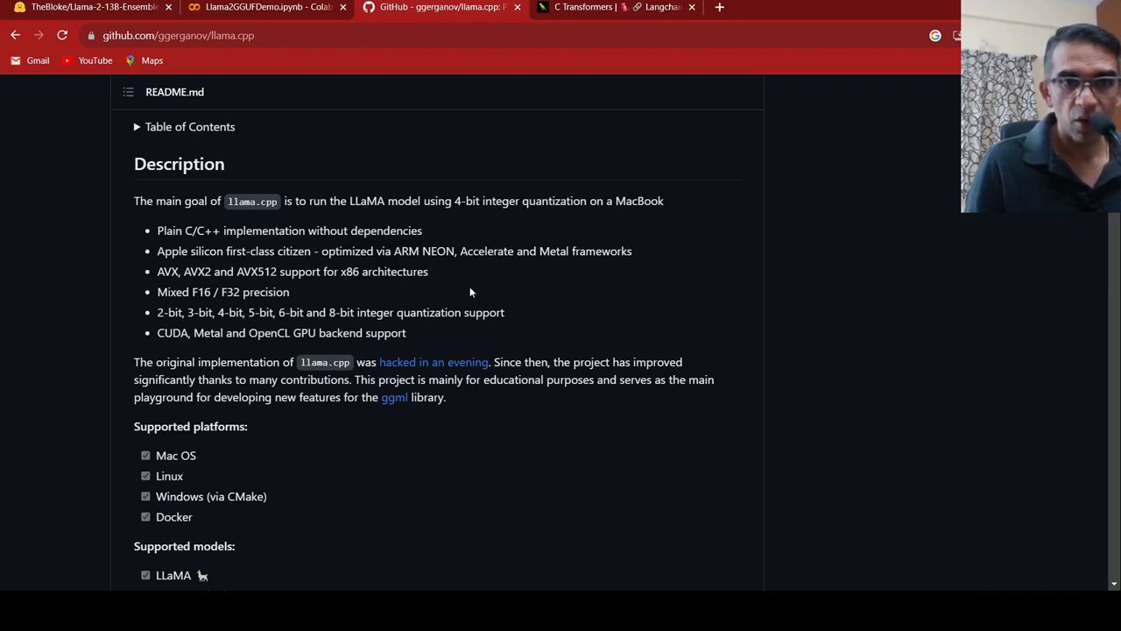
scroll("down", 3)
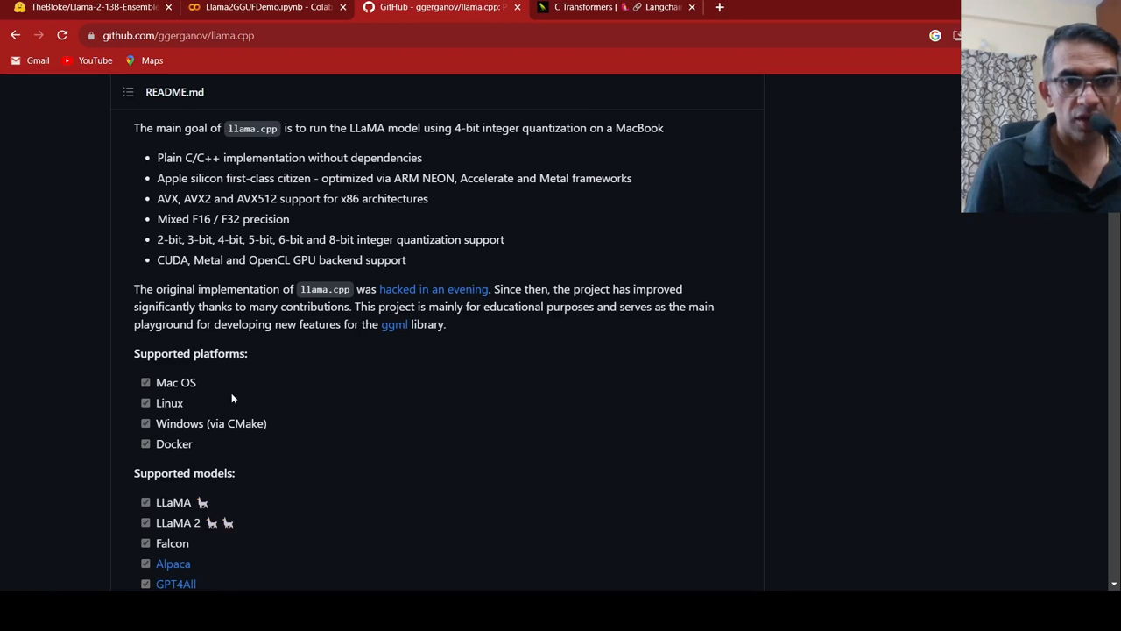
mouse_move(203, 420)
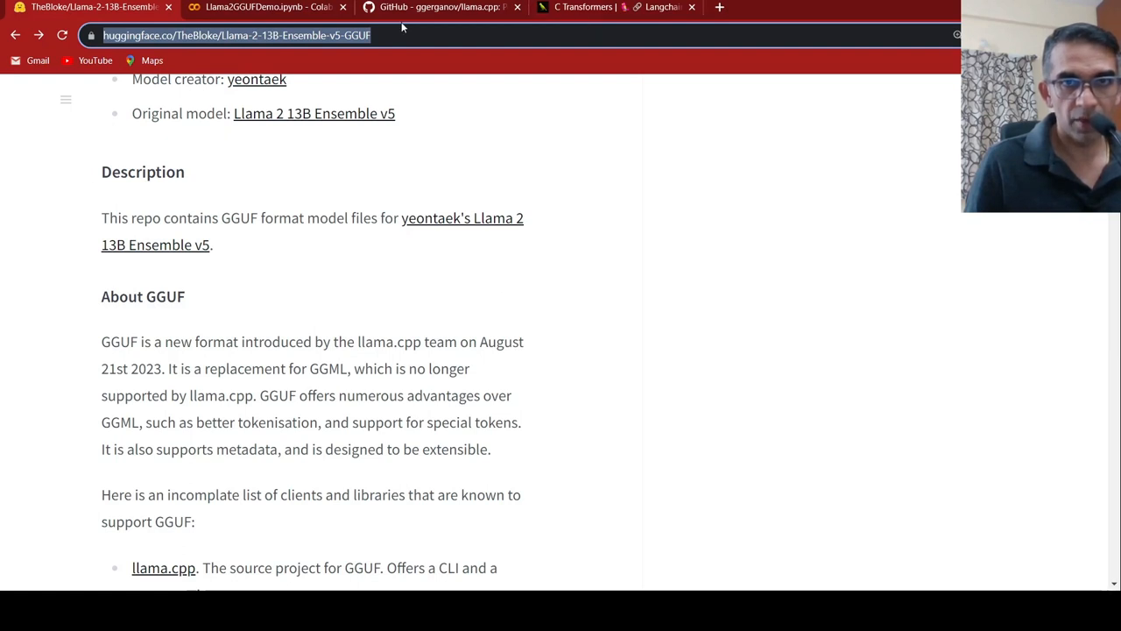
mouse_move(148, 348)
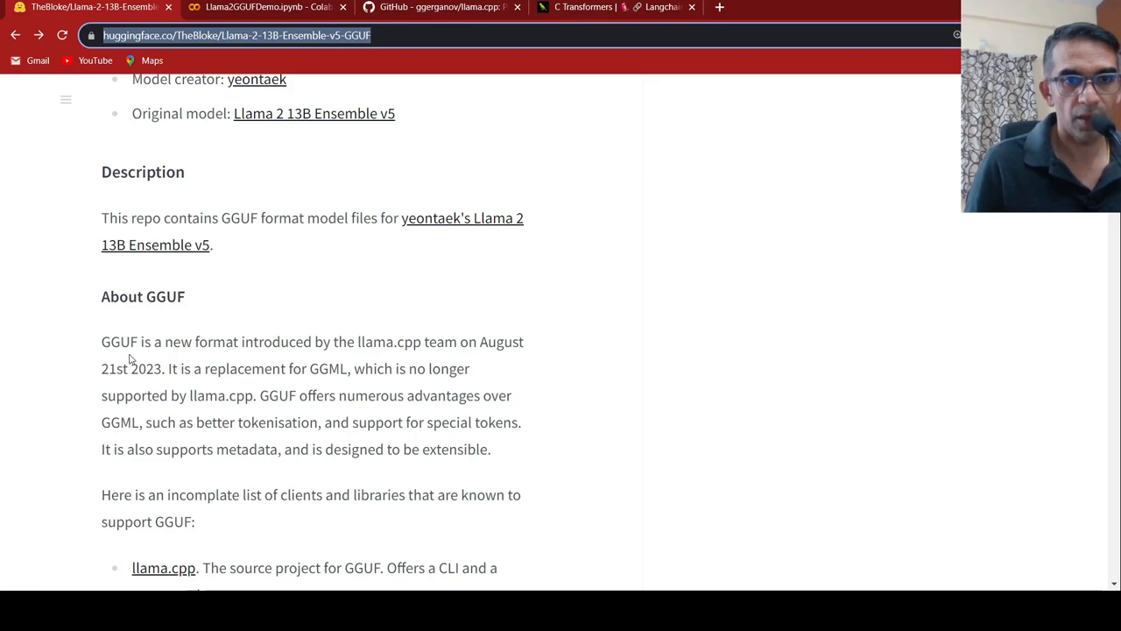
Bring the model card's title, description and About GGUF text back into view
scroll("down", 3)
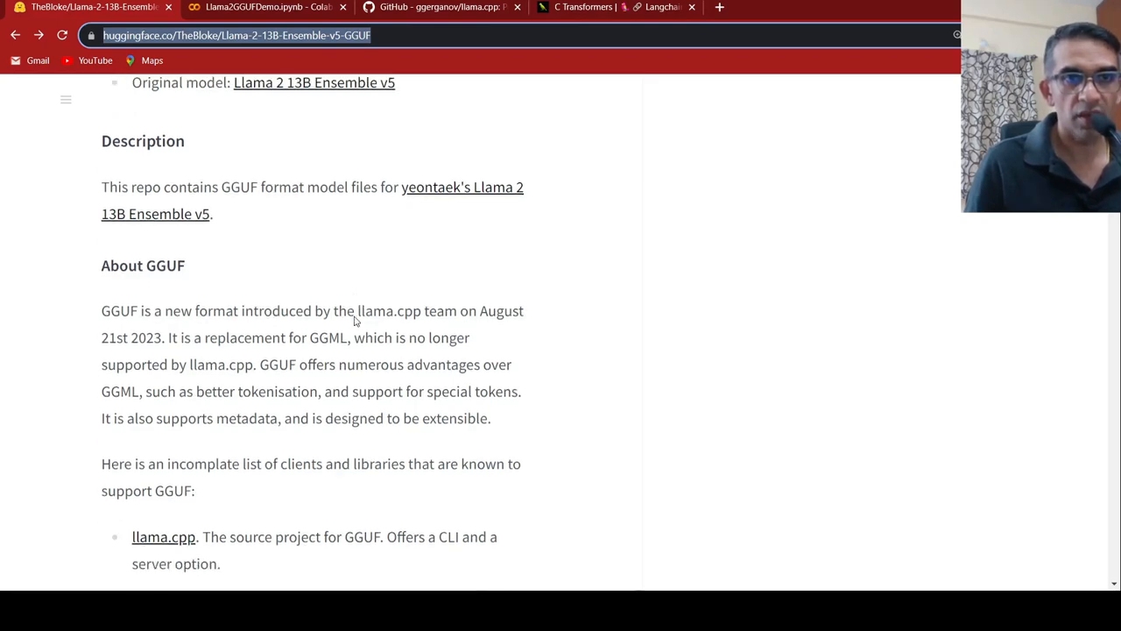
scroll("up", 3)
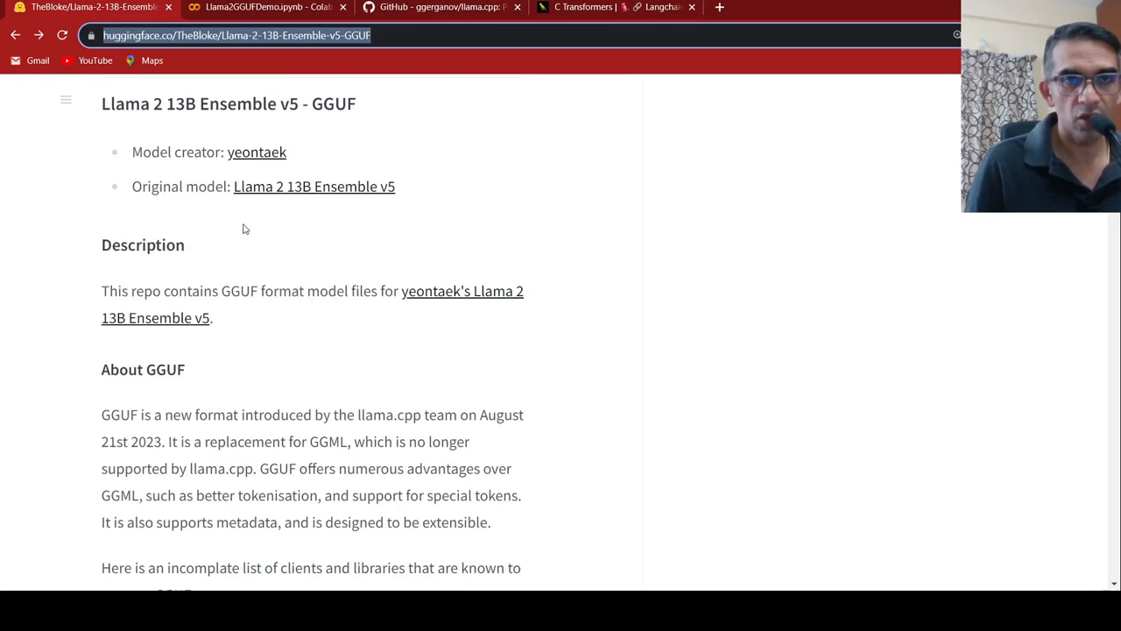
mouse_move(368, 354)
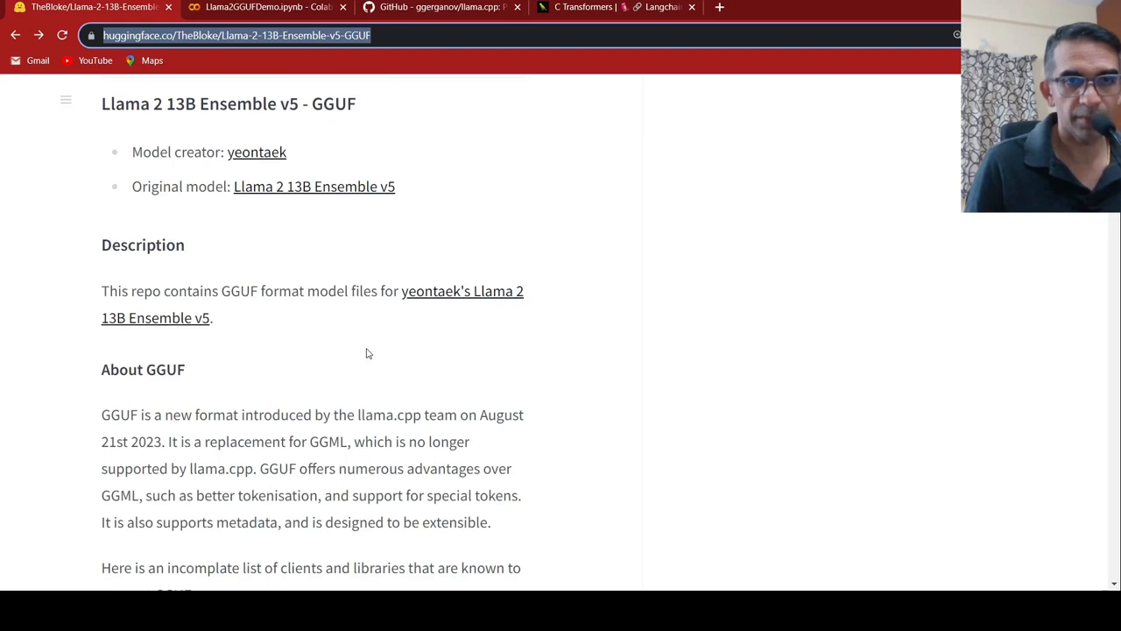
Scroll to the Provided files table and read the Q2_K through Q4_K_M quant rows
scroll("down", 3)
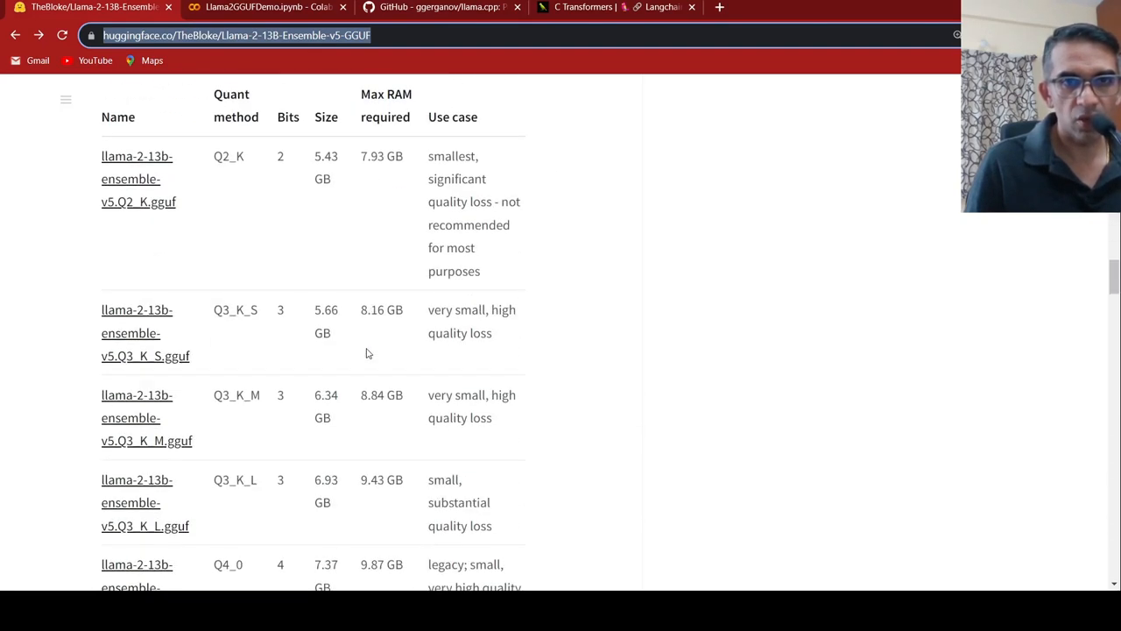
mouse_move(342, 400)
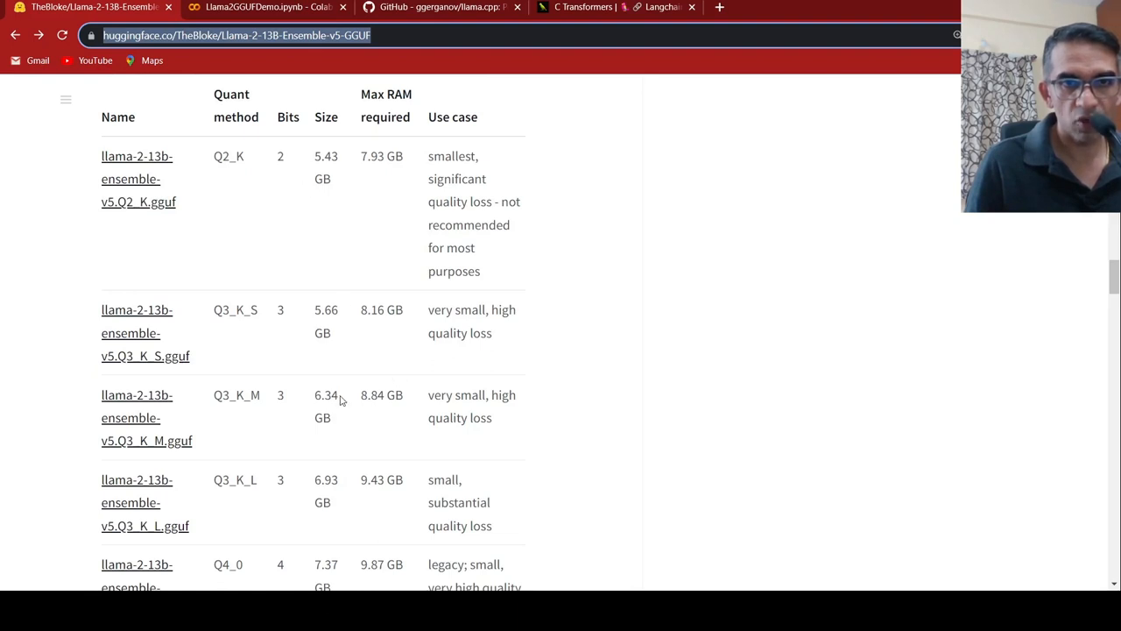
mouse_move(298, 357)
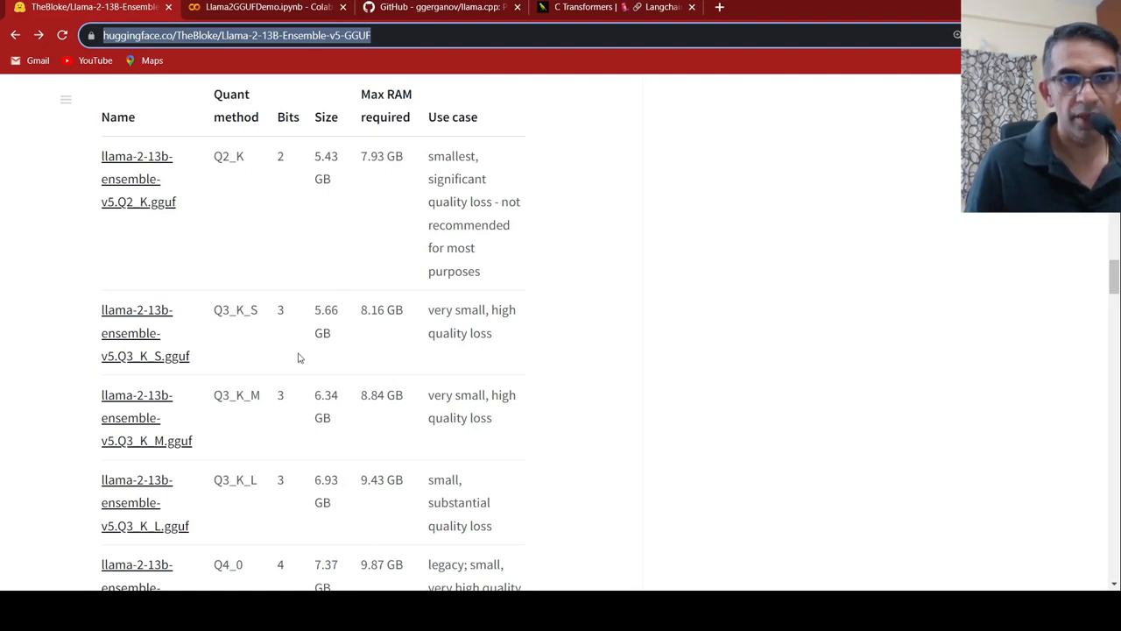
scroll("down", 3)
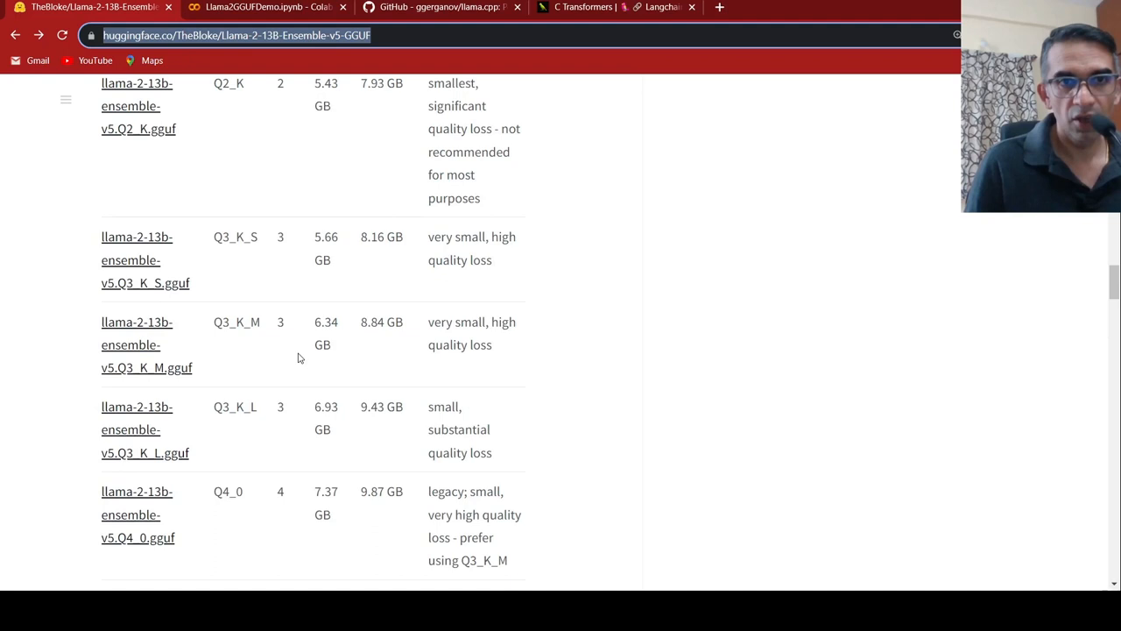
mouse_move(357, 291)
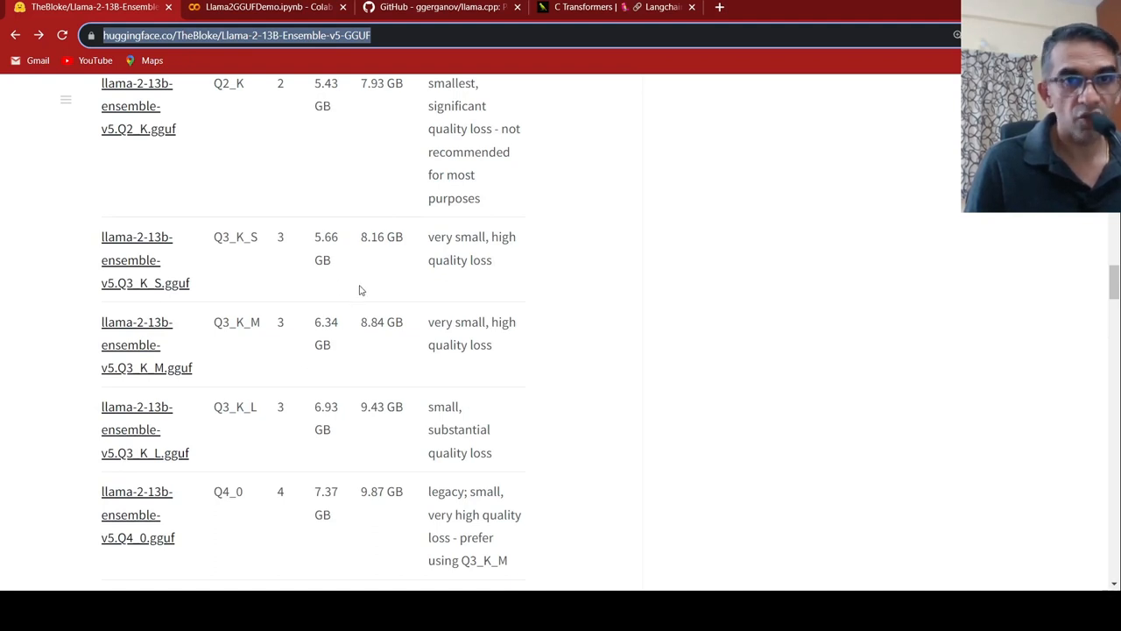
mouse_move(370, 347)
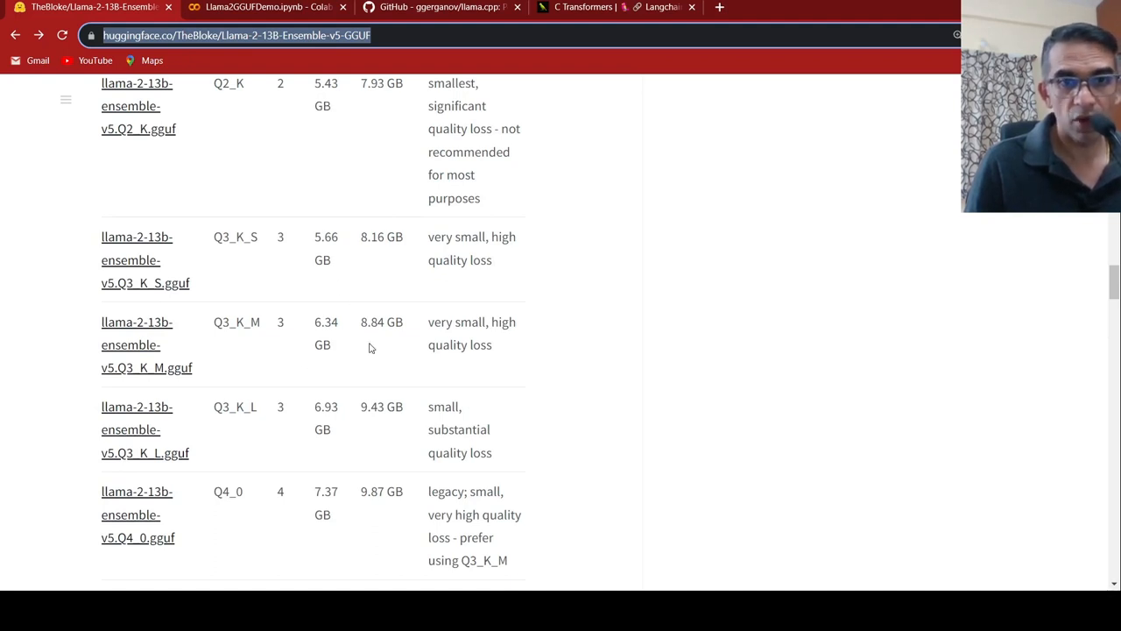
scroll("up", 3)
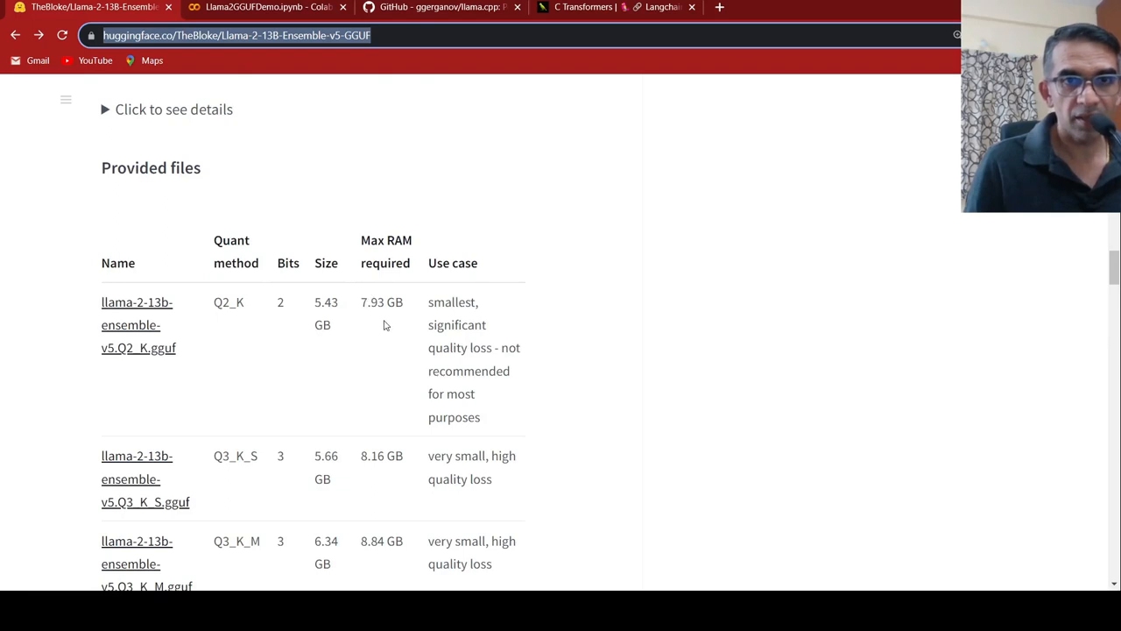
mouse_move(361, 358)
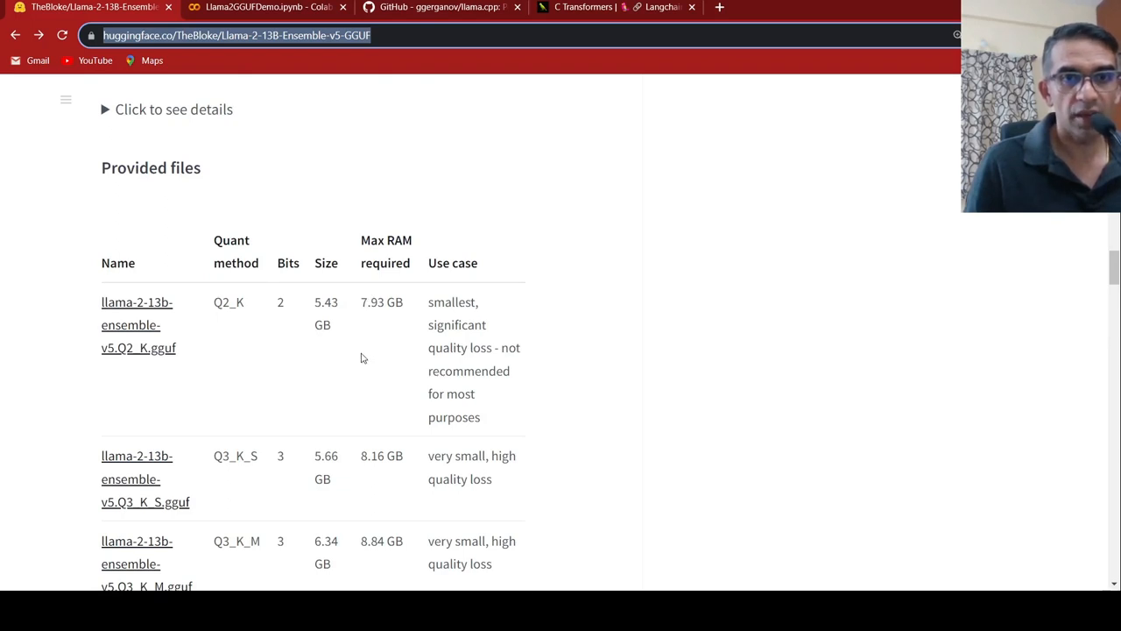
scroll("down", 3)
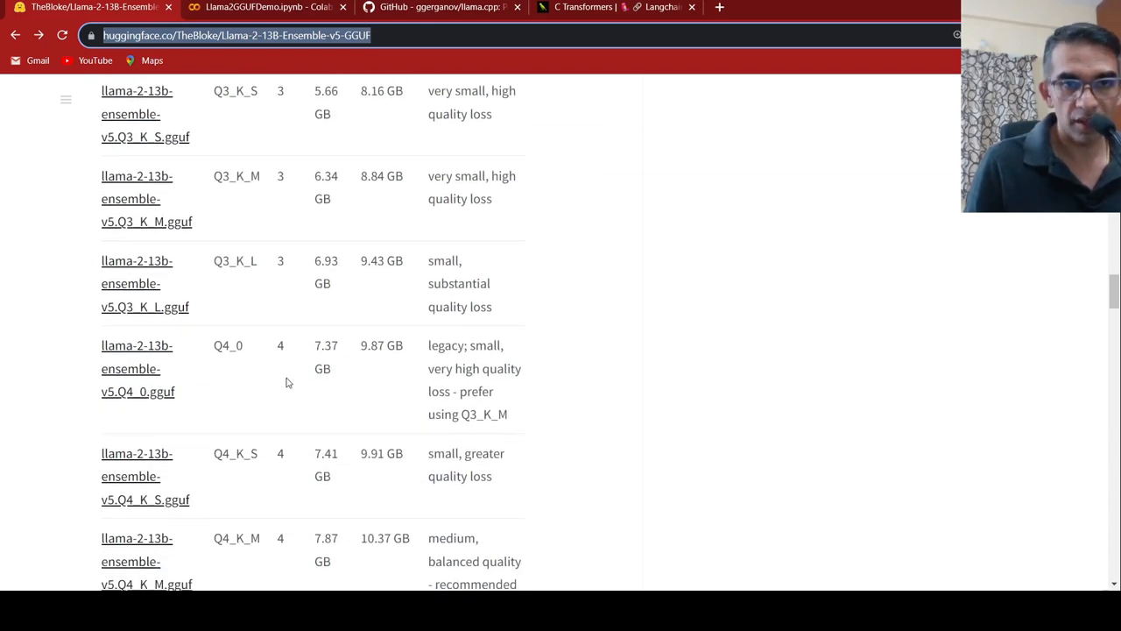
mouse_move(378, 372)
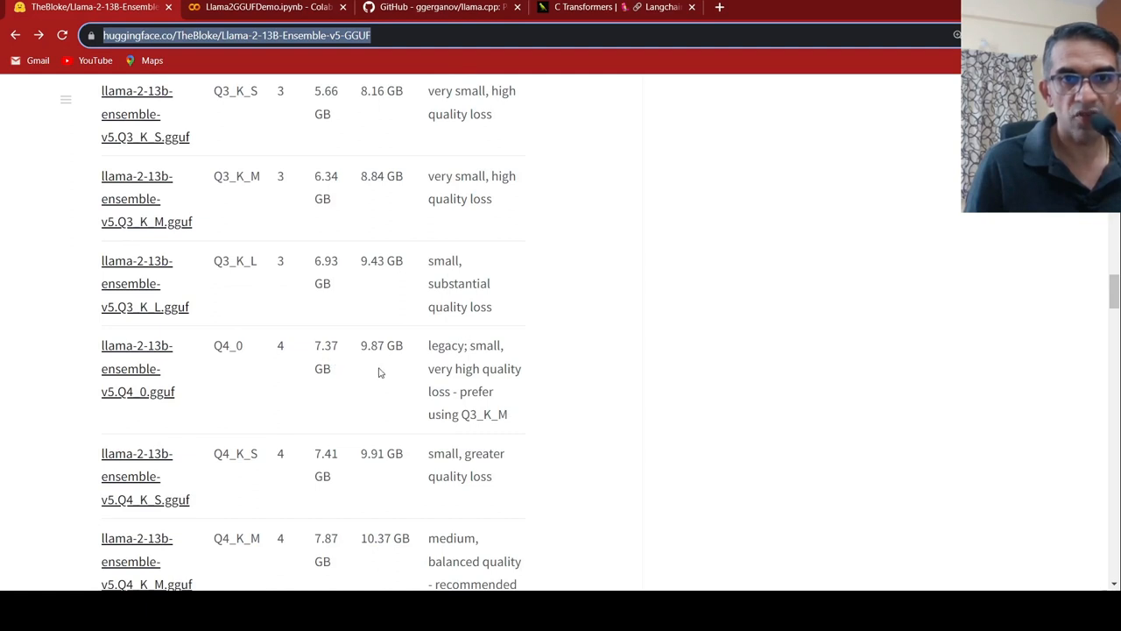
mouse_move(391, 366)
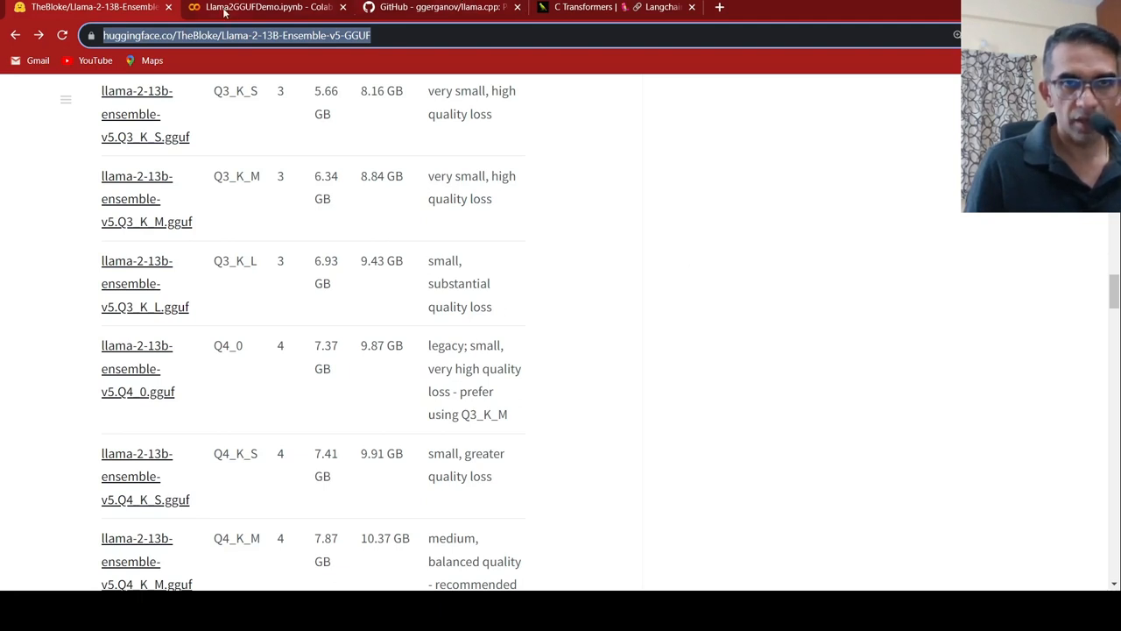
Scroll past the llama.cpp example to the 'load this model from Python using ctransformers' section
scroll("down", 3)
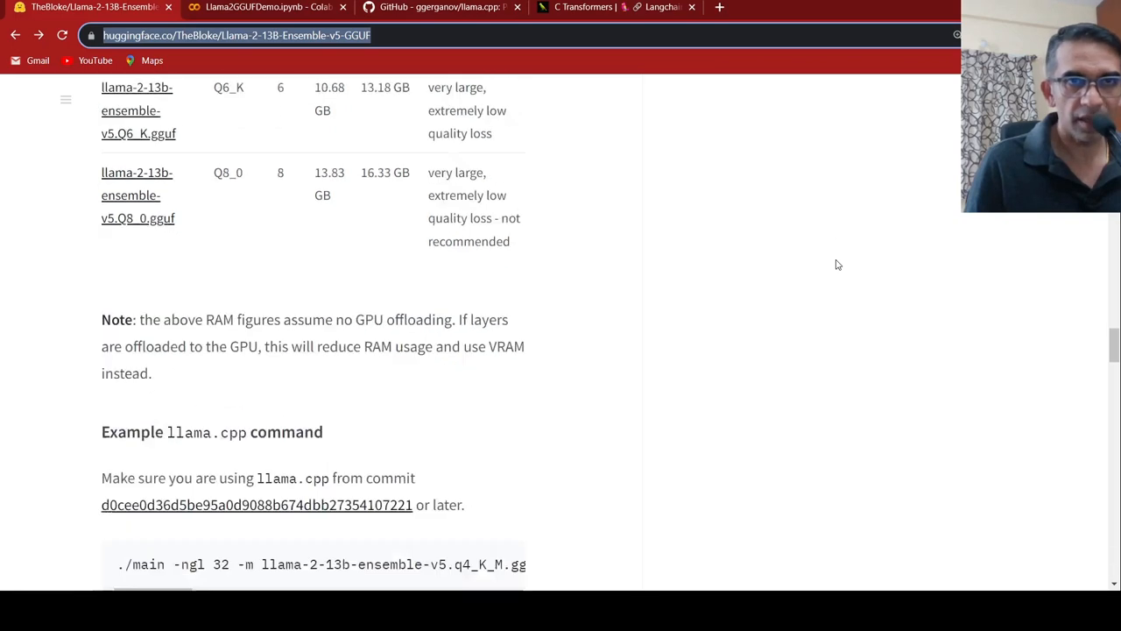
scroll("down", 3)
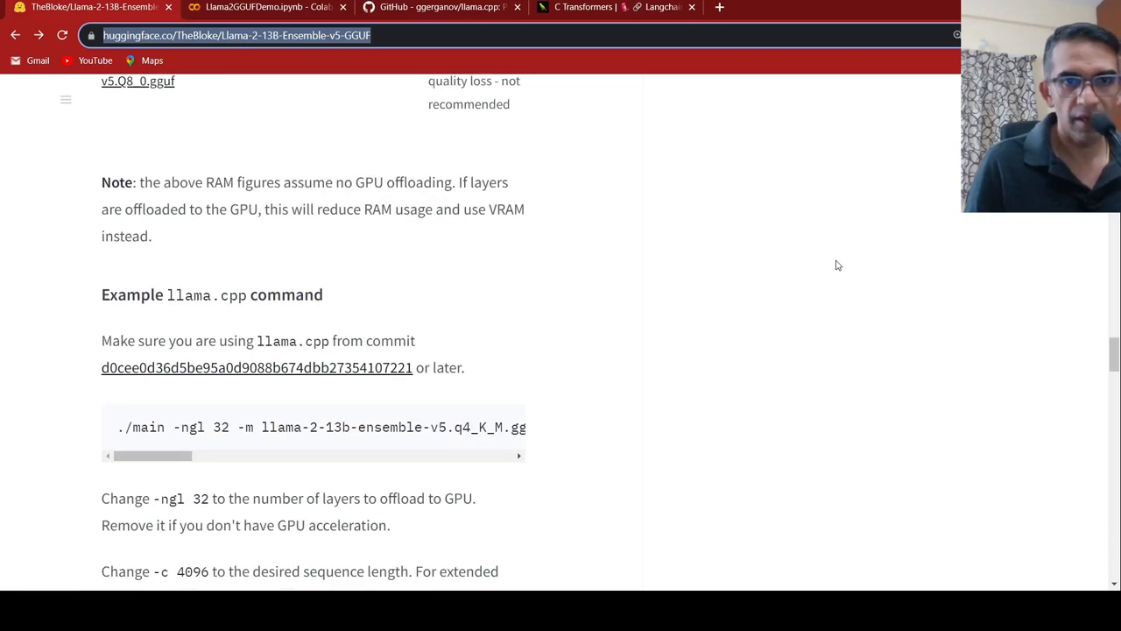
scroll("down", 3)
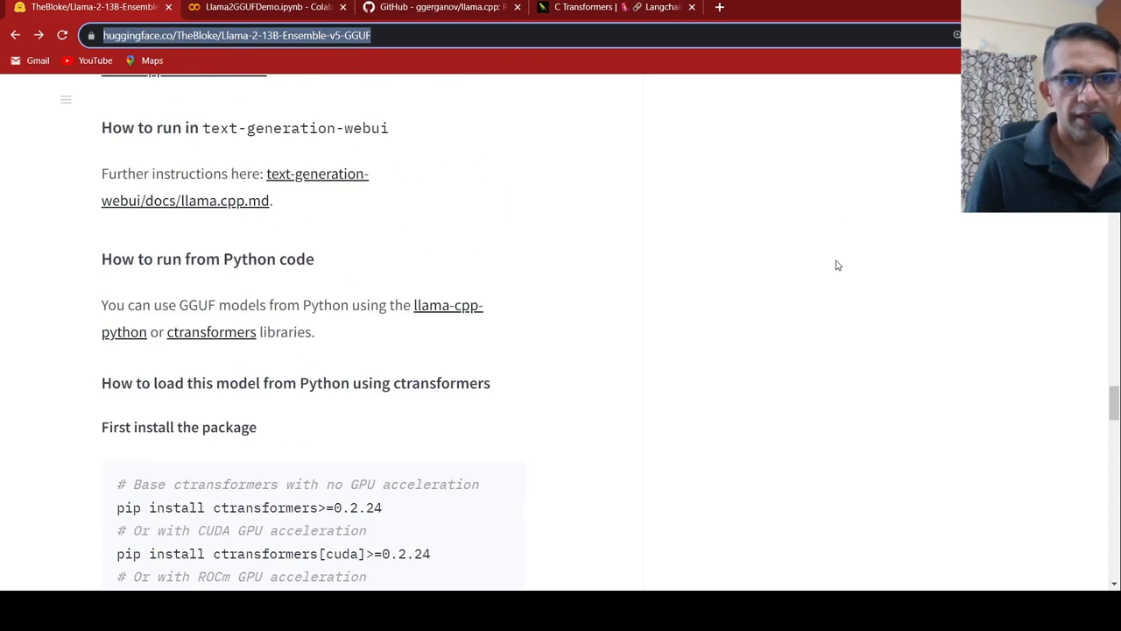
scroll("down", 3)
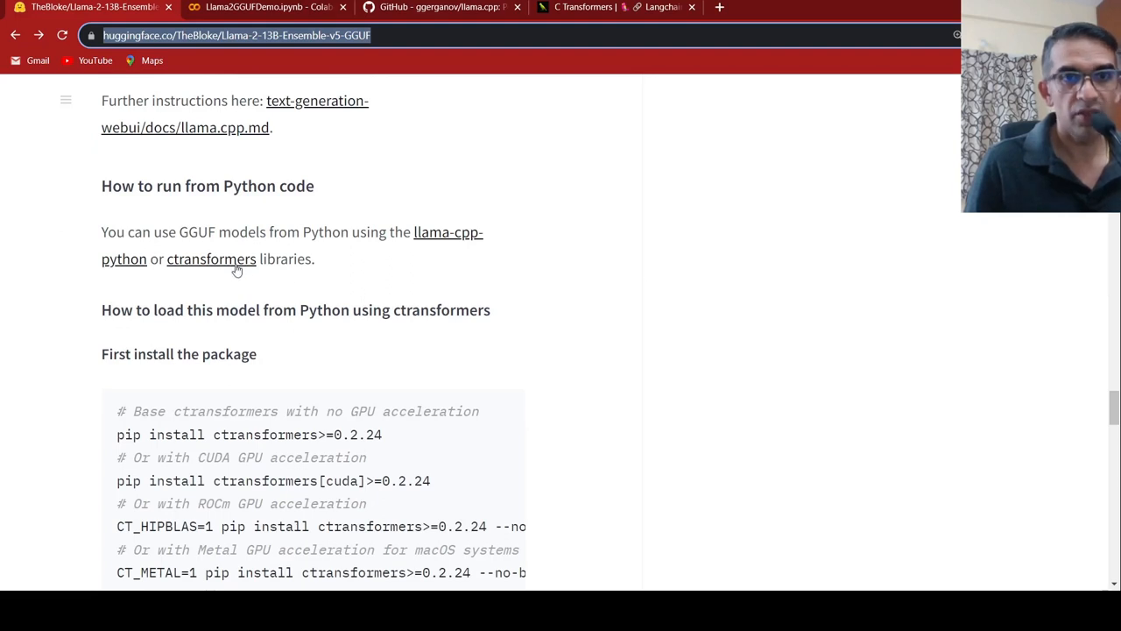
mouse_move(362, 273)
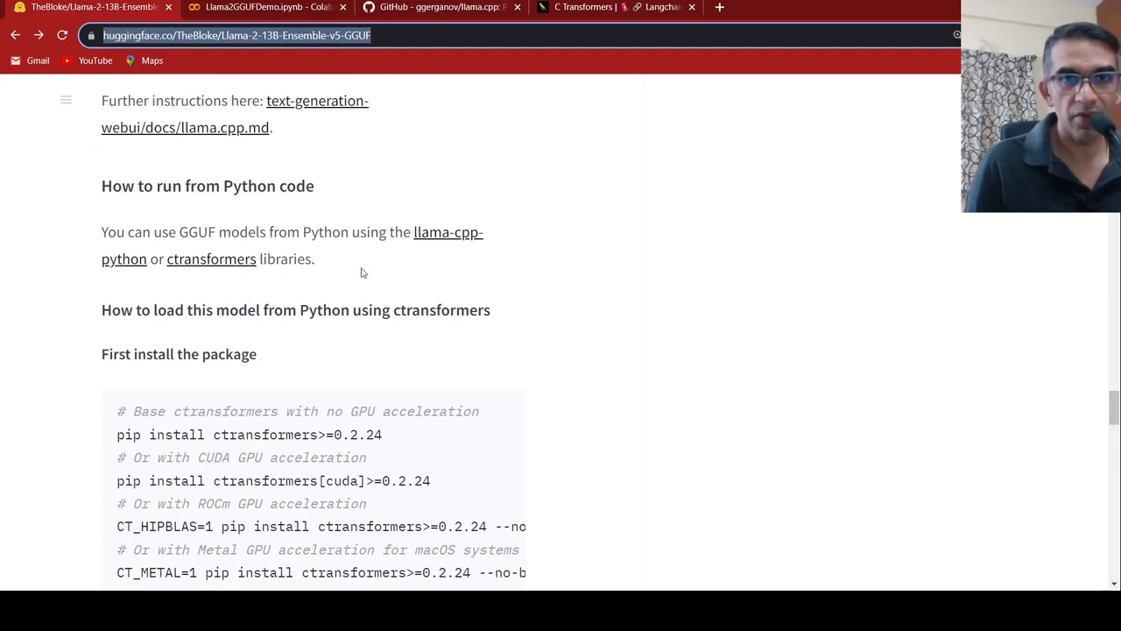
mouse_move(578, 330)
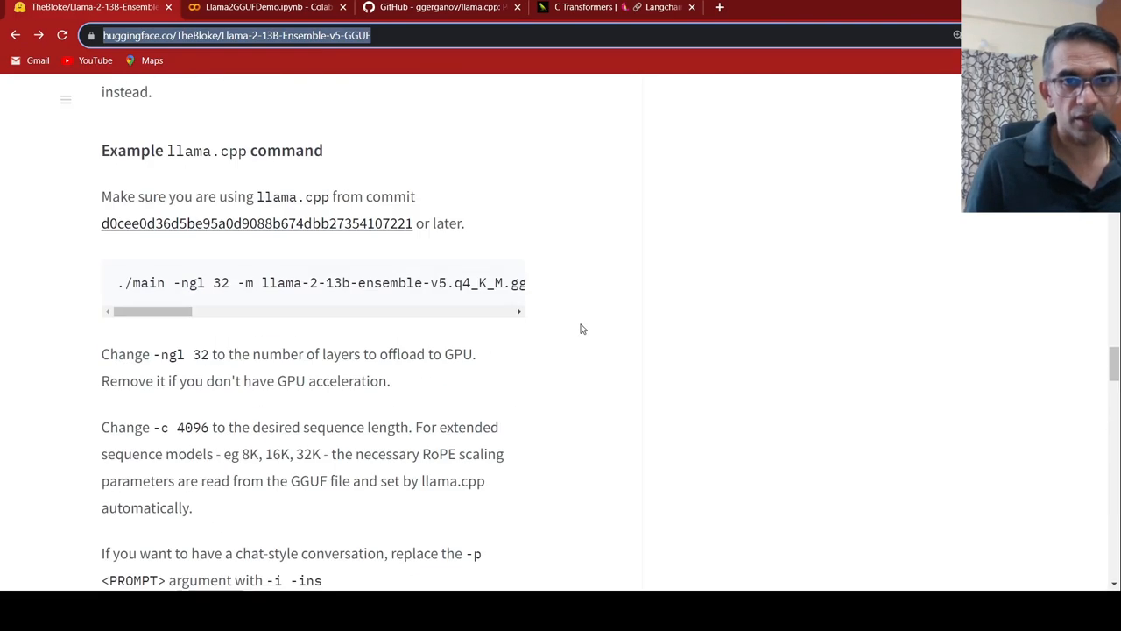
scroll("down", 3)
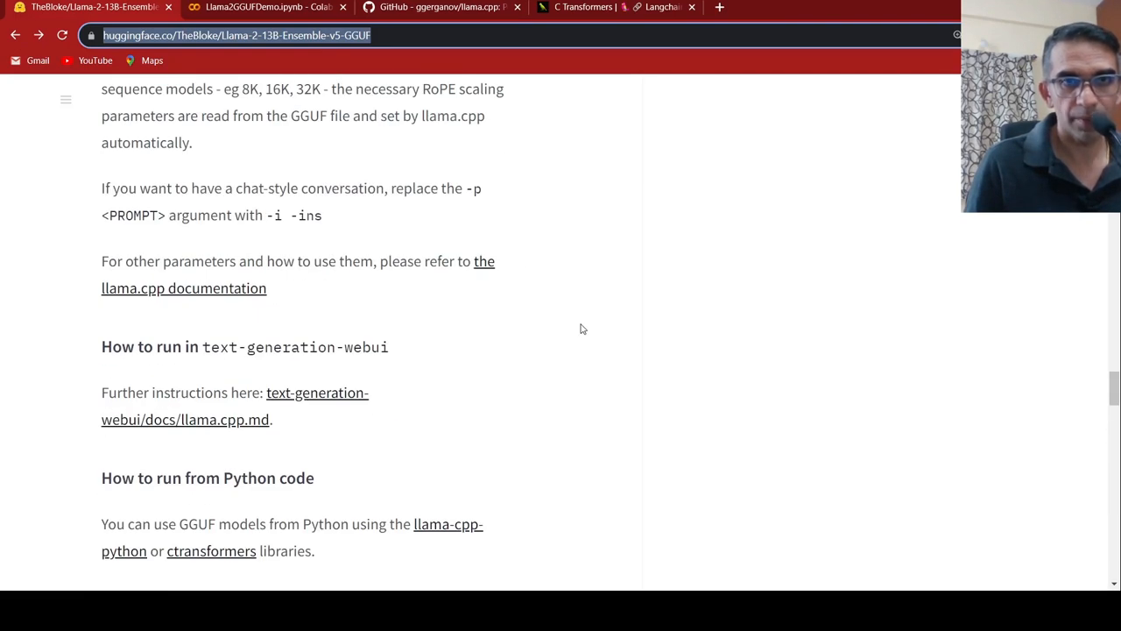
scroll("down", 3)
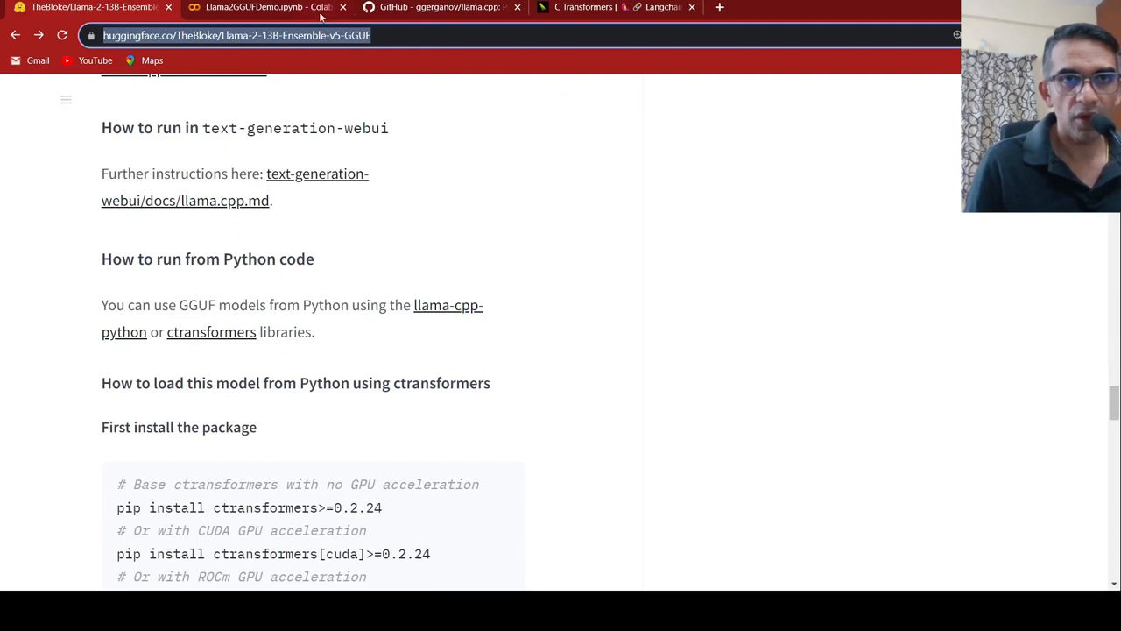
Show the Llama2GGUFDemo notebook's model-loading cell with the 9.23 GB Q5_K_M GGUF downloaded
left_click(266, 7)
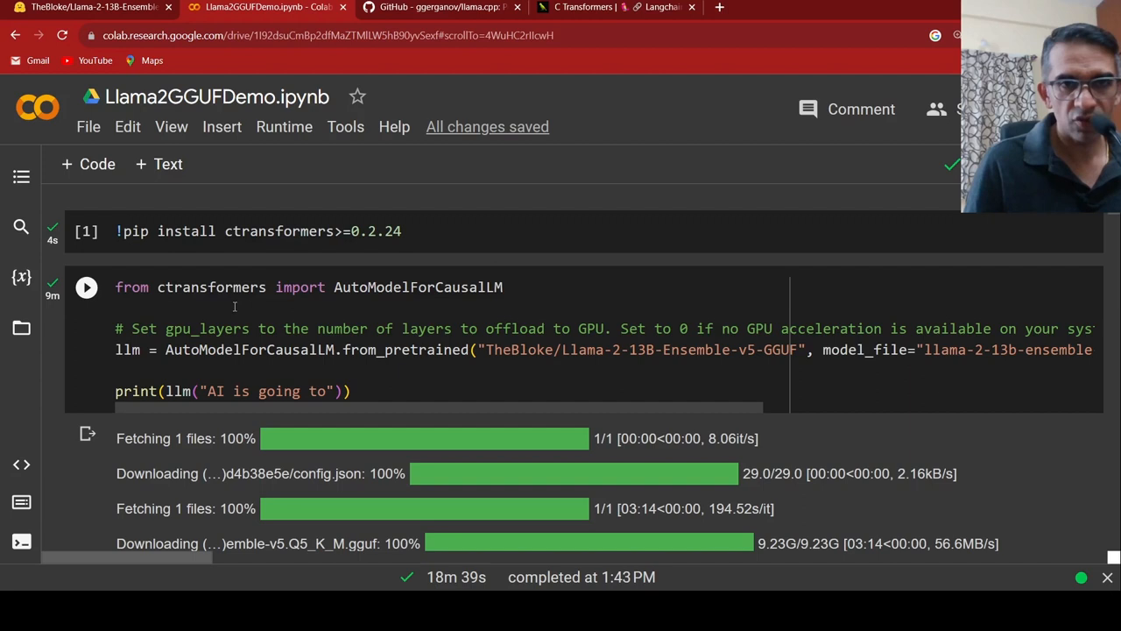
mouse_move(417, 298)
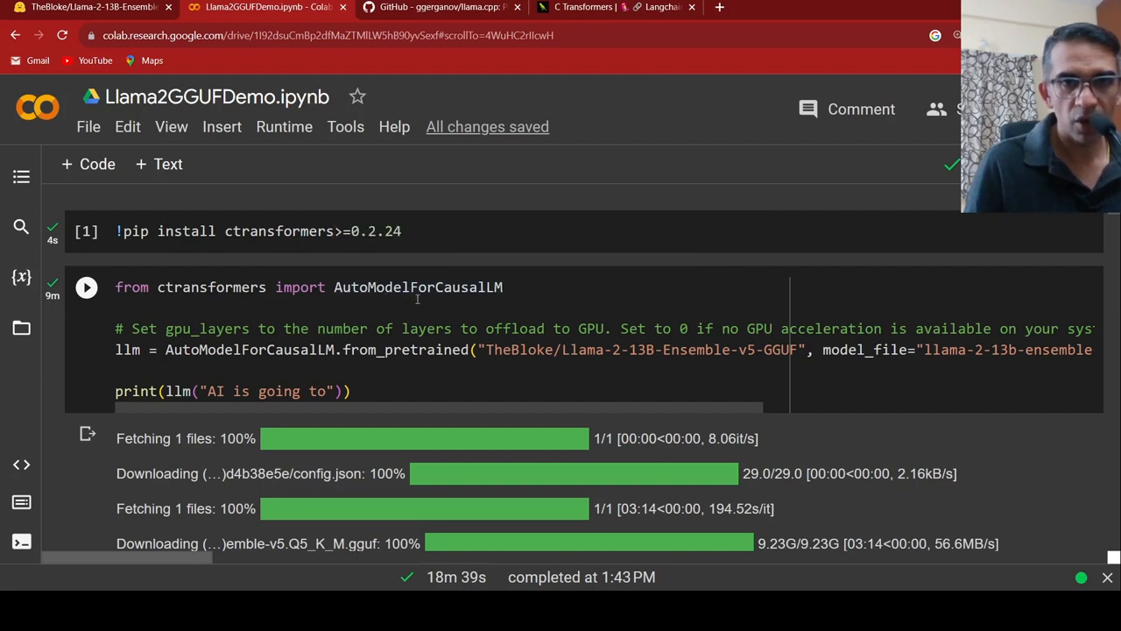
mouse_move(481, 310)
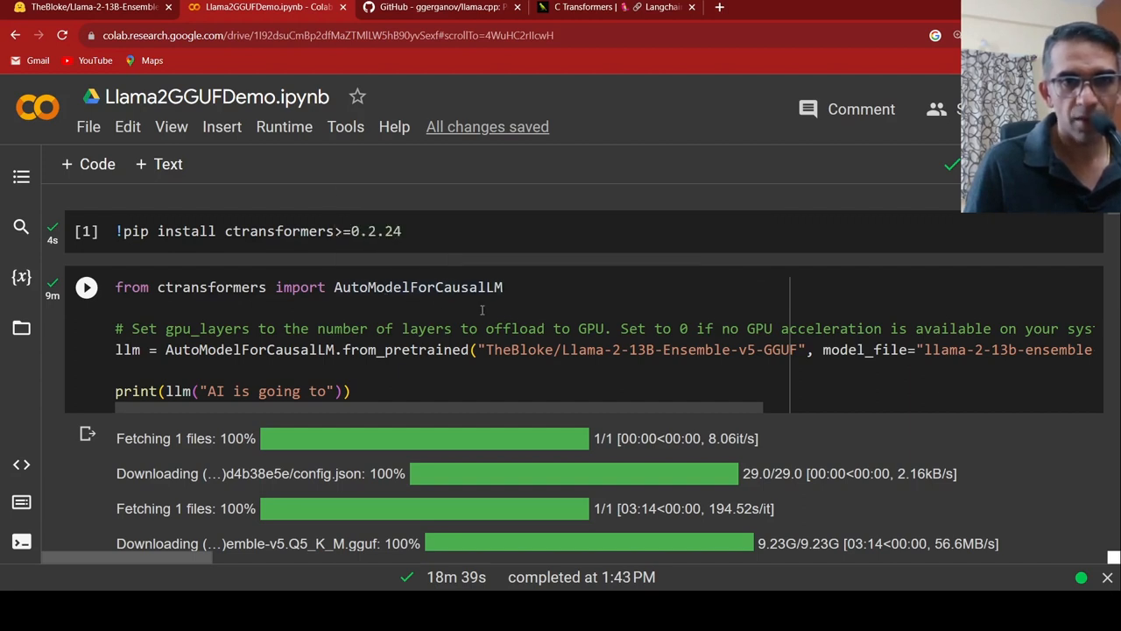
mouse_move(153, 363)
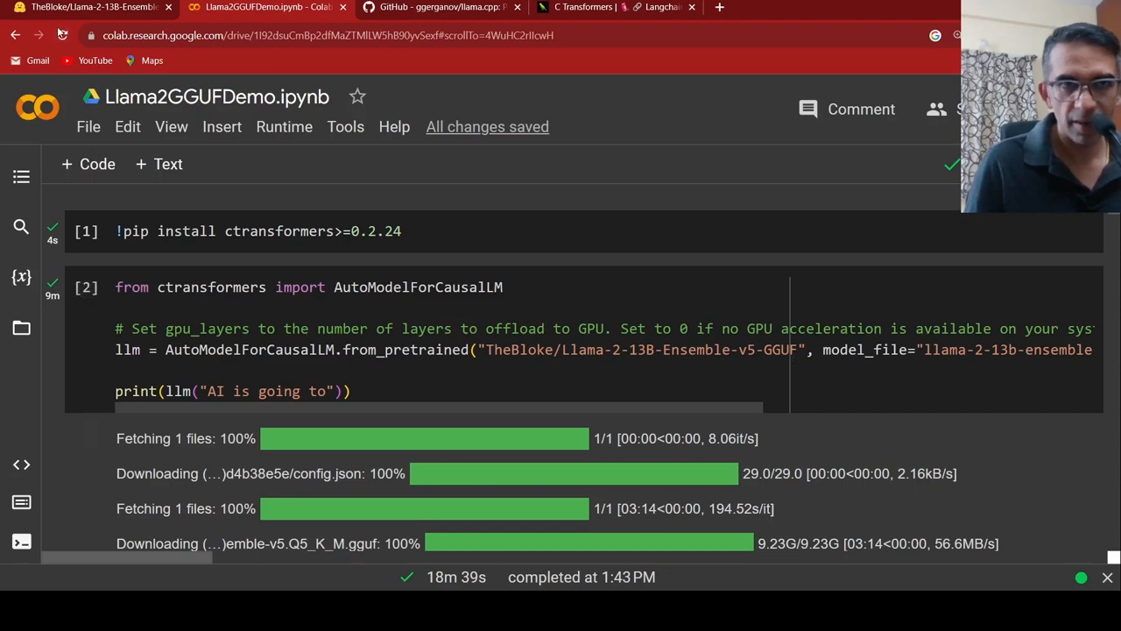
left_click(88, 7)
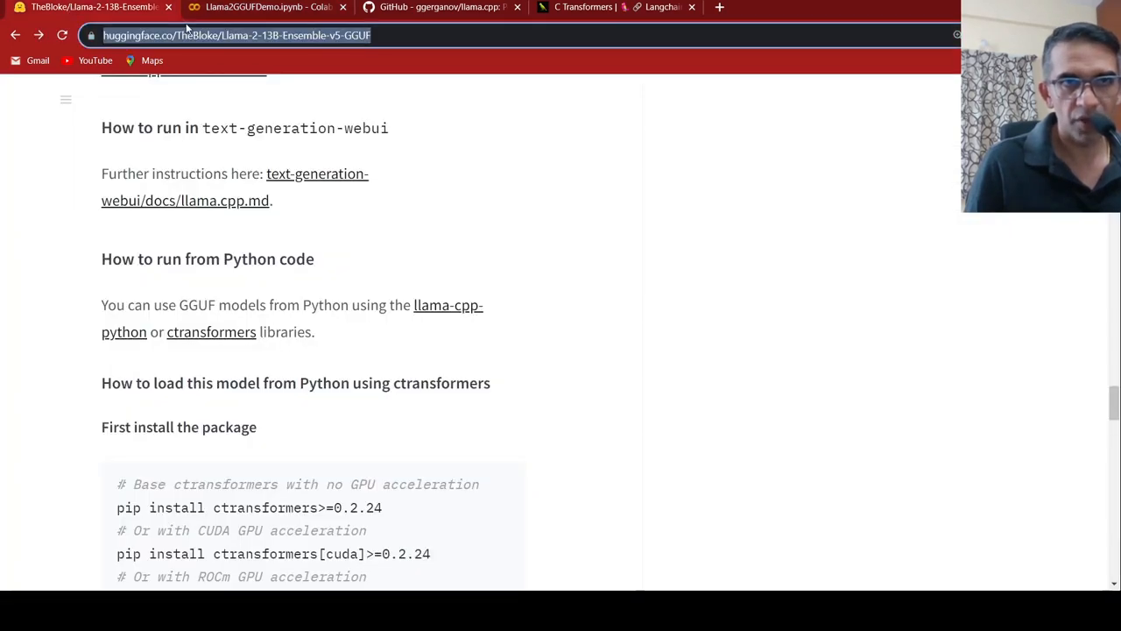
left_click(266, 7)
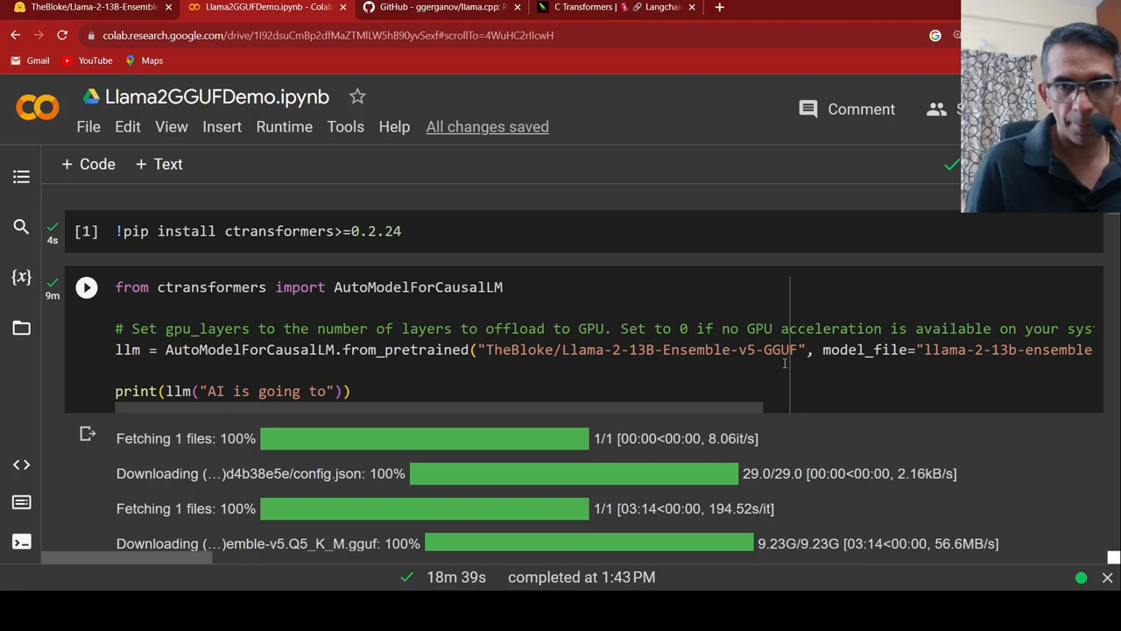
mouse_move(697, 410)
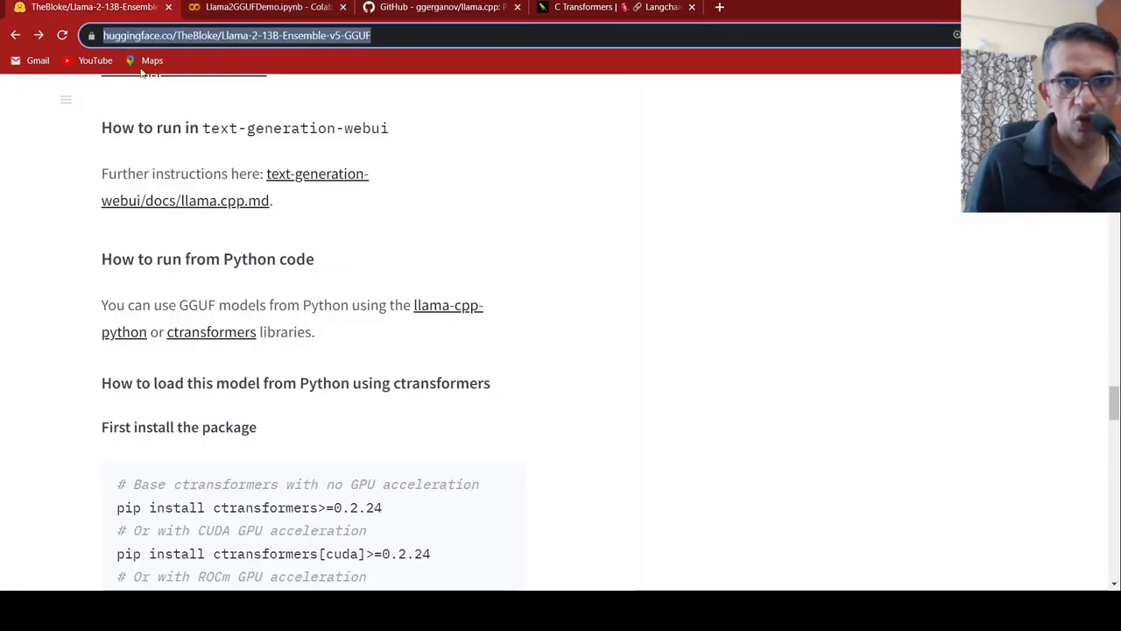
scroll("down", 3)
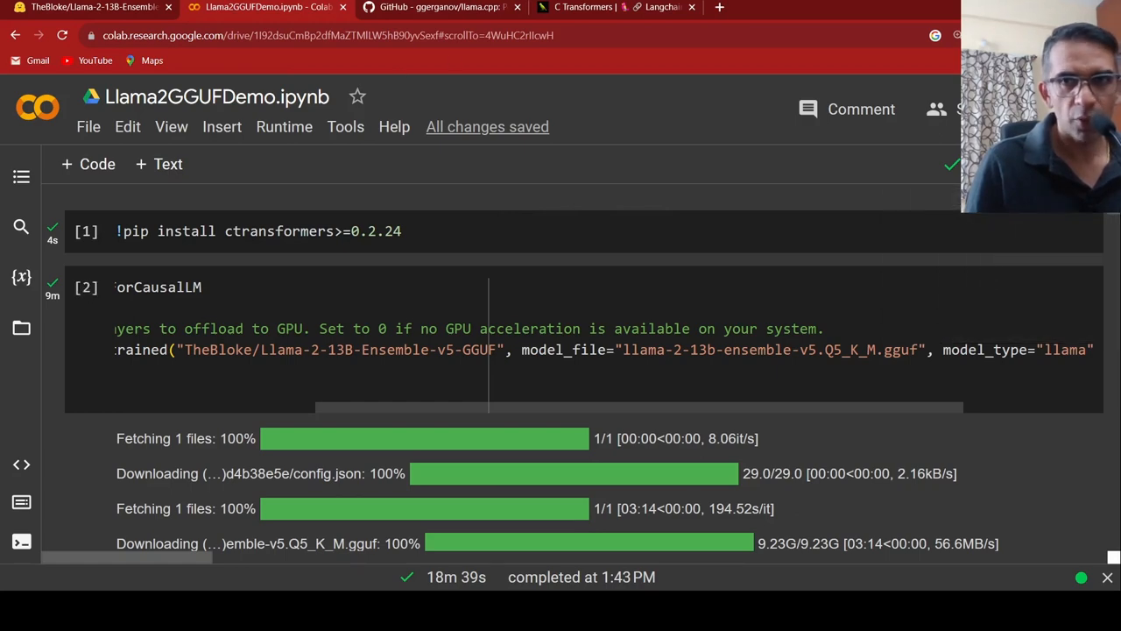
Return to the model card's Provided files table and compare the Q5_K_M and Q6_K rows
left_click(88, 7)
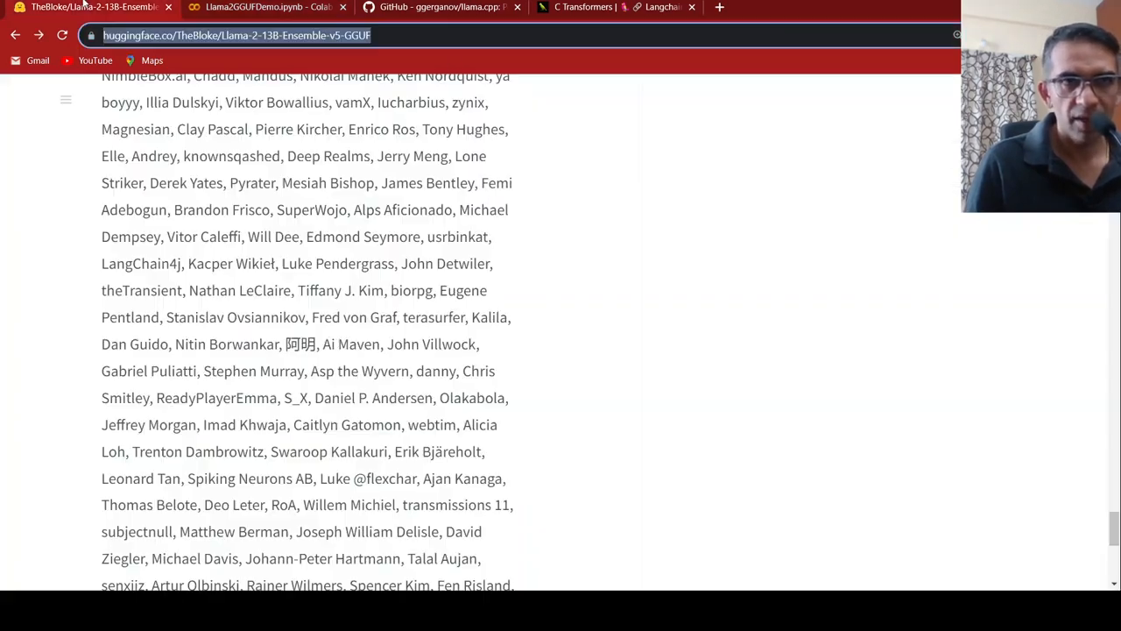
scroll("up", 3)
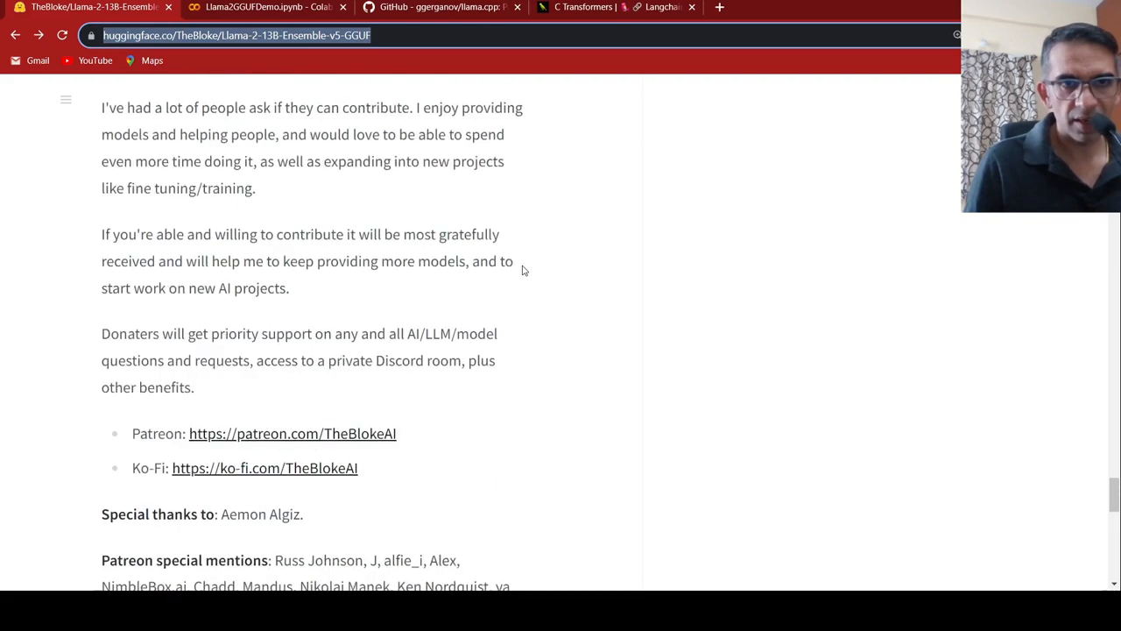
scroll("up", 3)
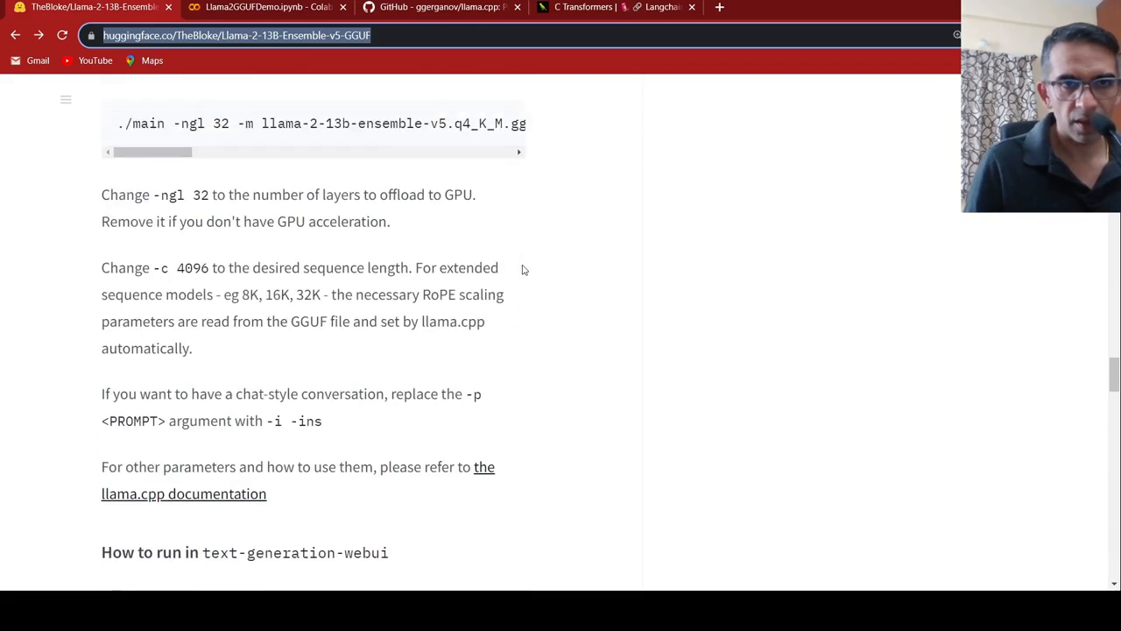
scroll("up", 3)
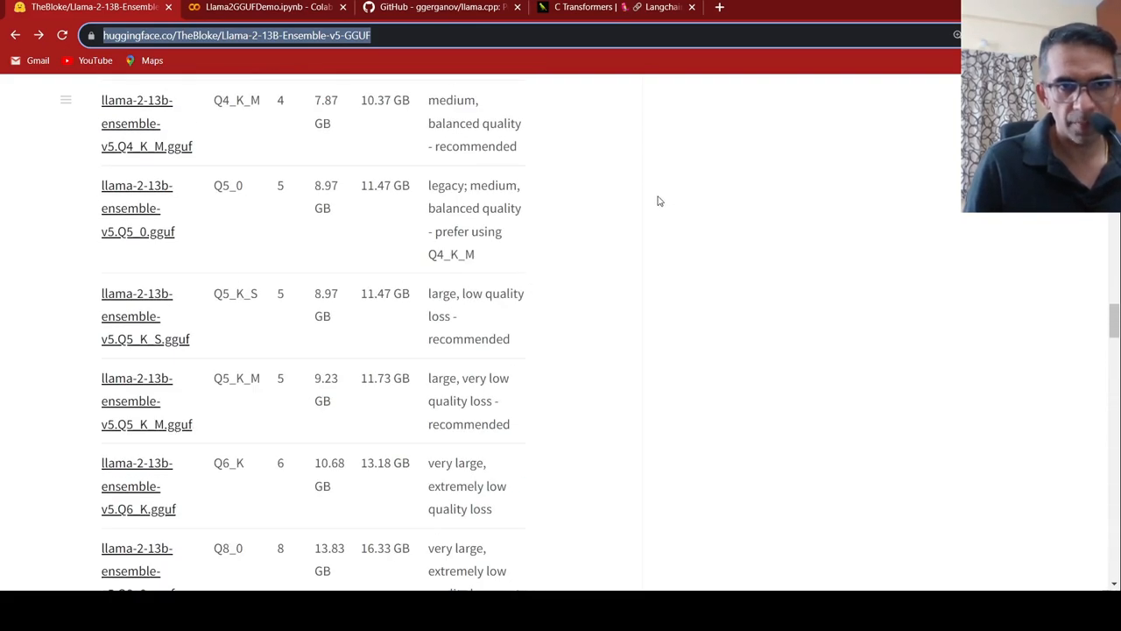
scroll("up", 3)
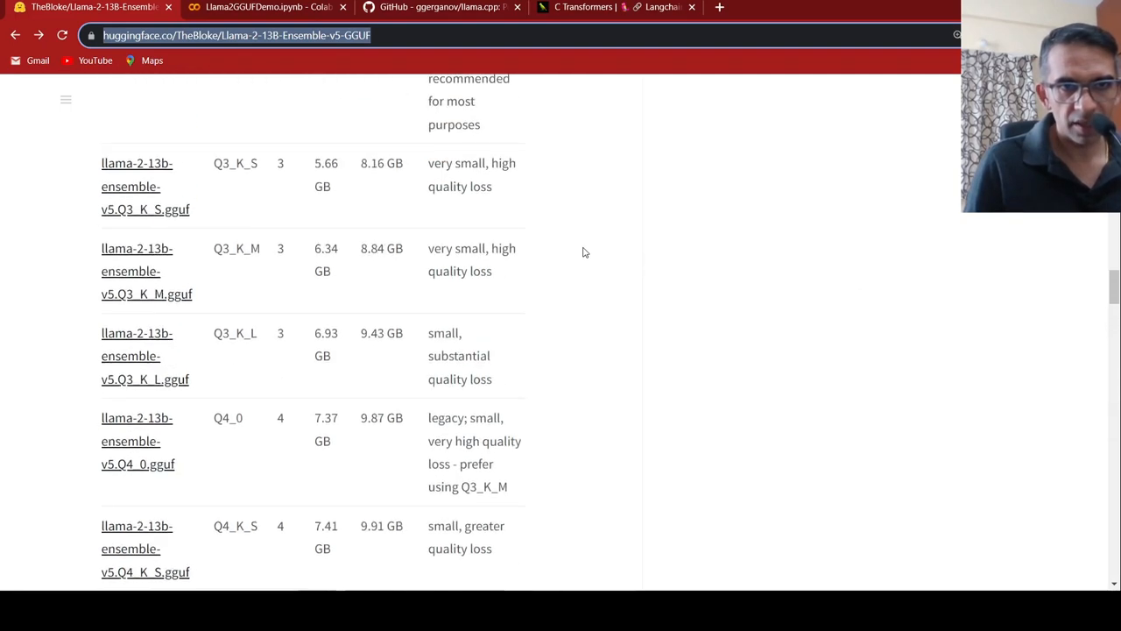
scroll("down", 3)
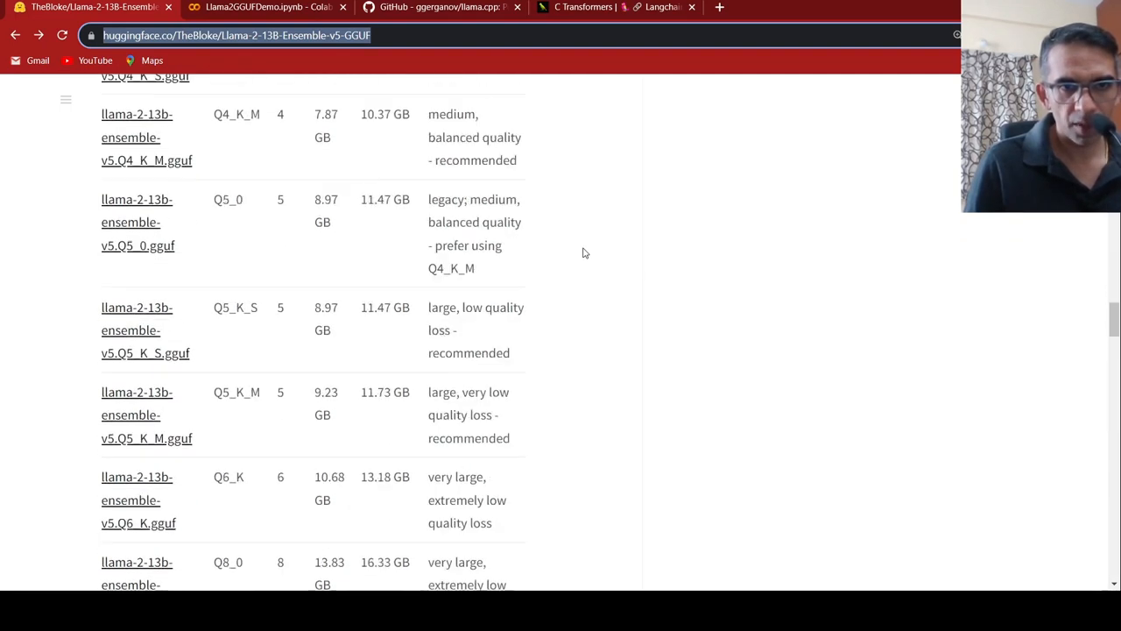
scroll("down", 3)
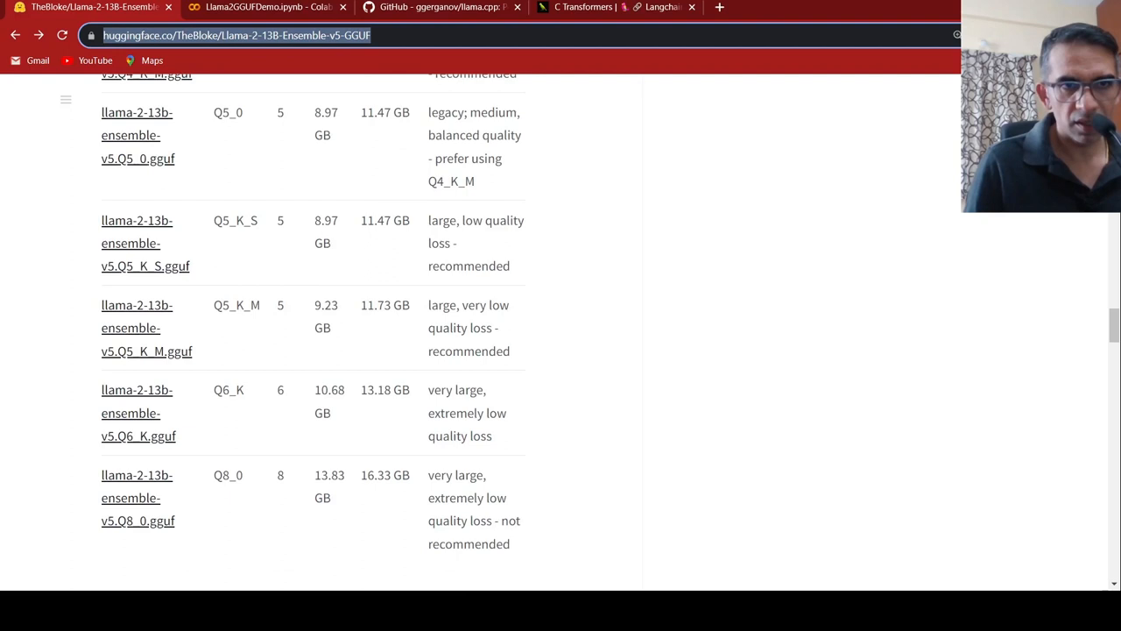
mouse_move(512, 234)
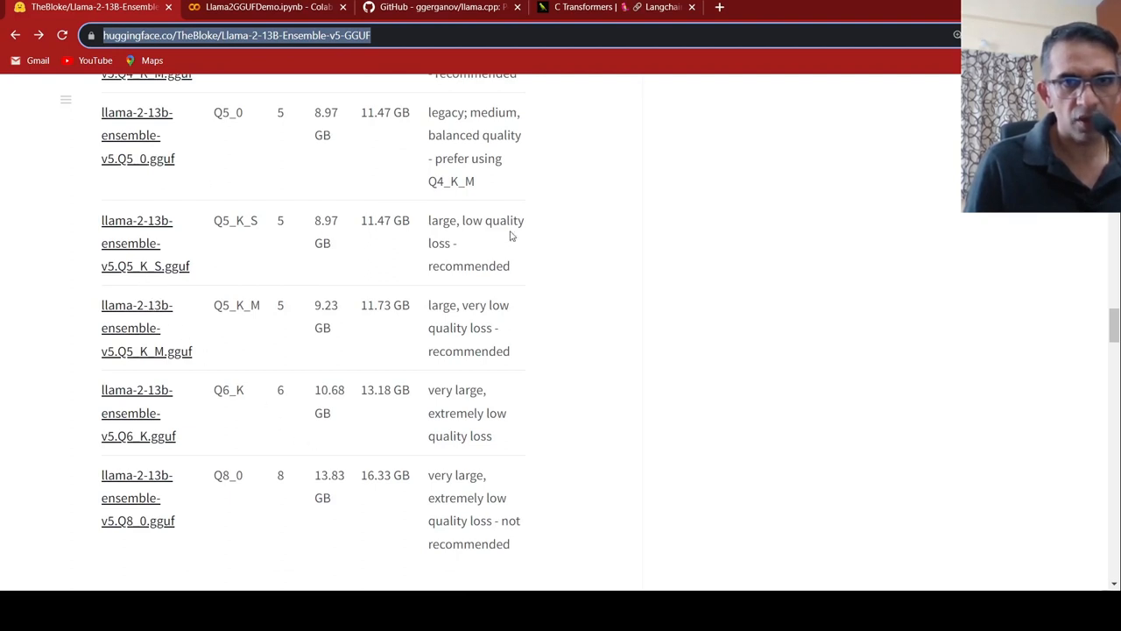
mouse_move(336, 238)
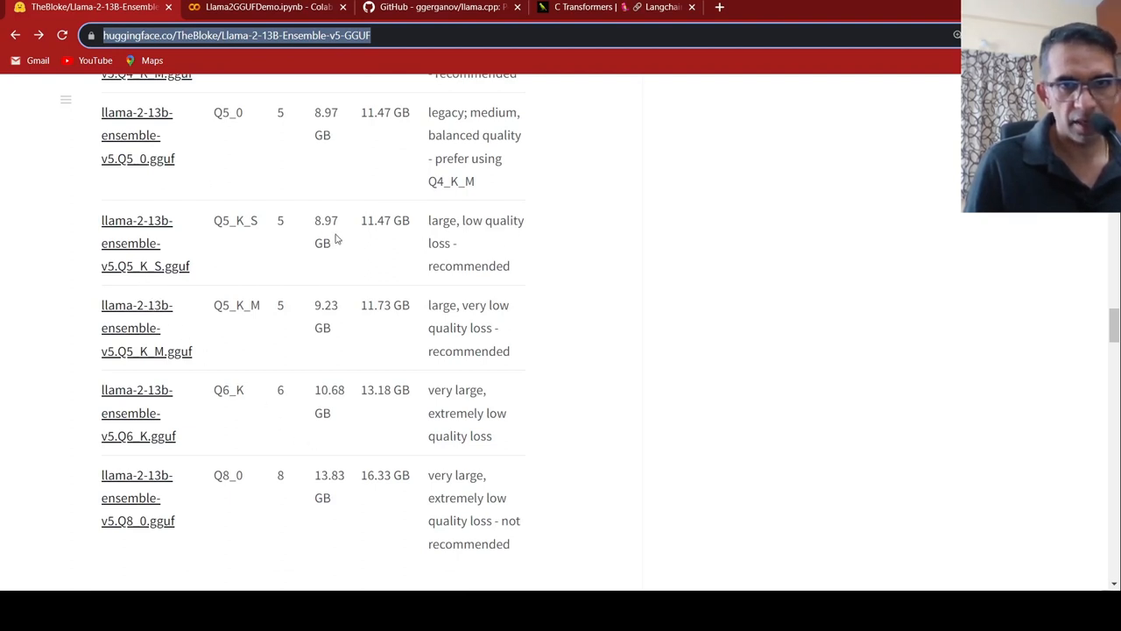
mouse_move(283, 240)
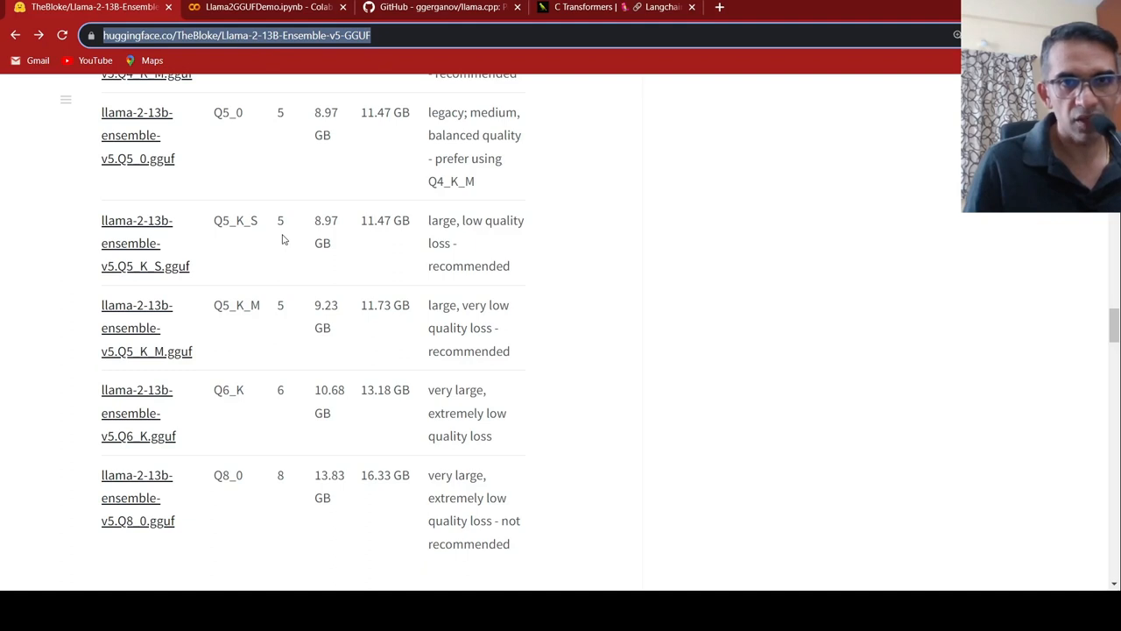
mouse_move(476, 272)
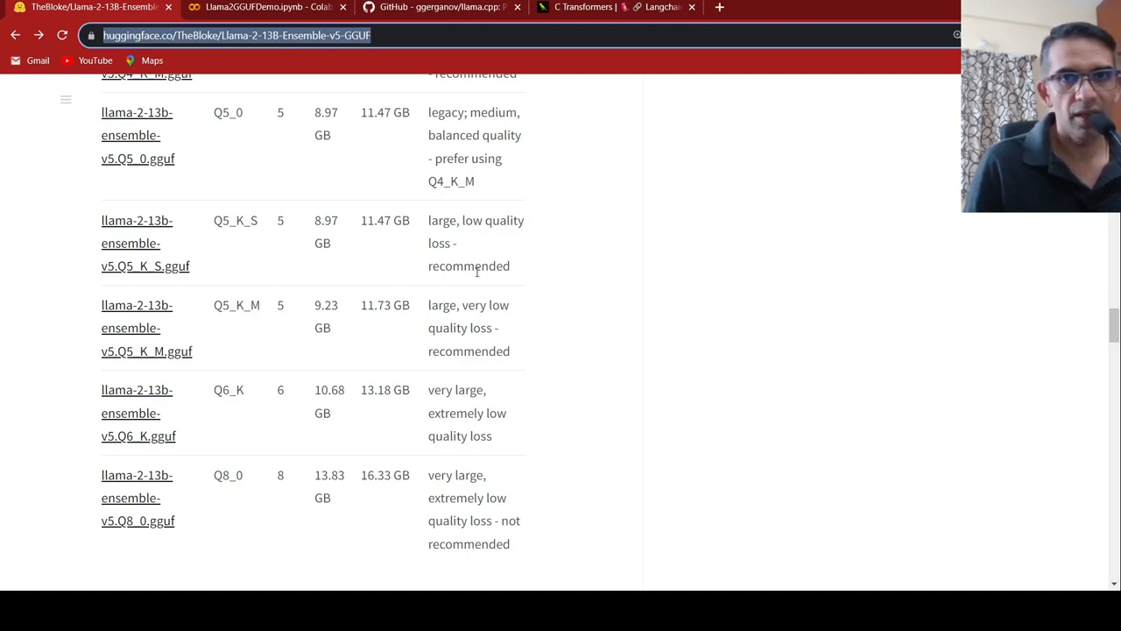
mouse_move(567, 280)
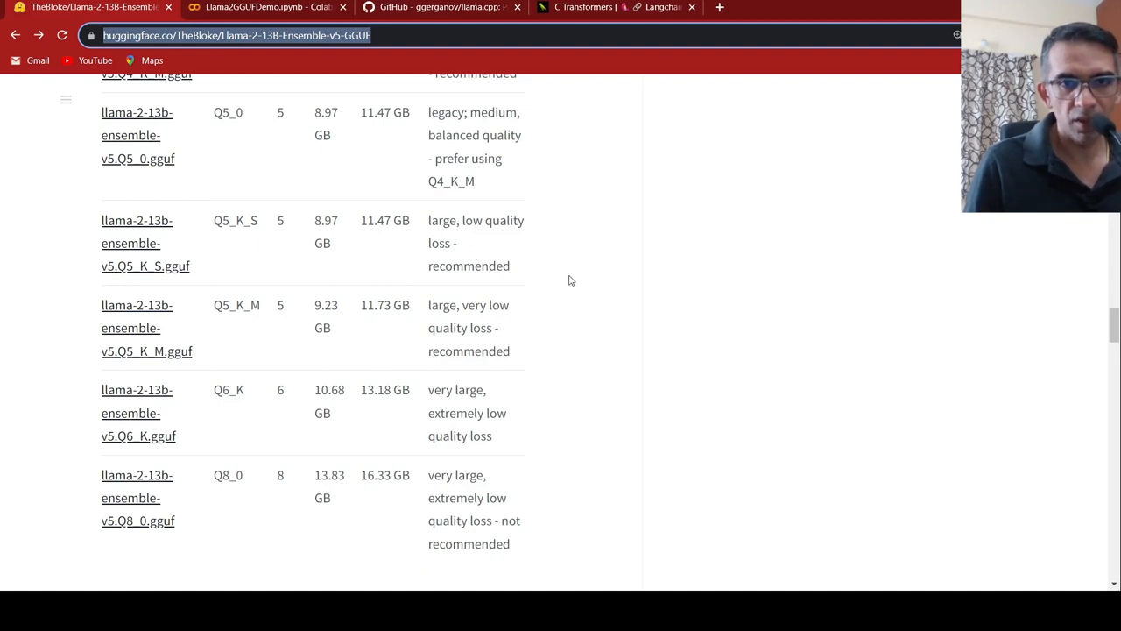
mouse_move(284, 256)
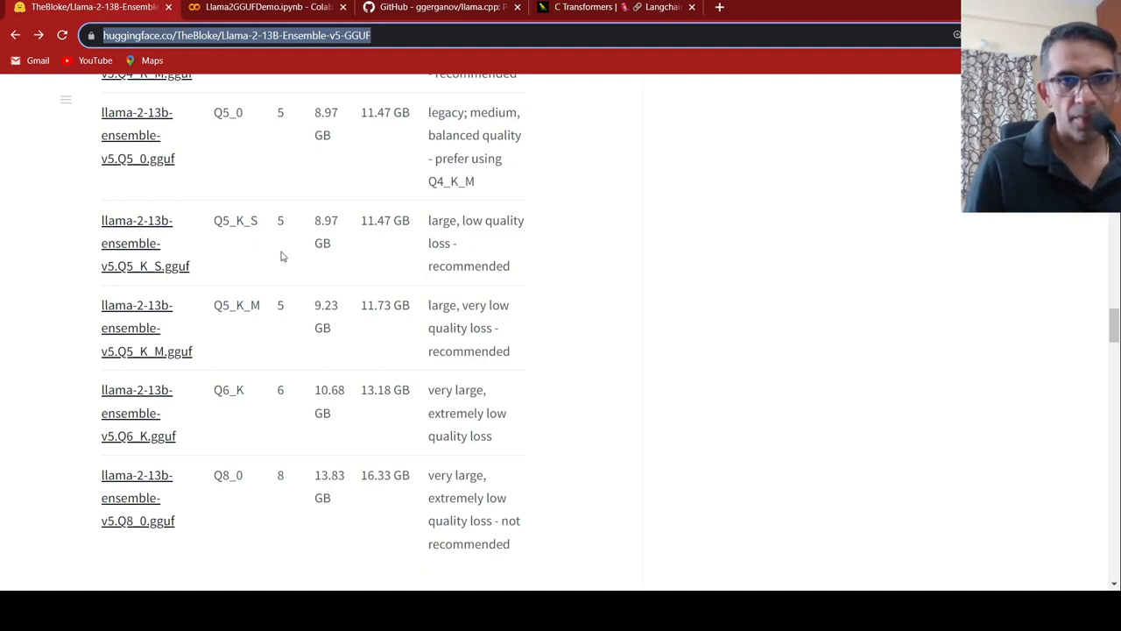
mouse_move(384, 221)
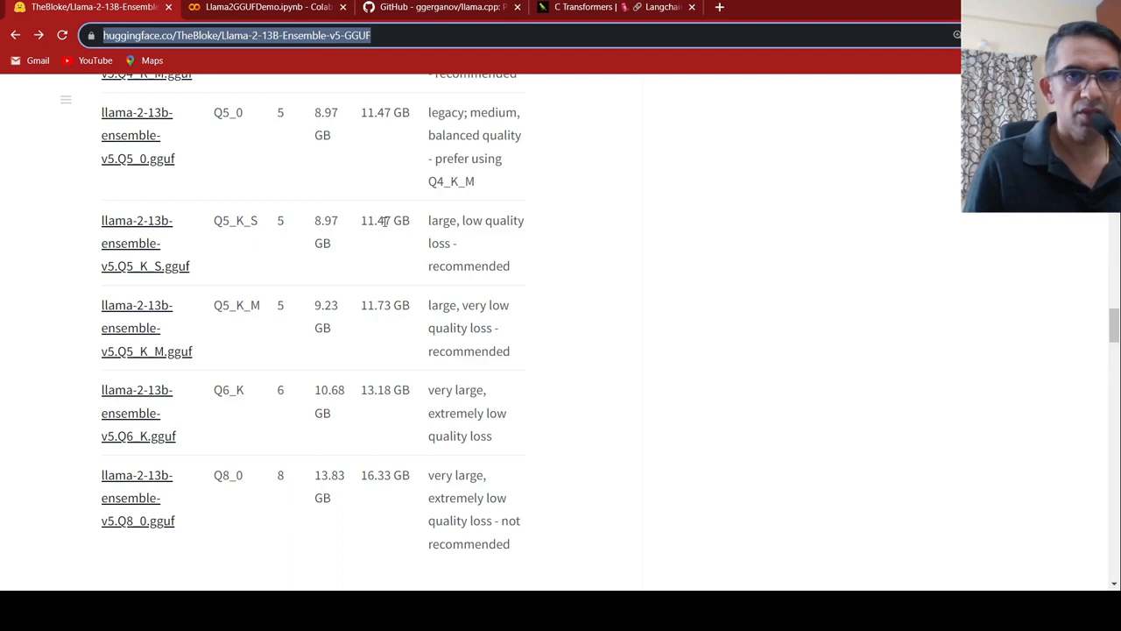
mouse_move(393, 236)
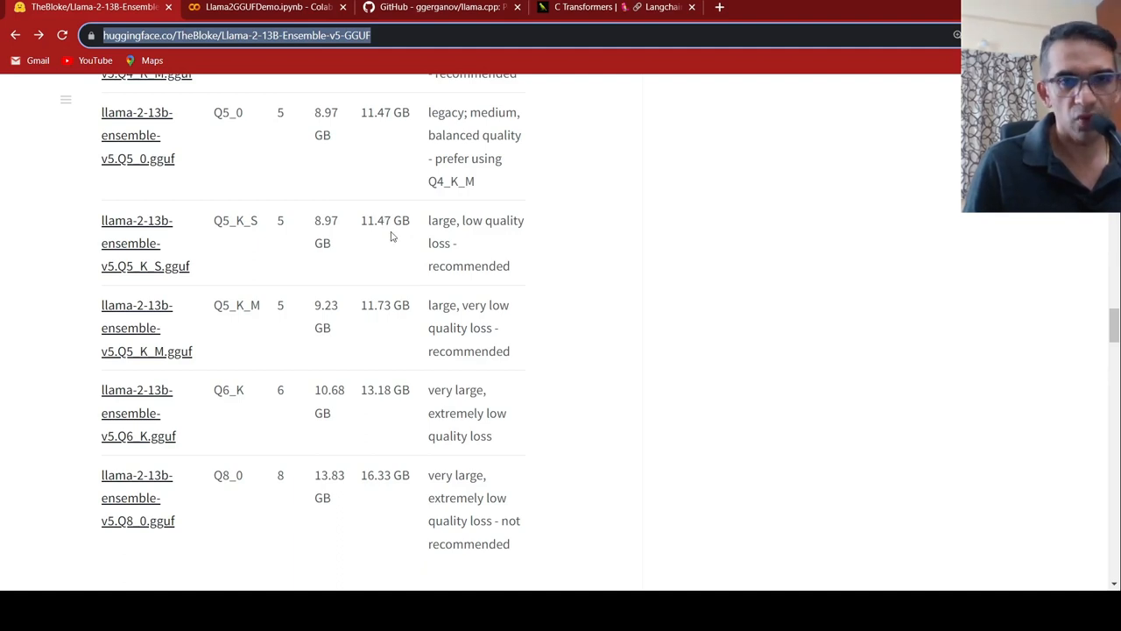
mouse_move(459, 143)
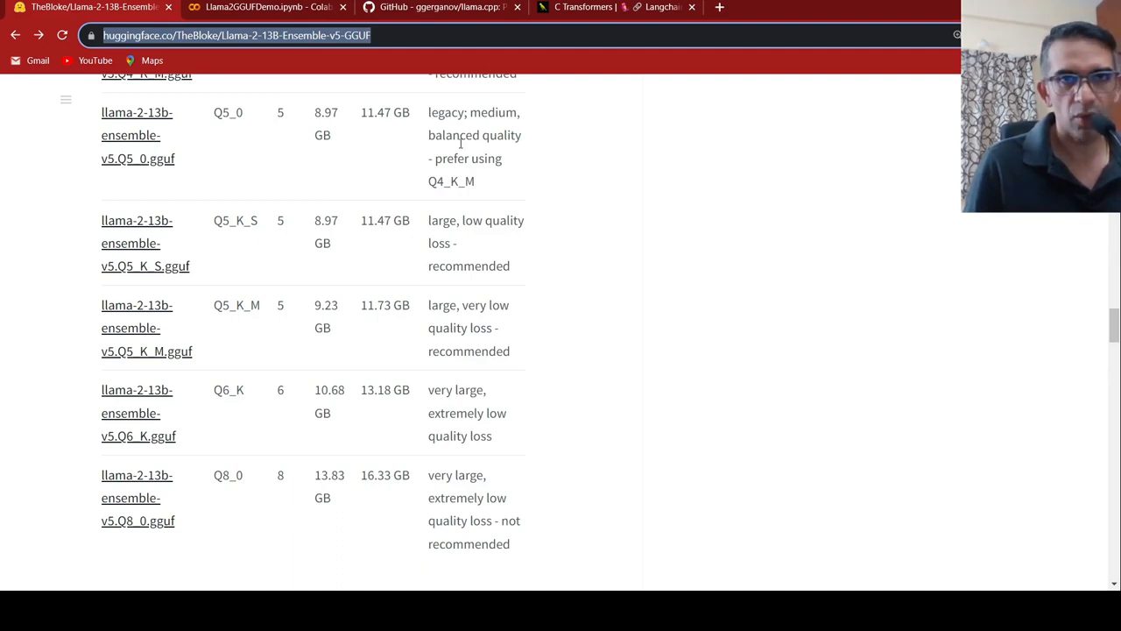
Read the from_pretrained cell's model_file and gpu_layers=0 arguments in the Colab notebook
left_click(263, 7)
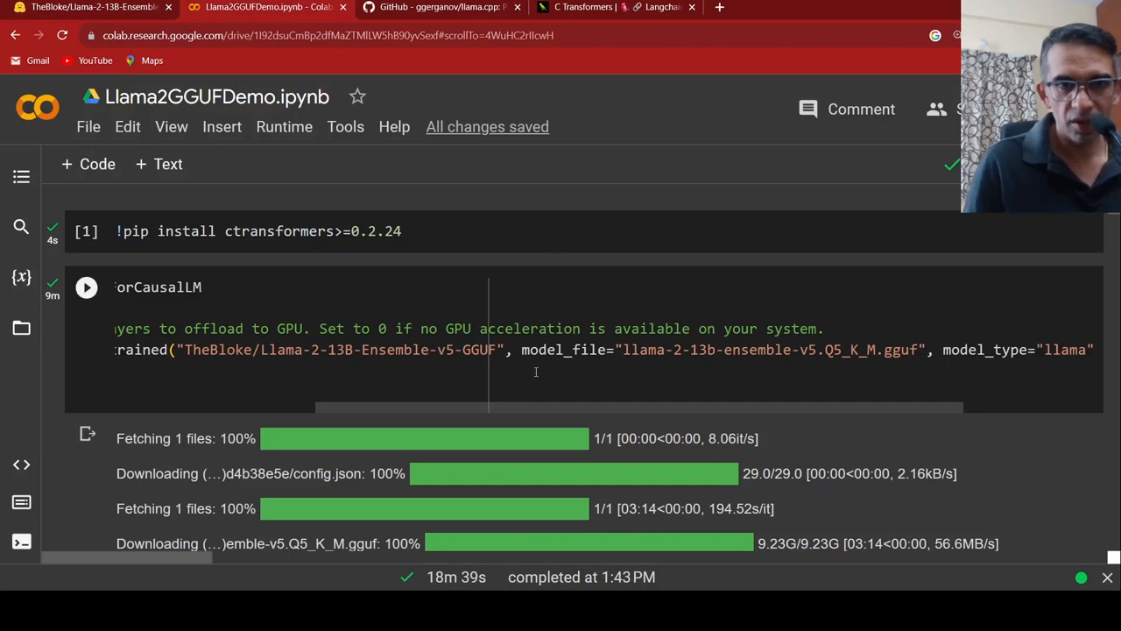
scroll("right", 3)
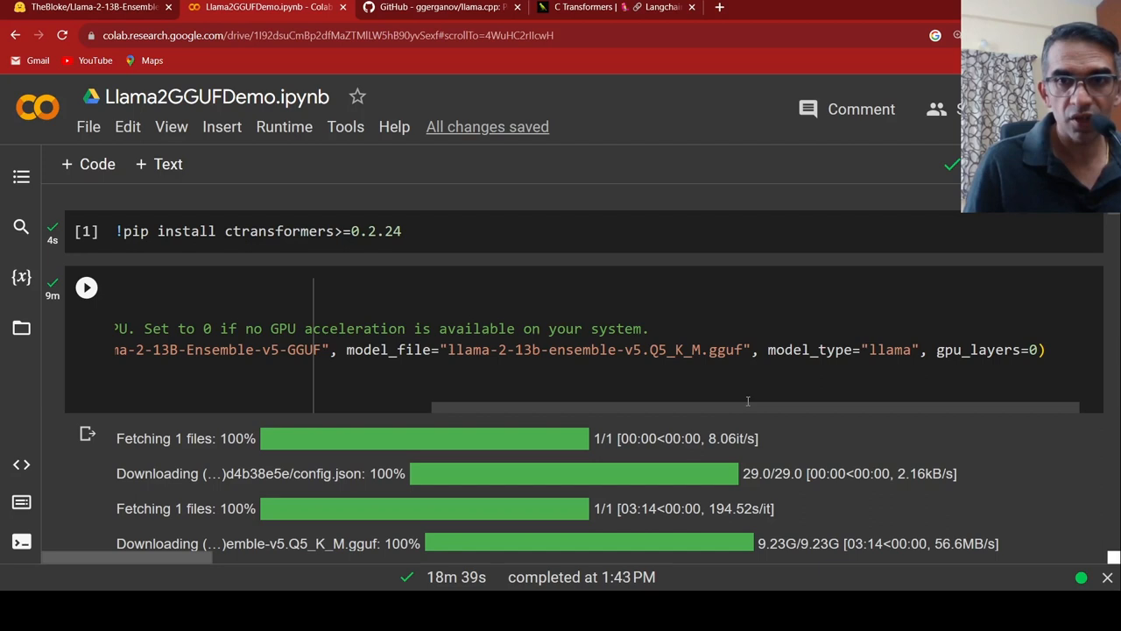
mouse_move(779, 409)
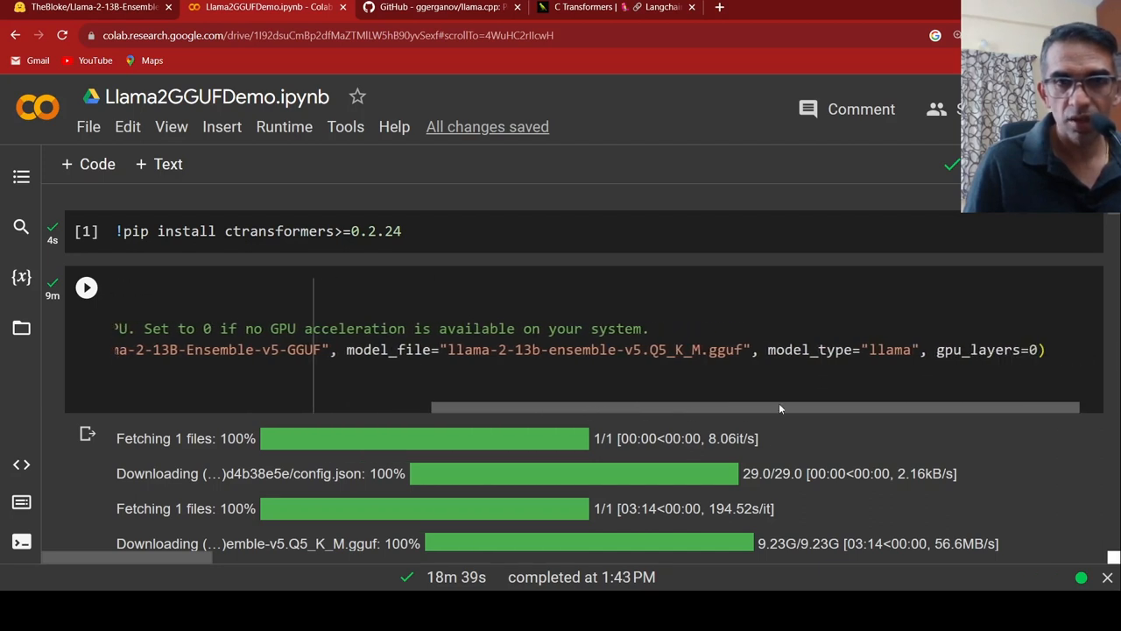
scroll("left", 3)
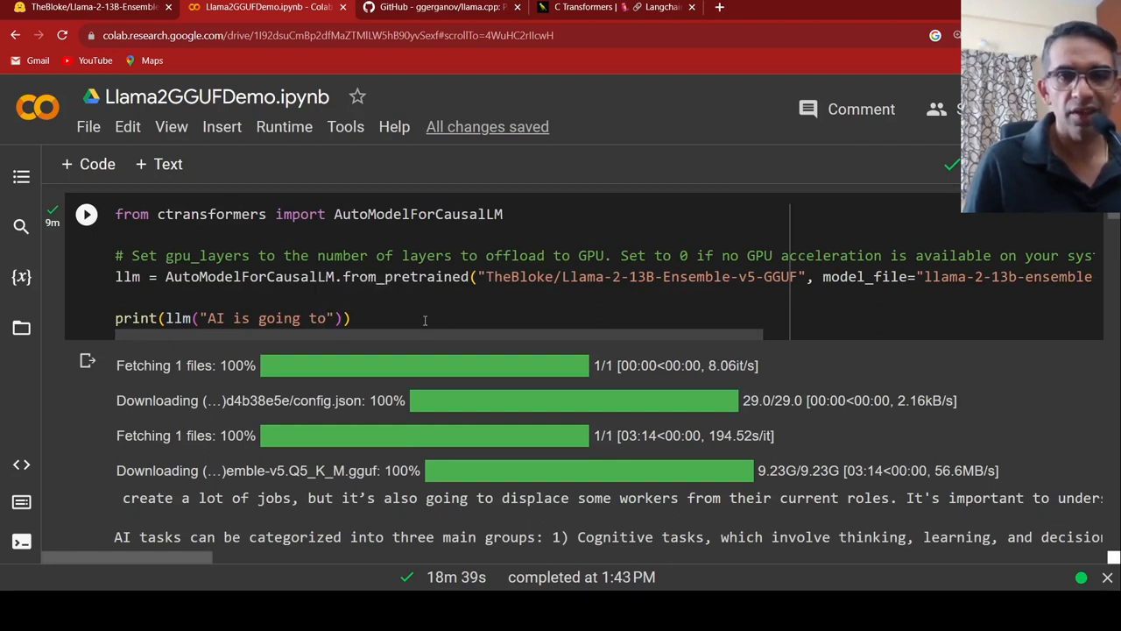
mouse_move(392, 317)
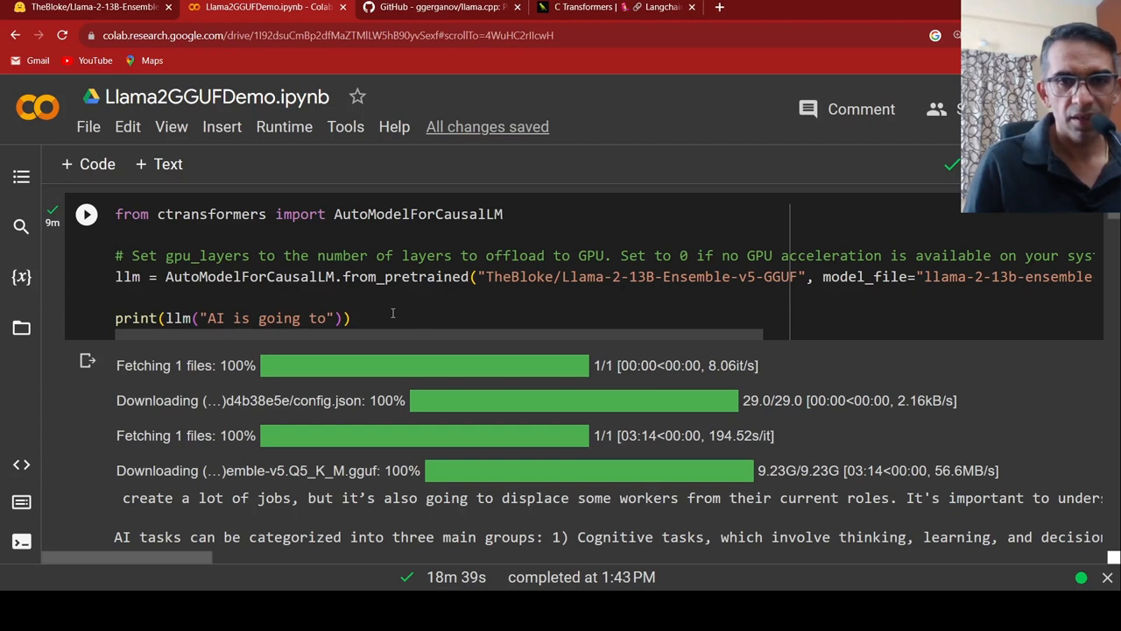
Review the generated 'AI is going to' text and dismiss the from_pretrained documentation popup
scroll("down", 3)
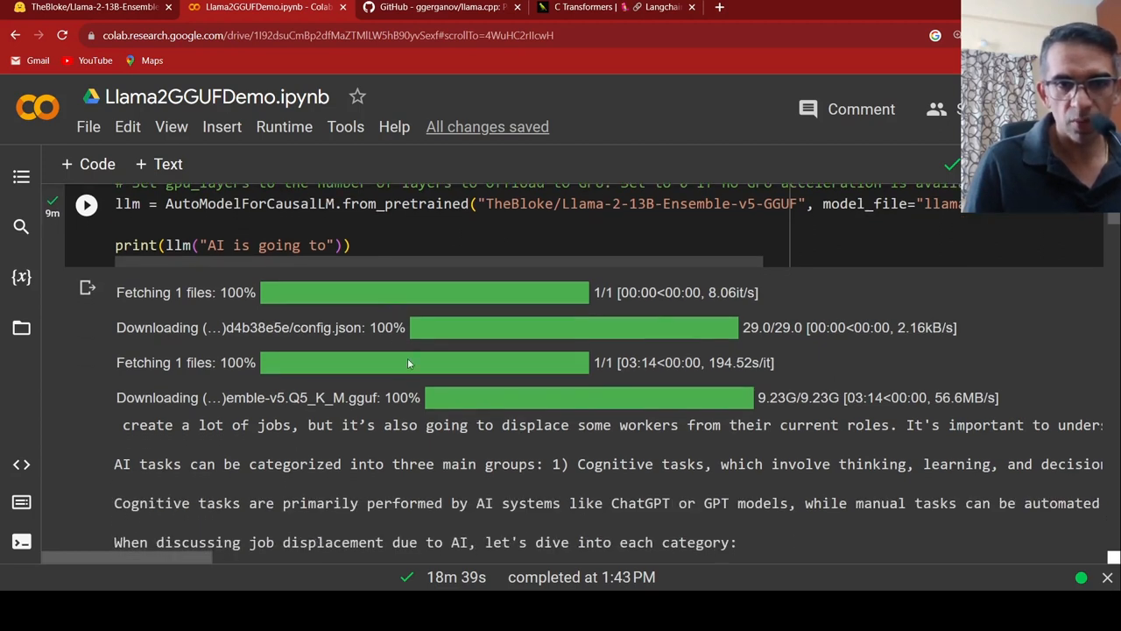
scroll("down", 3)
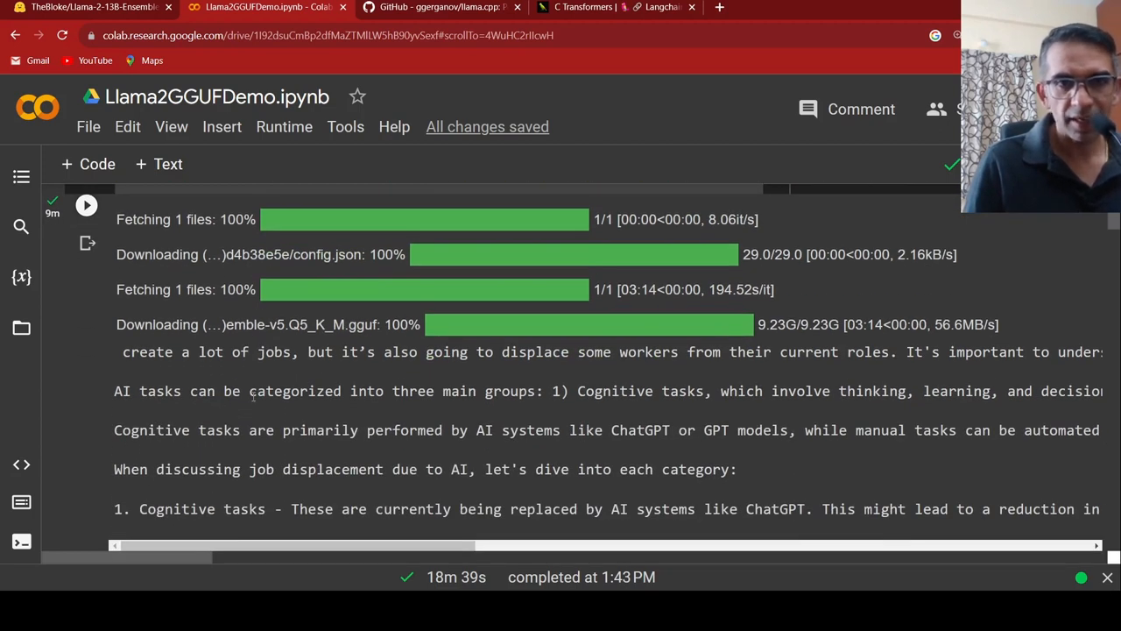
mouse_move(379, 401)
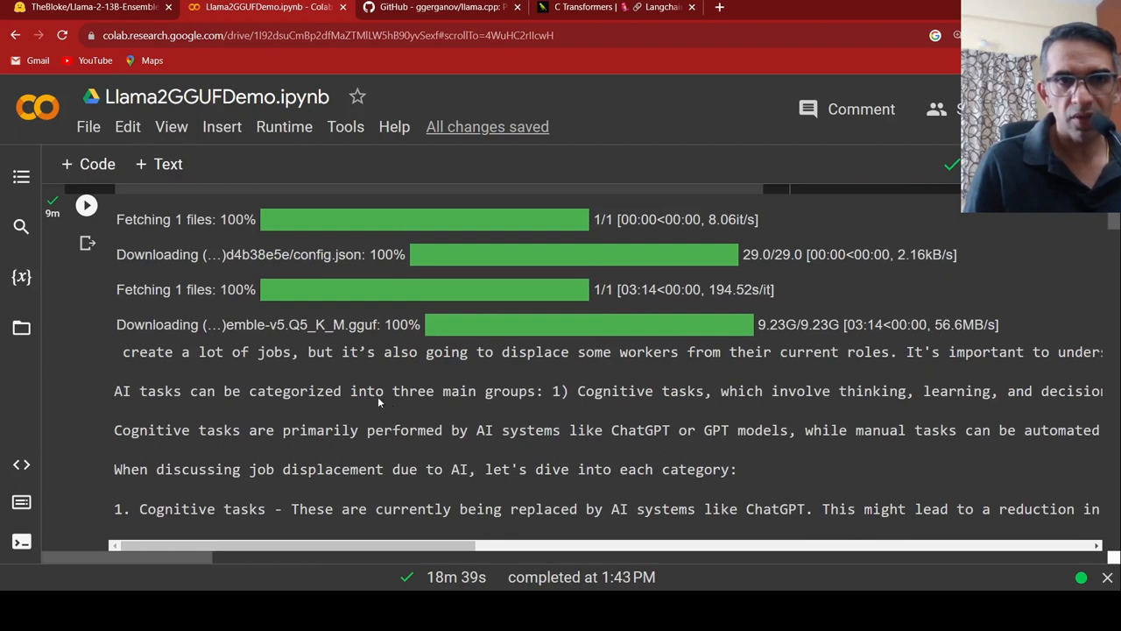
mouse_move(399, 368)
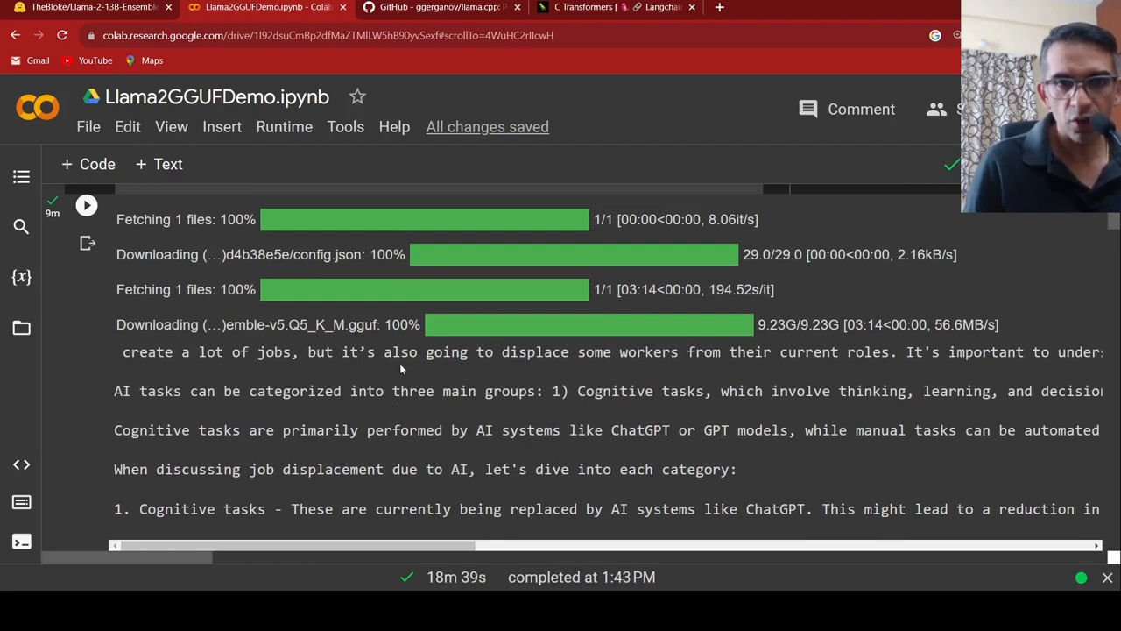
mouse_move(564, 386)
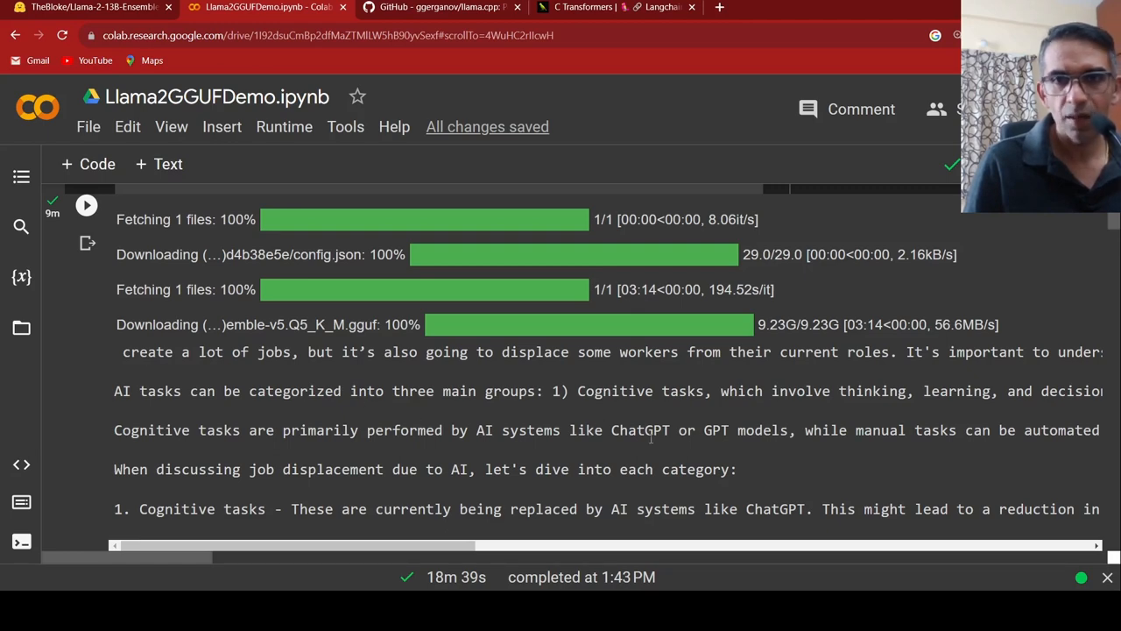
scroll("up", 3)
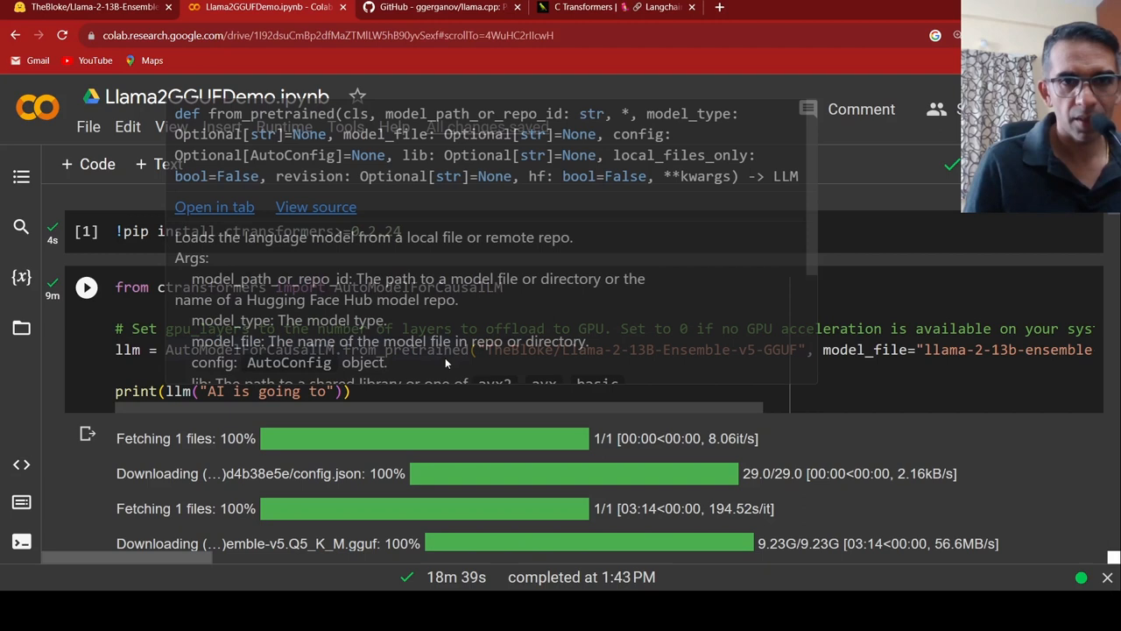
left_click(613, 392)
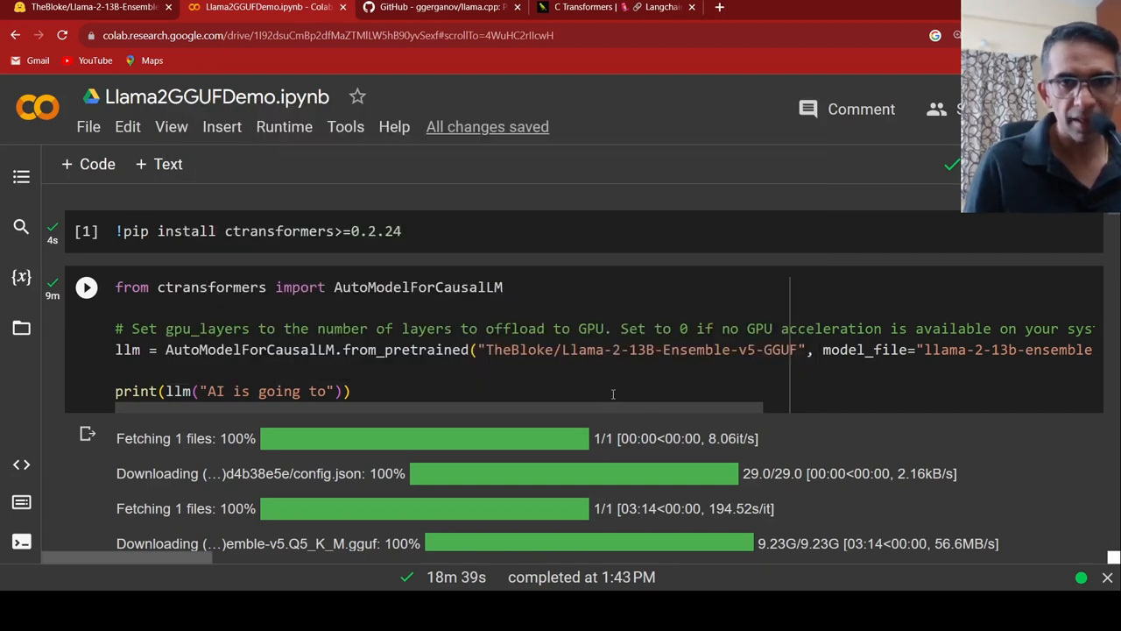
mouse_move(241, 298)
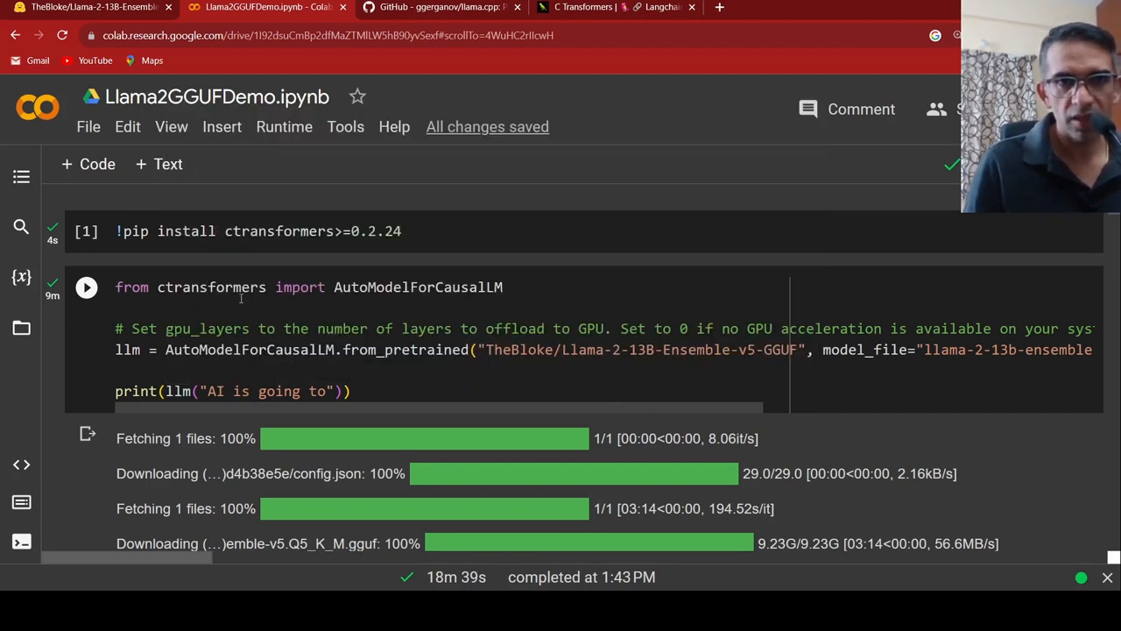
mouse_move(343, 375)
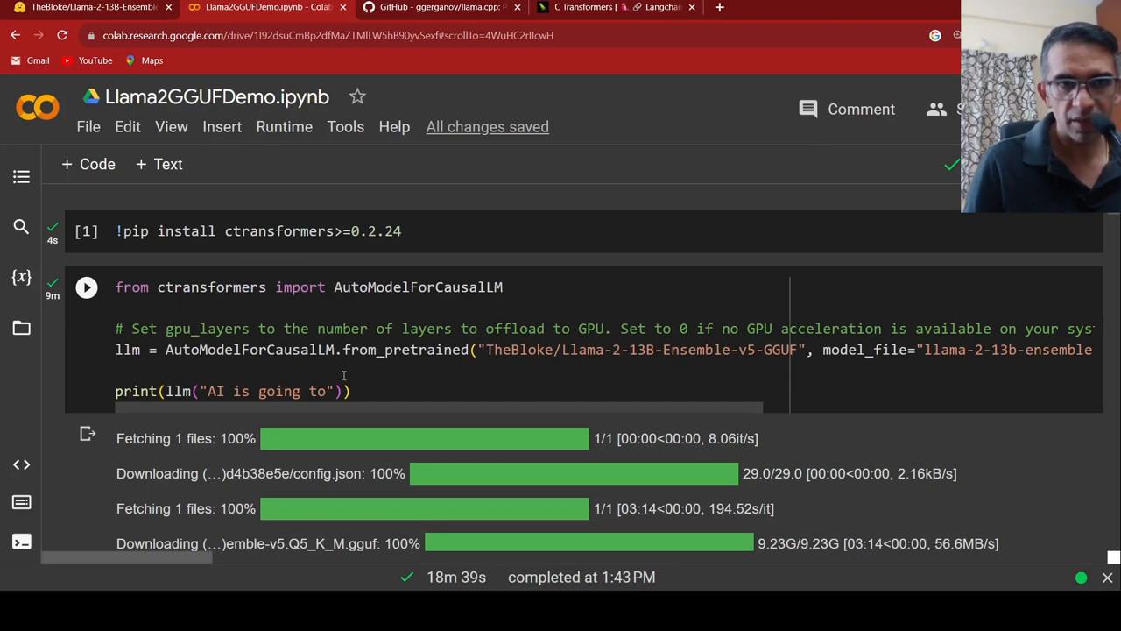
mouse_move(690, 380)
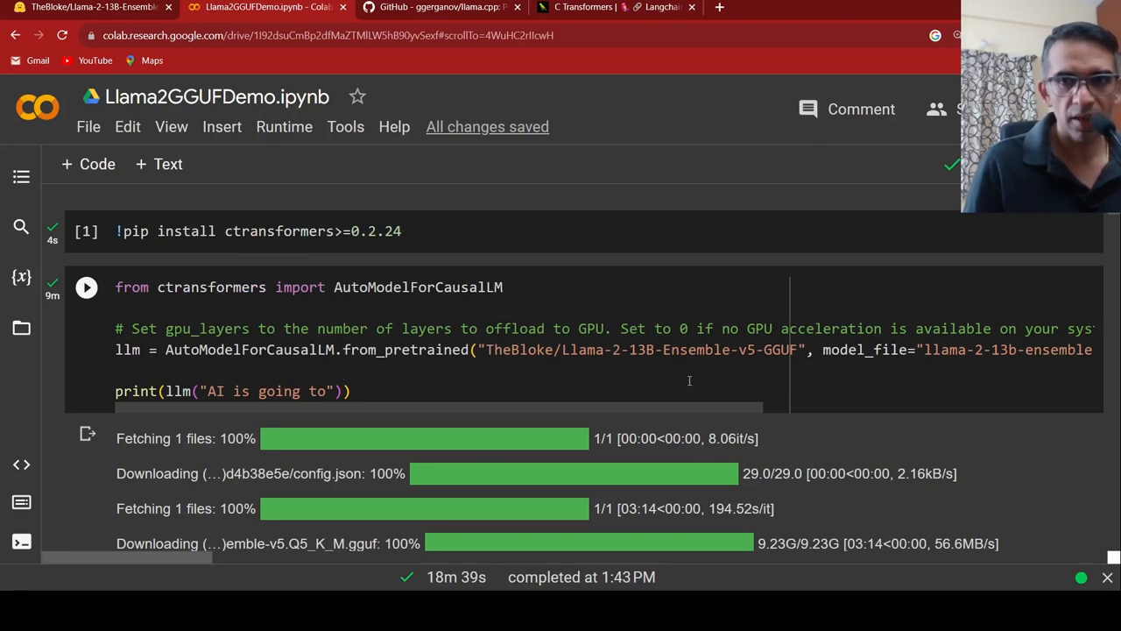
mouse_move(582, 410)
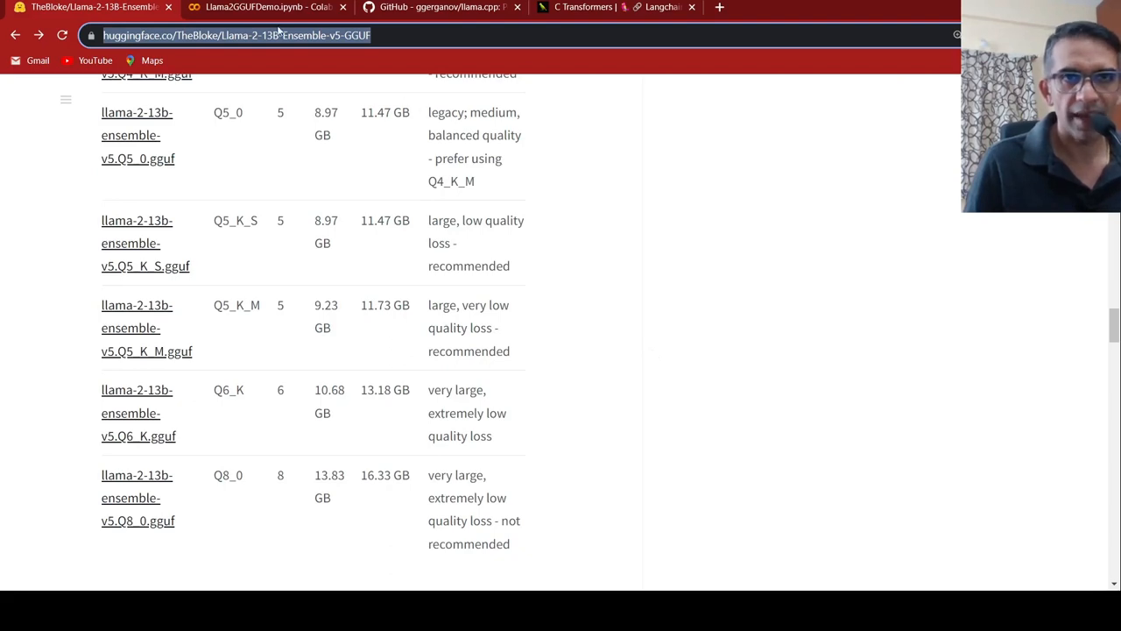
Scroll down to the !pip install langchain cell and its dependency-collection output
left_click(266, 7)
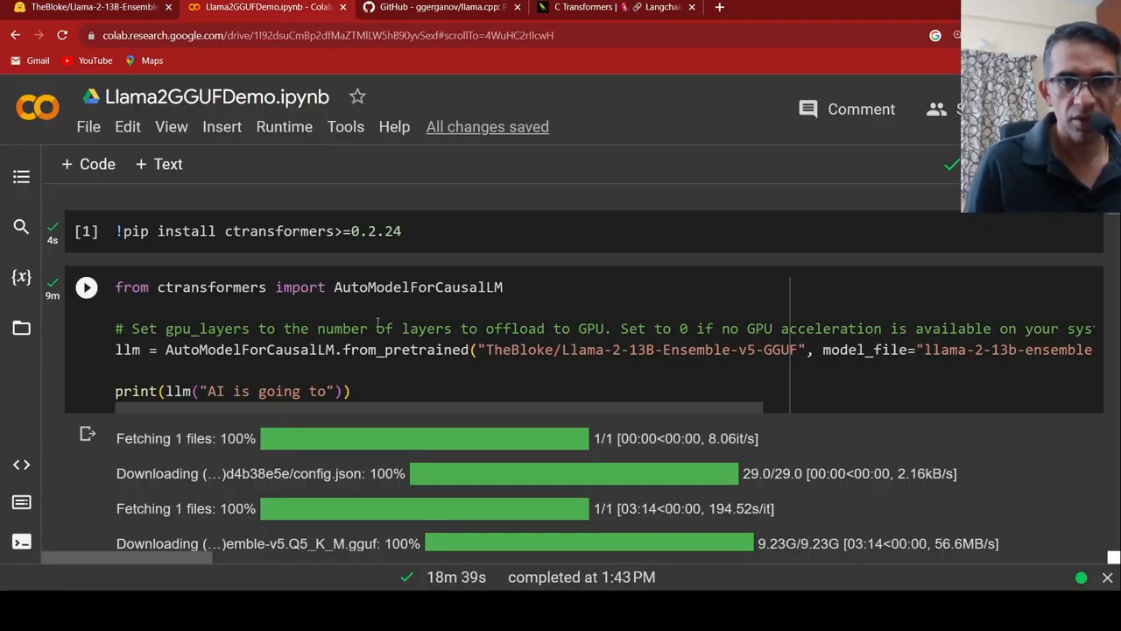
scroll("down", 3)
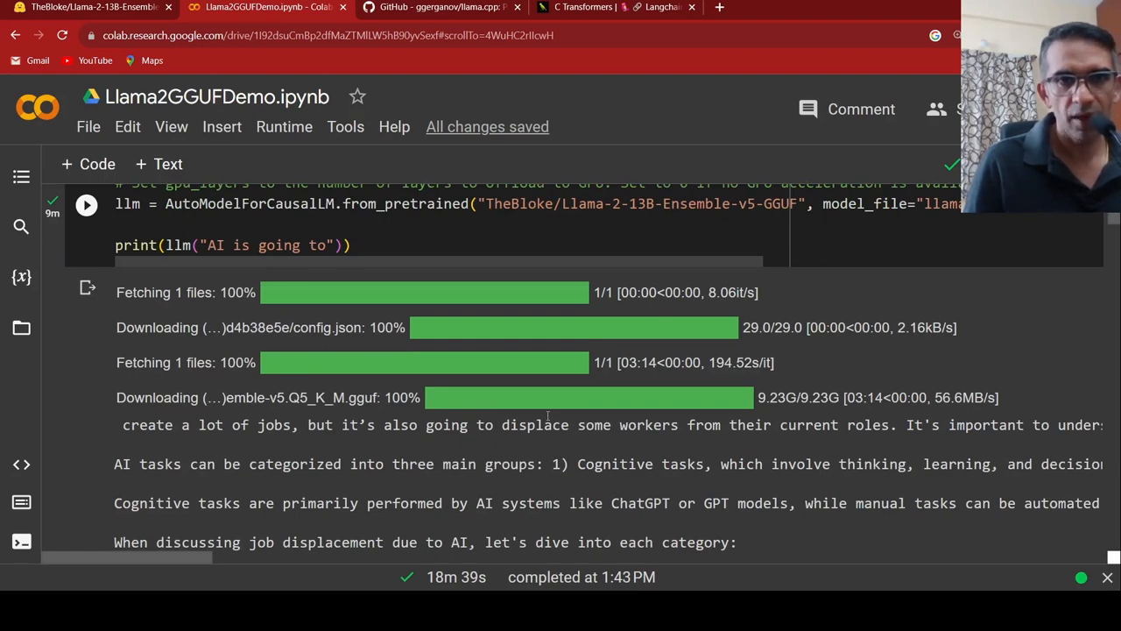
scroll("down", 3)
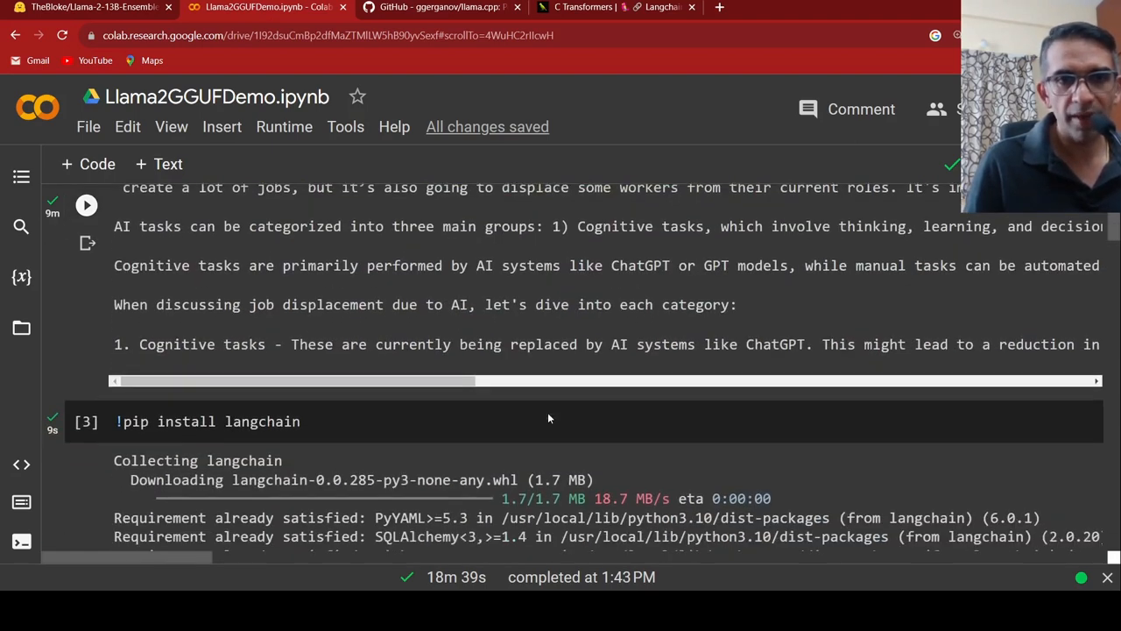
scroll("down", 3)
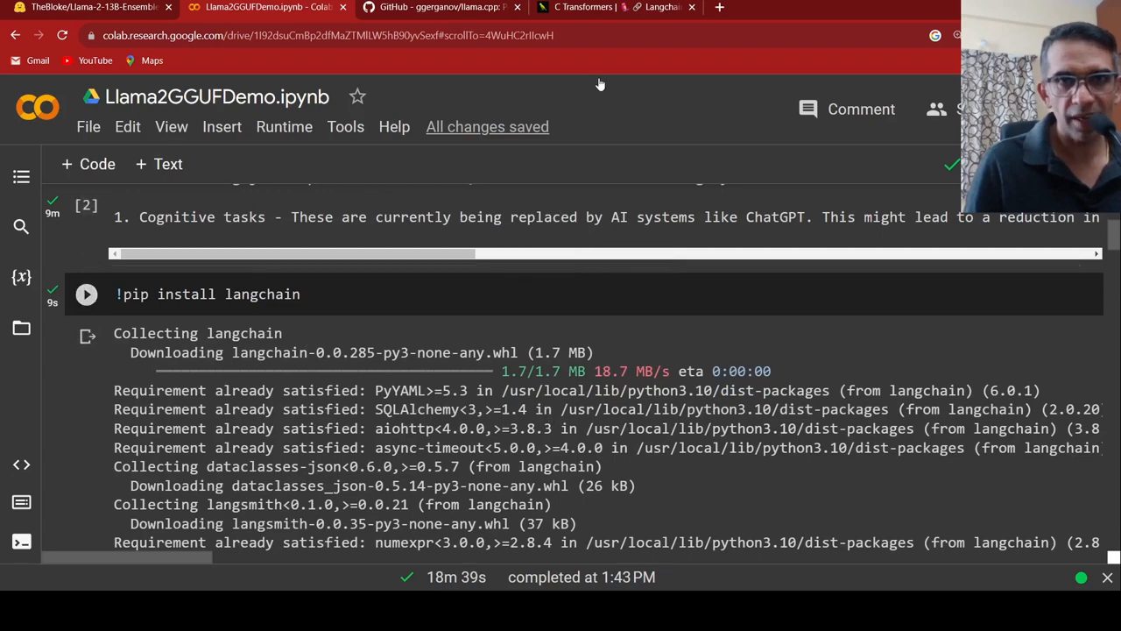
Read the LangChain CTransformers docs' Installation and Wrappers examples, then return to Colab
left_click(613, 7)
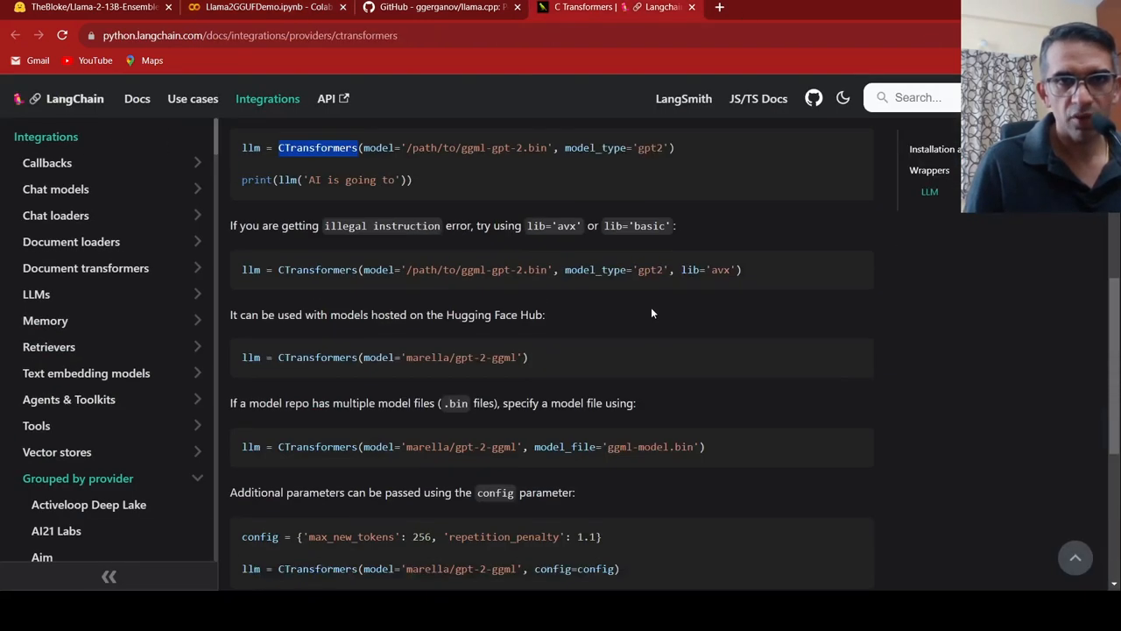
scroll("up", 3)
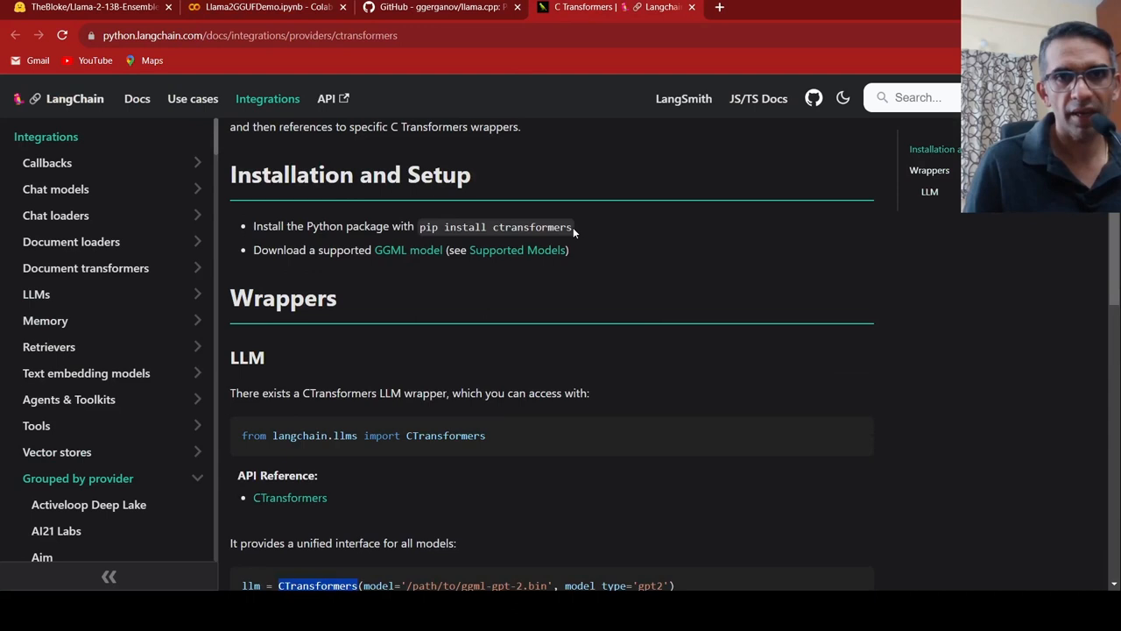
mouse_move(405, 280)
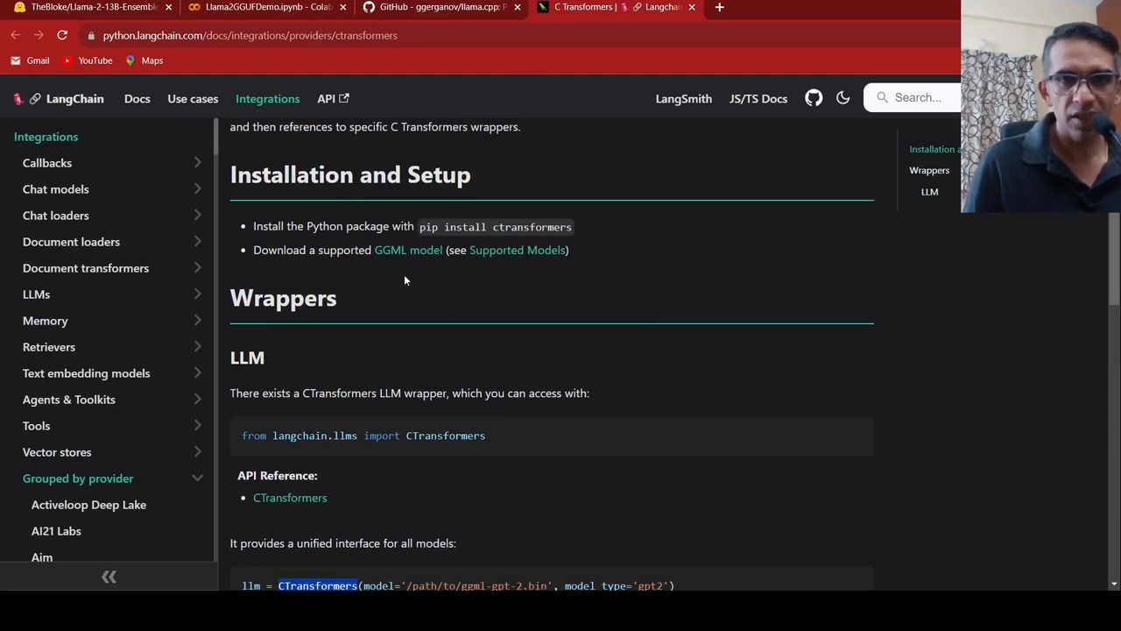
mouse_move(506, 26)
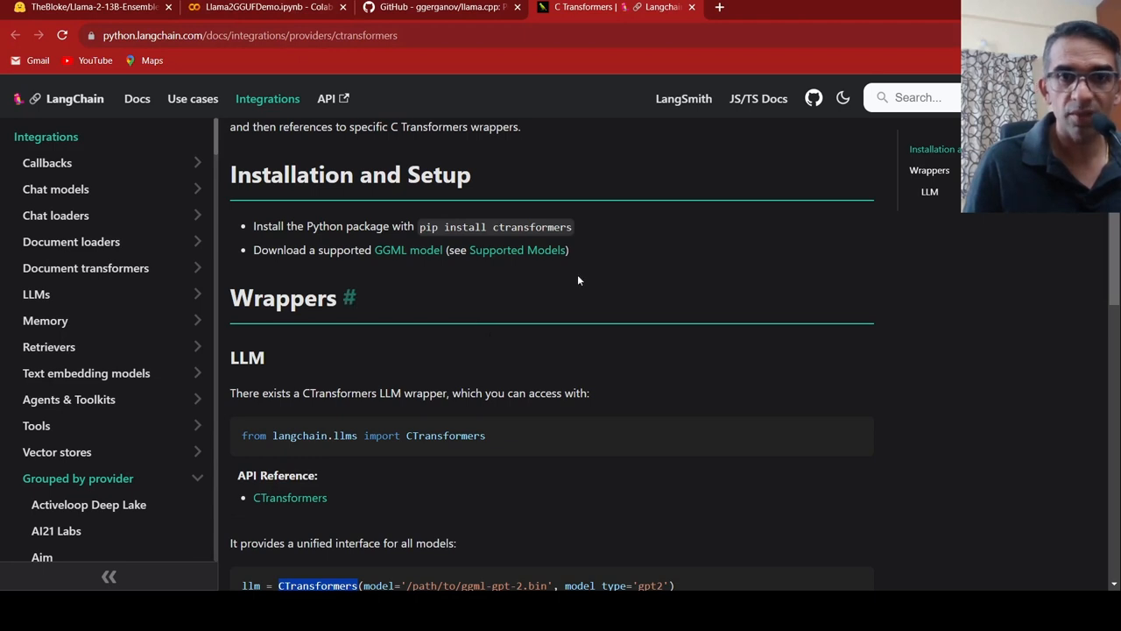
mouse_move(519, 249)
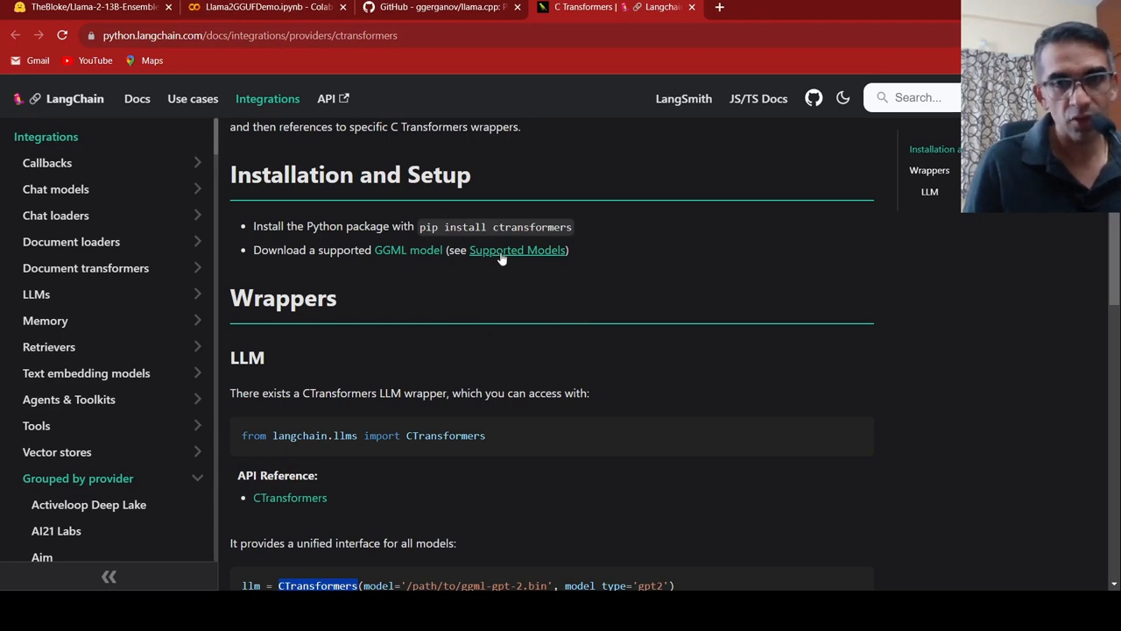
mouse_move(716, 375)
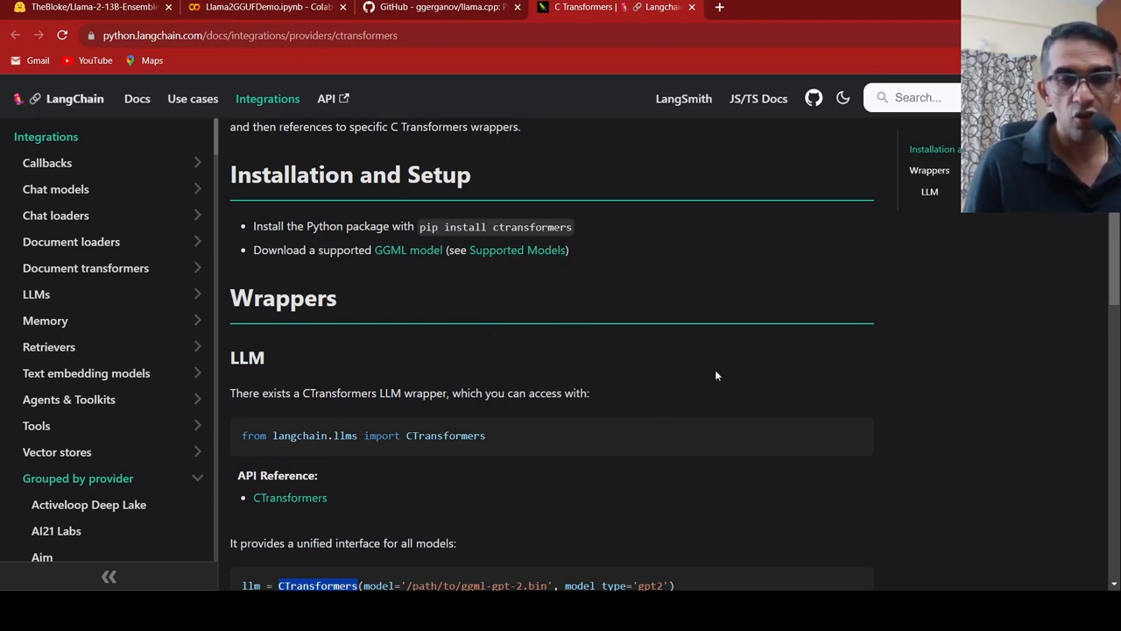
scroll("down", 3)
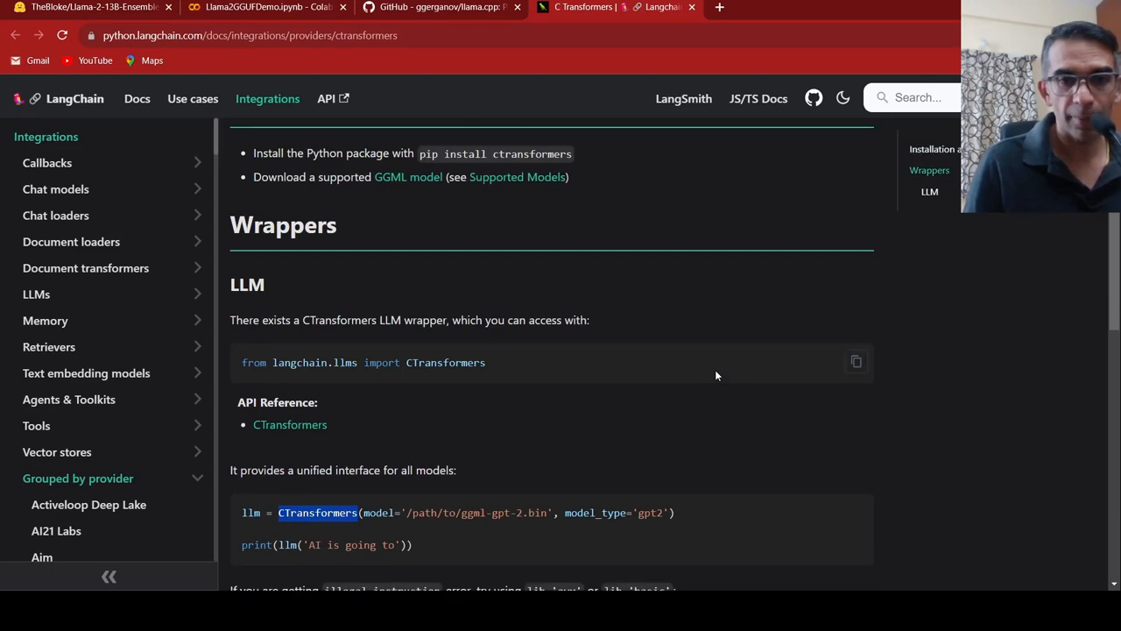
scroll("down", 3)
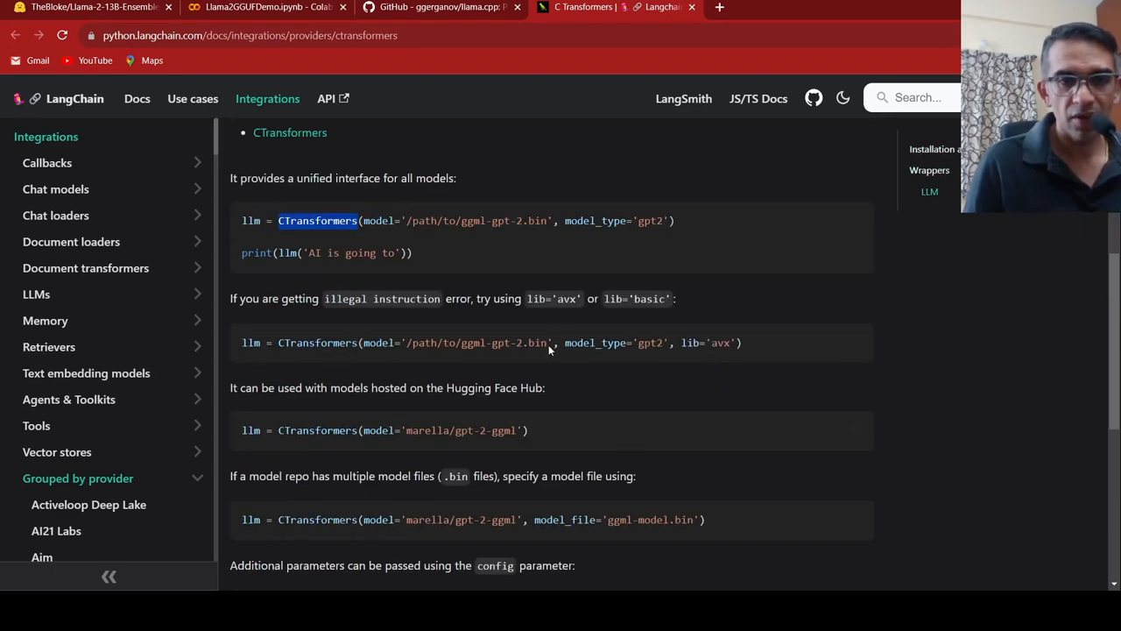
left_click(266, 7)
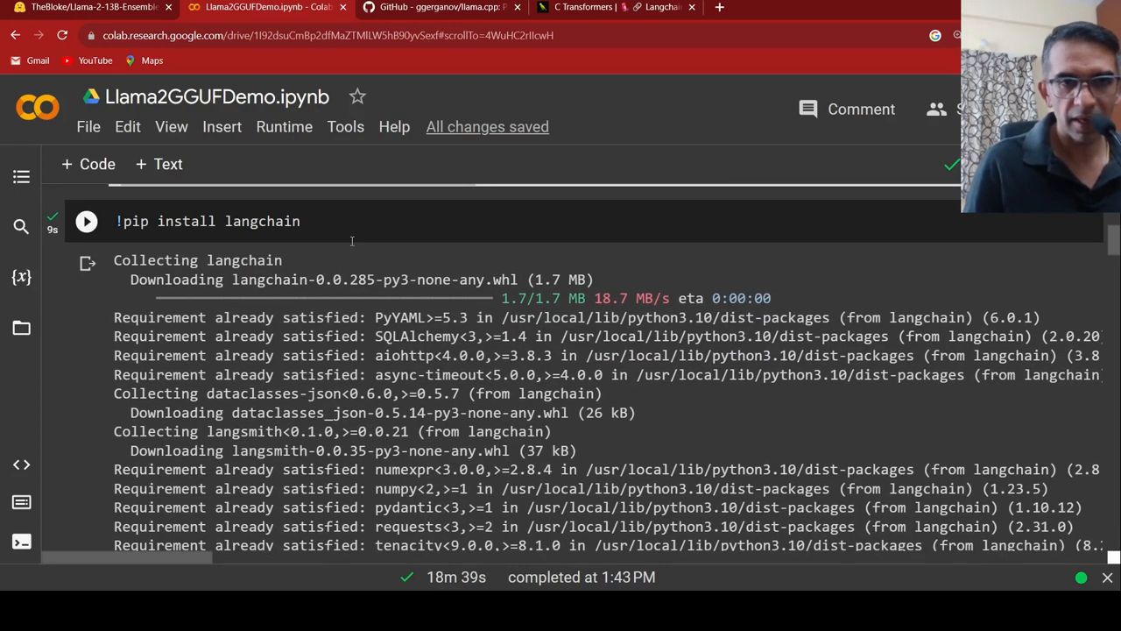
Scroll to the CTransformers loading cell, read its model_type argument, and reach the PromptTemplate cell
scroll("down", 3)
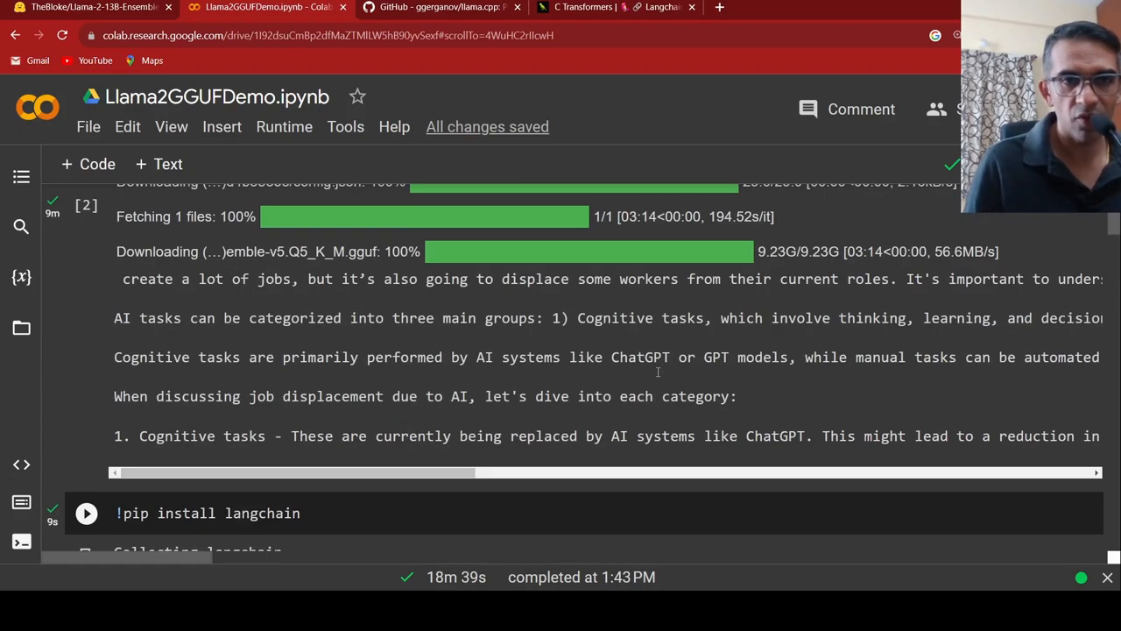
scroll("up", 3)
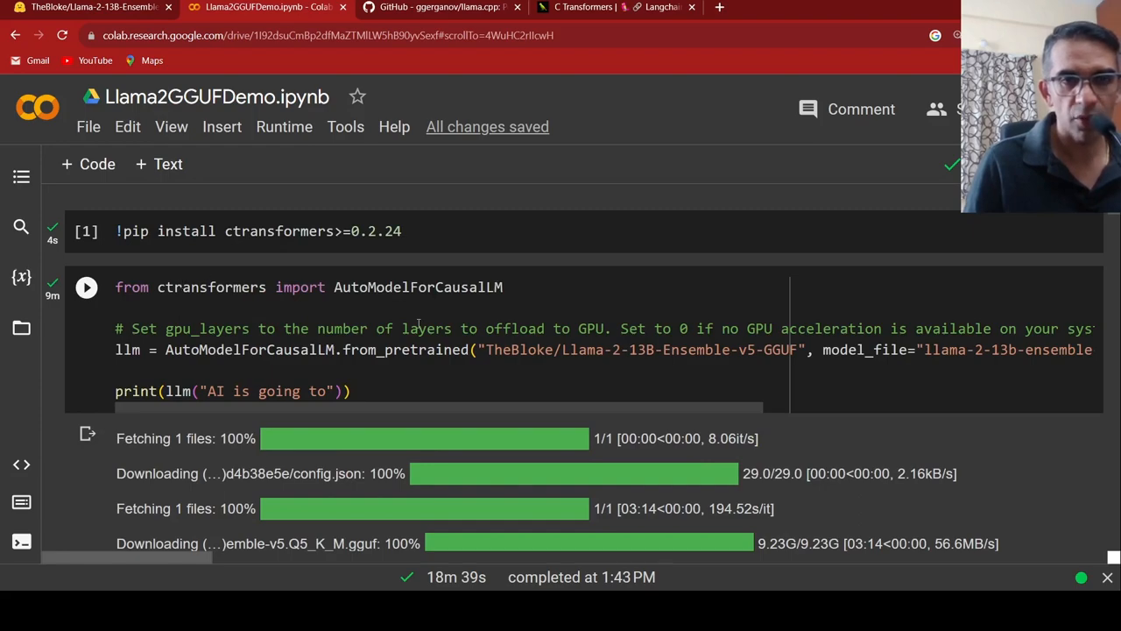
scroll("down", 3)
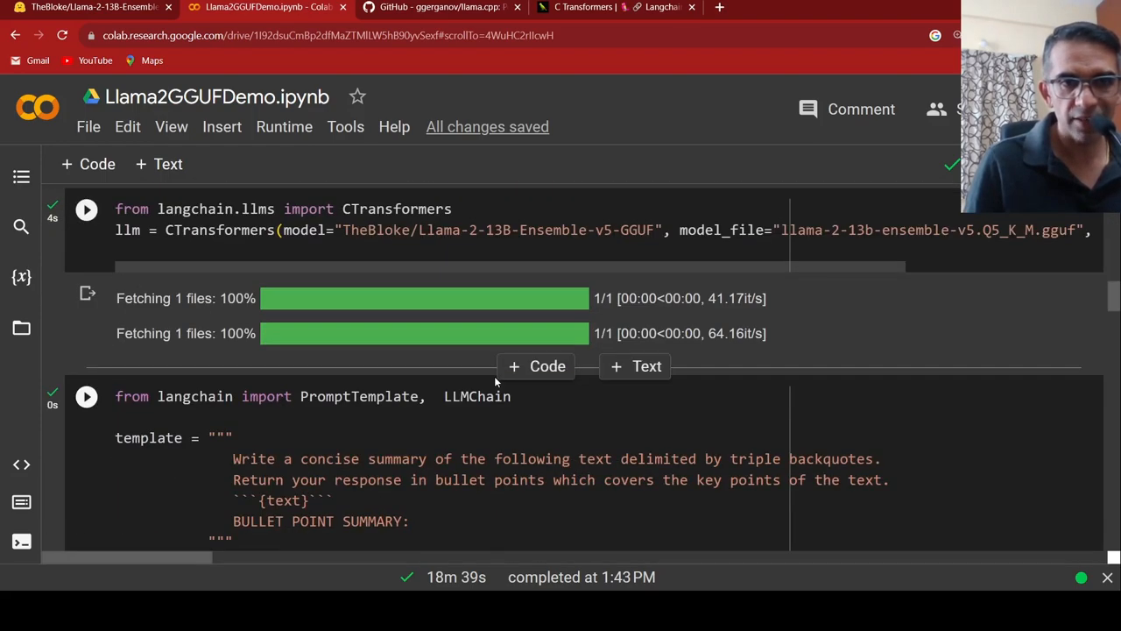
scroll("up", 3)
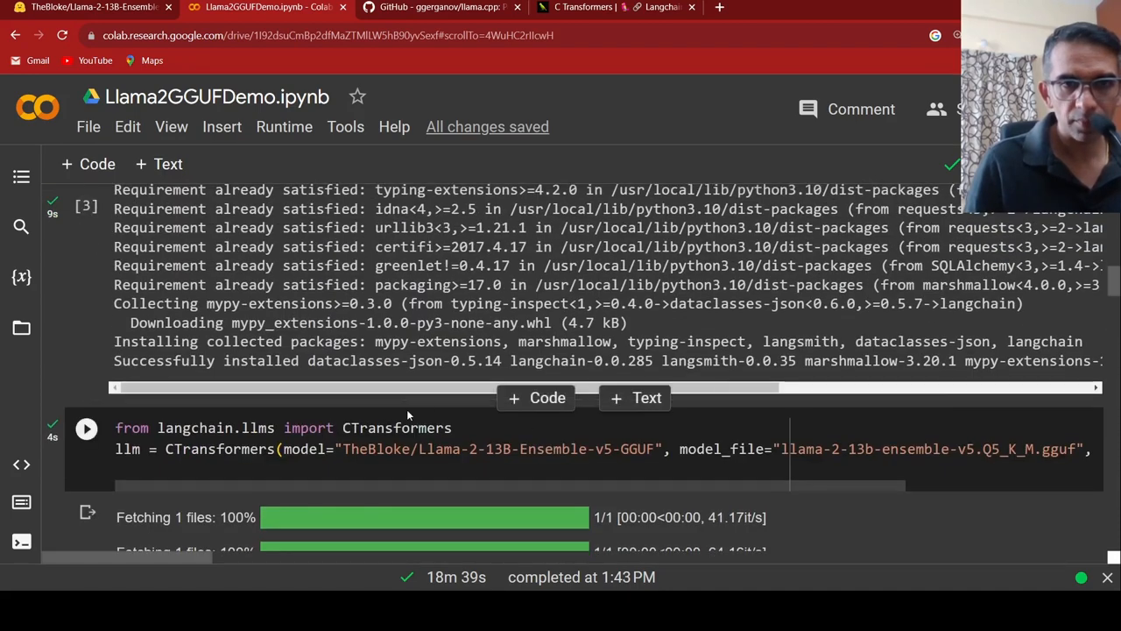
scroll("down", 3)
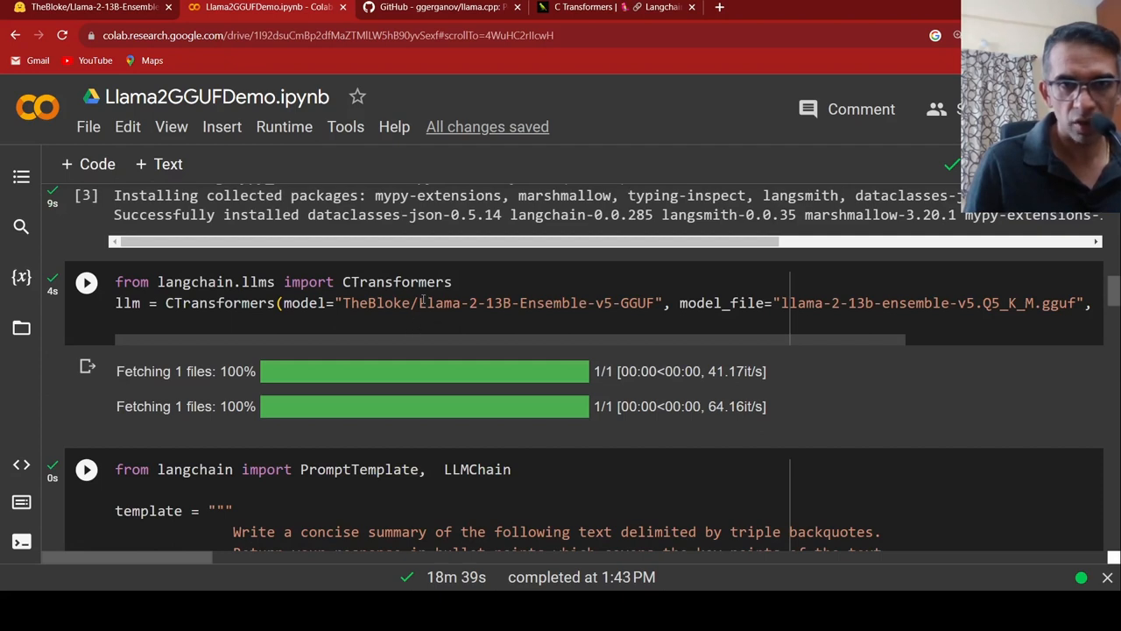
mouse_move(773, 361)
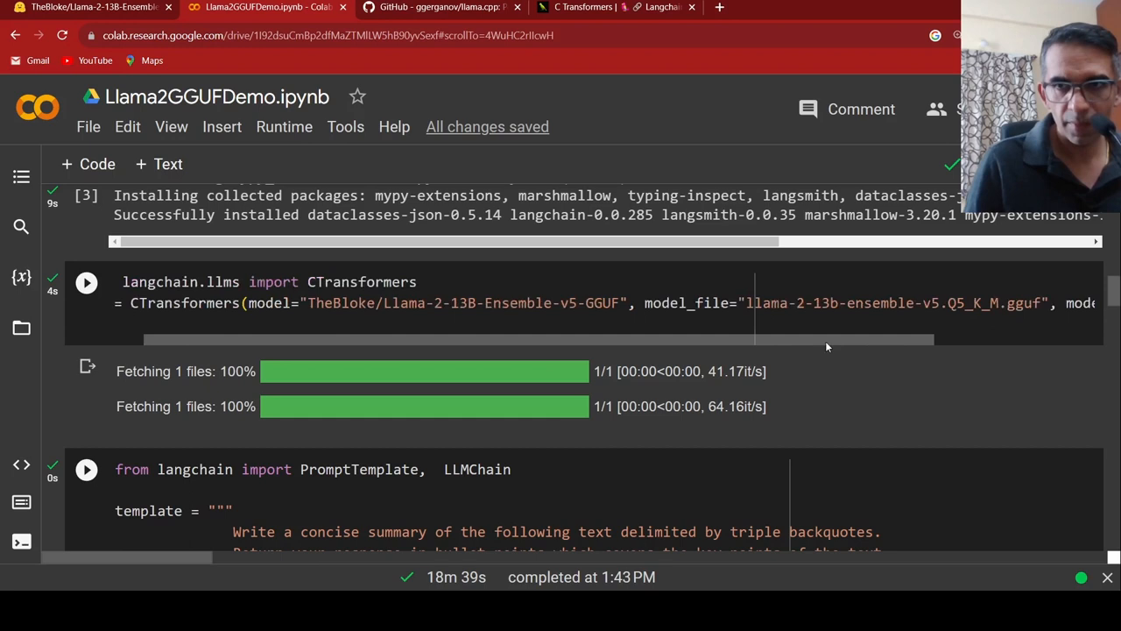
scroll("right", 3)
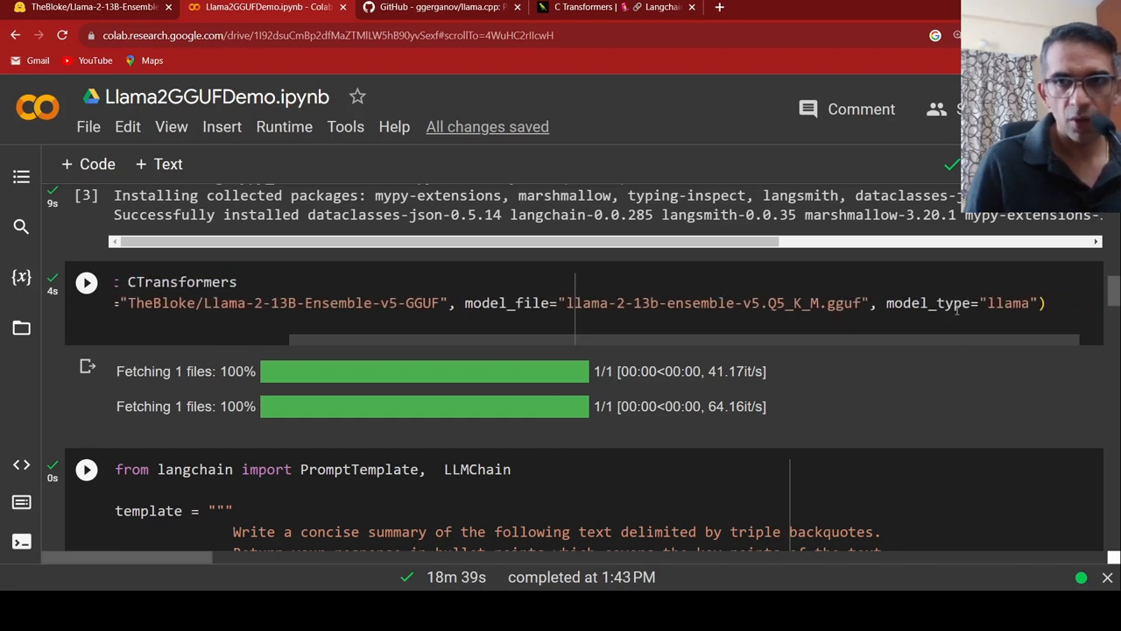
scroll("left", 3)
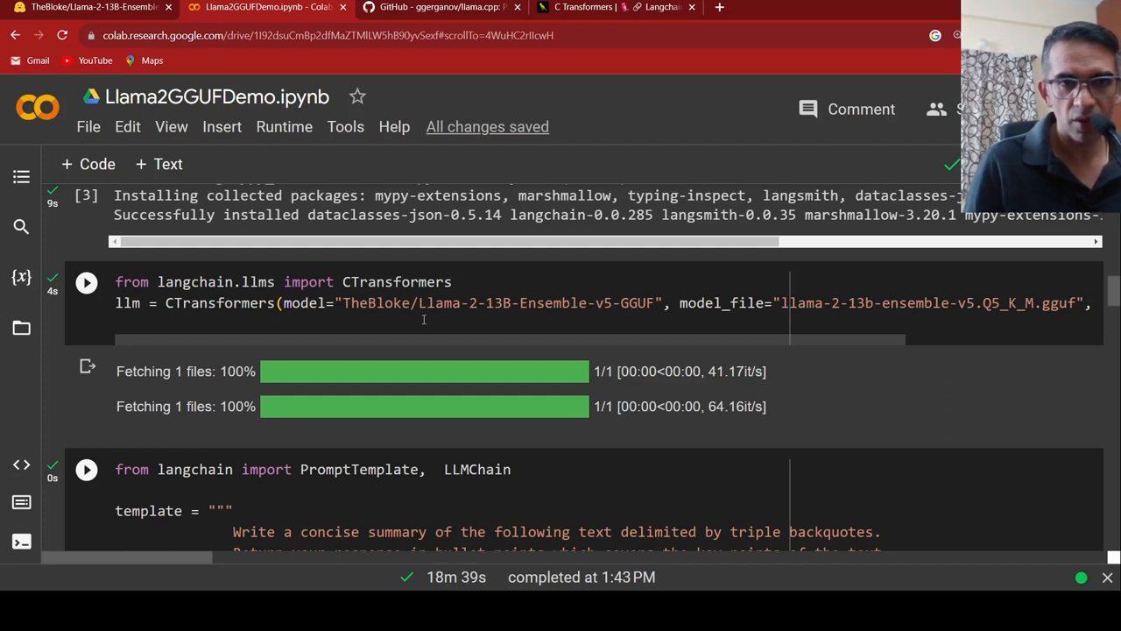
scroll("down", 3)
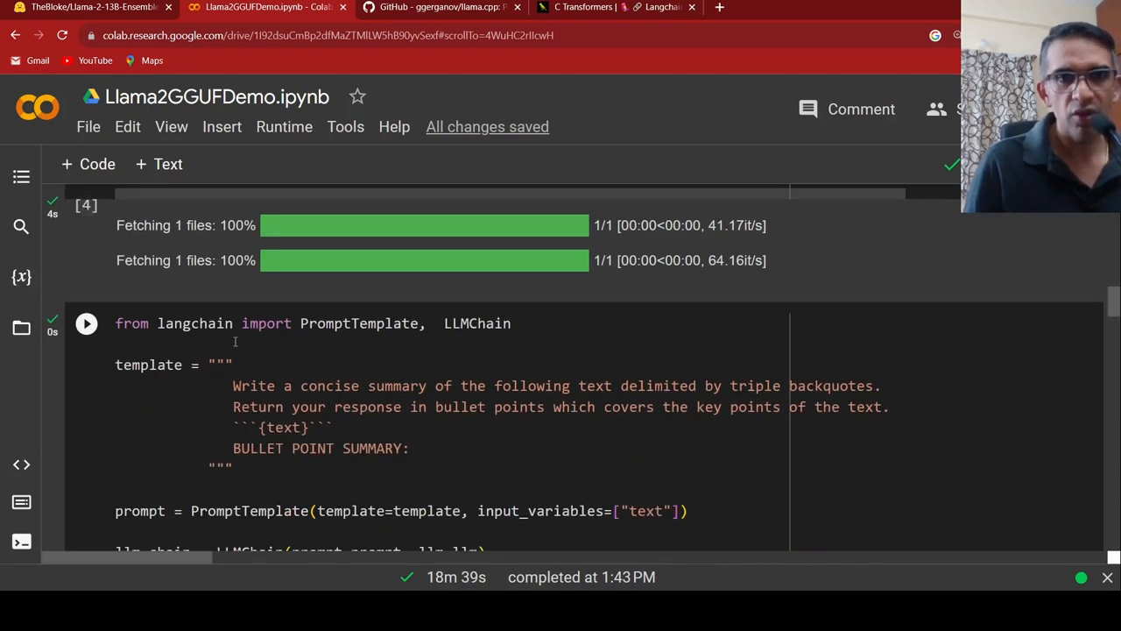
mouse_move(413, 332)
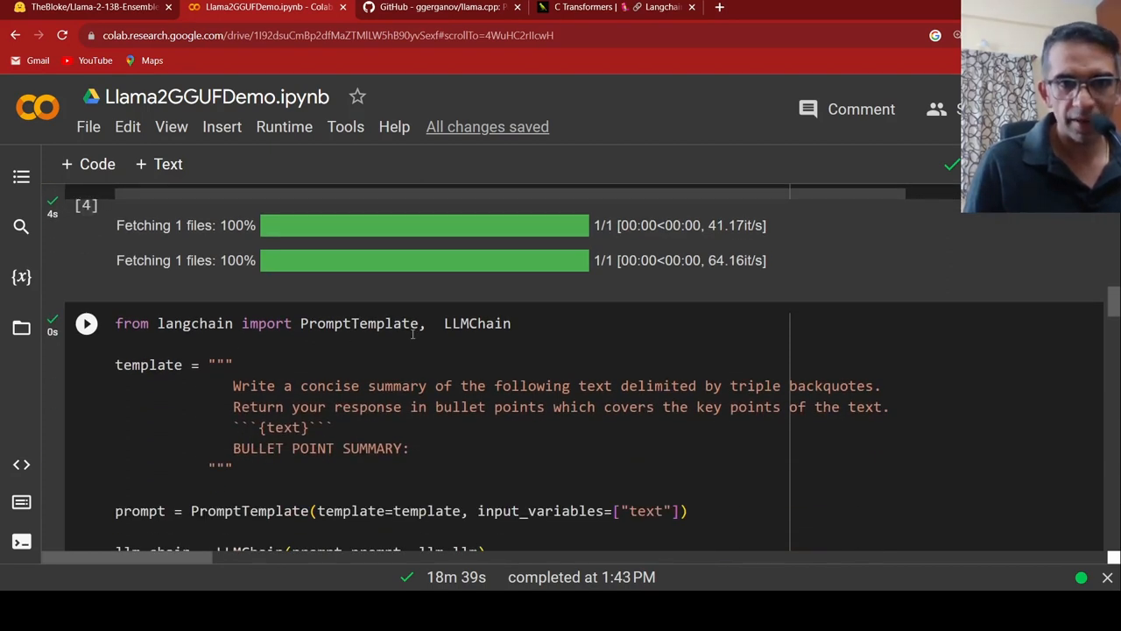
Scroll through the CTransformers and bullet-point summary PromptTemplate cells before leaving for the Hugging Face tab
scroll("down", 3)
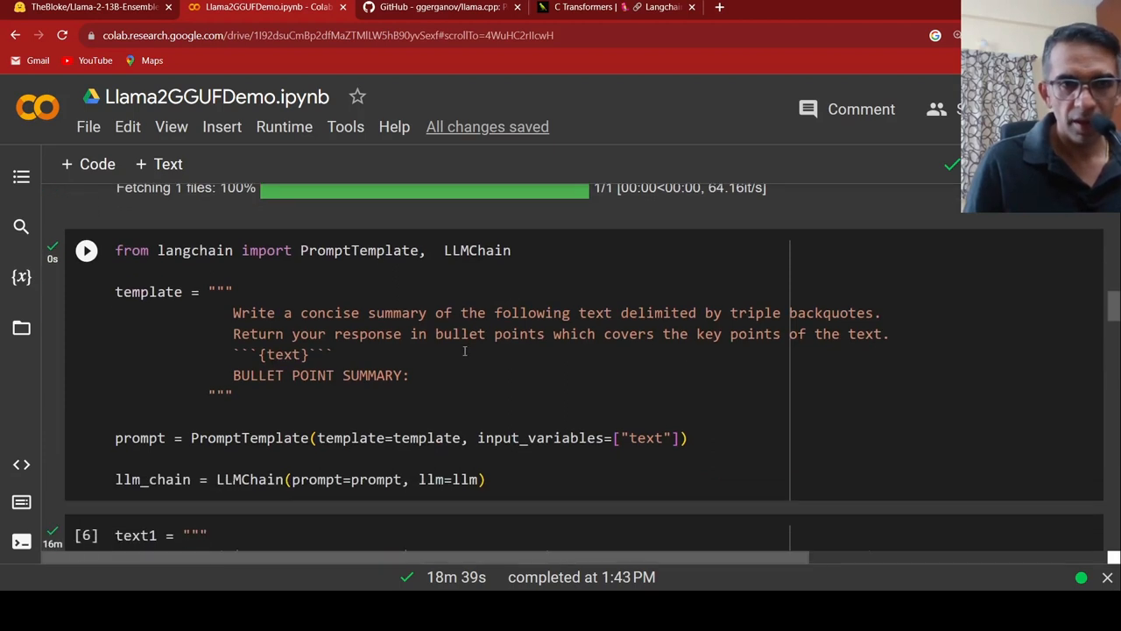
mouse_move(368, 341)
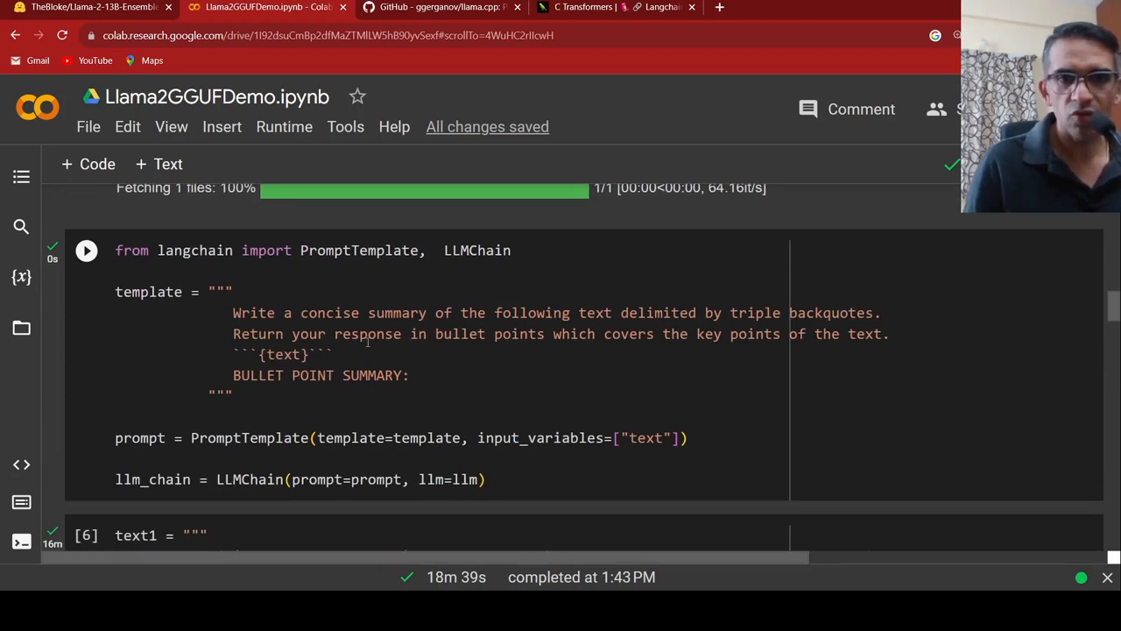
mouse_move(263, 333)
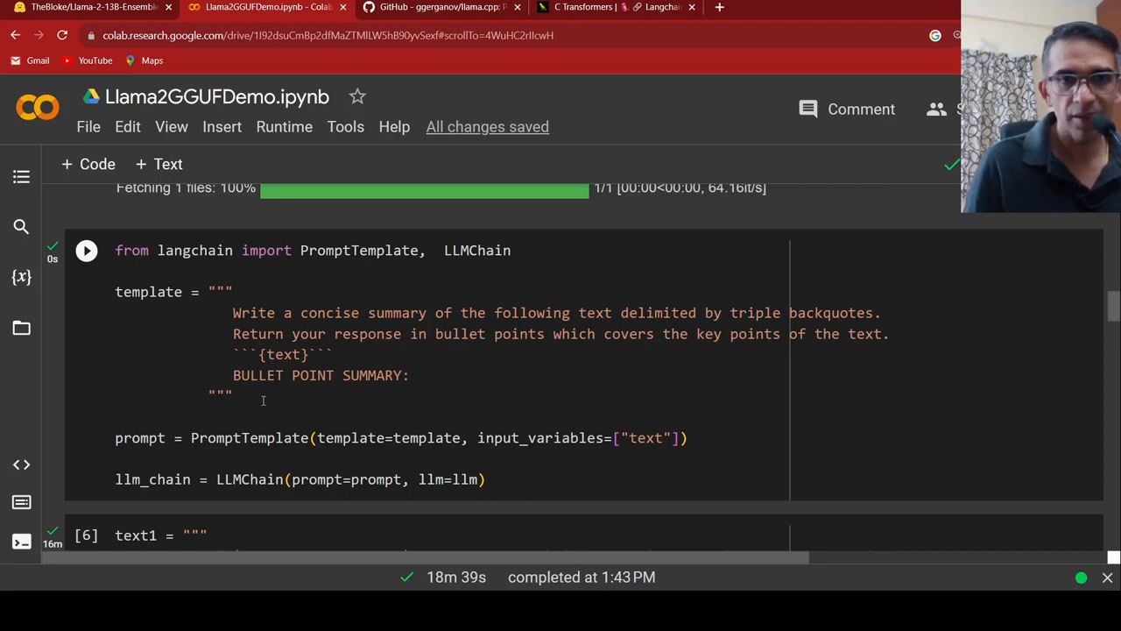
mouse_move(184, 363)
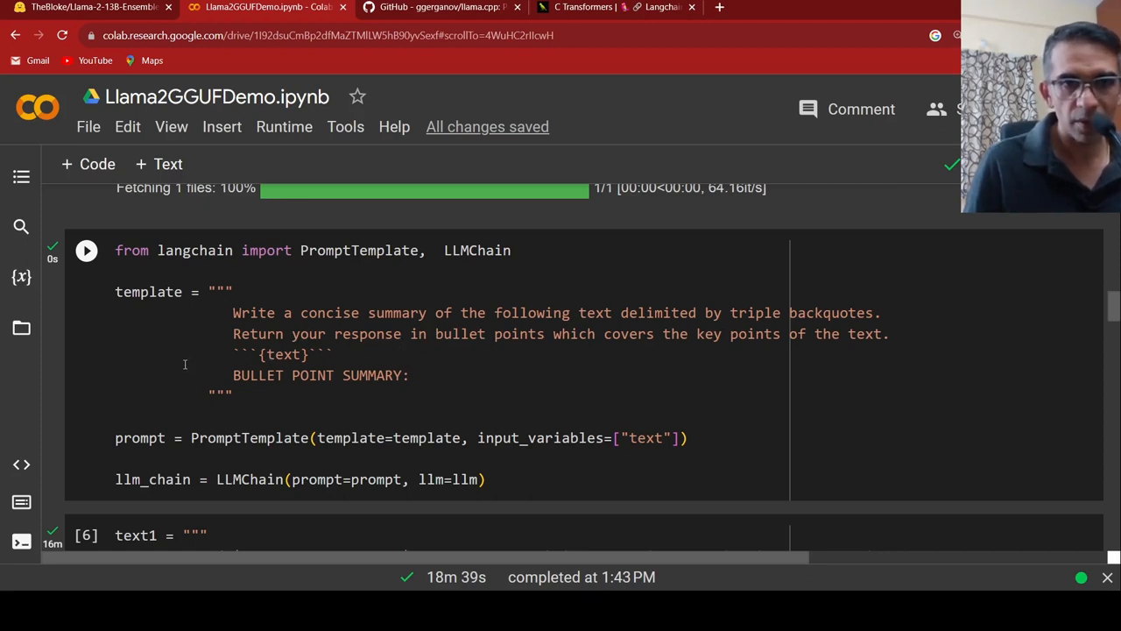
scroll("down", 3)
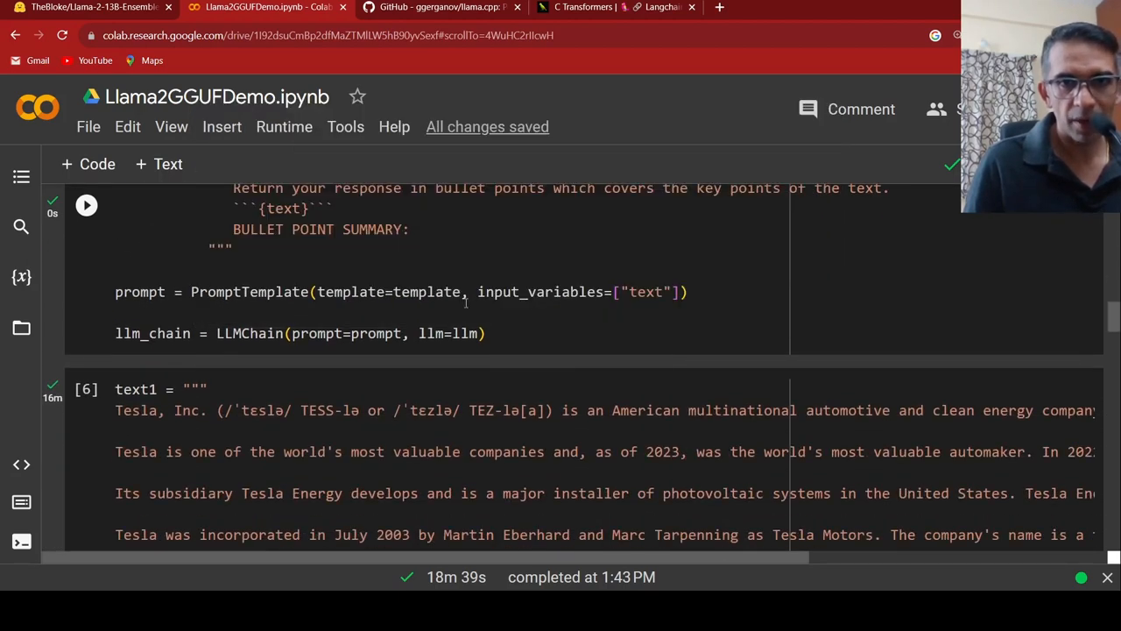
scroll("up", 3)
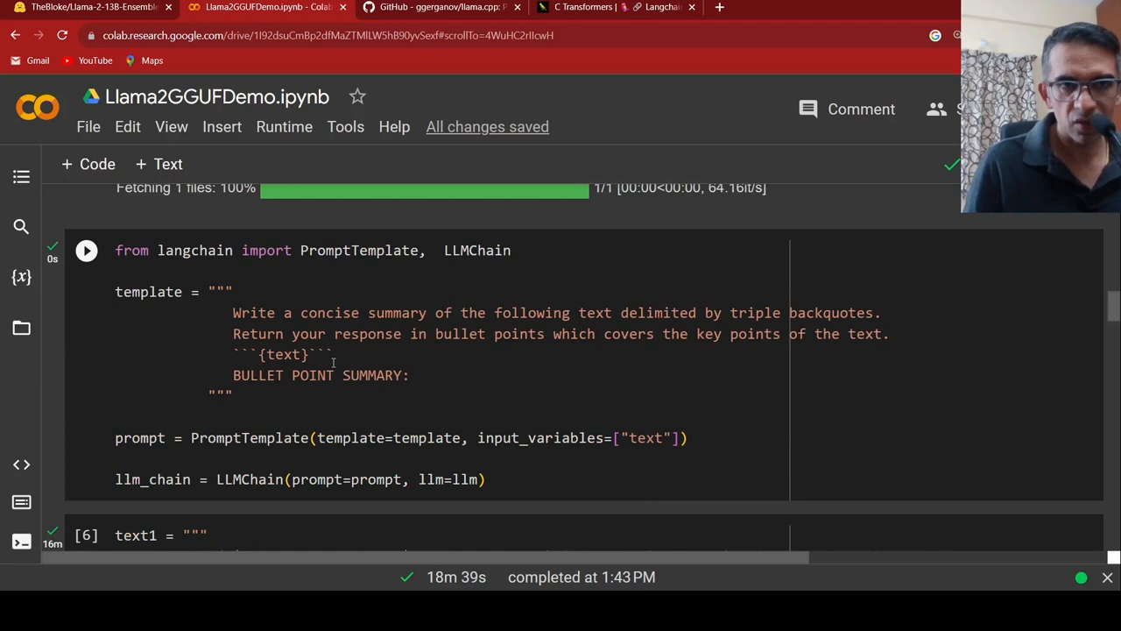
scroll("down", 3)
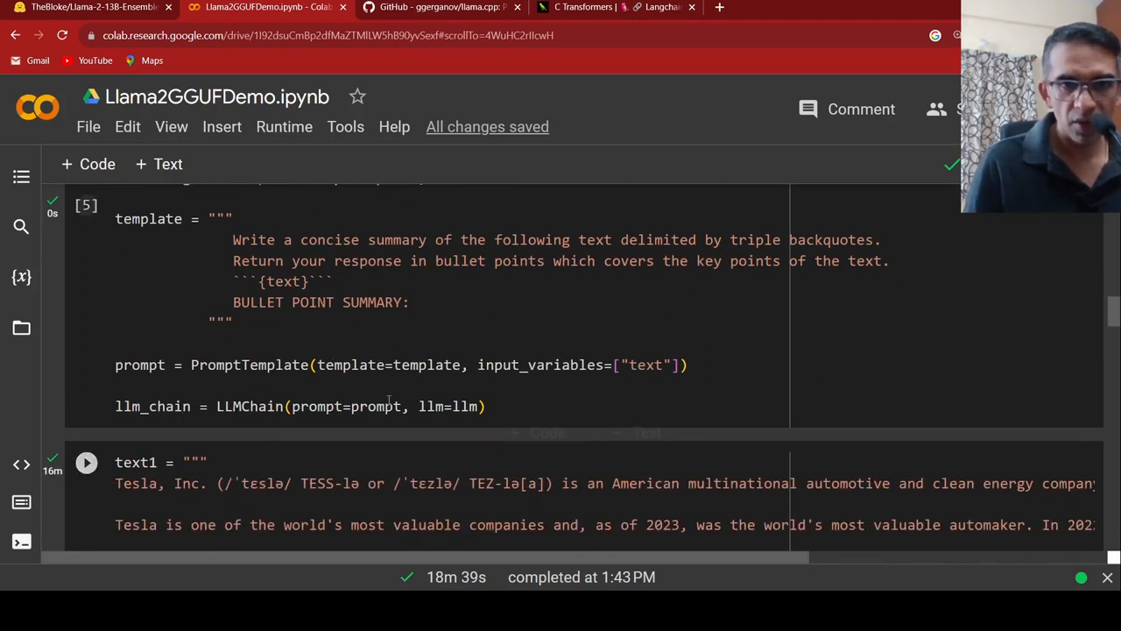
scroll("up", 3)
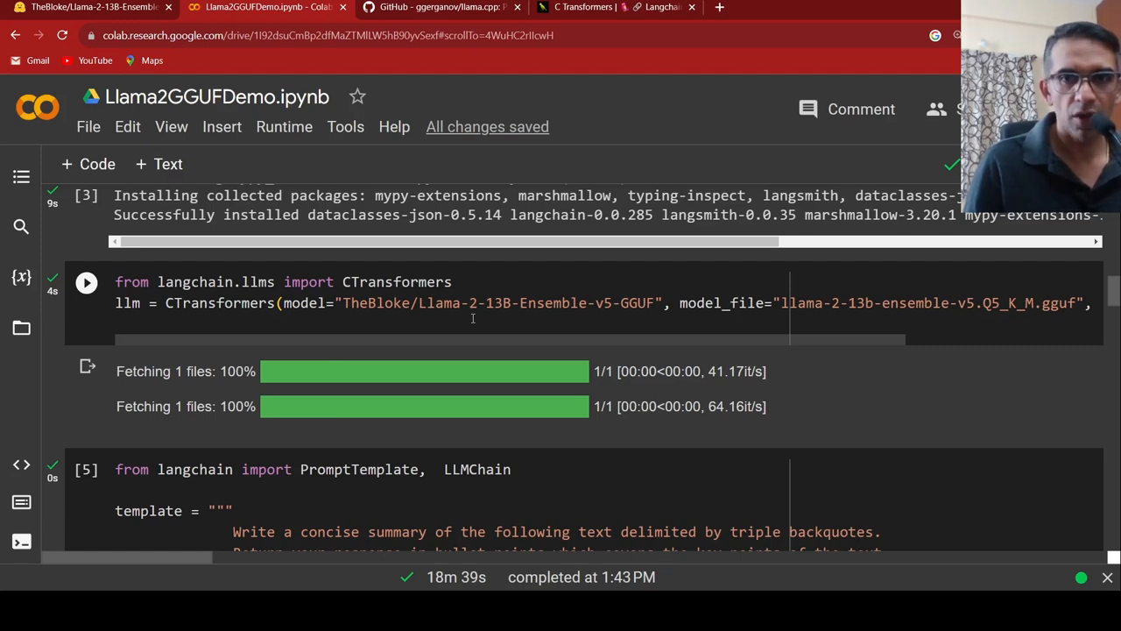
scroll("down", 3)
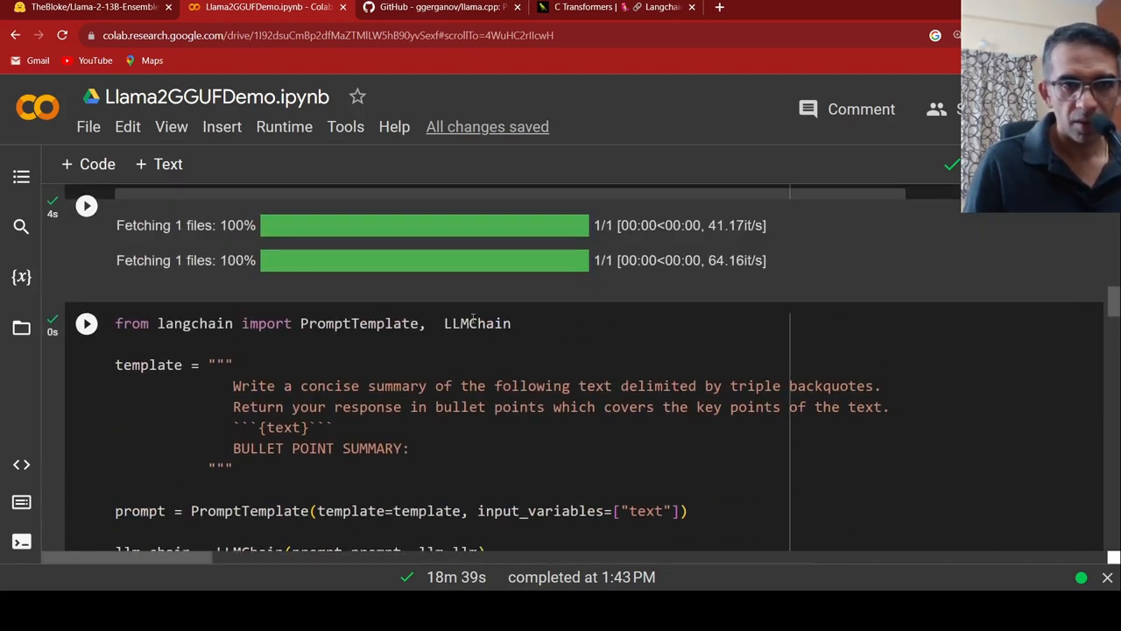
scroll("up", 3)
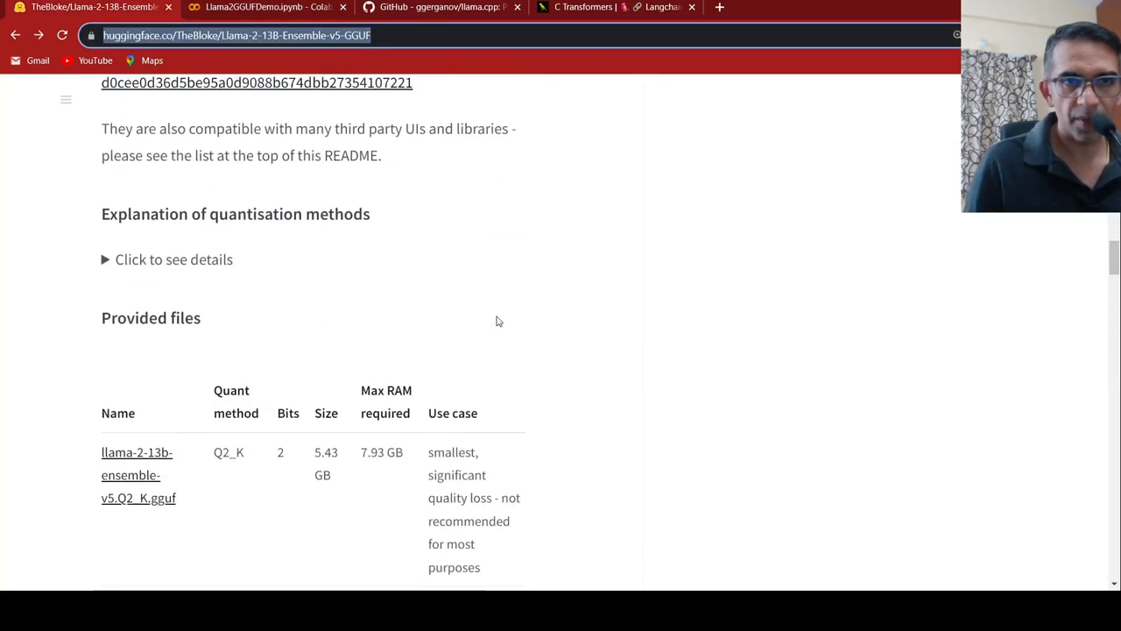
From the GGUF model card, open Yeontaek's original llama-2-13B-ensemble-v5 page in a new tab
scroll("up", 3)
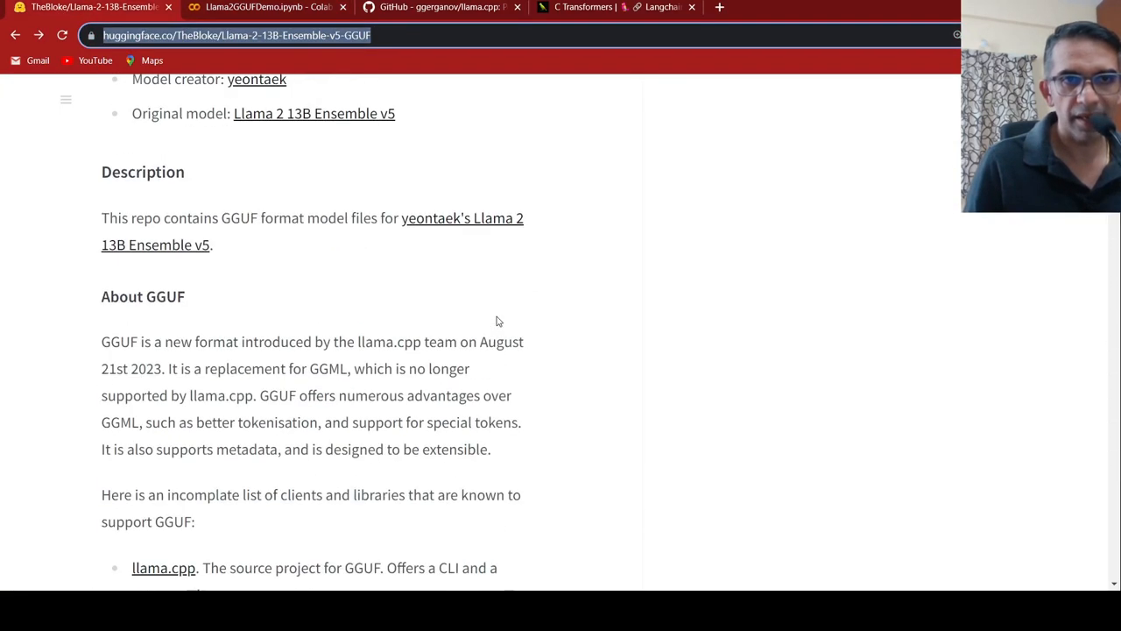
scroll("up", 3)
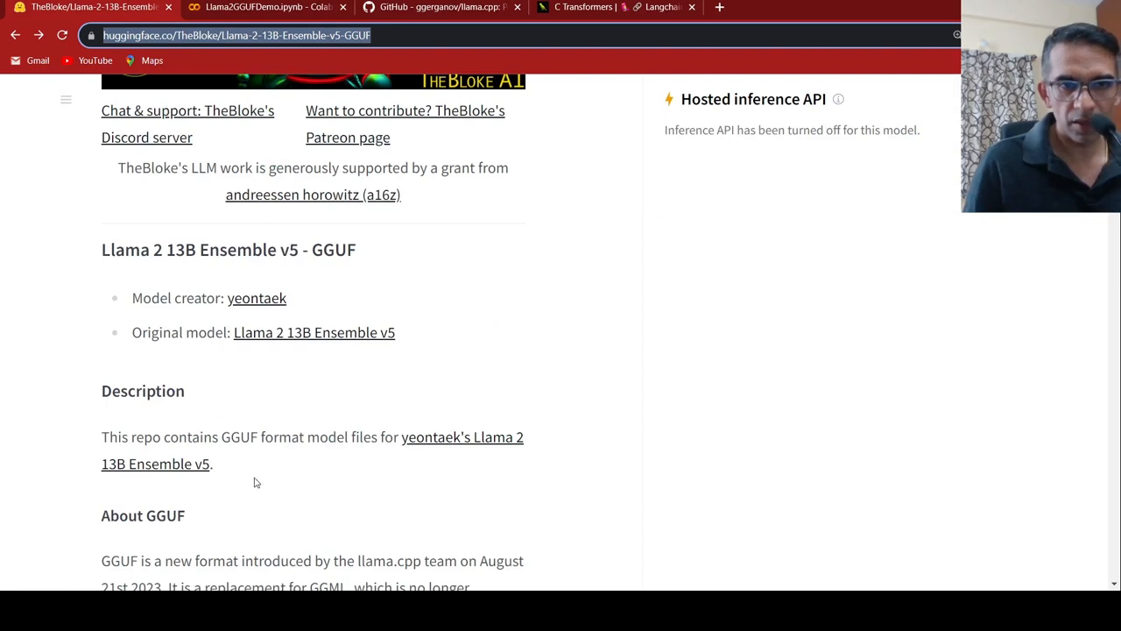
mouse_move(252, 456)
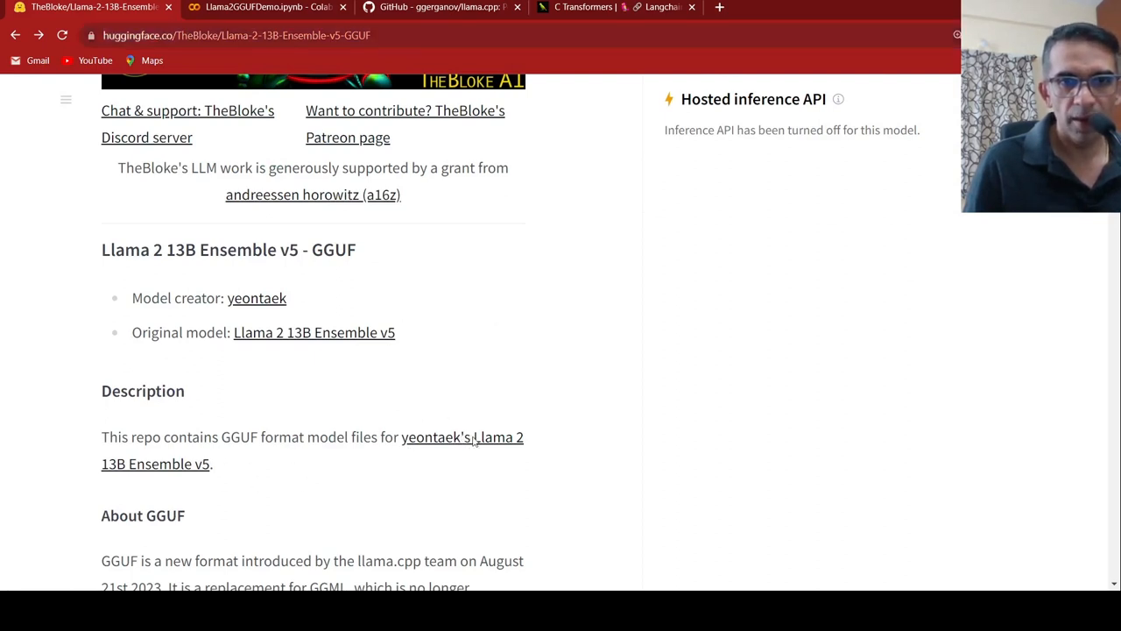
left_click(438, 438)
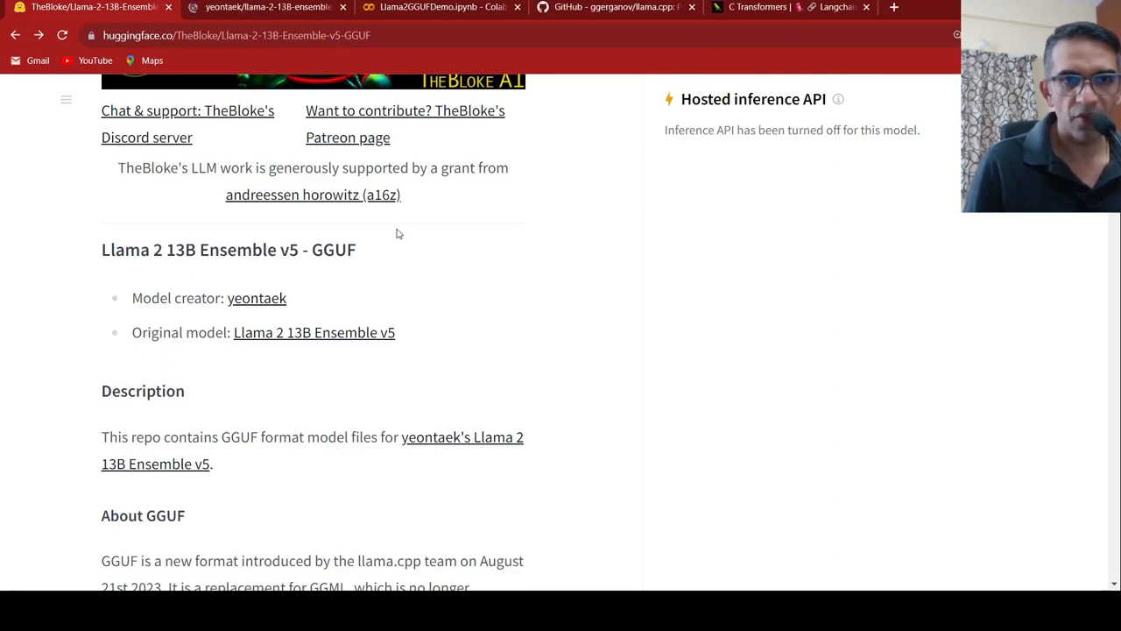
left_click(313, 333)
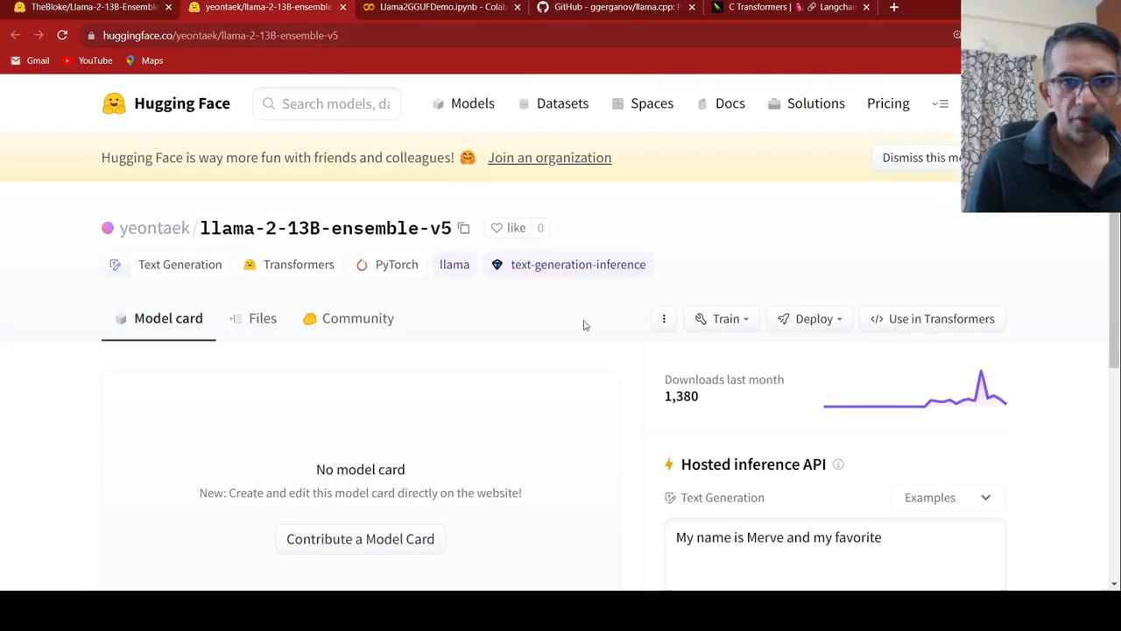
mouse_move(287, 291)
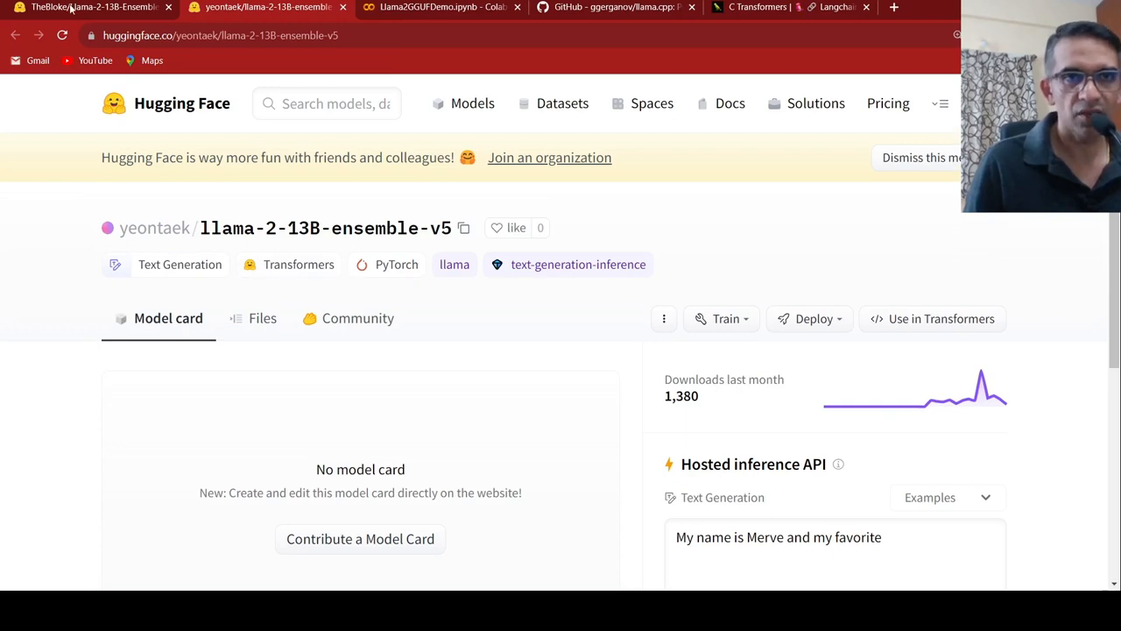
Return via the GGUF model tab to the Colab notebook's CTransformers cell
left_click(87, 7)
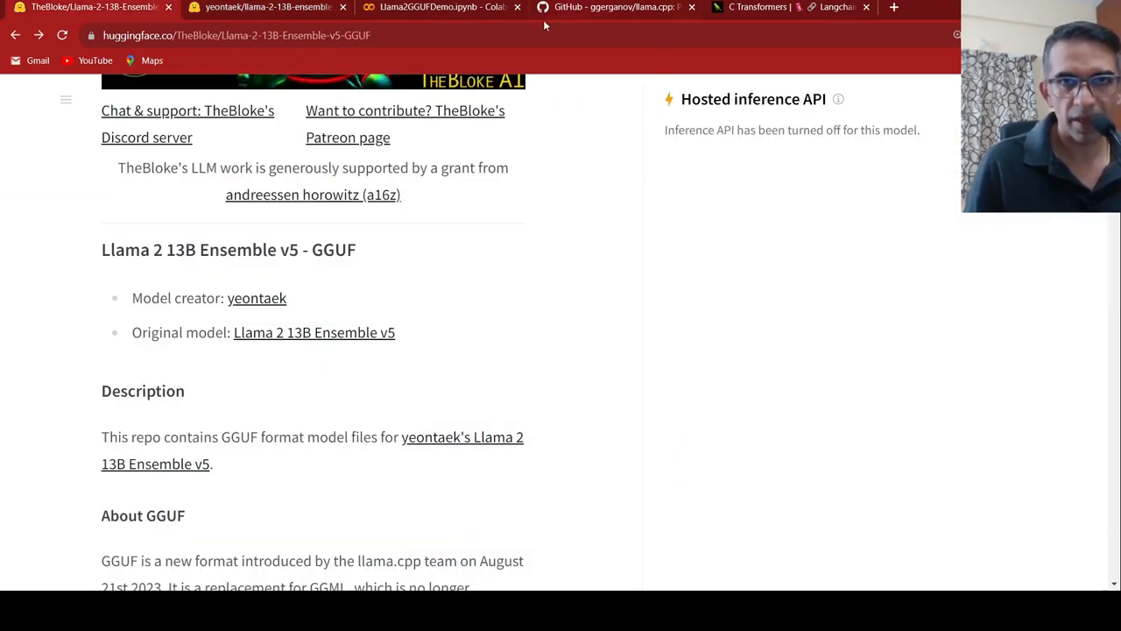
left_click(438, 7)
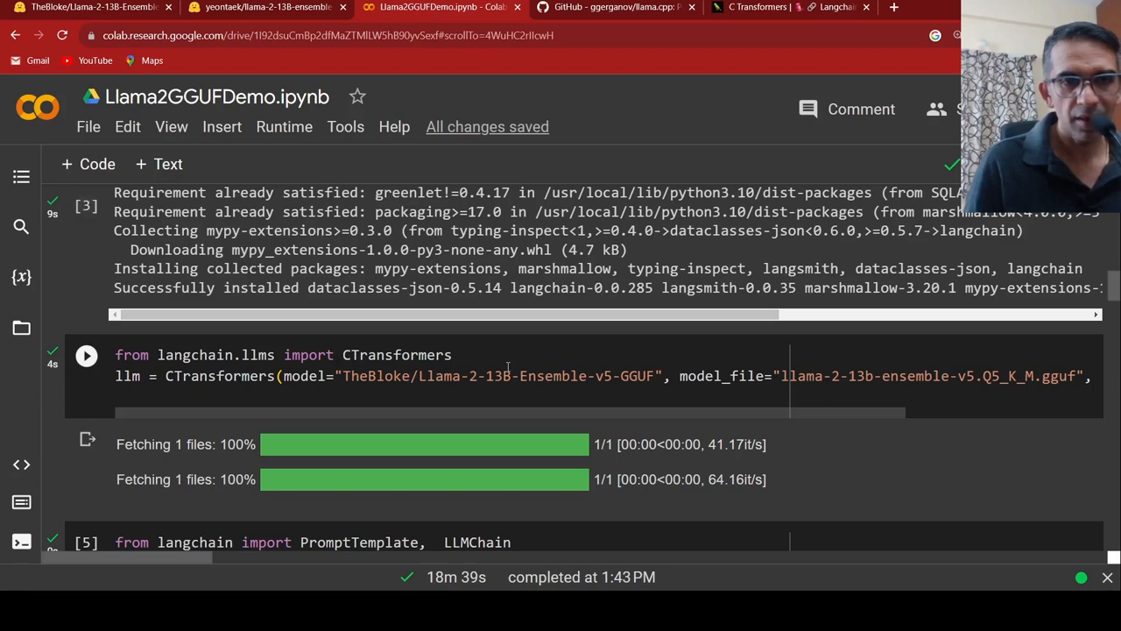
Review the text1 Tesla cell with its 512-token context warnings, then switch to the LangChain CTransformers docs tab
scroll("down", 3)
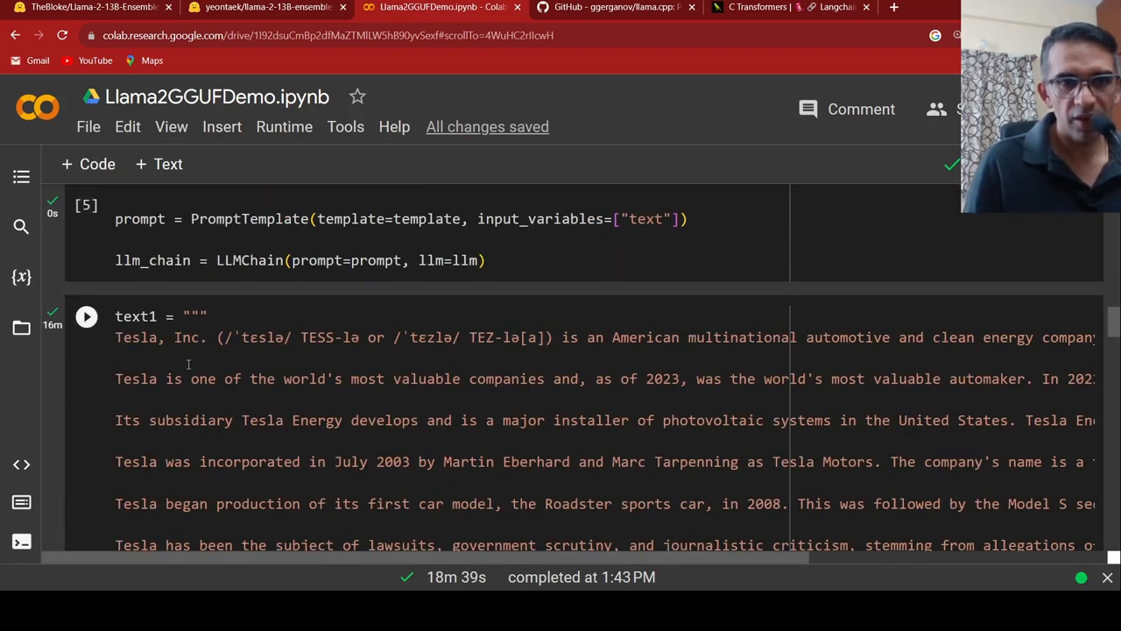
scroll("down", 3)
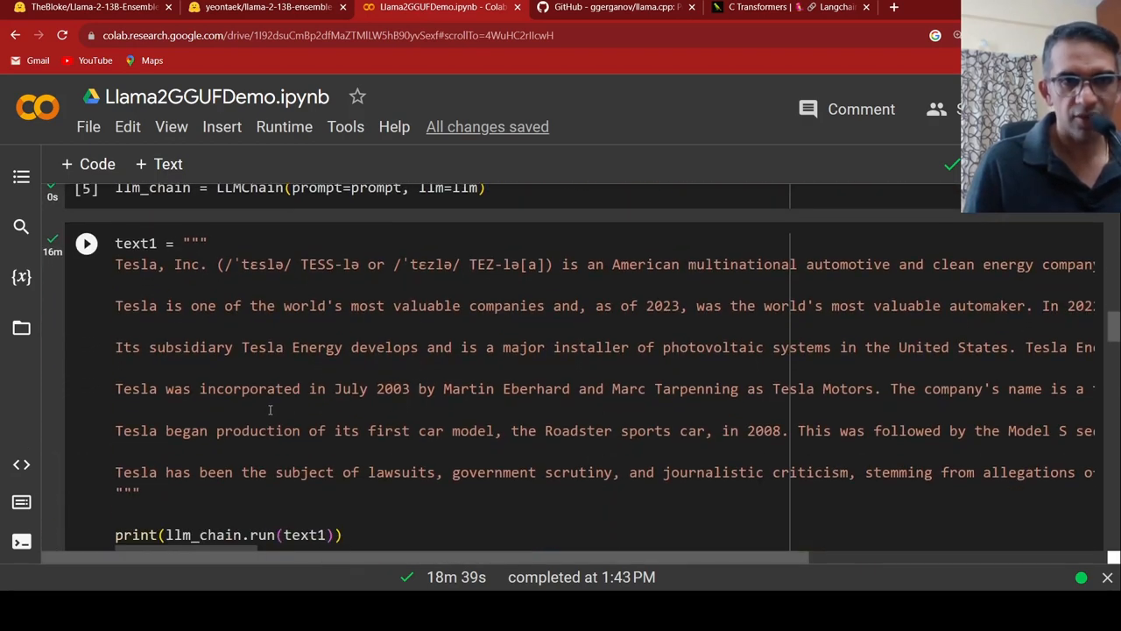
left_click(86, 241)
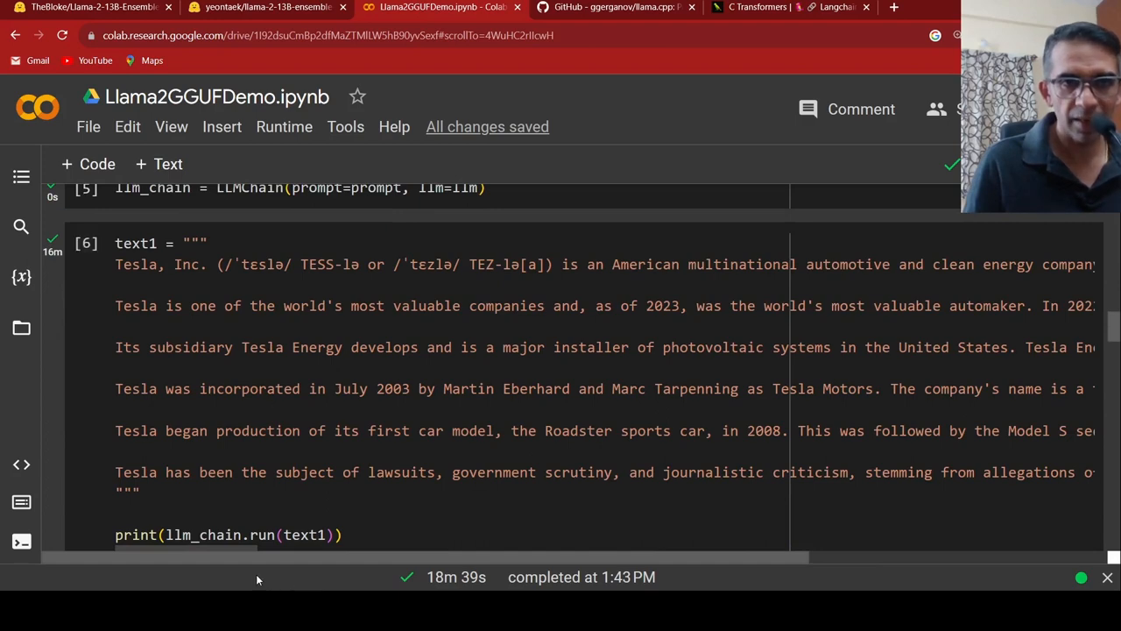
left_click(269, 240)
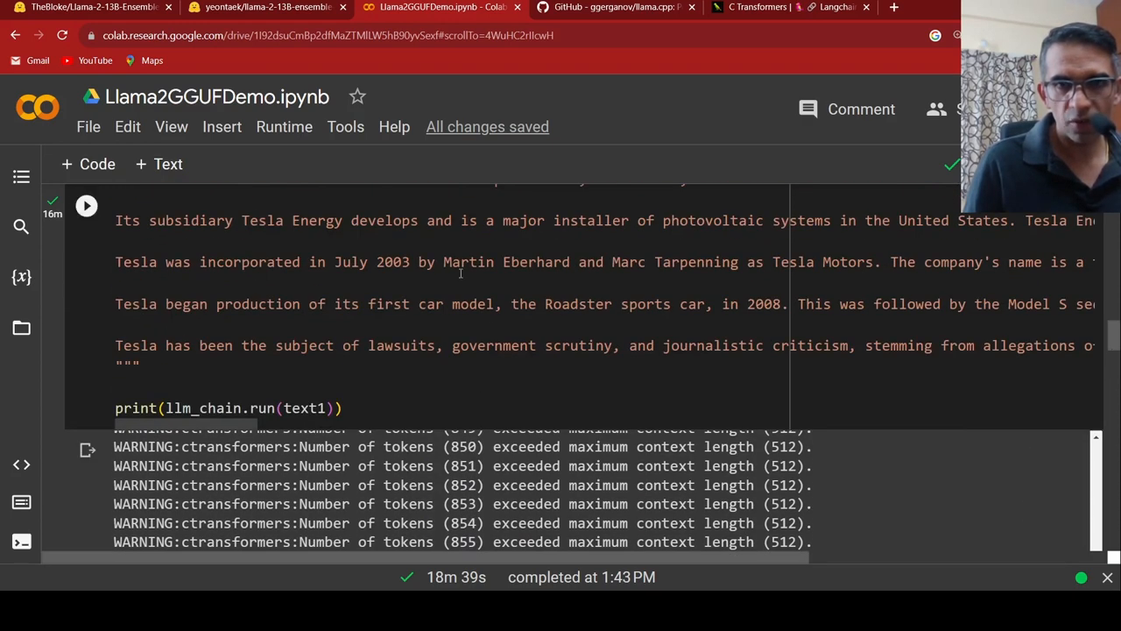
scroll("up", 3)
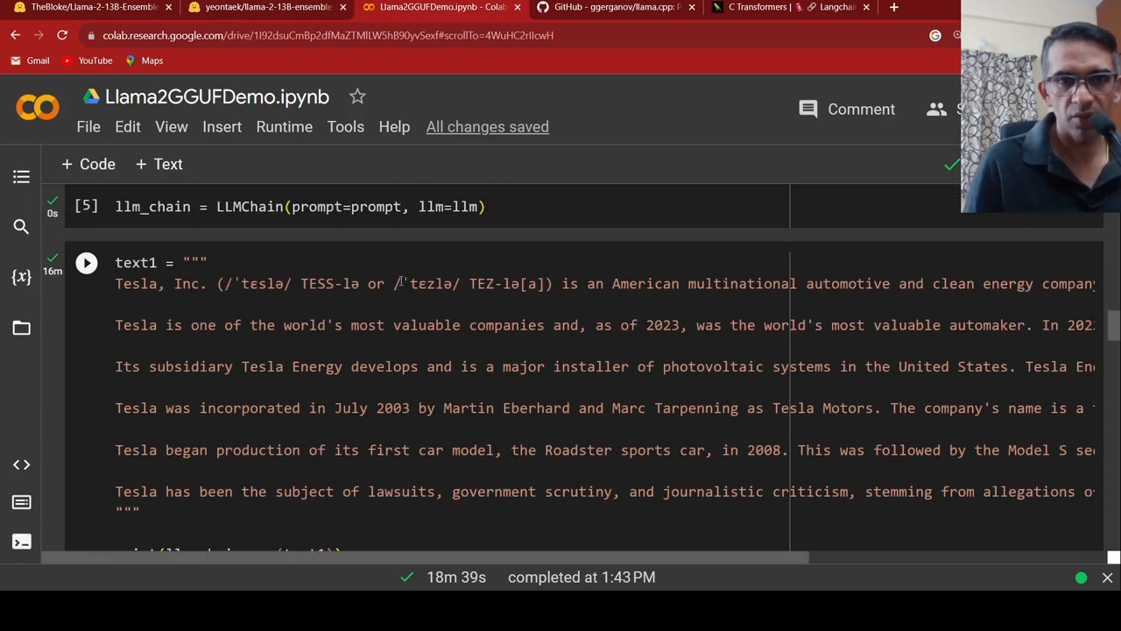
mouse_move(575, 463)
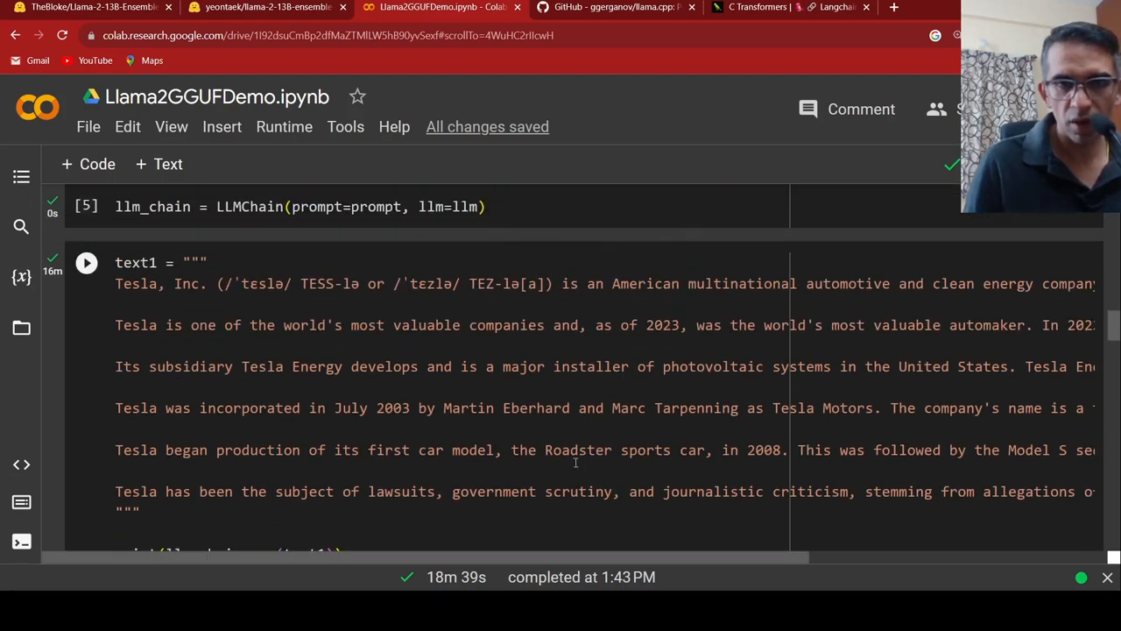
scroll("down", 3)
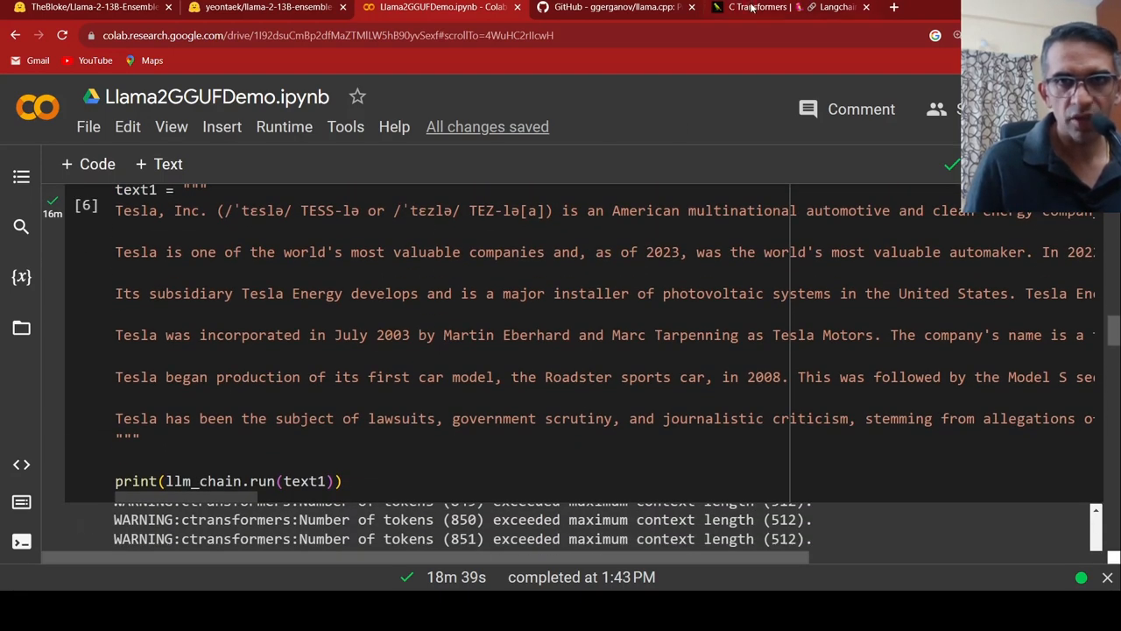
left_click(789, 7)
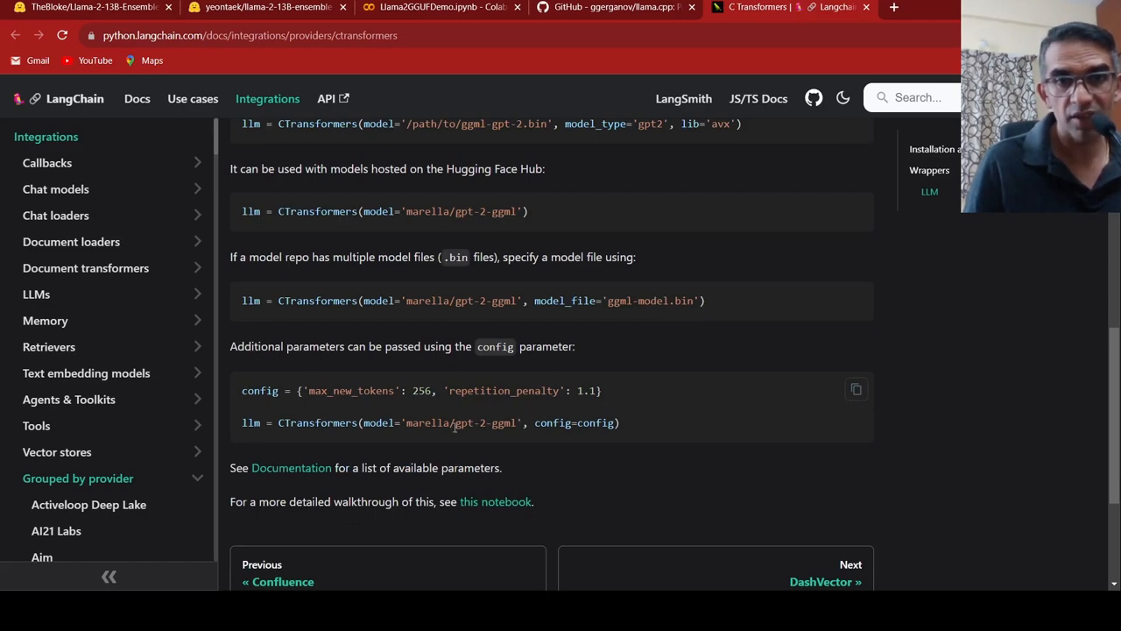
Switch from the CTransformers docs back to the Colab notebook's Tesla summary cell
left_click(442, 7)
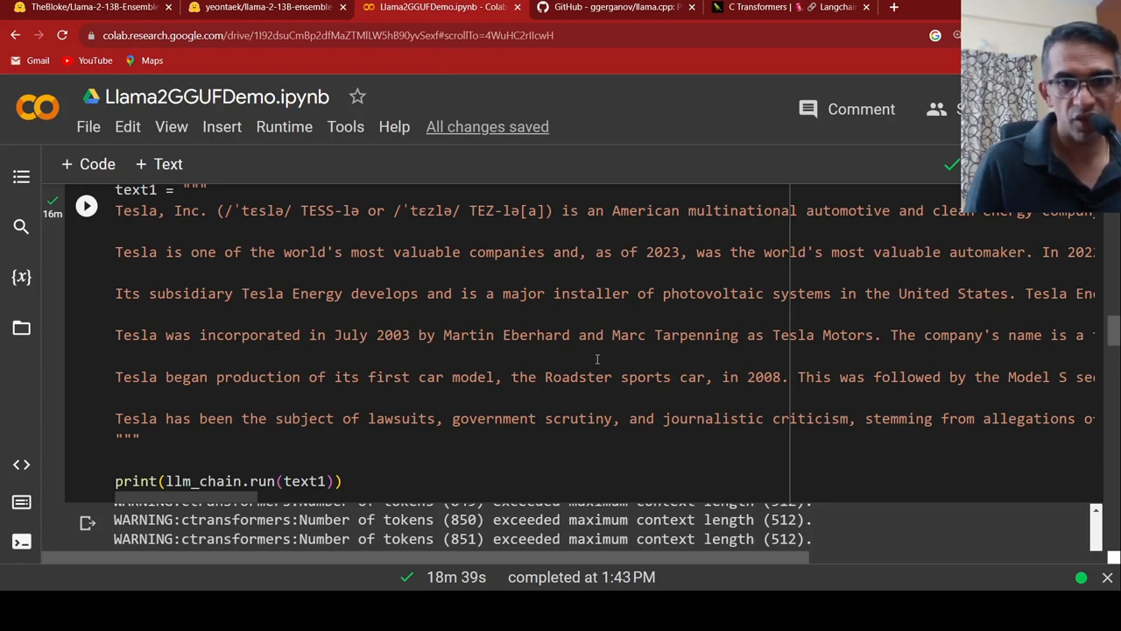
scroll("down", 3)
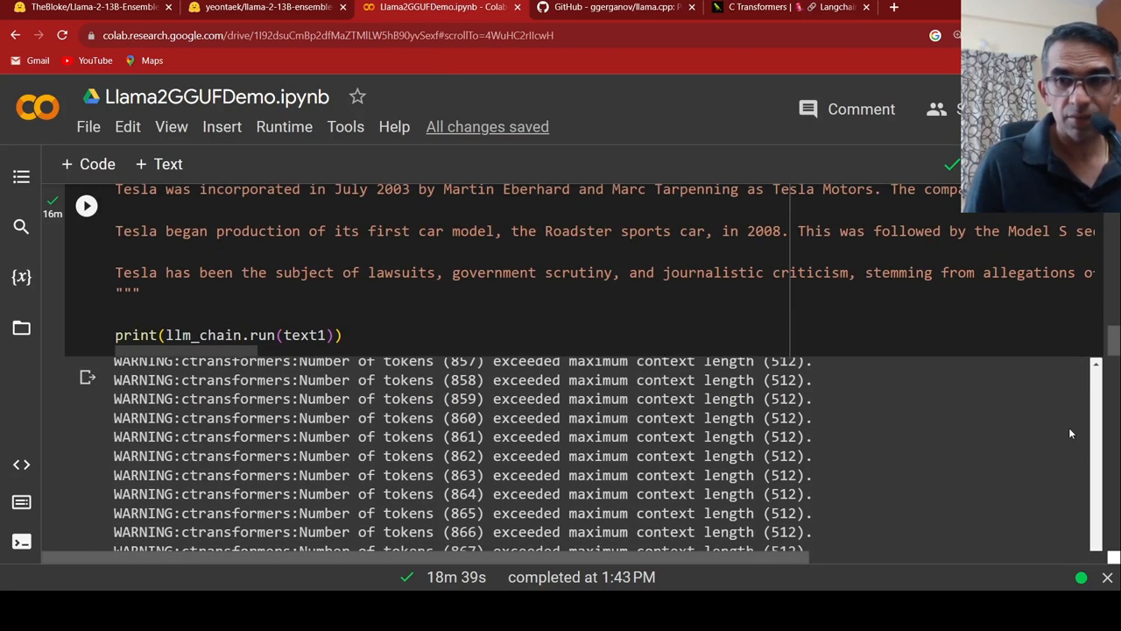
scroll("down", 3)
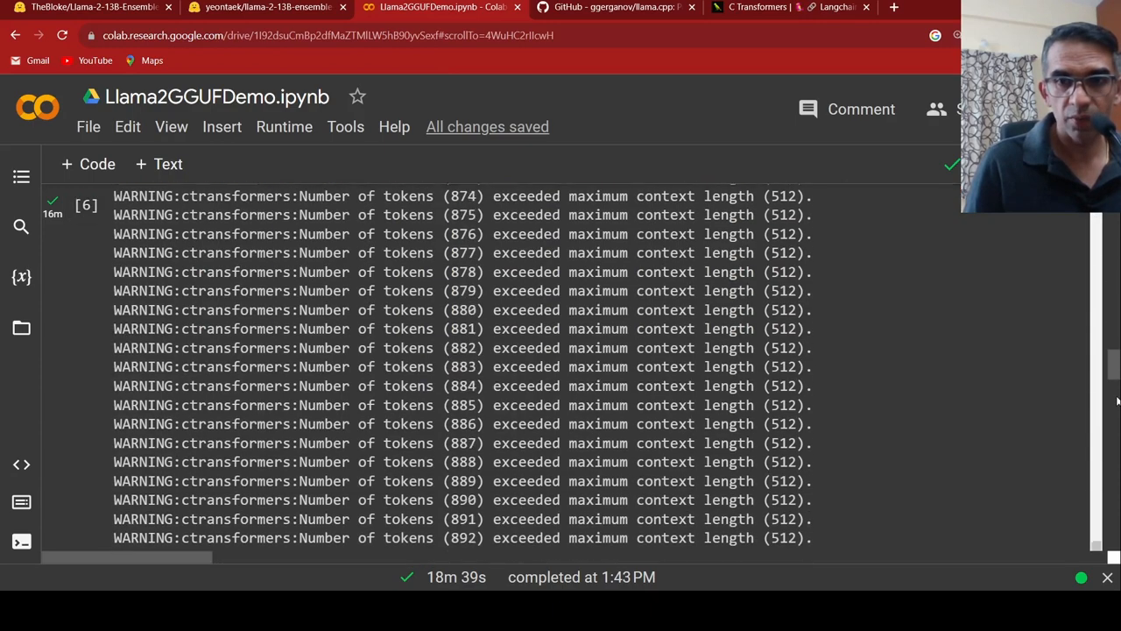
scroll("up", 3)
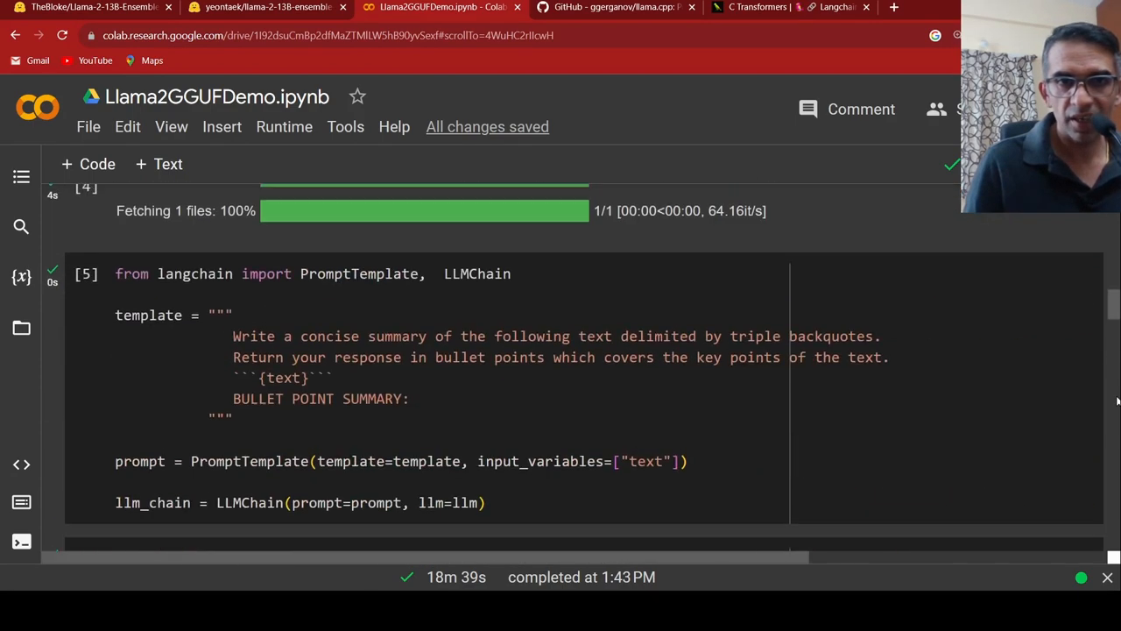
scroll("up", 3)
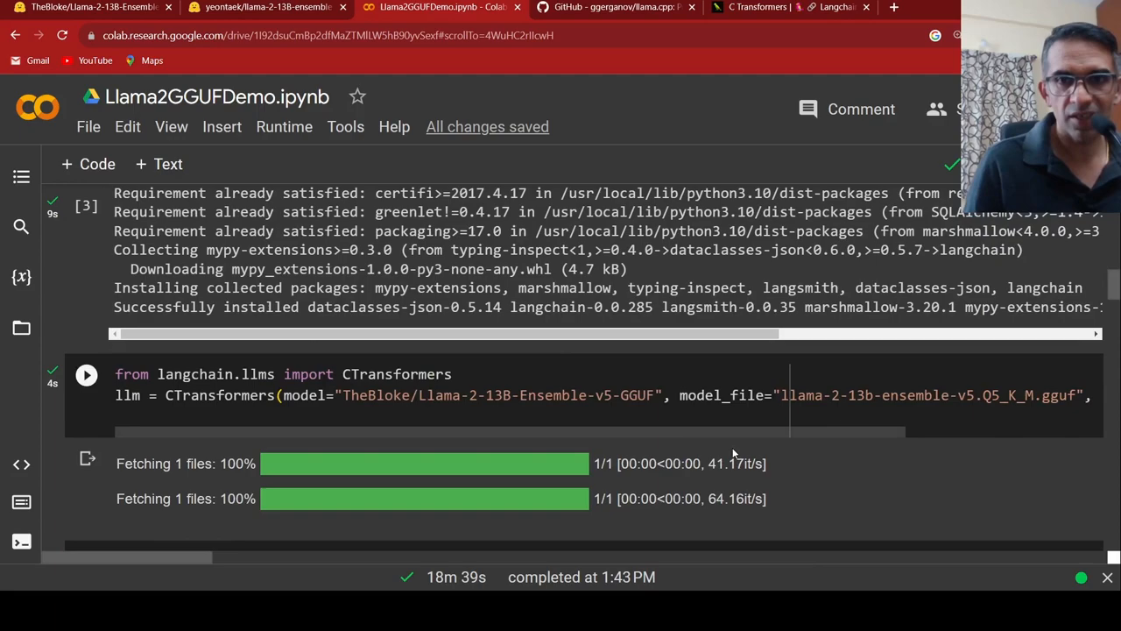
scroll("up", 3)
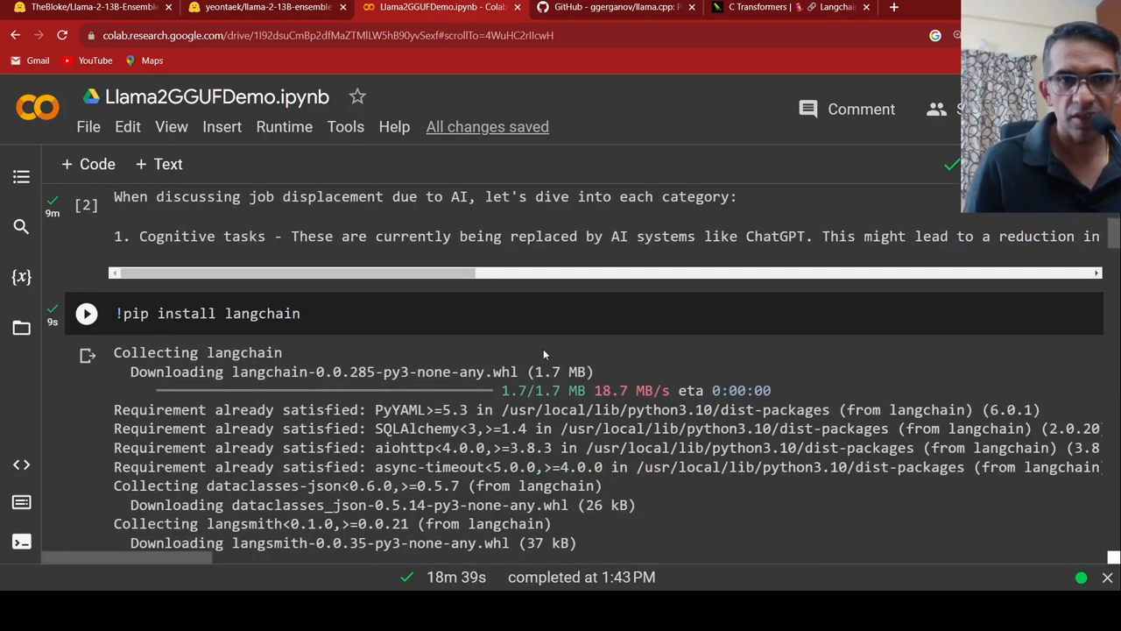
scroll("down", 3)
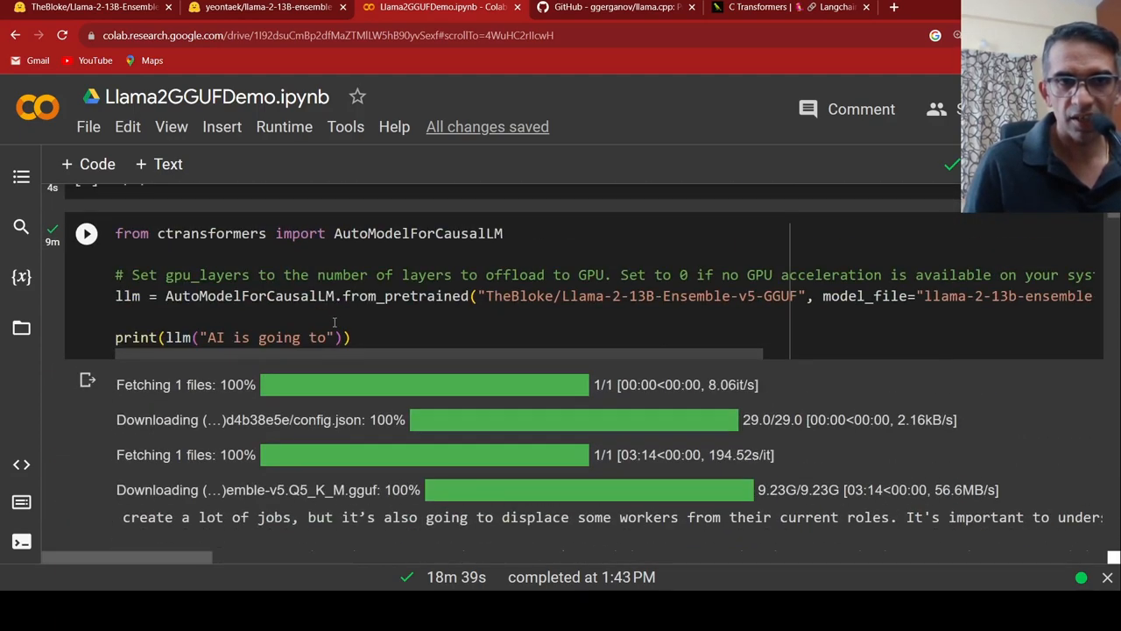
scroll("down", 3)
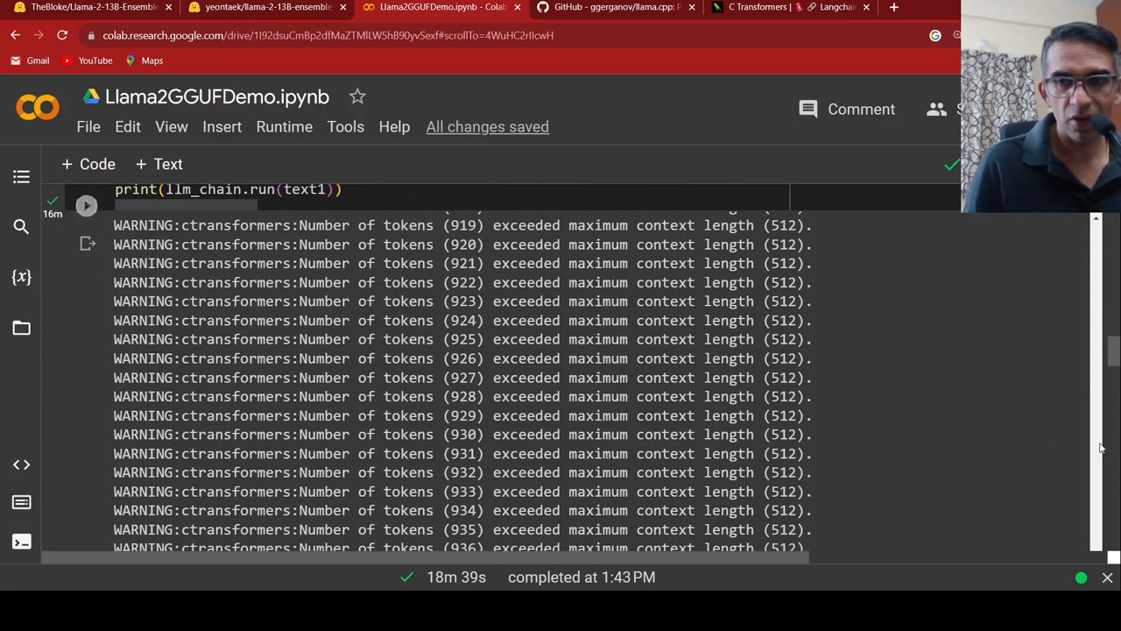
scroll("down", 3)
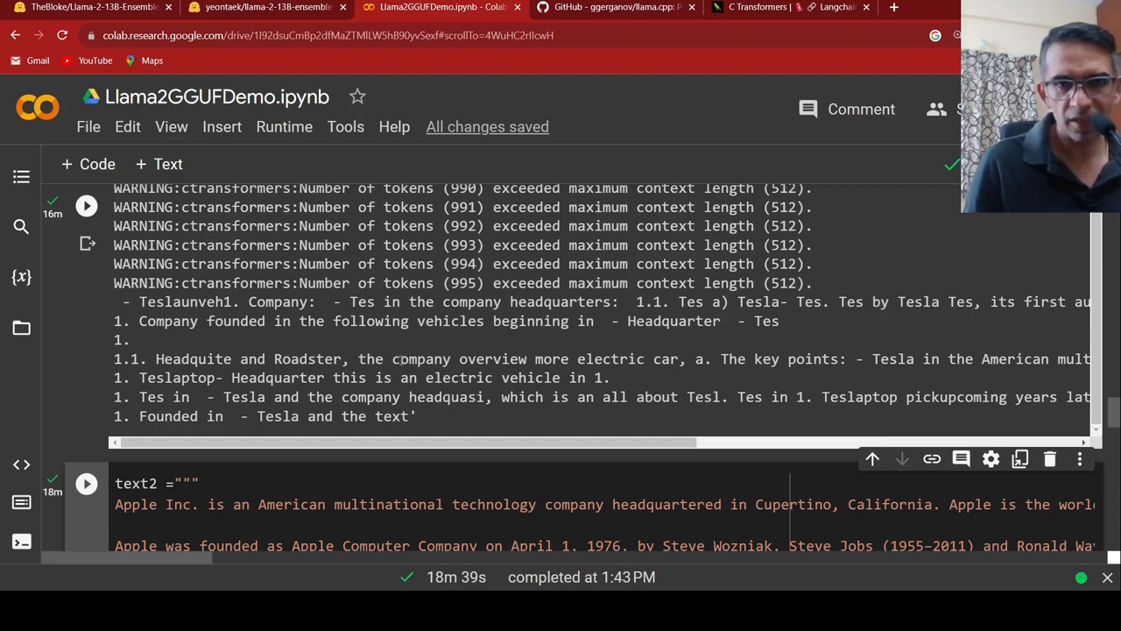
mouse_move(566, 354)
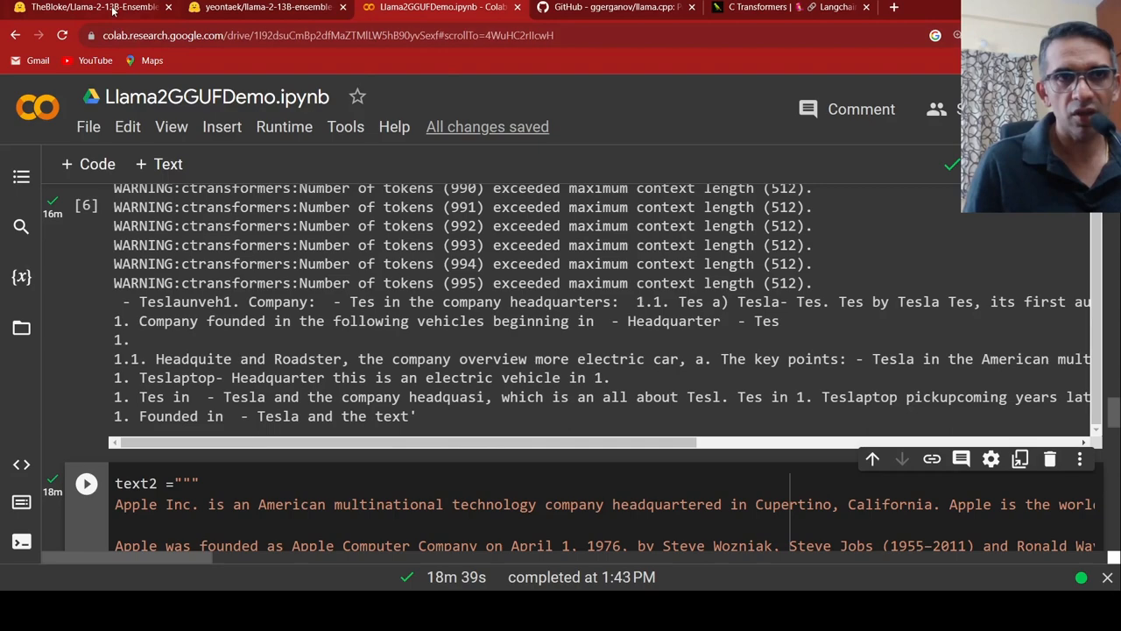
Pass through the GGUF files tab back to the notebook and scroll to the Apple text2 cell
left_click(88, 7)
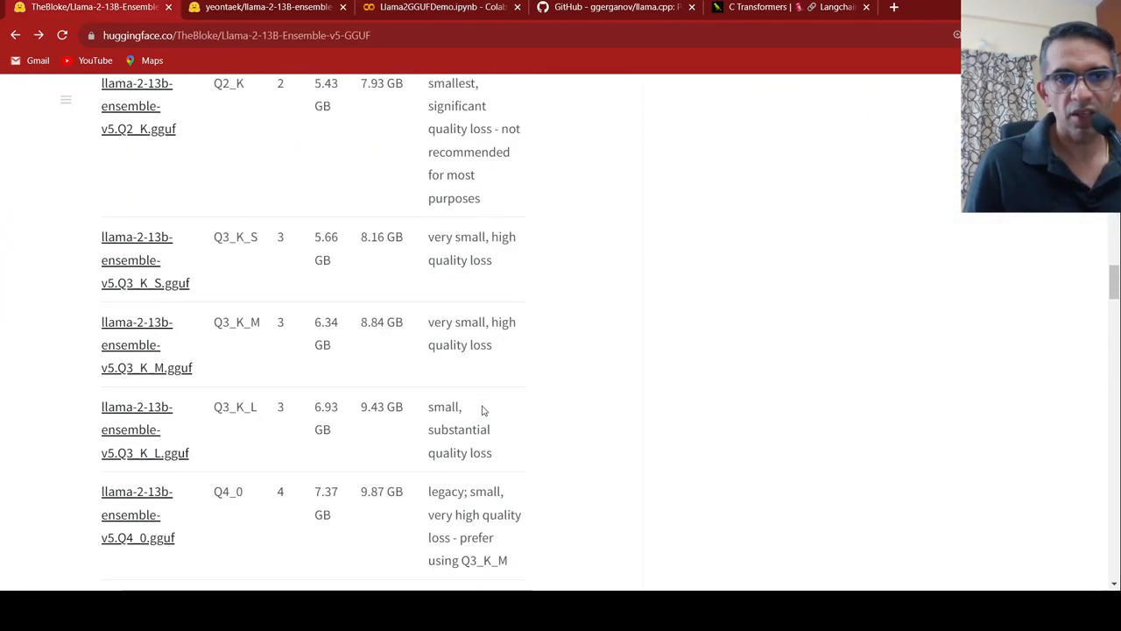
mouse_move(489, 52)
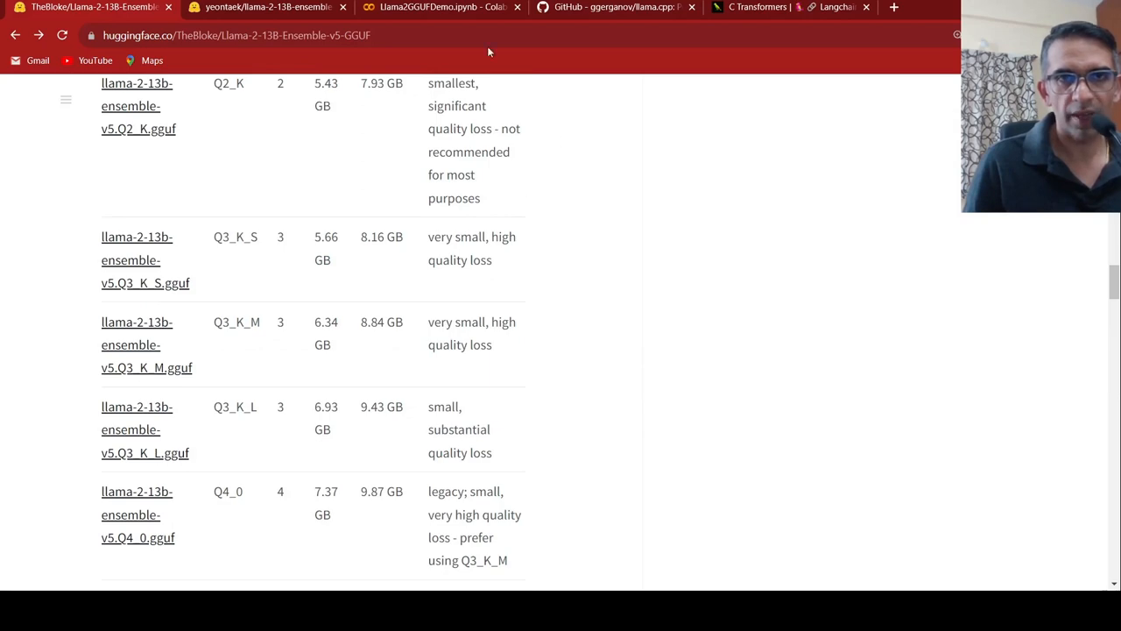
left_click(438, 7)
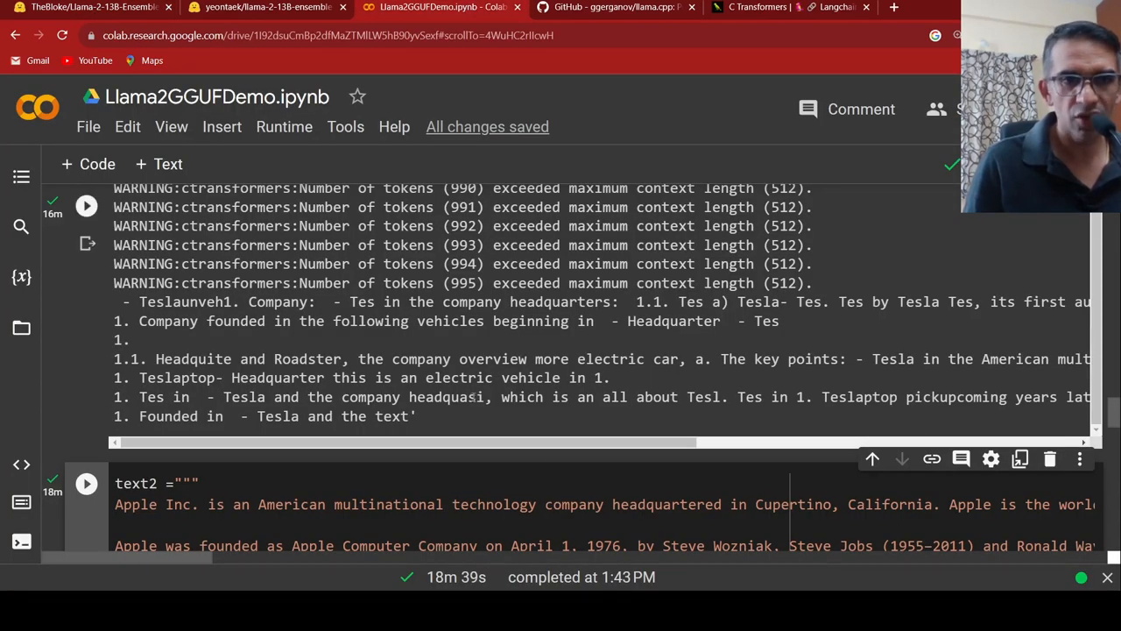
mouse_move(694, 406)
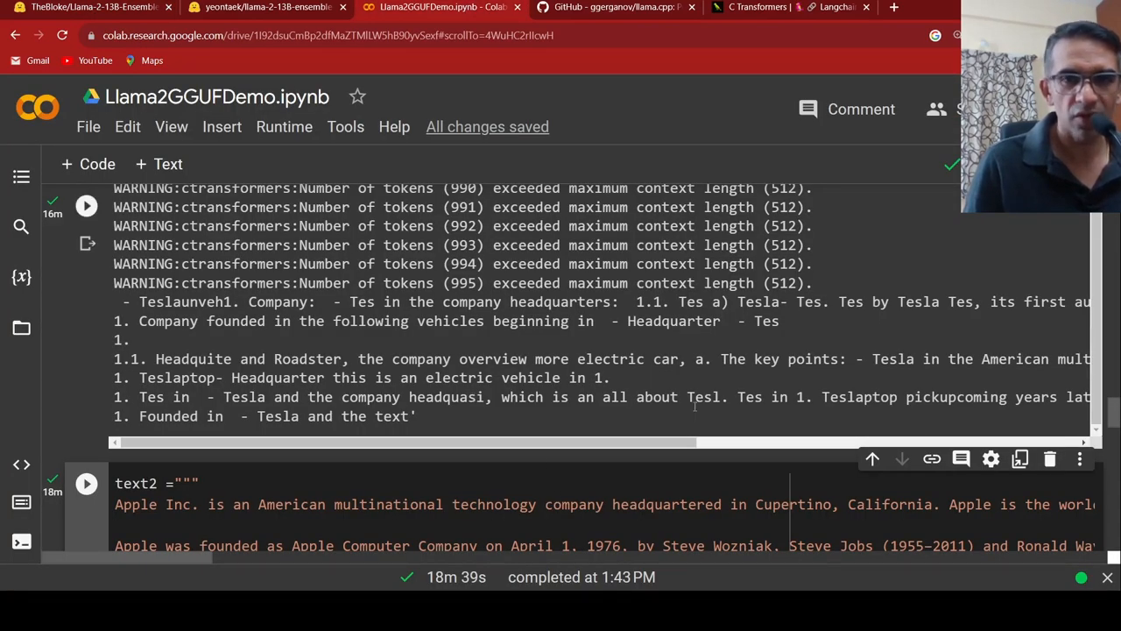
scroll("down", 3)
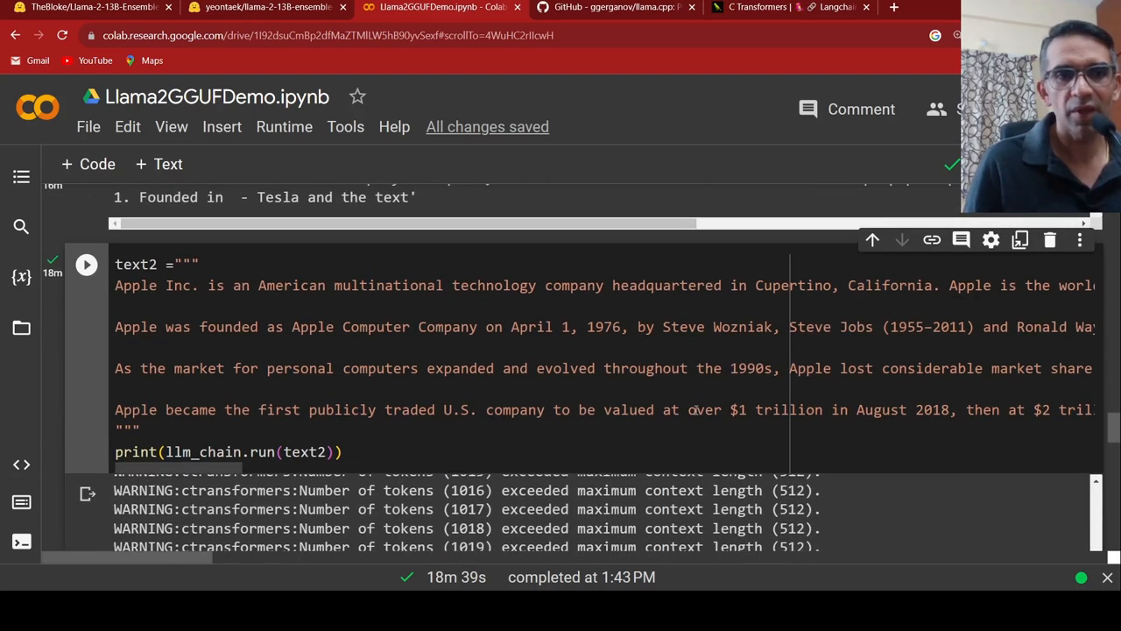
Scroll over the Apple text2 cell's garbled summary and context-length warnings
scroll("down", 3)
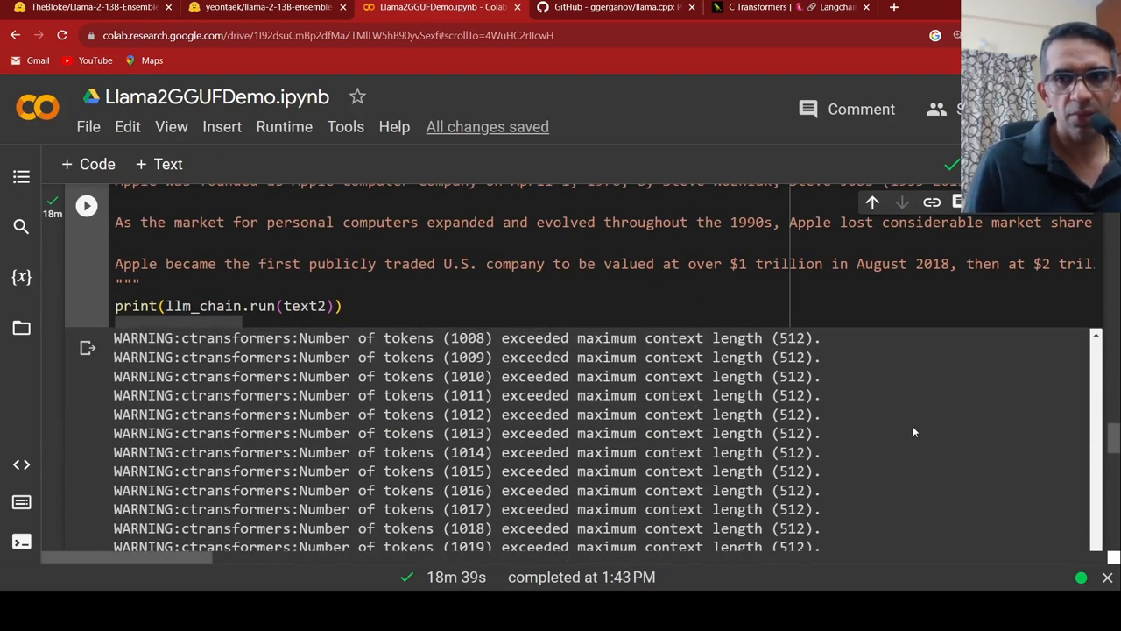
scroll("up", 3)
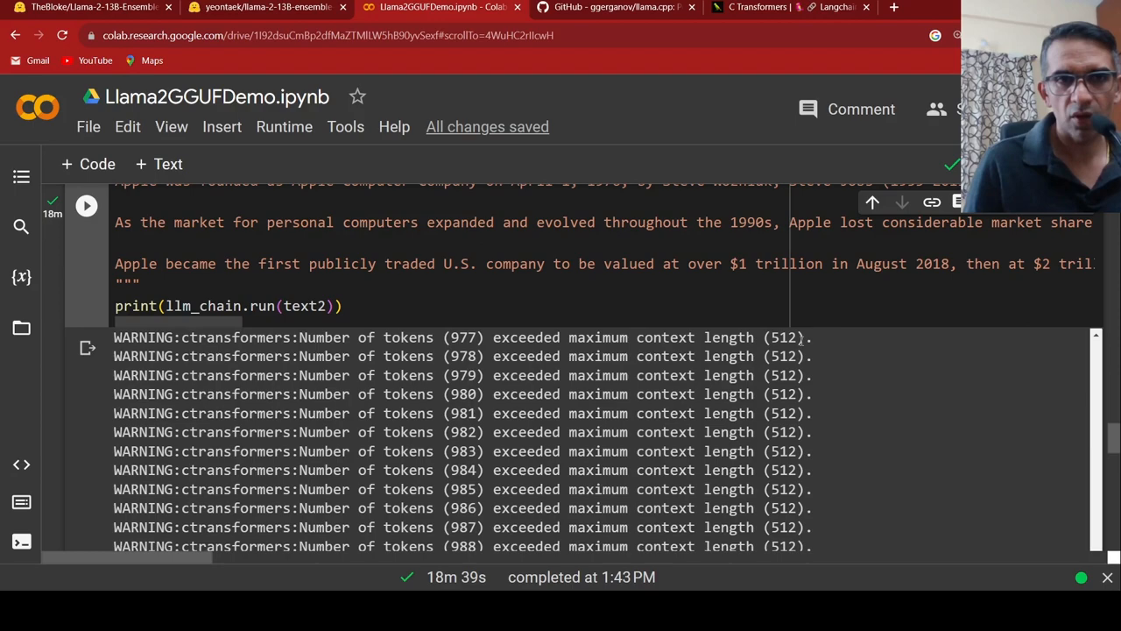
scroll("up", 3)
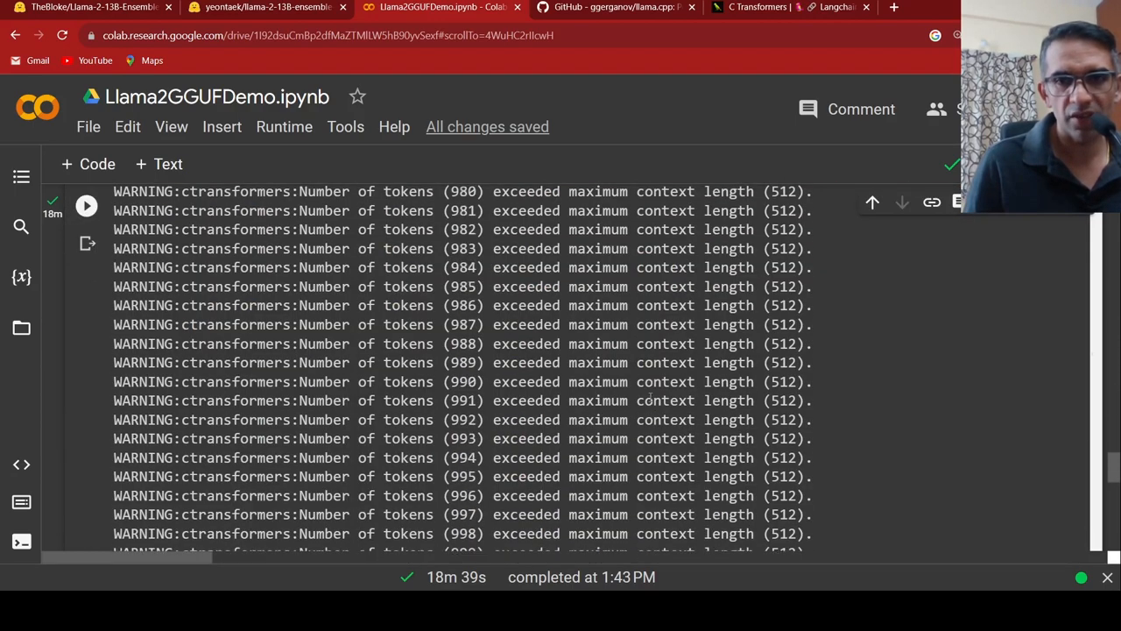
scroll("down", 3)
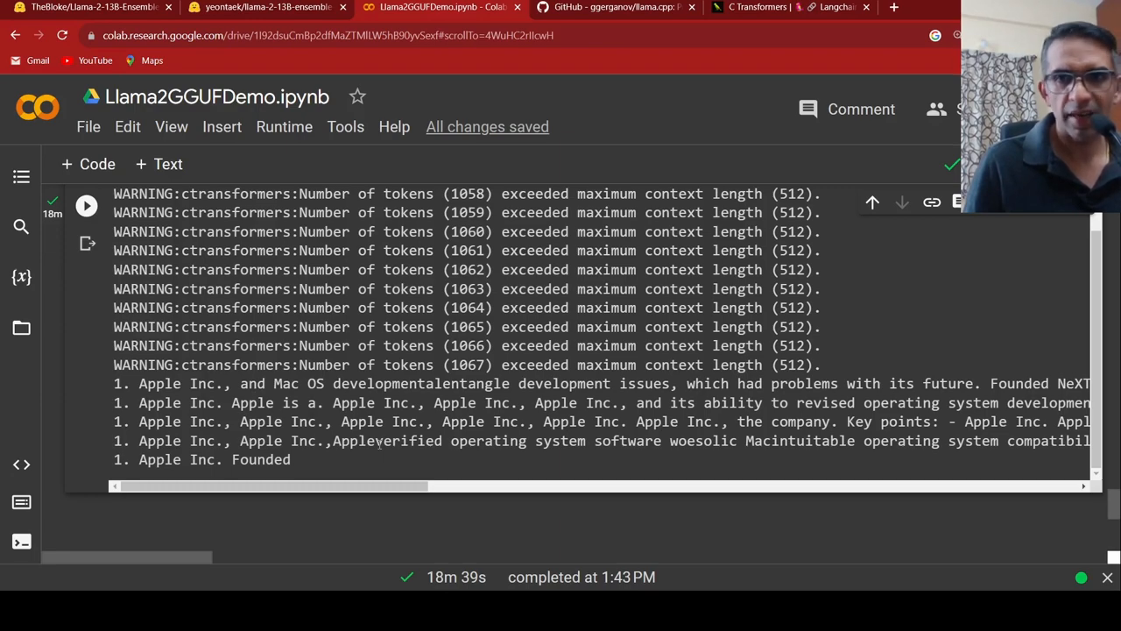
Scroll back up past the text1 cell, prompt template and CTransformers loading cells
scroll("up", 3)
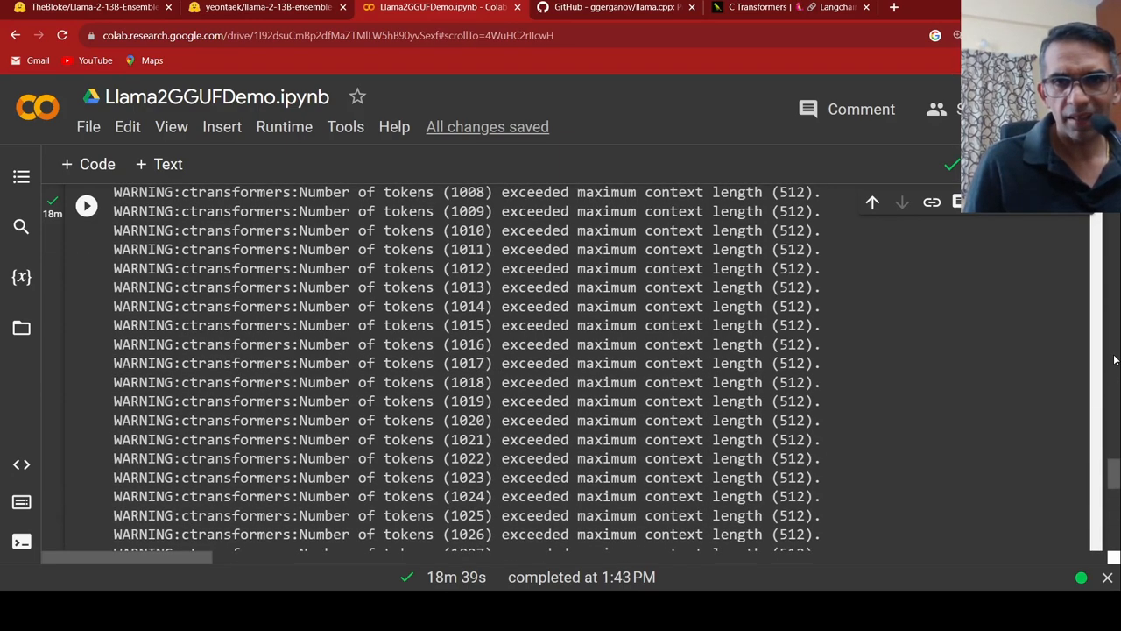
scroll("up", 3)
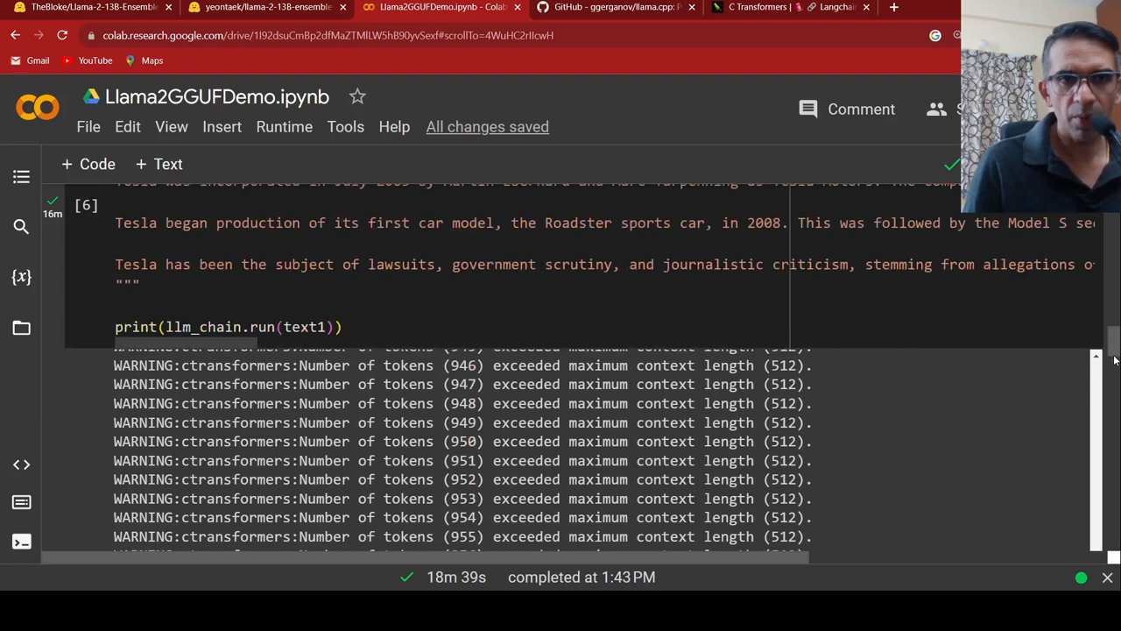
scroll("up", 3)
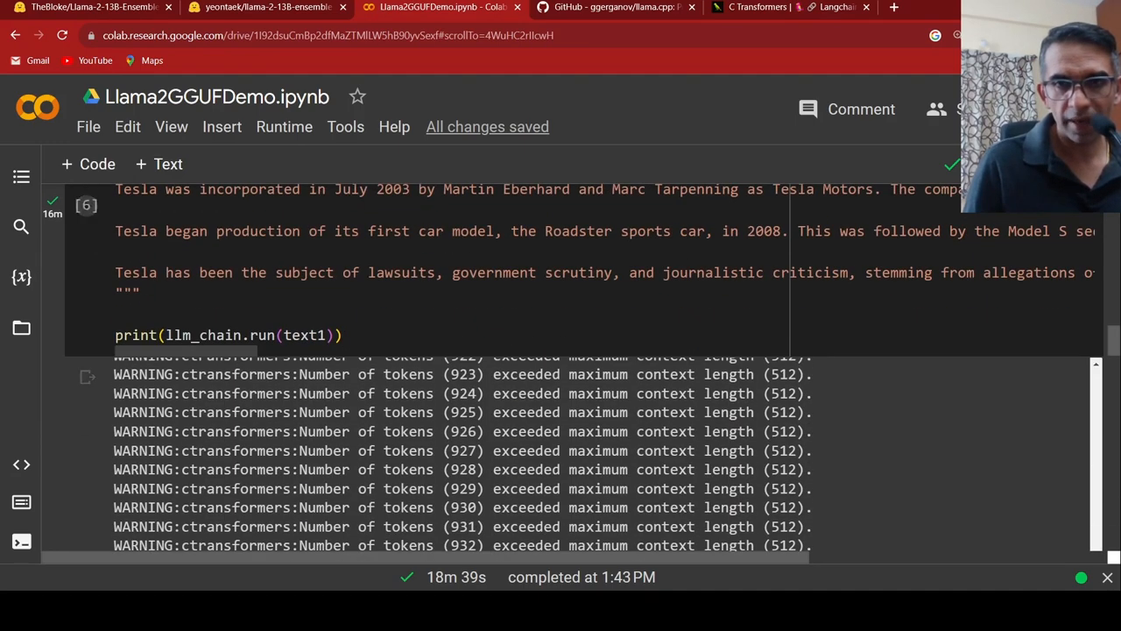
scroll("up", 3)
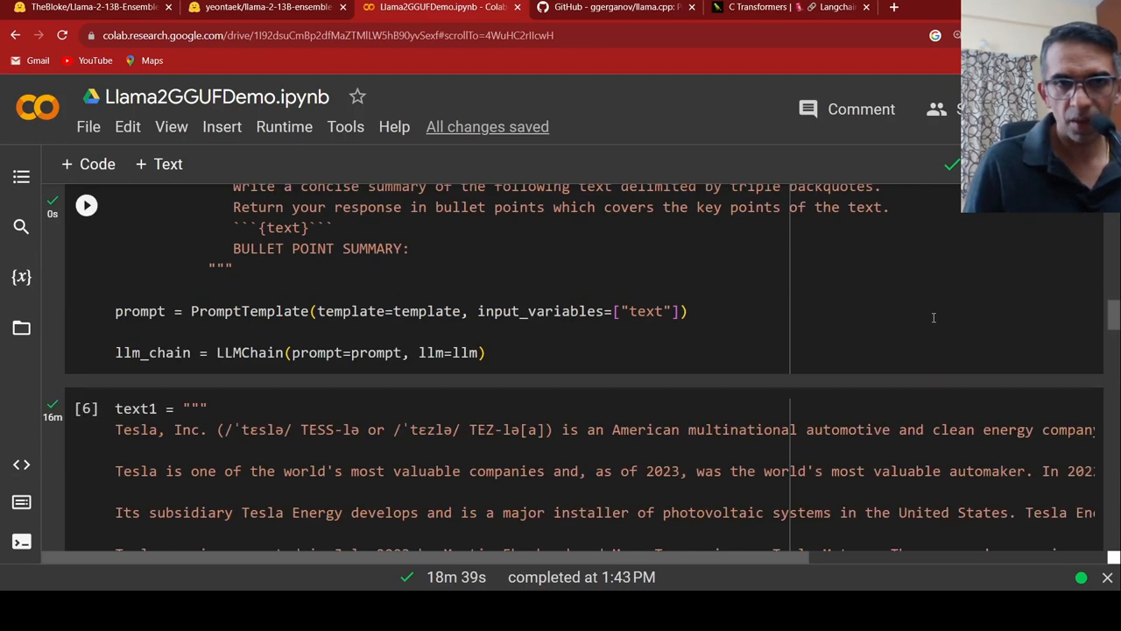
scroll("up", 3)
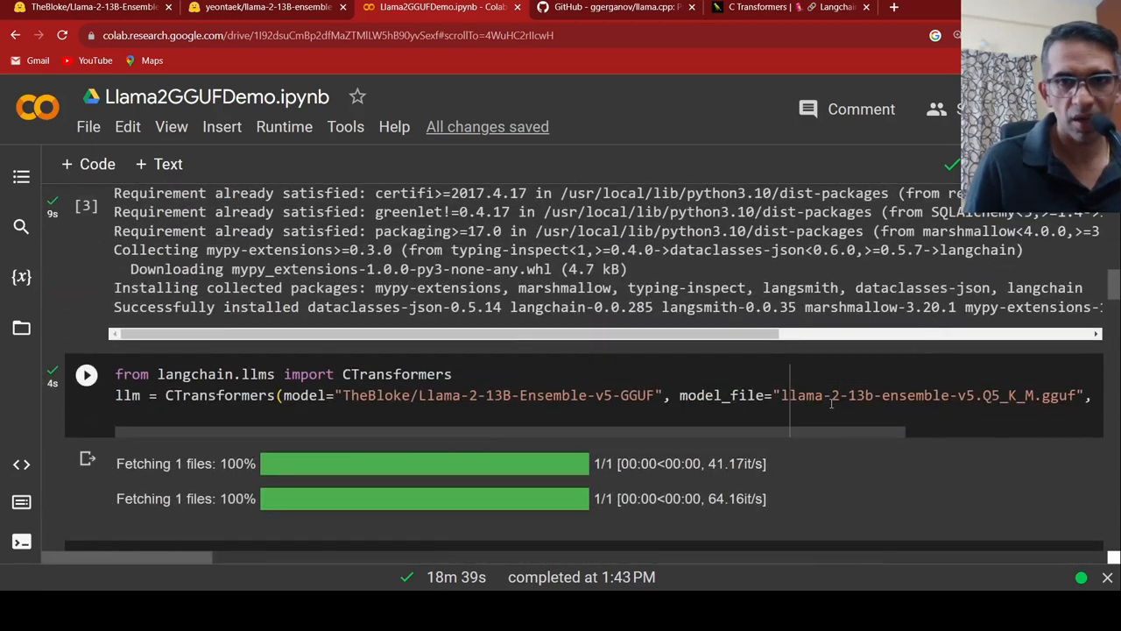
scroll("down", 3)
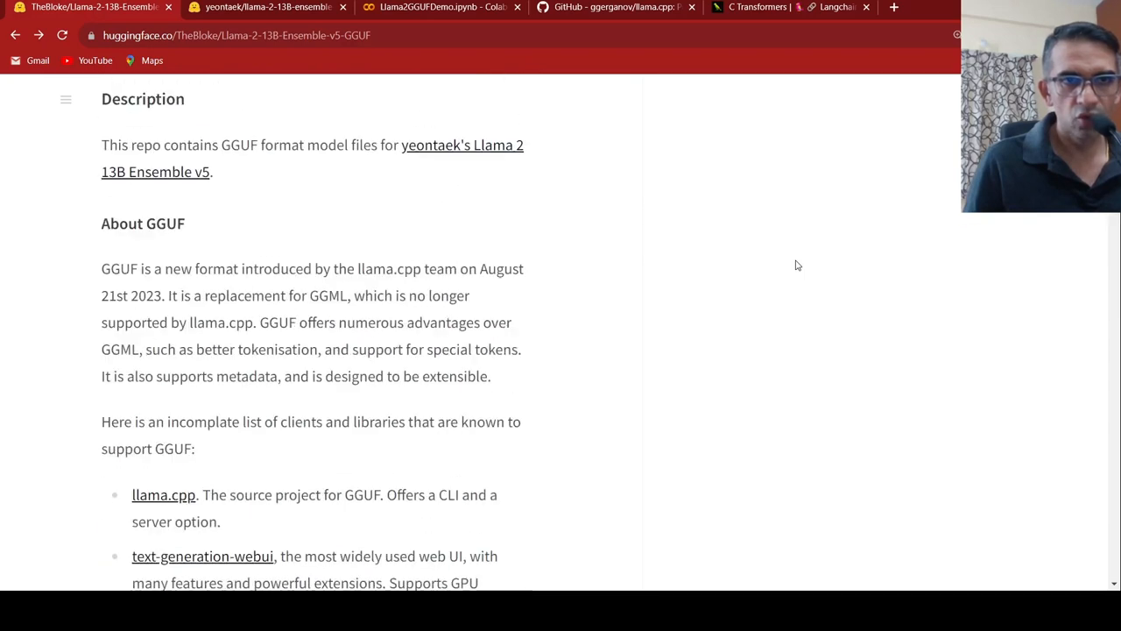
Open TheBloke's Hugging Face profile from the model card and start browsing his model list
scroll("up", 3)
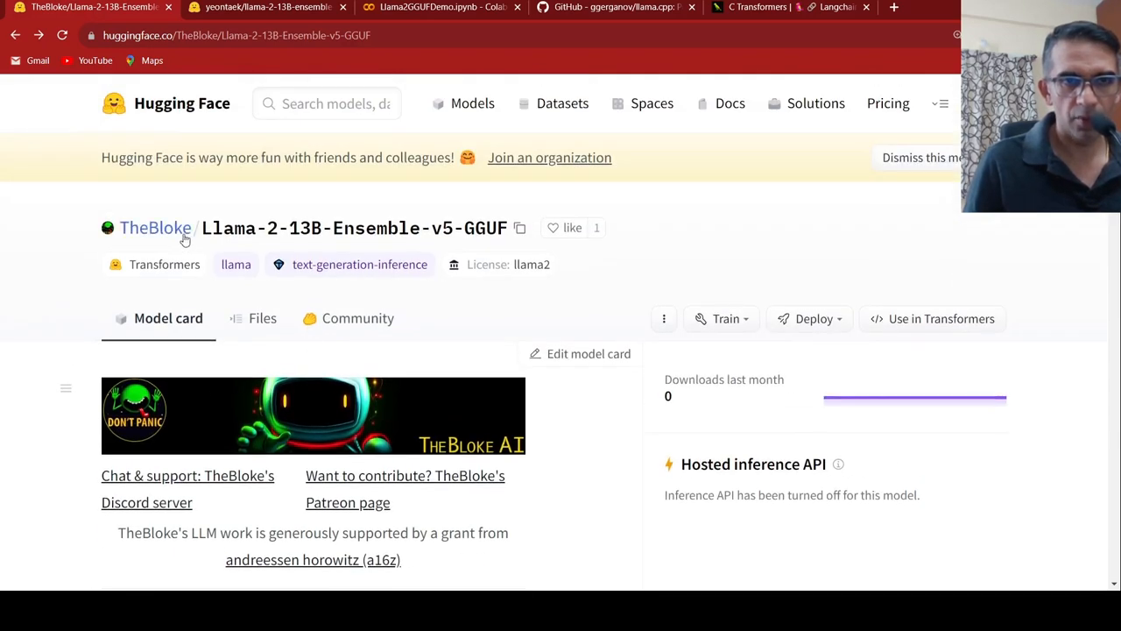
left_click(154, 227)
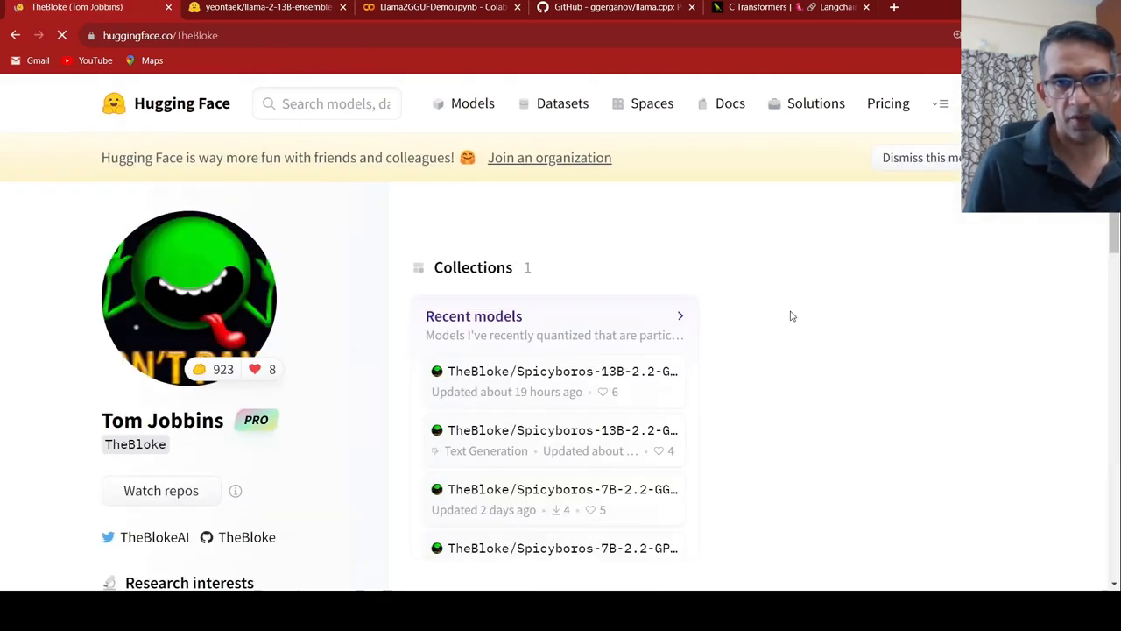
scroll("down", 3)
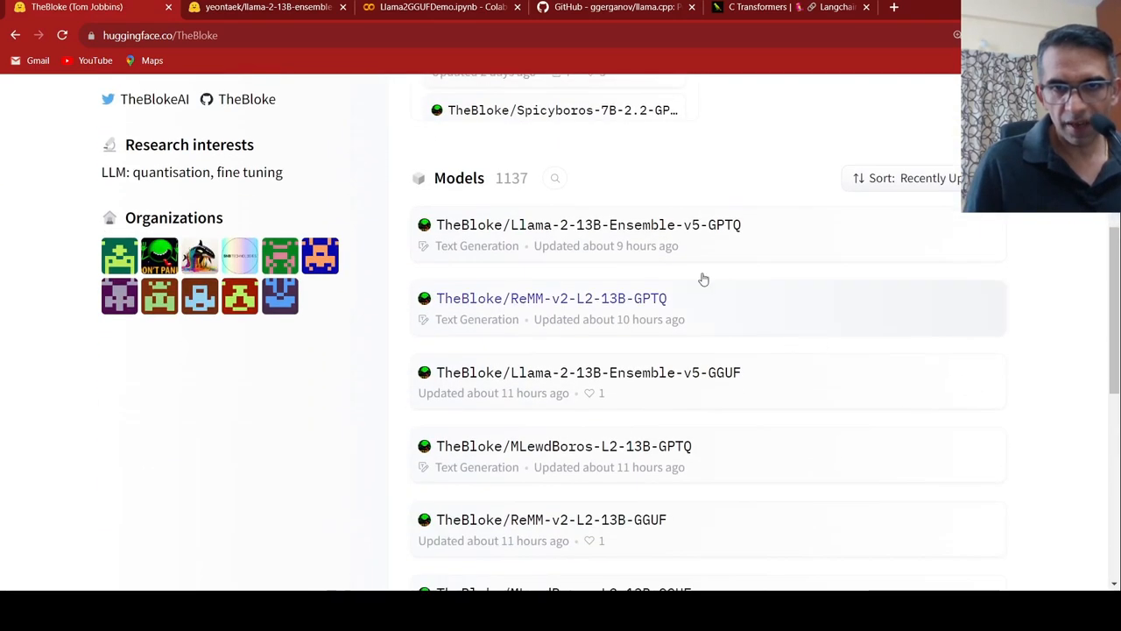
mouse_move(732, 403)
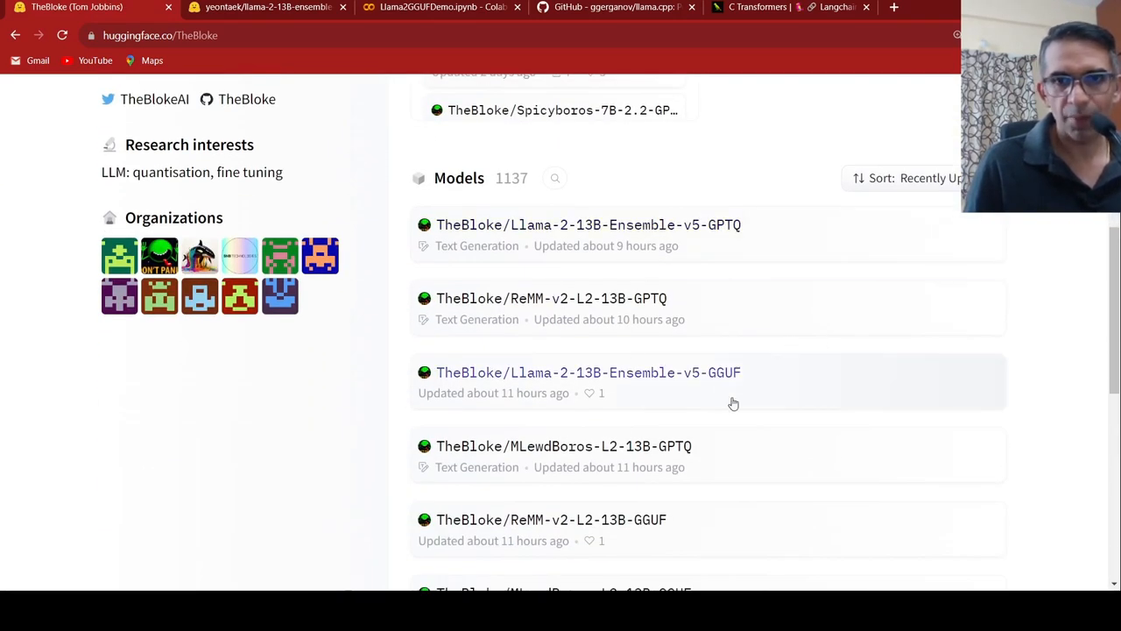
scroll("down", 3)
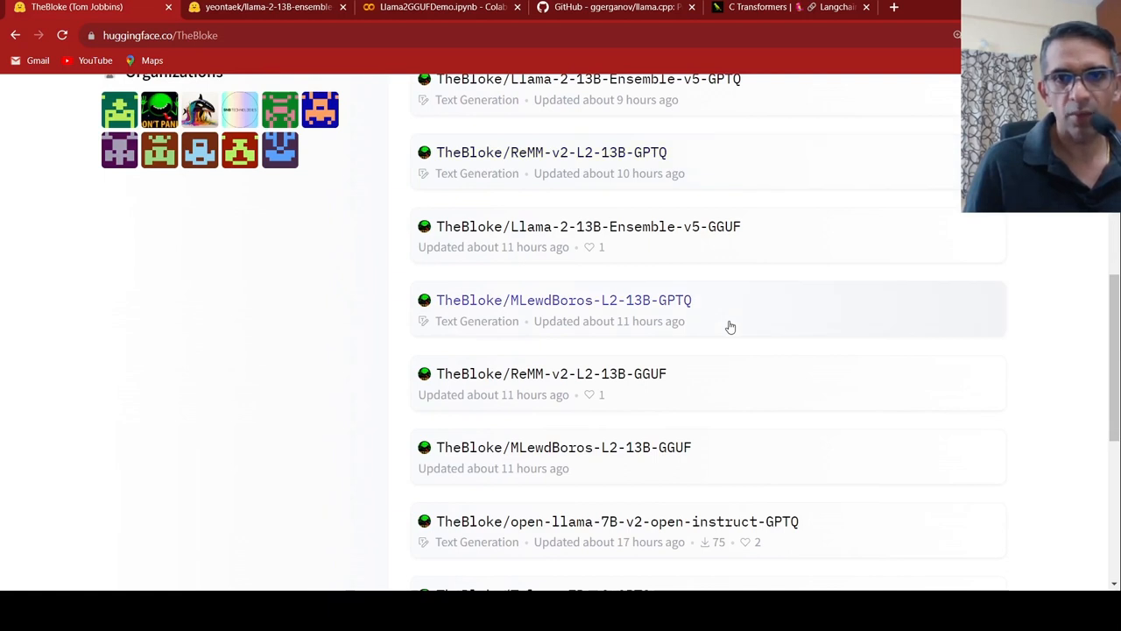
scroll("down", 3)
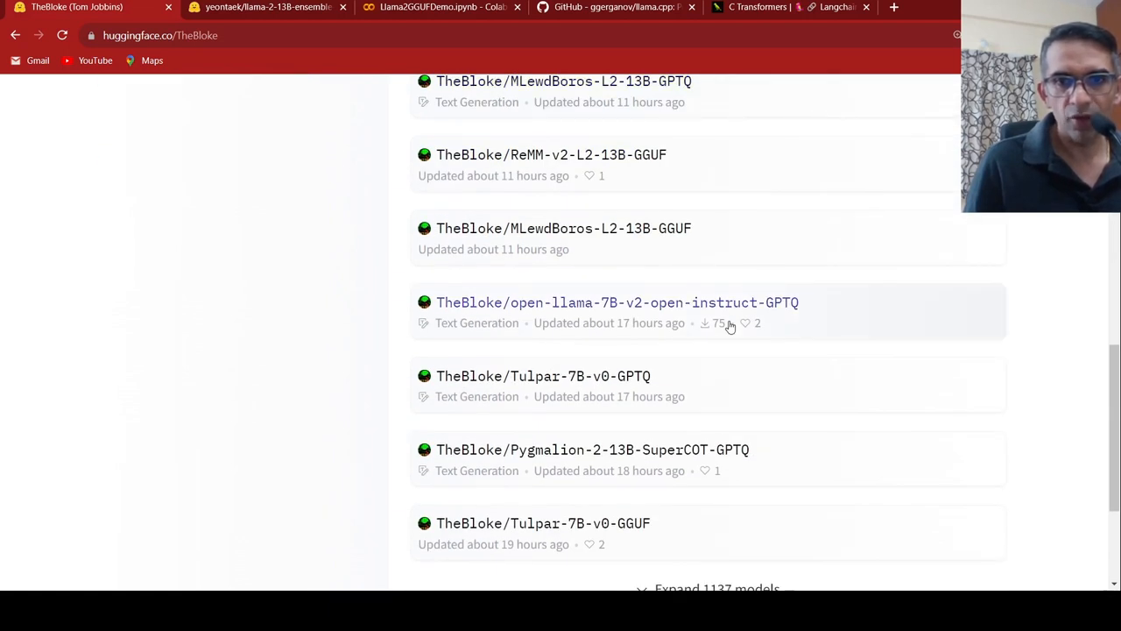
scroll("down", 3)
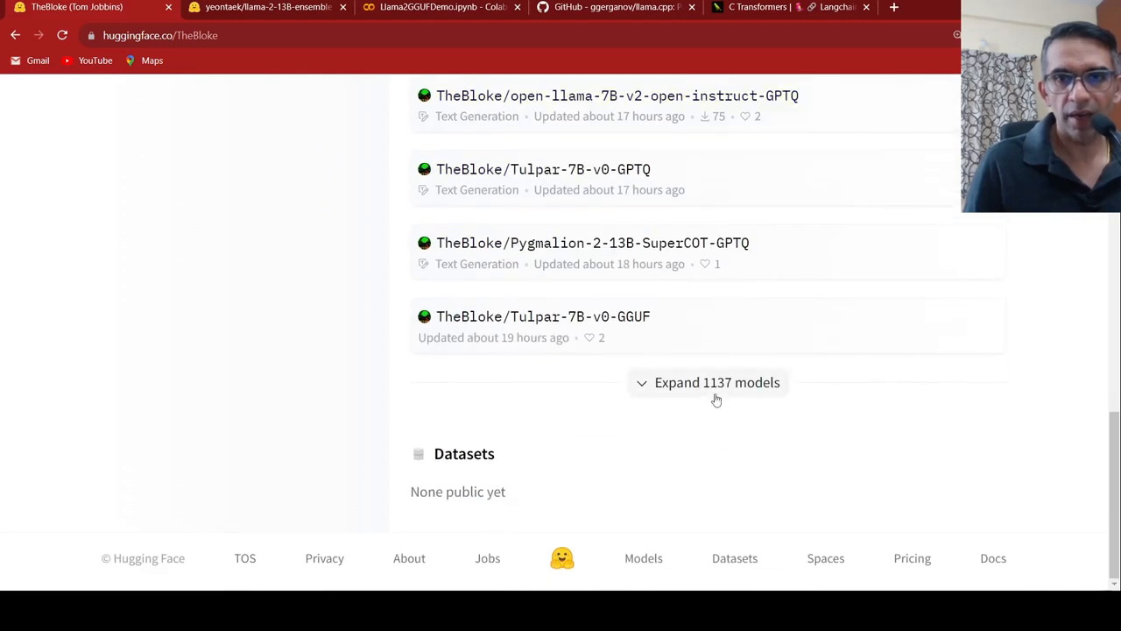
mouse_move(785, 289)
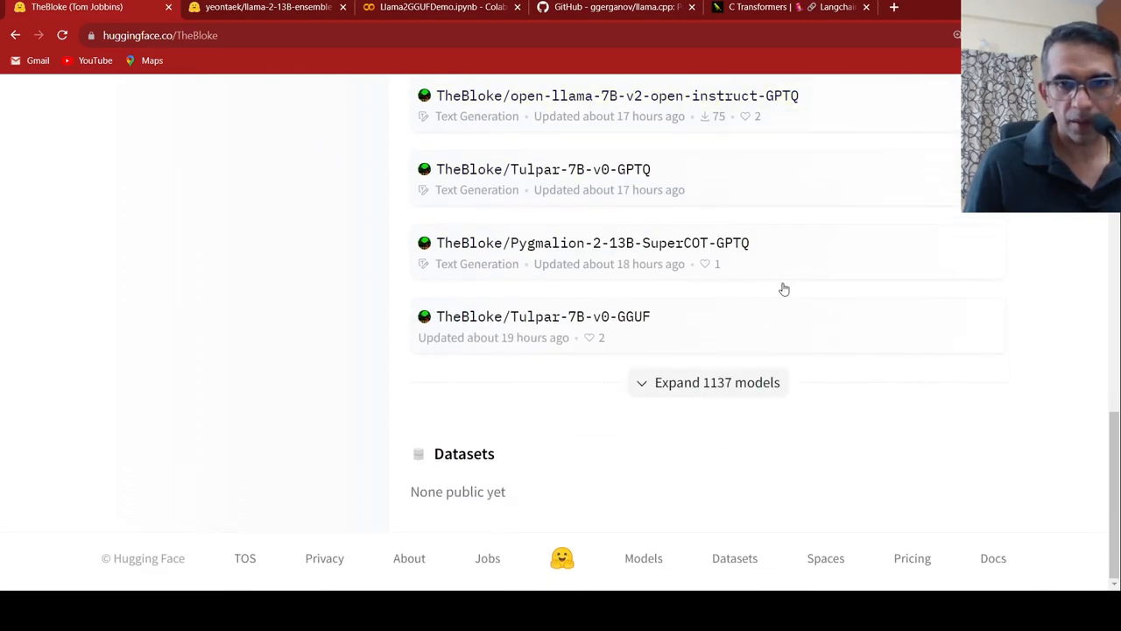
left_click(438, 7)
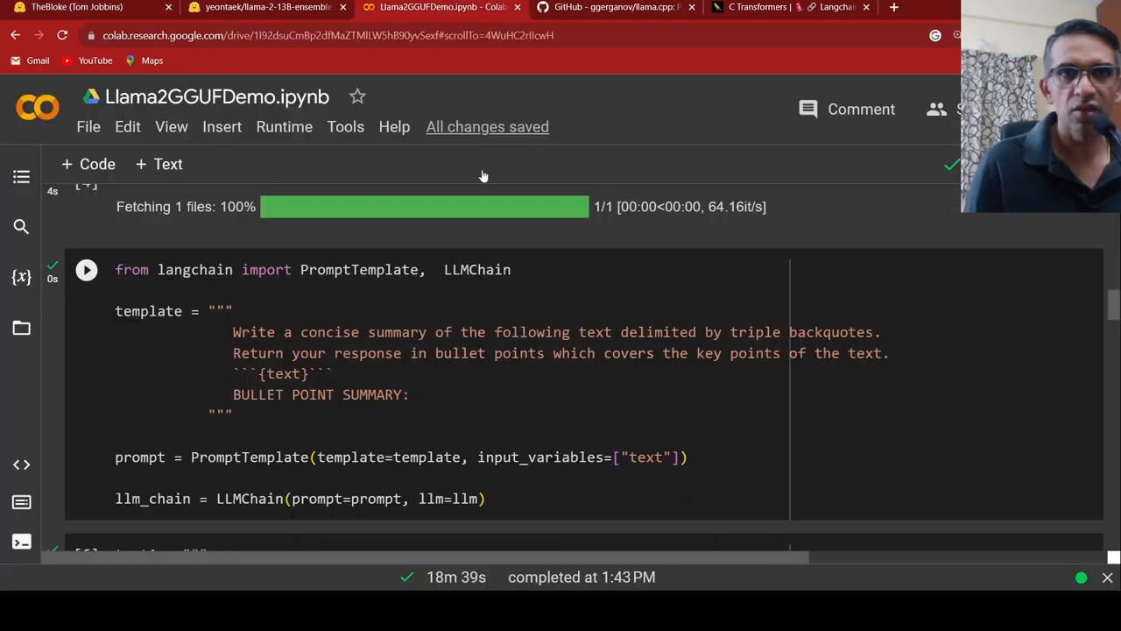
left_click(88, 7)
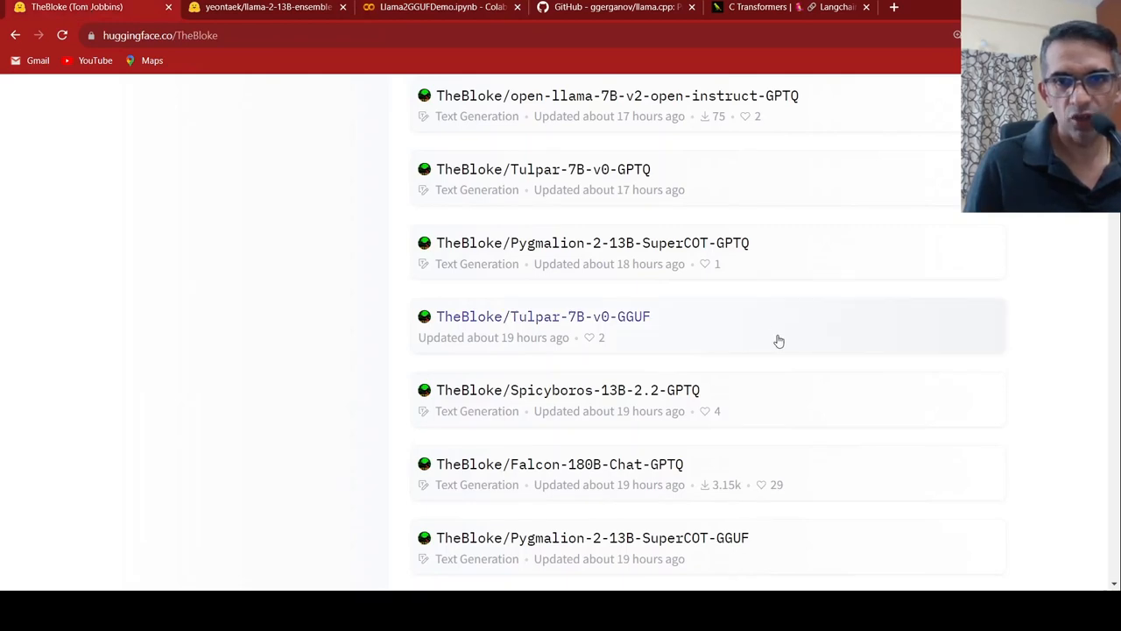
Scroll far down TheBloke's GGUF repositories and select Upstage-Llama-2-70B-instruct-v2-GGUF
scroll("down", 3)
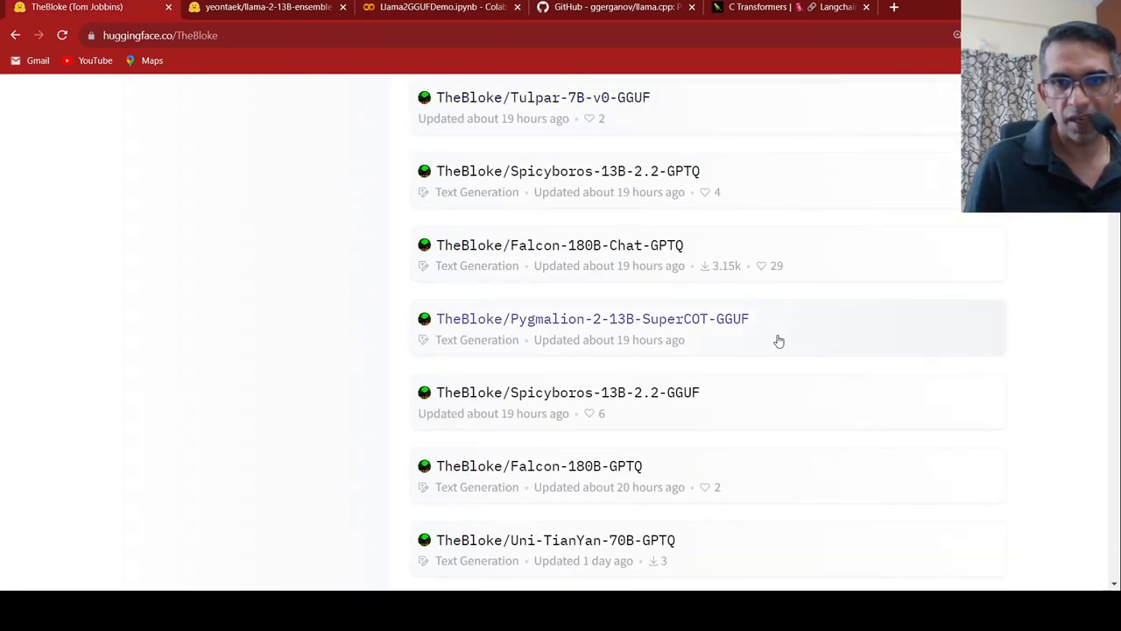
scroll("down", 3)
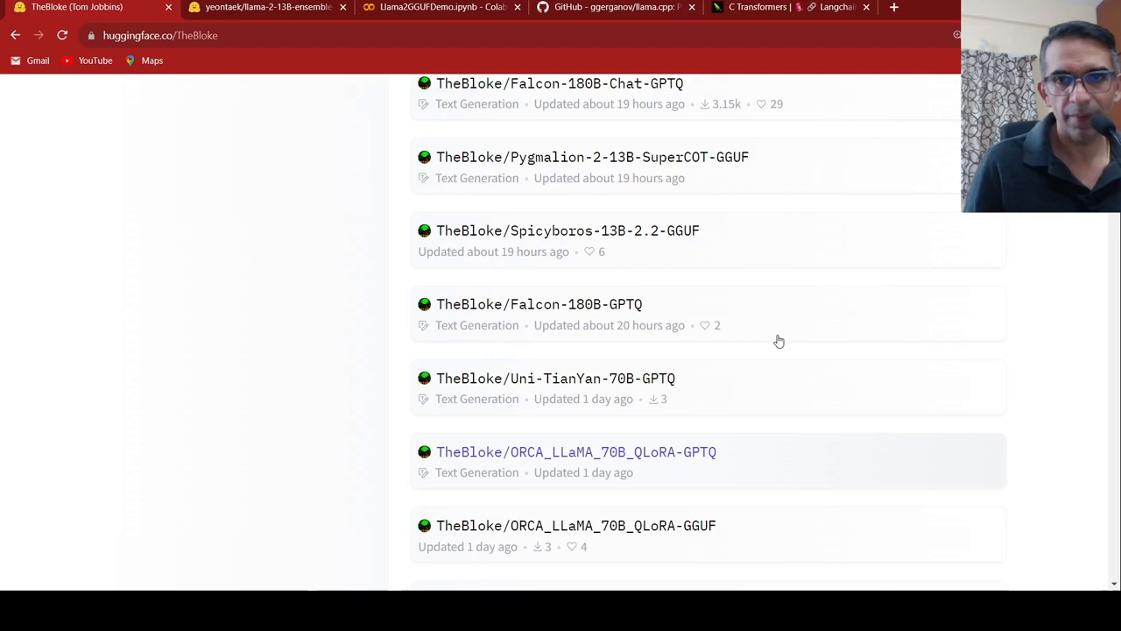
scroll("down", 3)
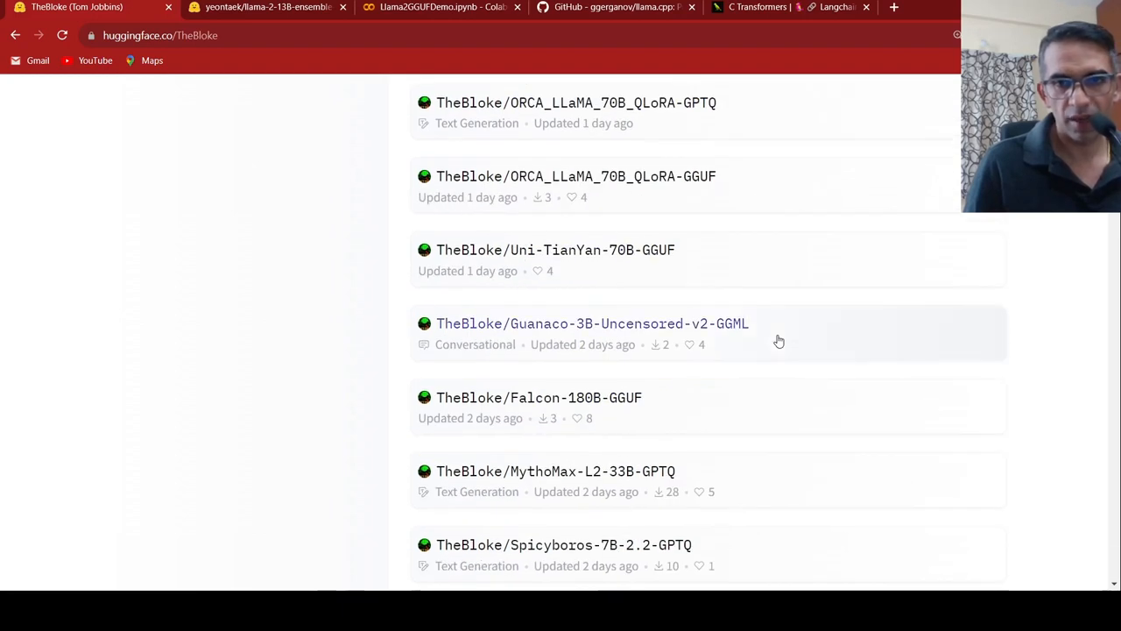
scroll("down", 3)
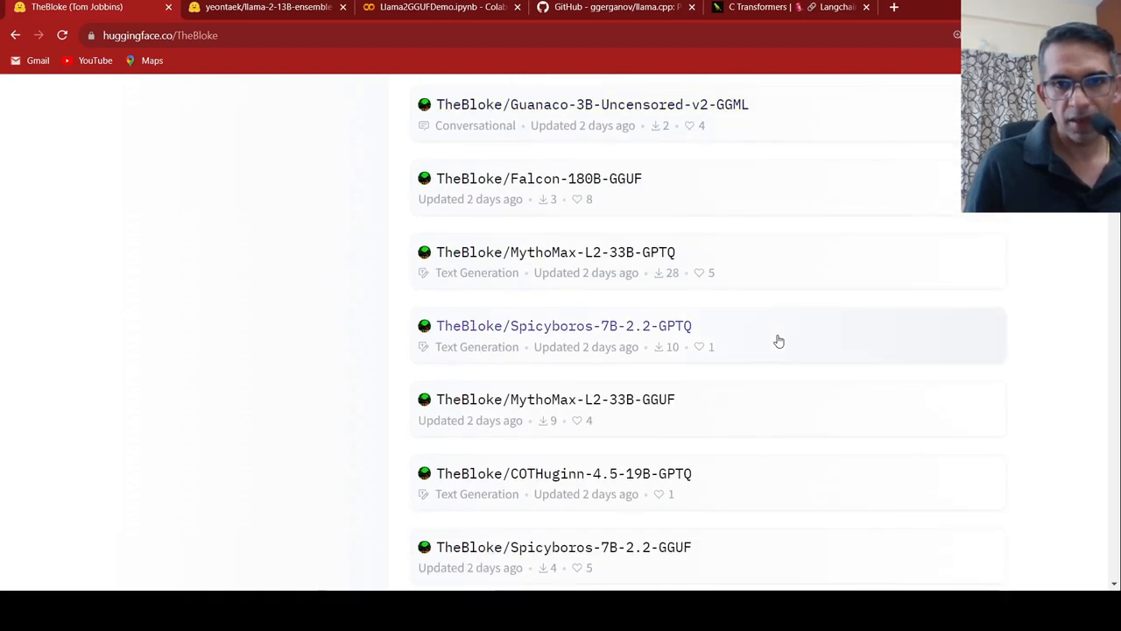
scroll("down", 3)
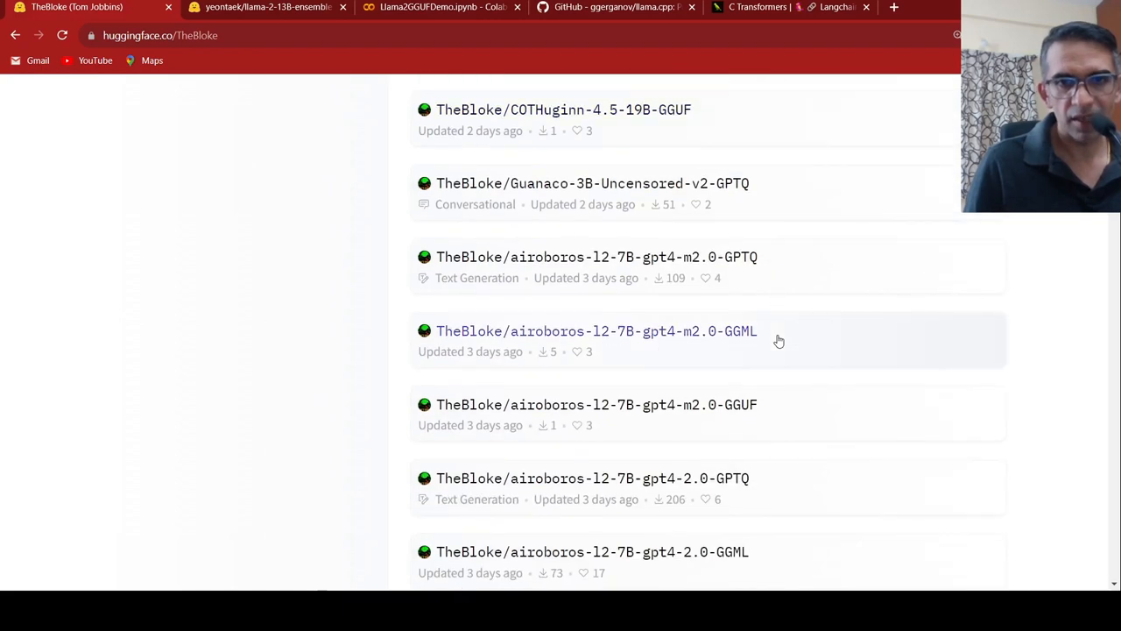
scroll("down", 3)
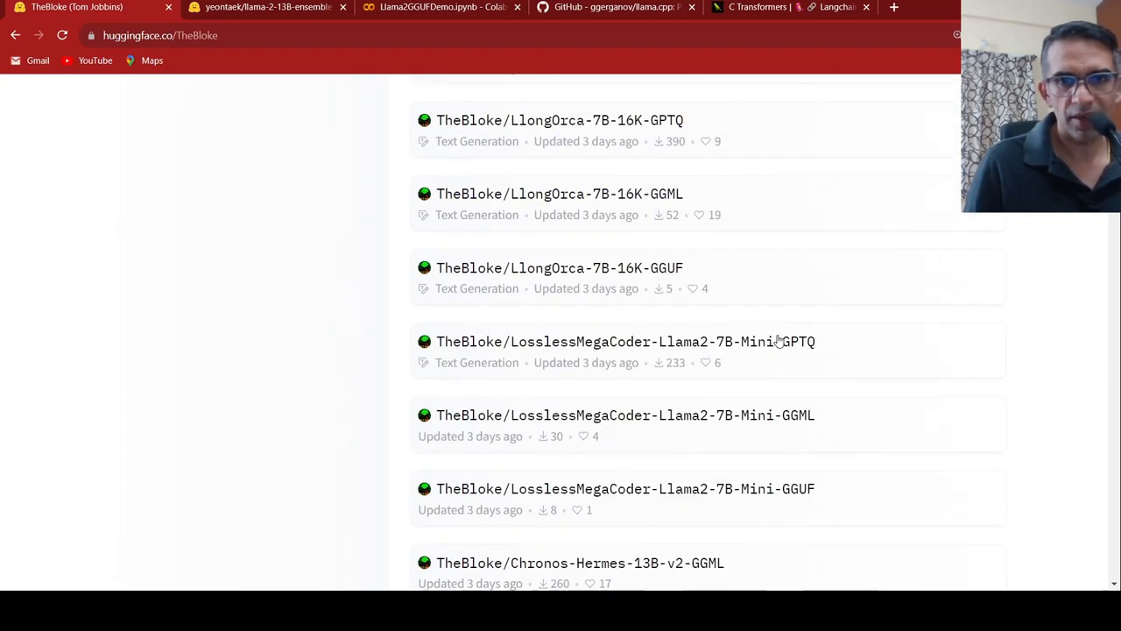
scroll("down", 3)
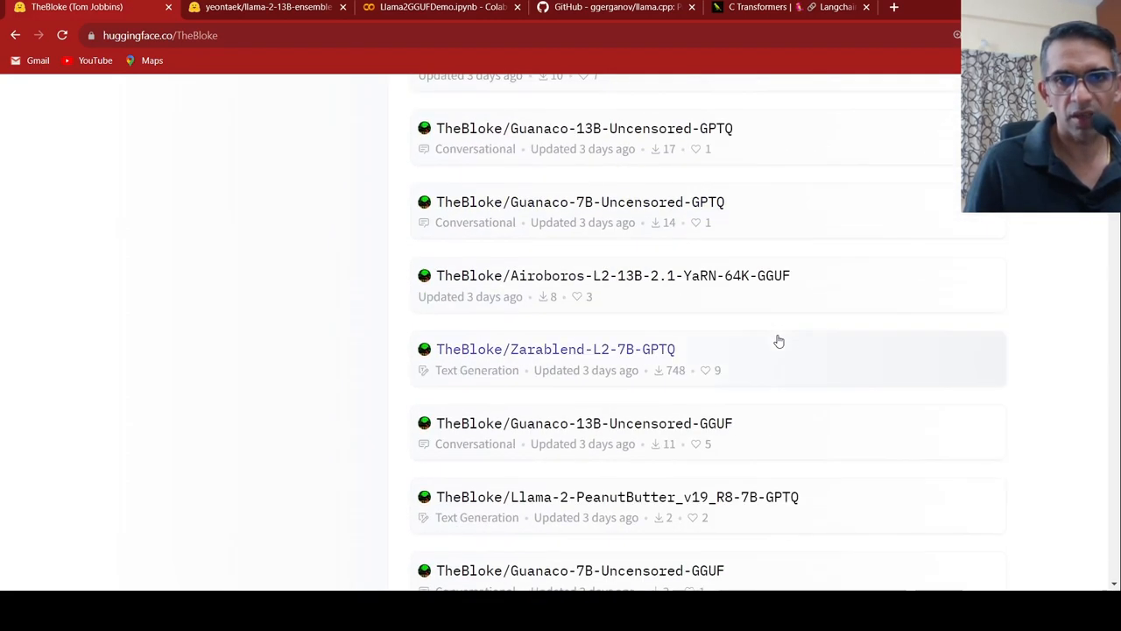
scroll("down", 3)
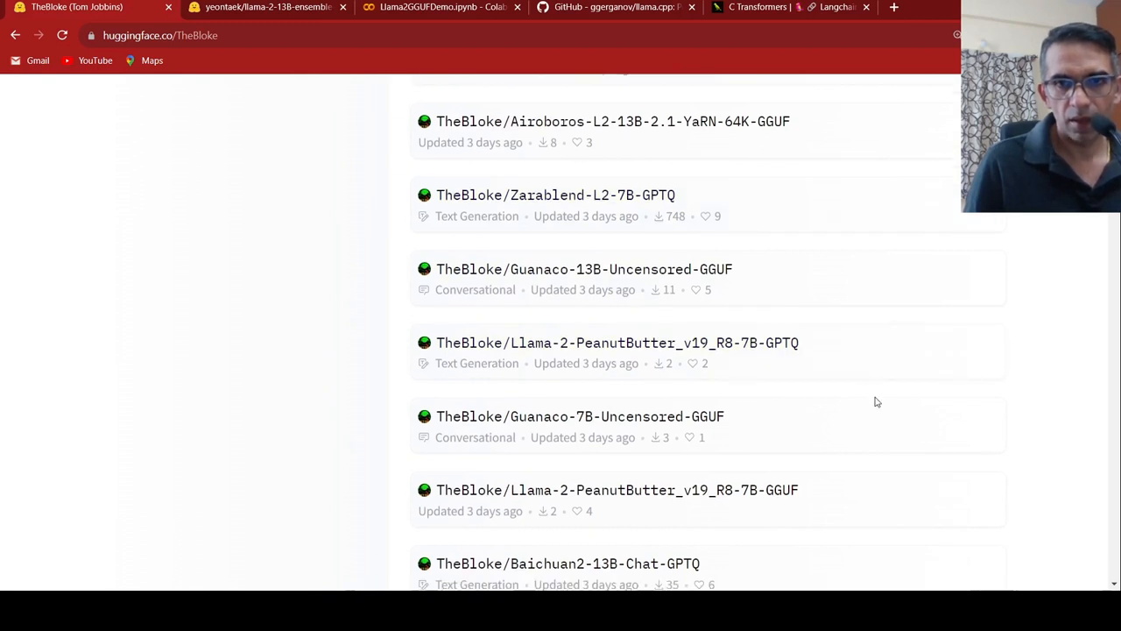
scroll("down", 3)
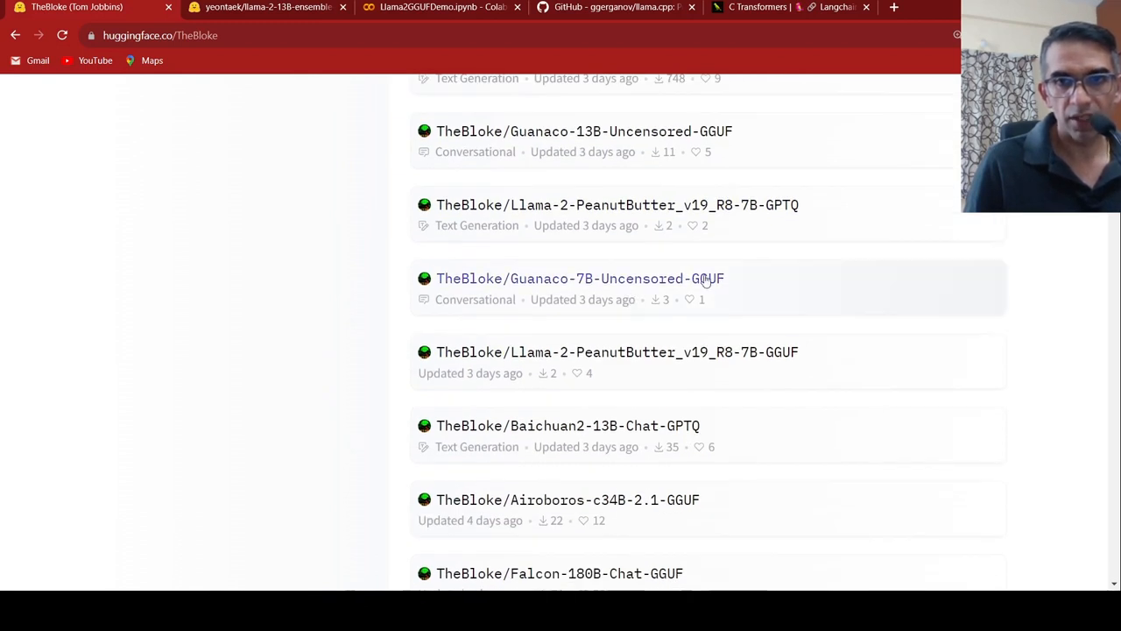
mouse_move(919, 329)
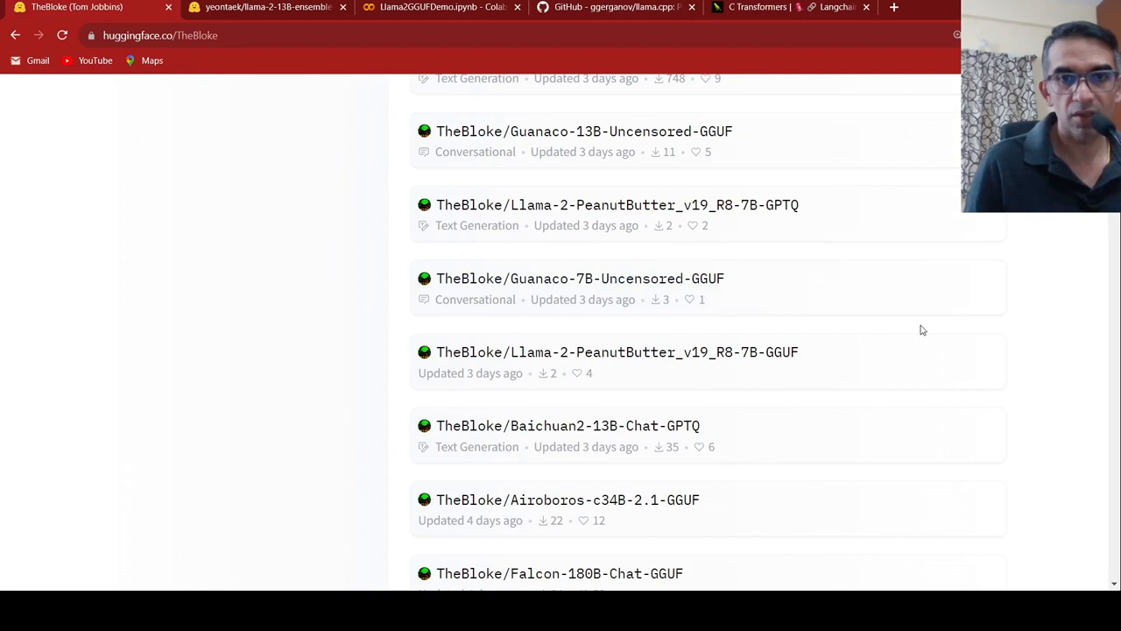
scroll("down", 3)
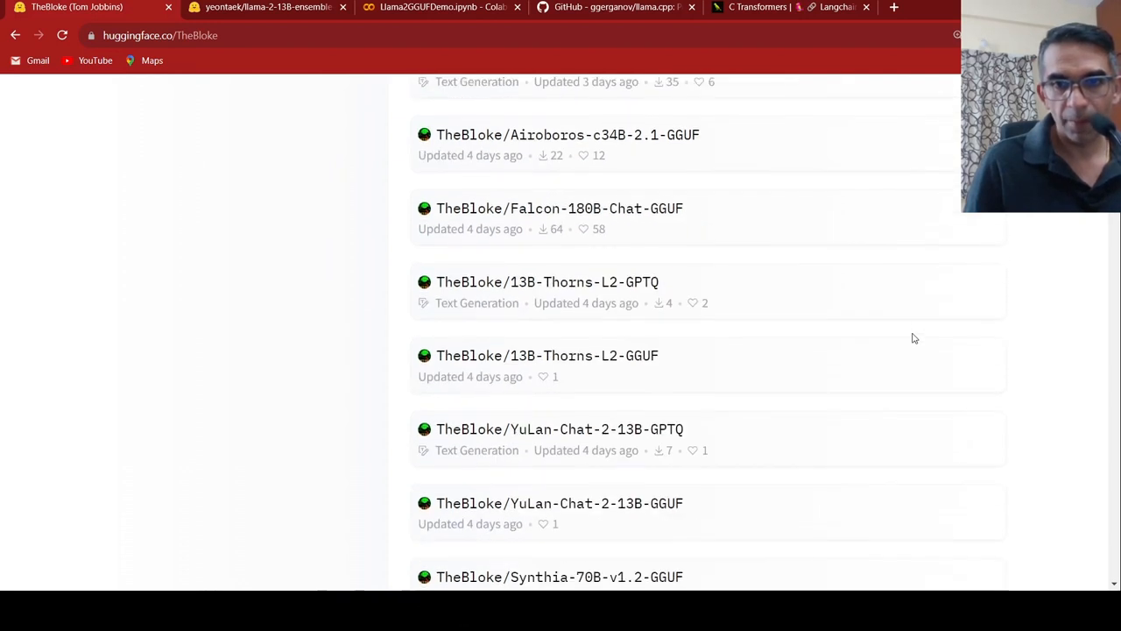
scroll("down", 3)
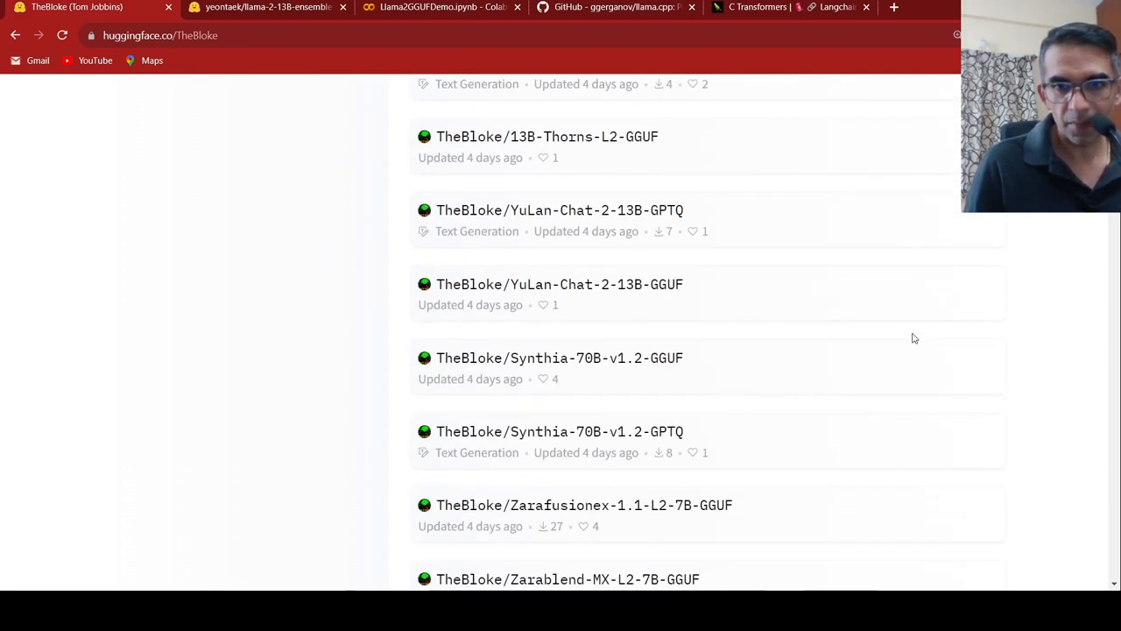
scroll("down", 3)
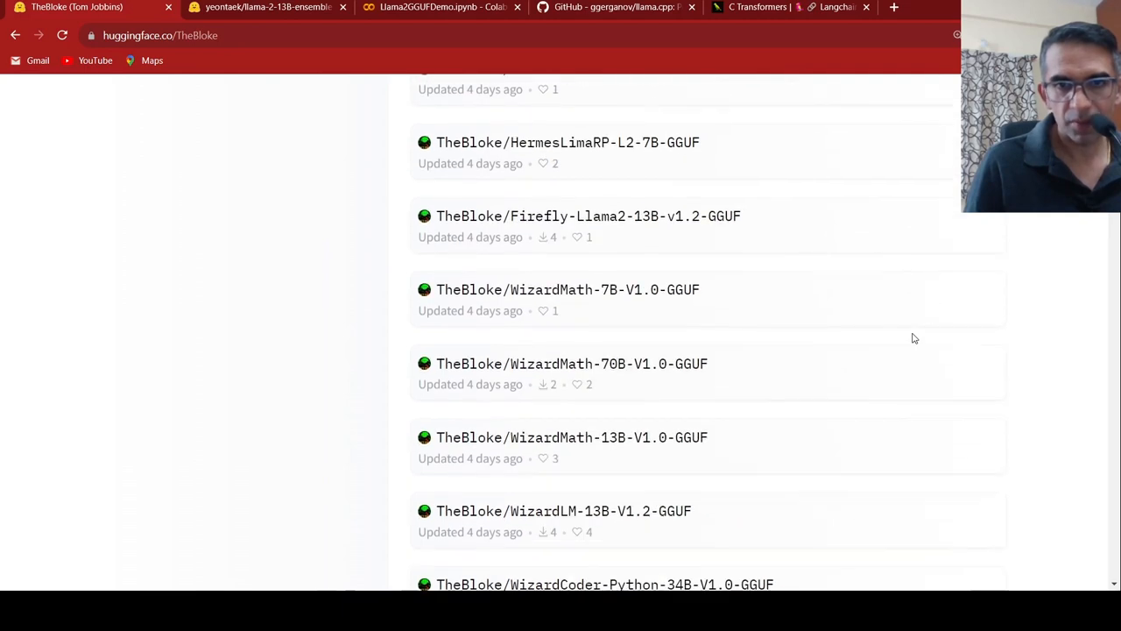
scroll("down", 3)
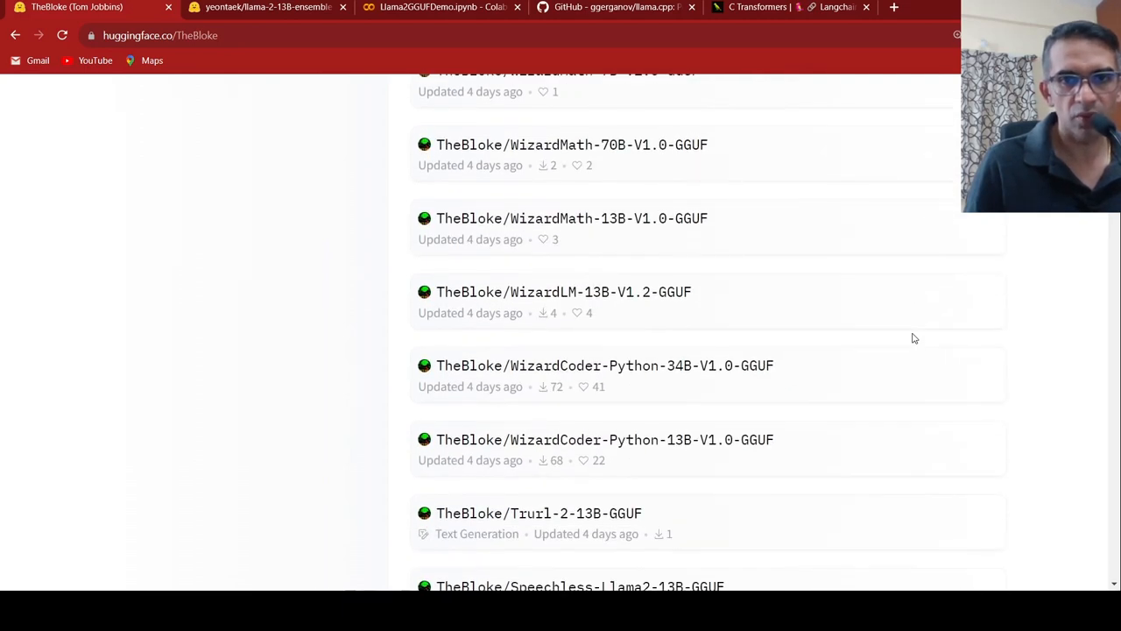
scroll("down", 3)
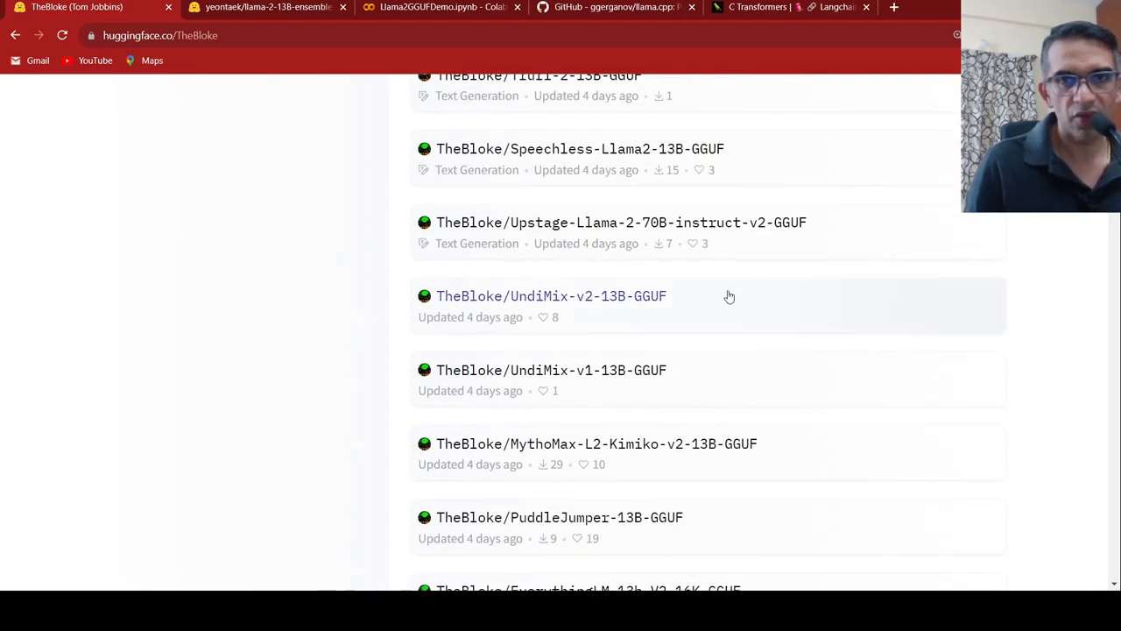
scroll("down", 3)
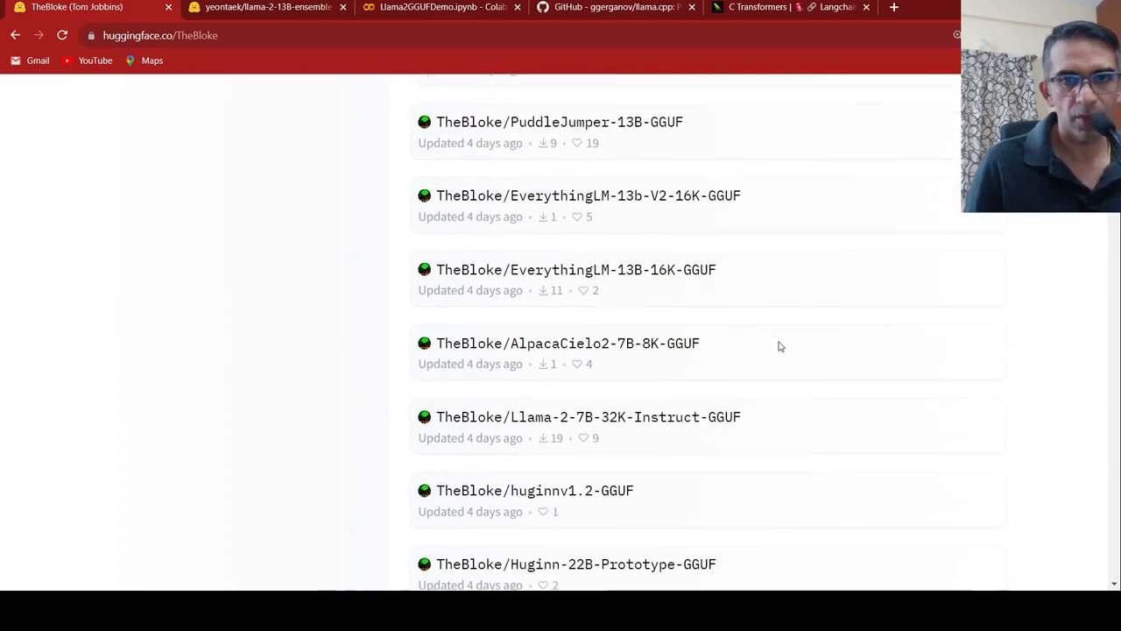
scroll("up", 3)
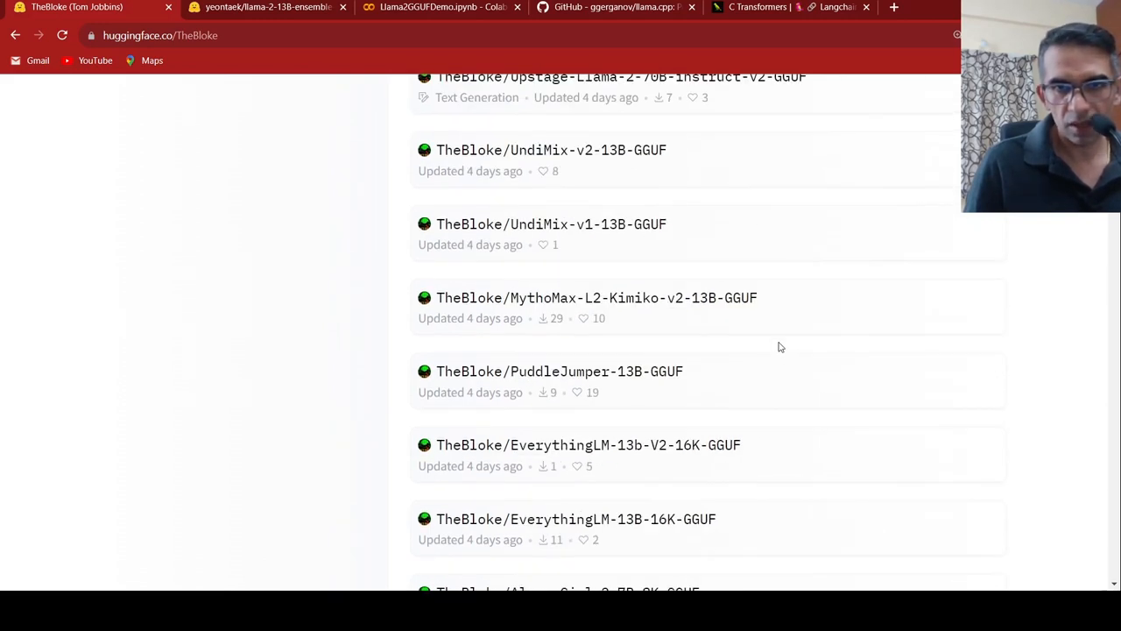
scroll("up", 3)
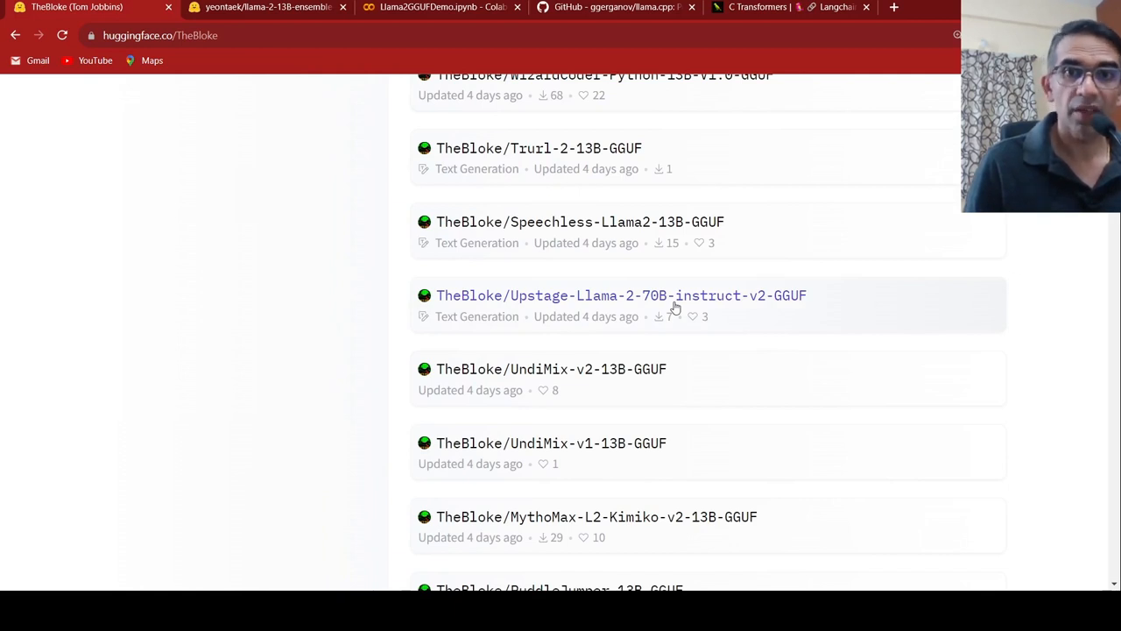
mouse_move(651, 301)
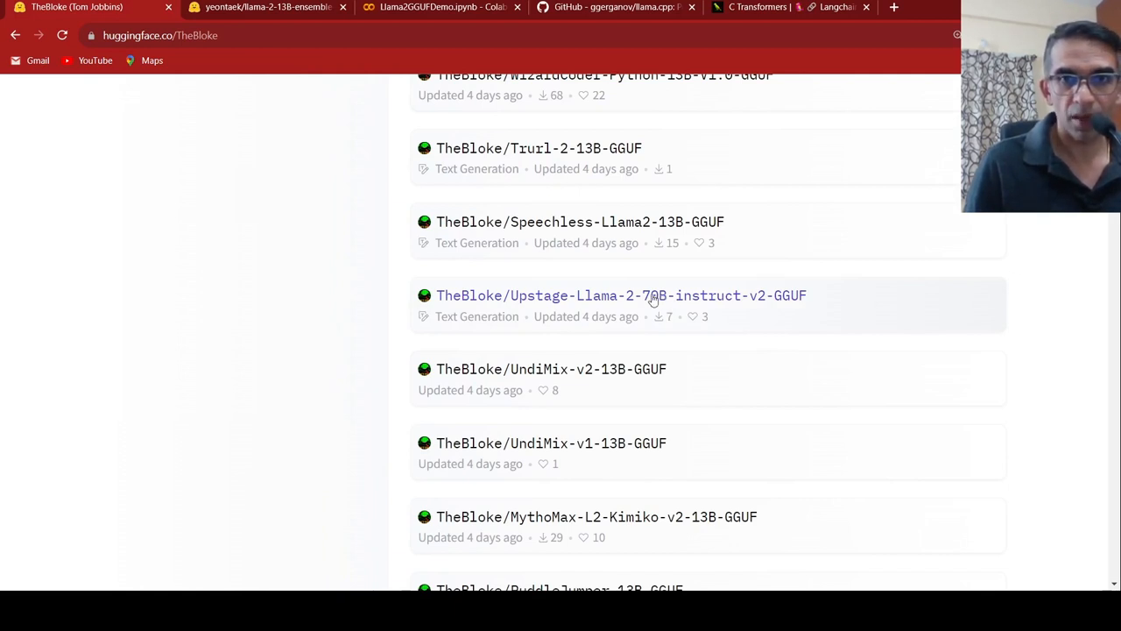
mouse_move(682, 301)
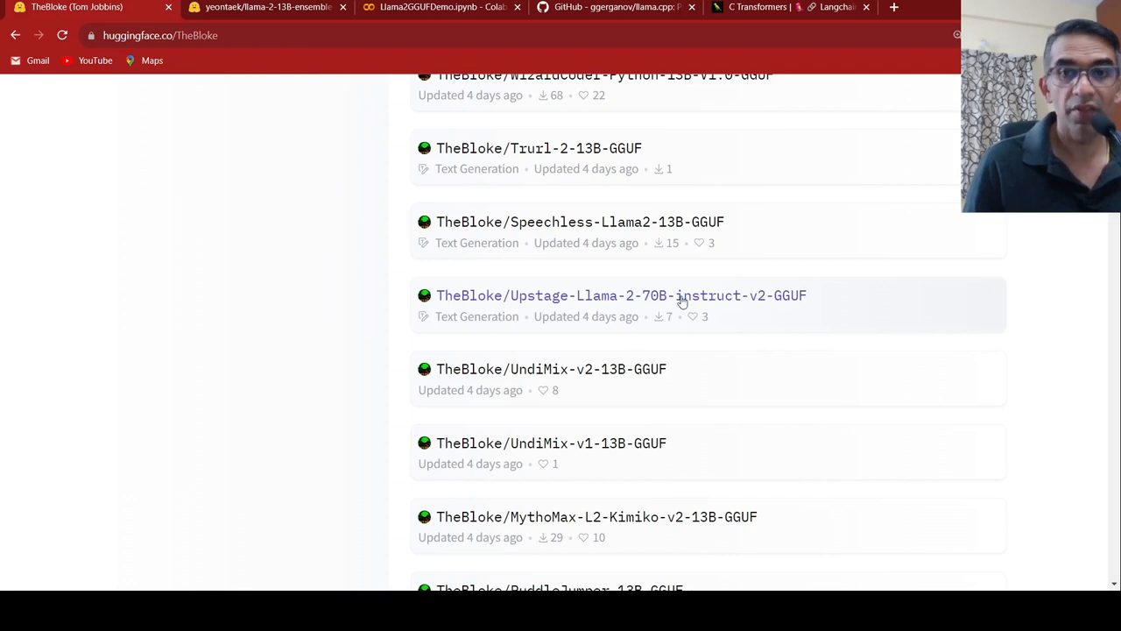
mouse_move(792, 401)
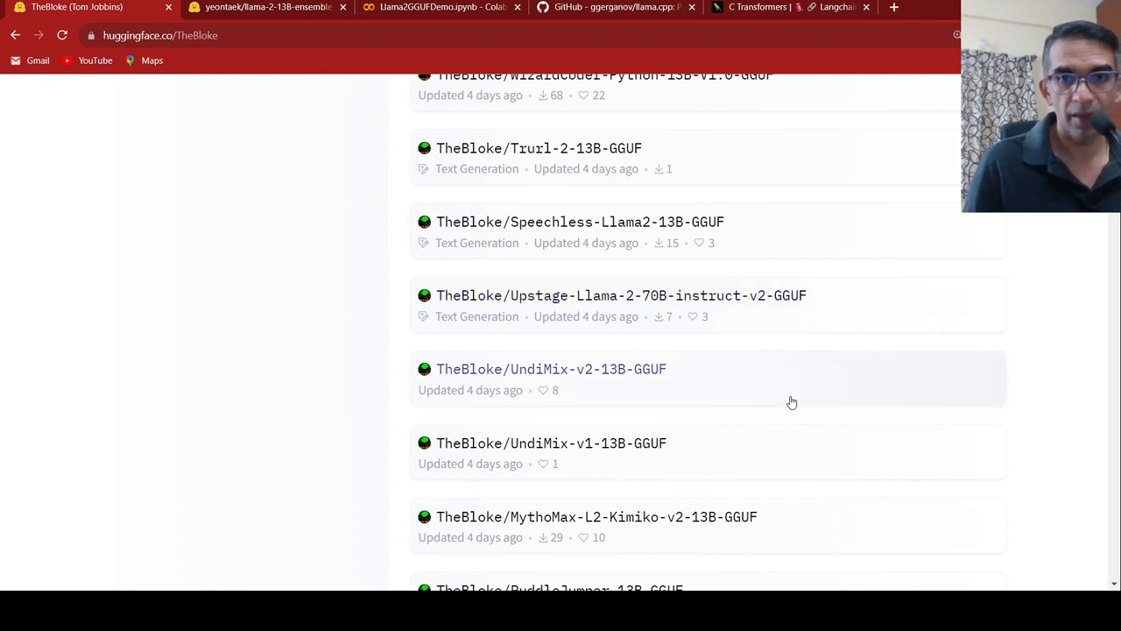
left_click(620, 294)
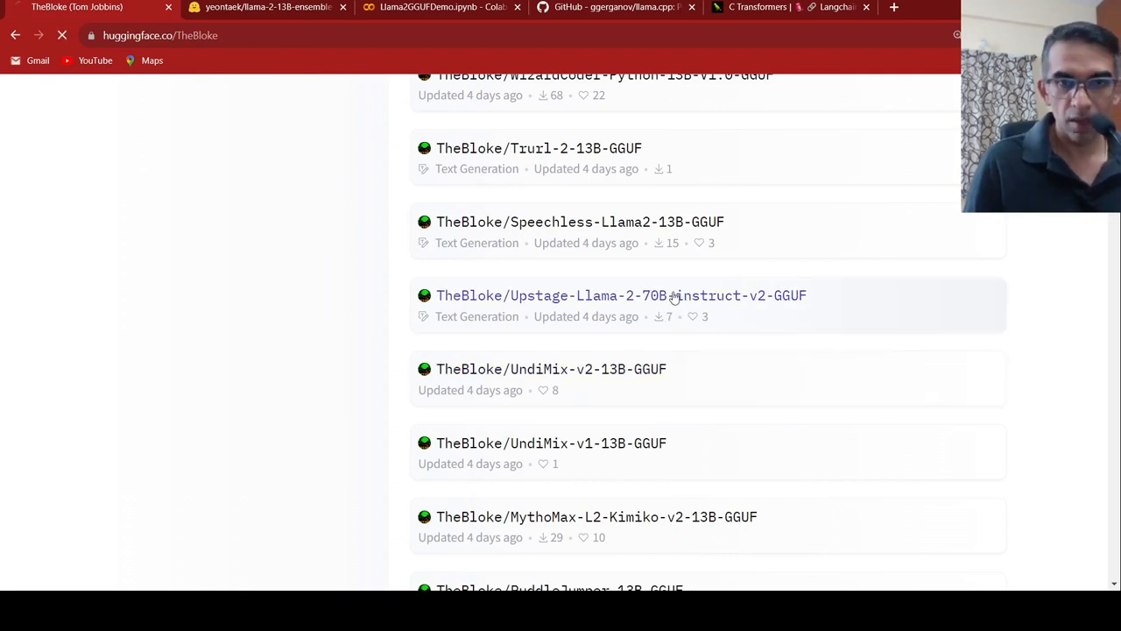
Scroll the Upstage 70B card to its Provided files table of quant methods, sizes and RAM, then go back to the model list
left_click(620, 294)
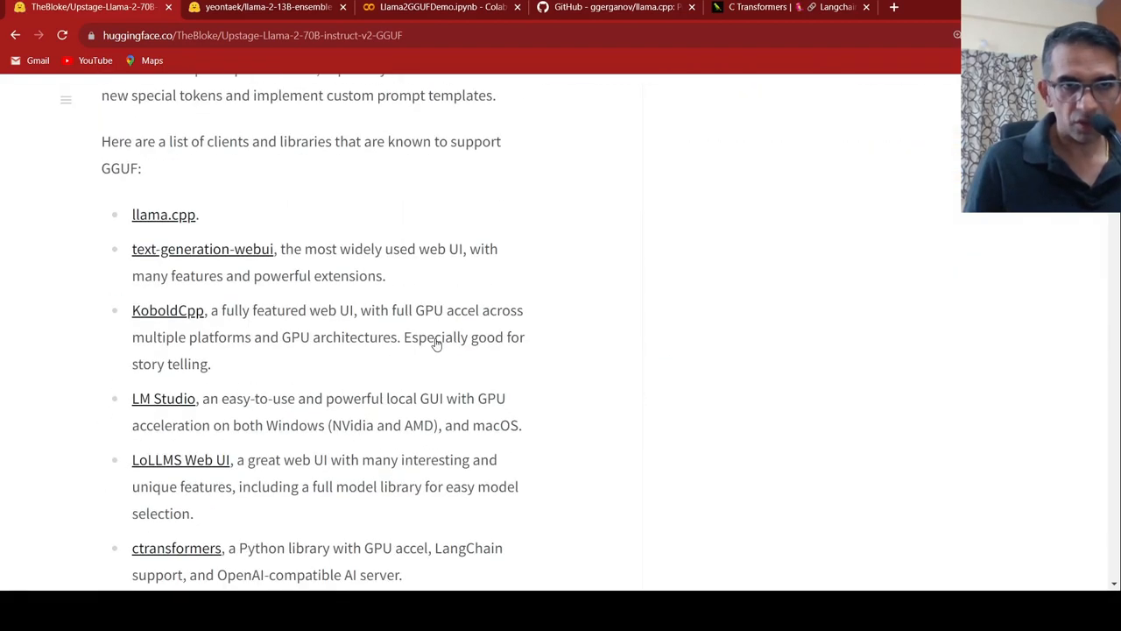
scroll("down", 3)
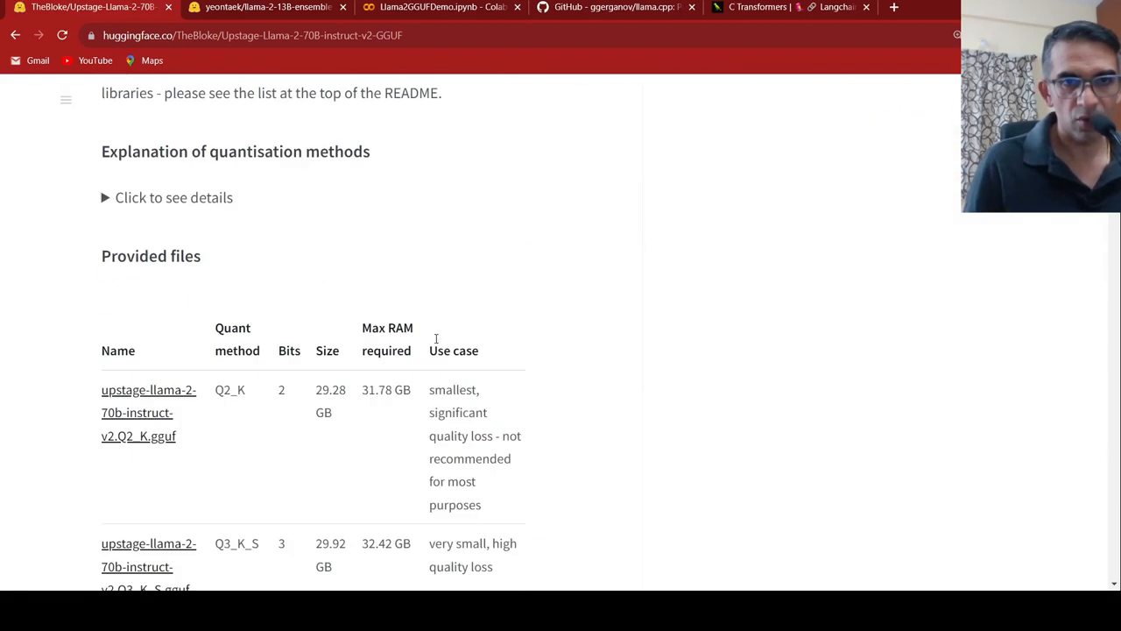
scroll("down", 3)
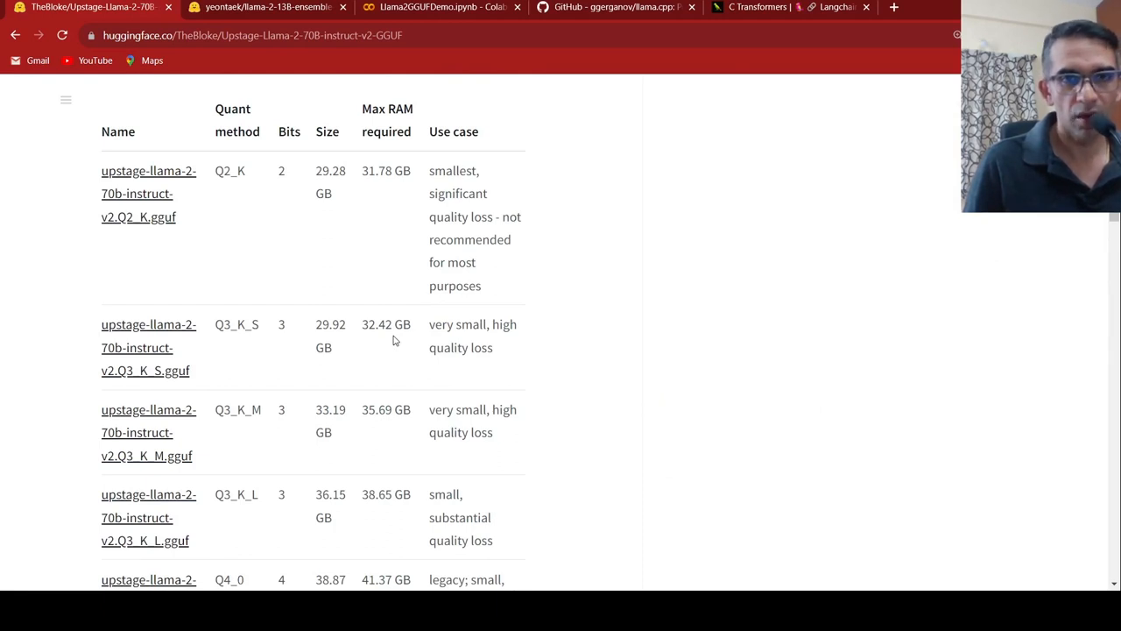
scroll("down", 3)
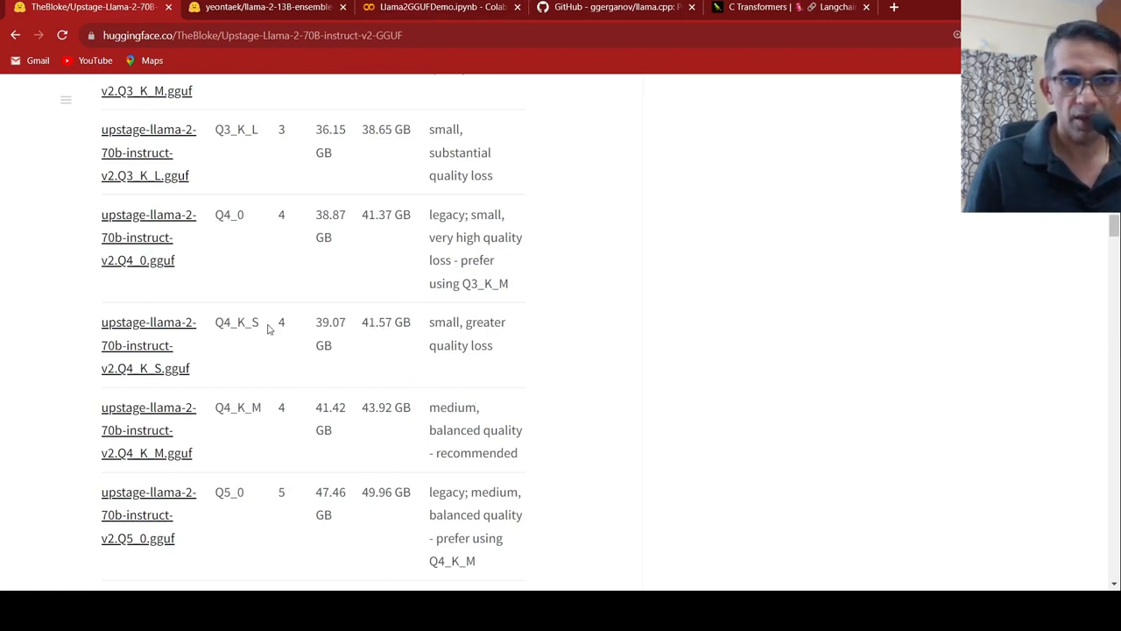
mouse_move(147, 363)
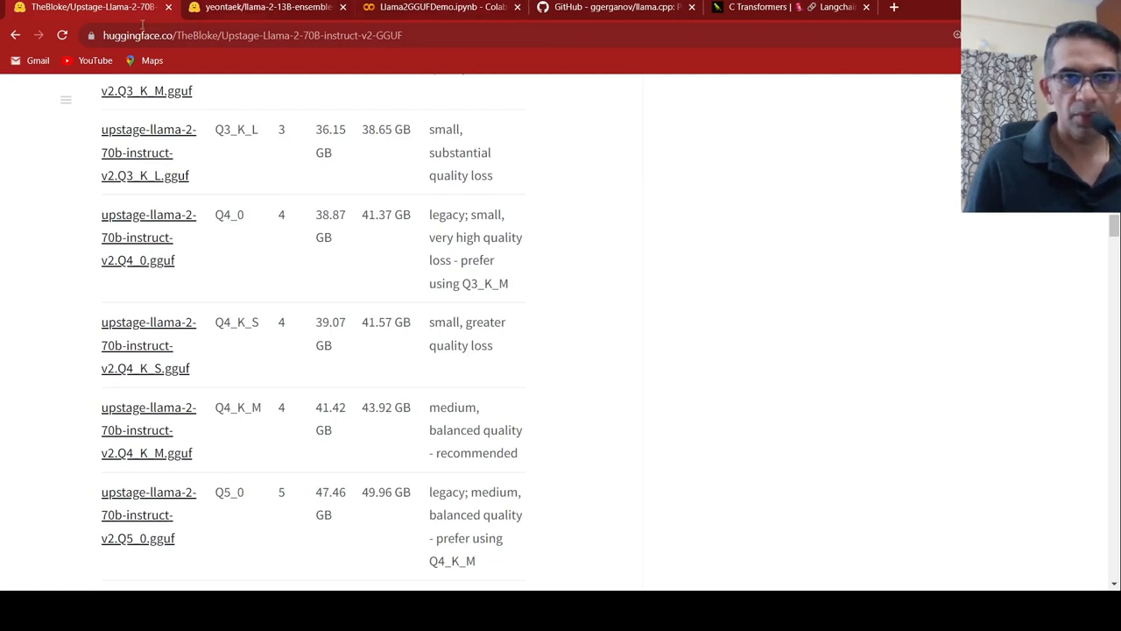
left_click(14, 35)
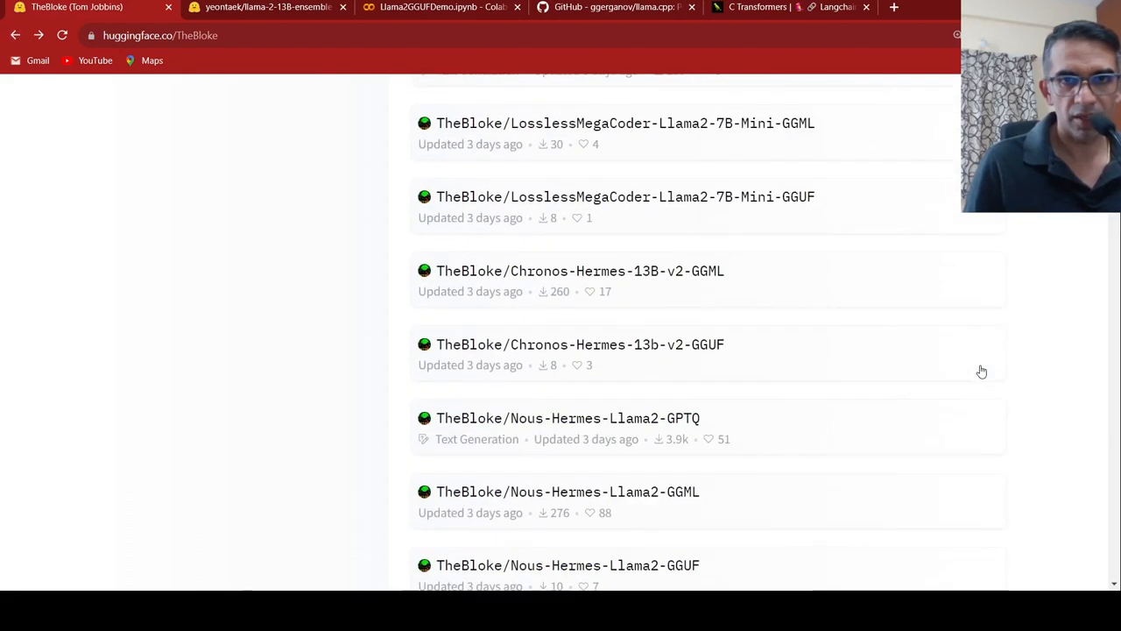
From the top of TheBloke's Models list, open the Llama-2-13B-Ensemble-v5-GGUF model card
scroll("down", 3)
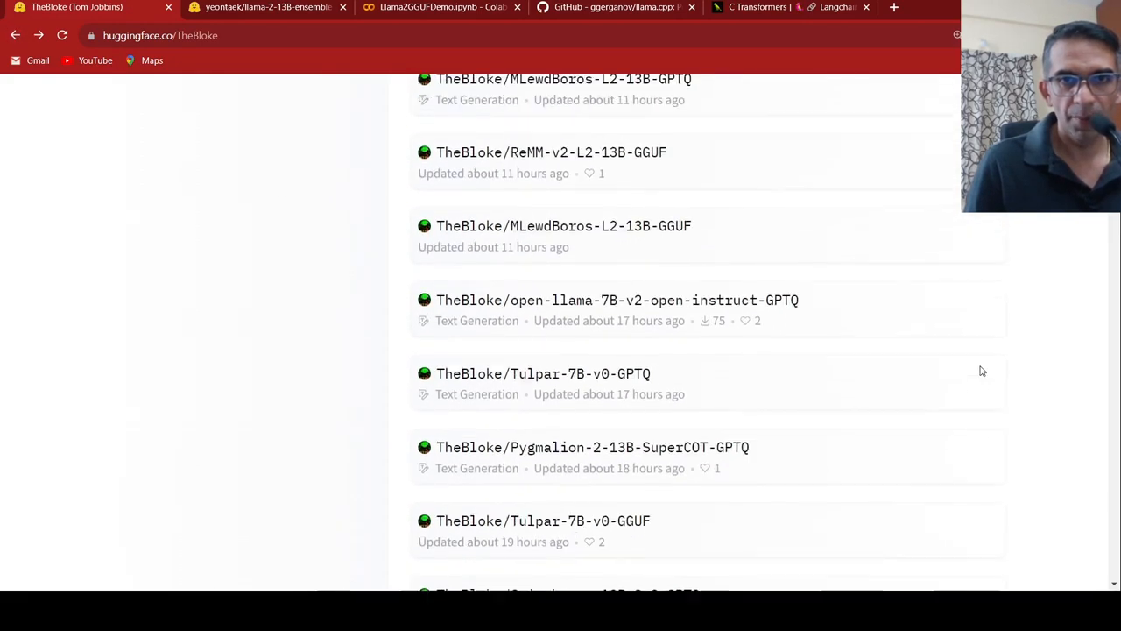
scroll("up", 3)
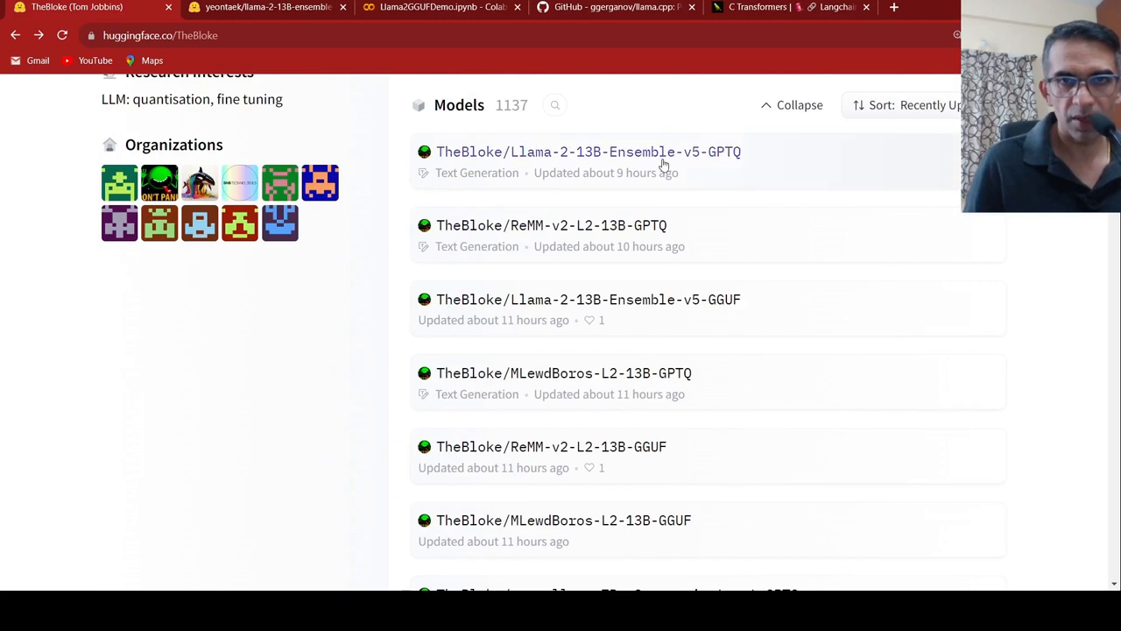
mouse_move(657, 298)
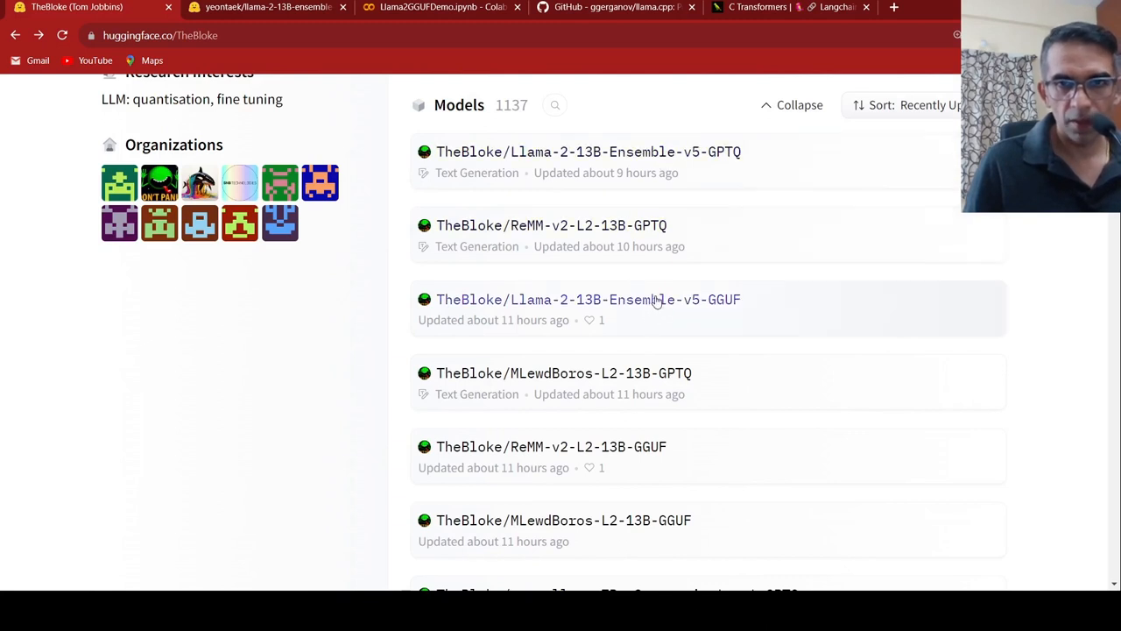
left_click(587, 298)
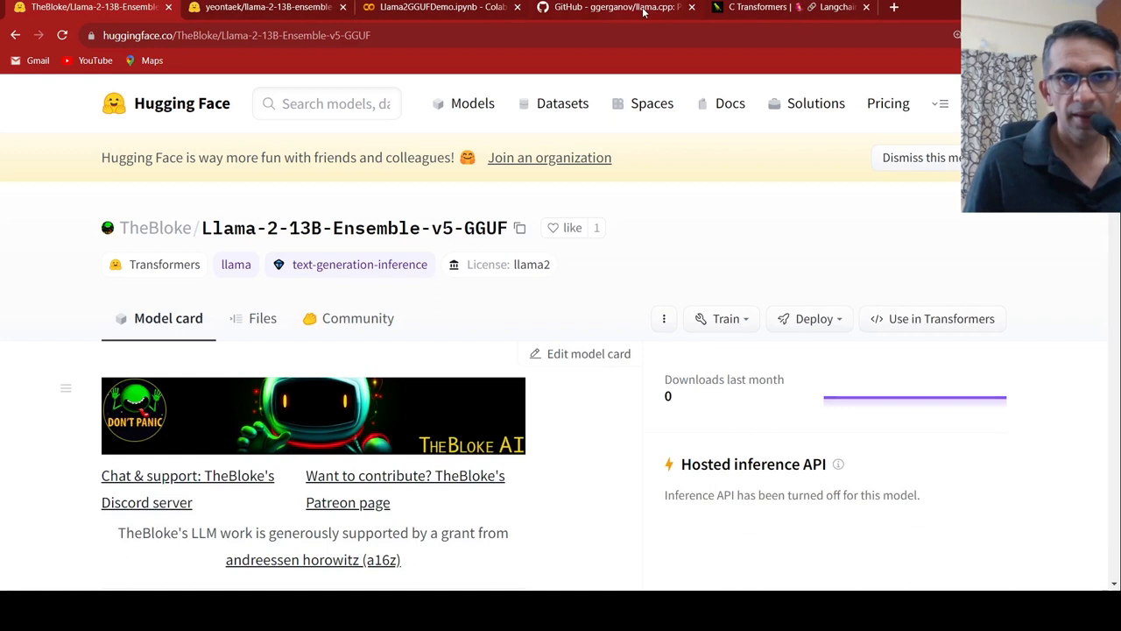
mouse_move(541, 149)
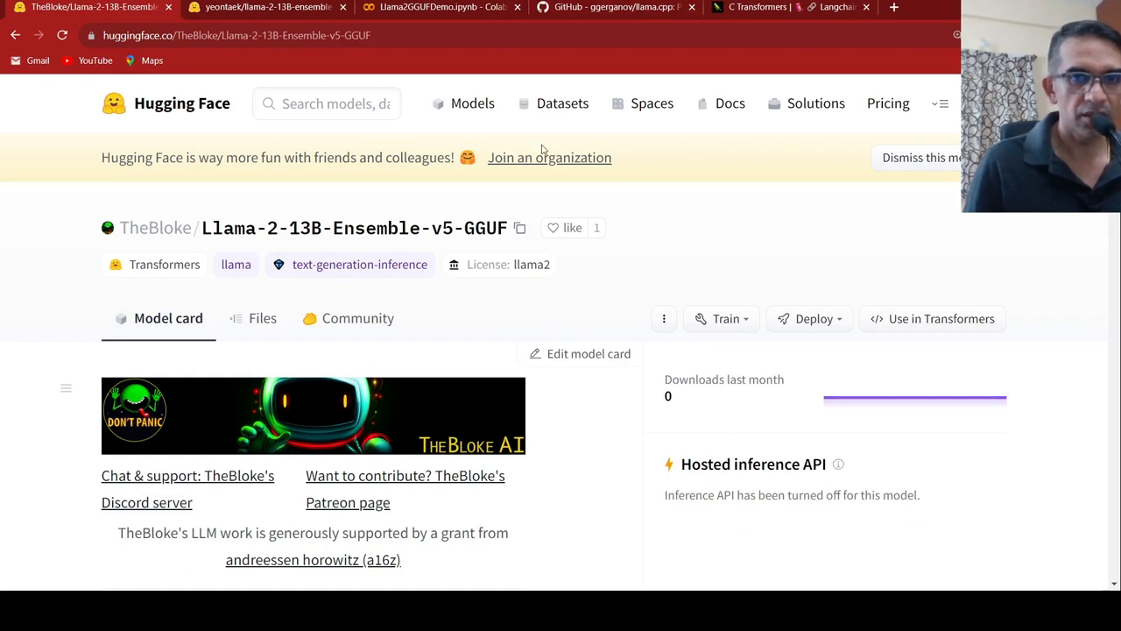